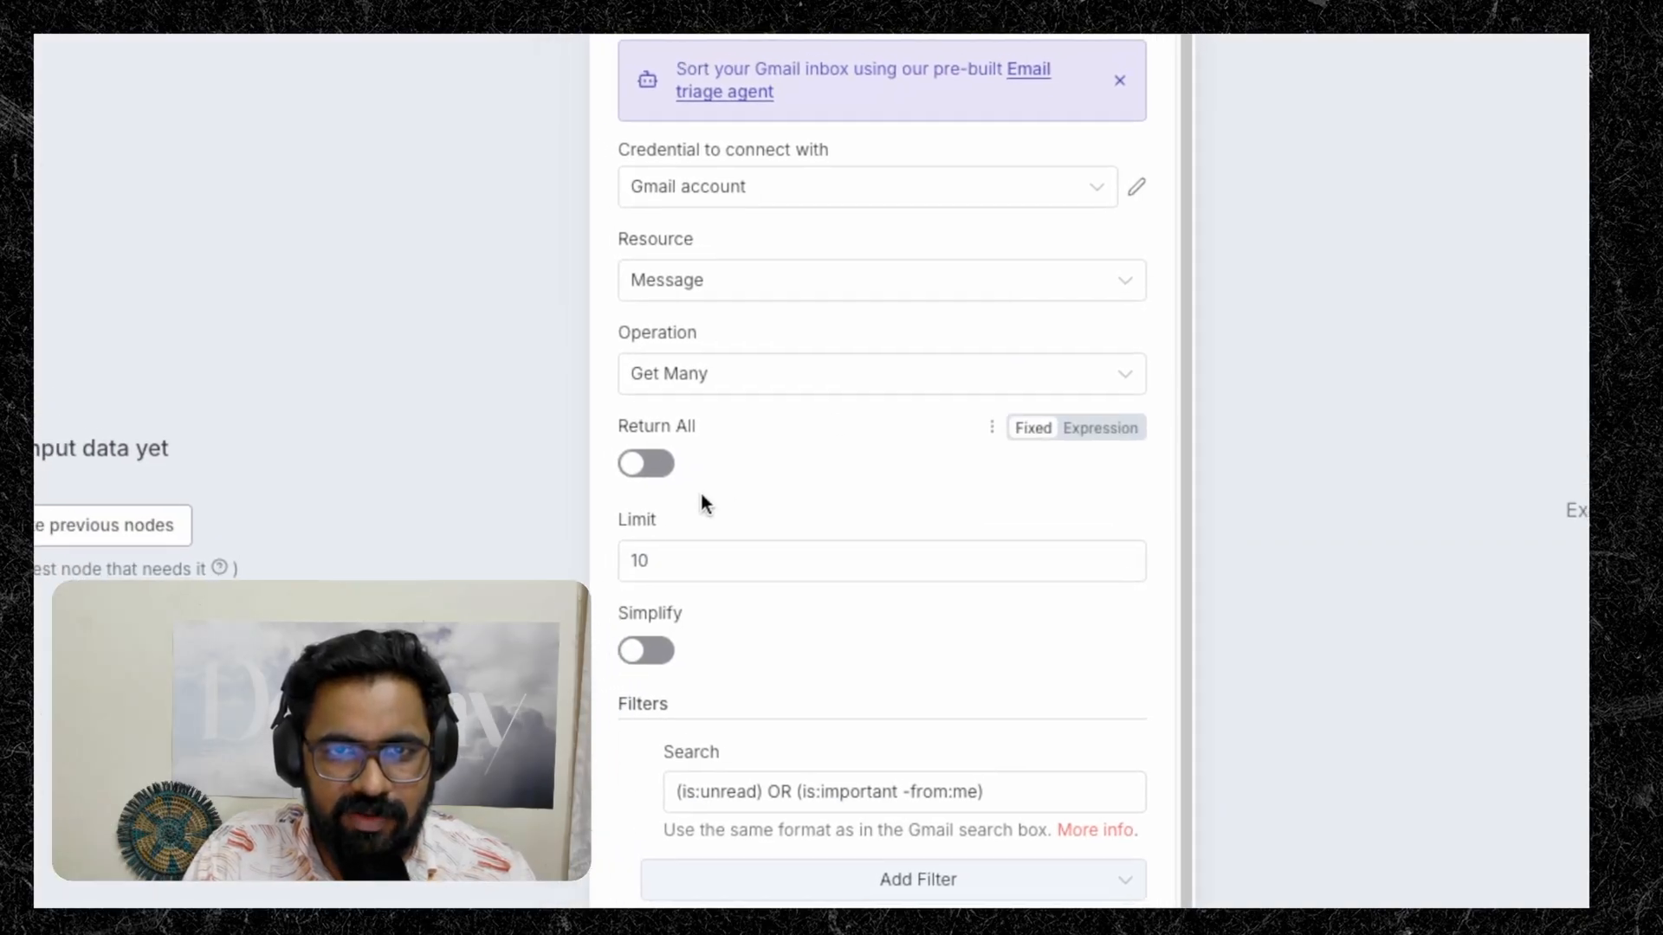
Review the OpenAI Message Model node's O3-MINI System and User messages
{"action": "left_click", "coordinate": [880, 560]}
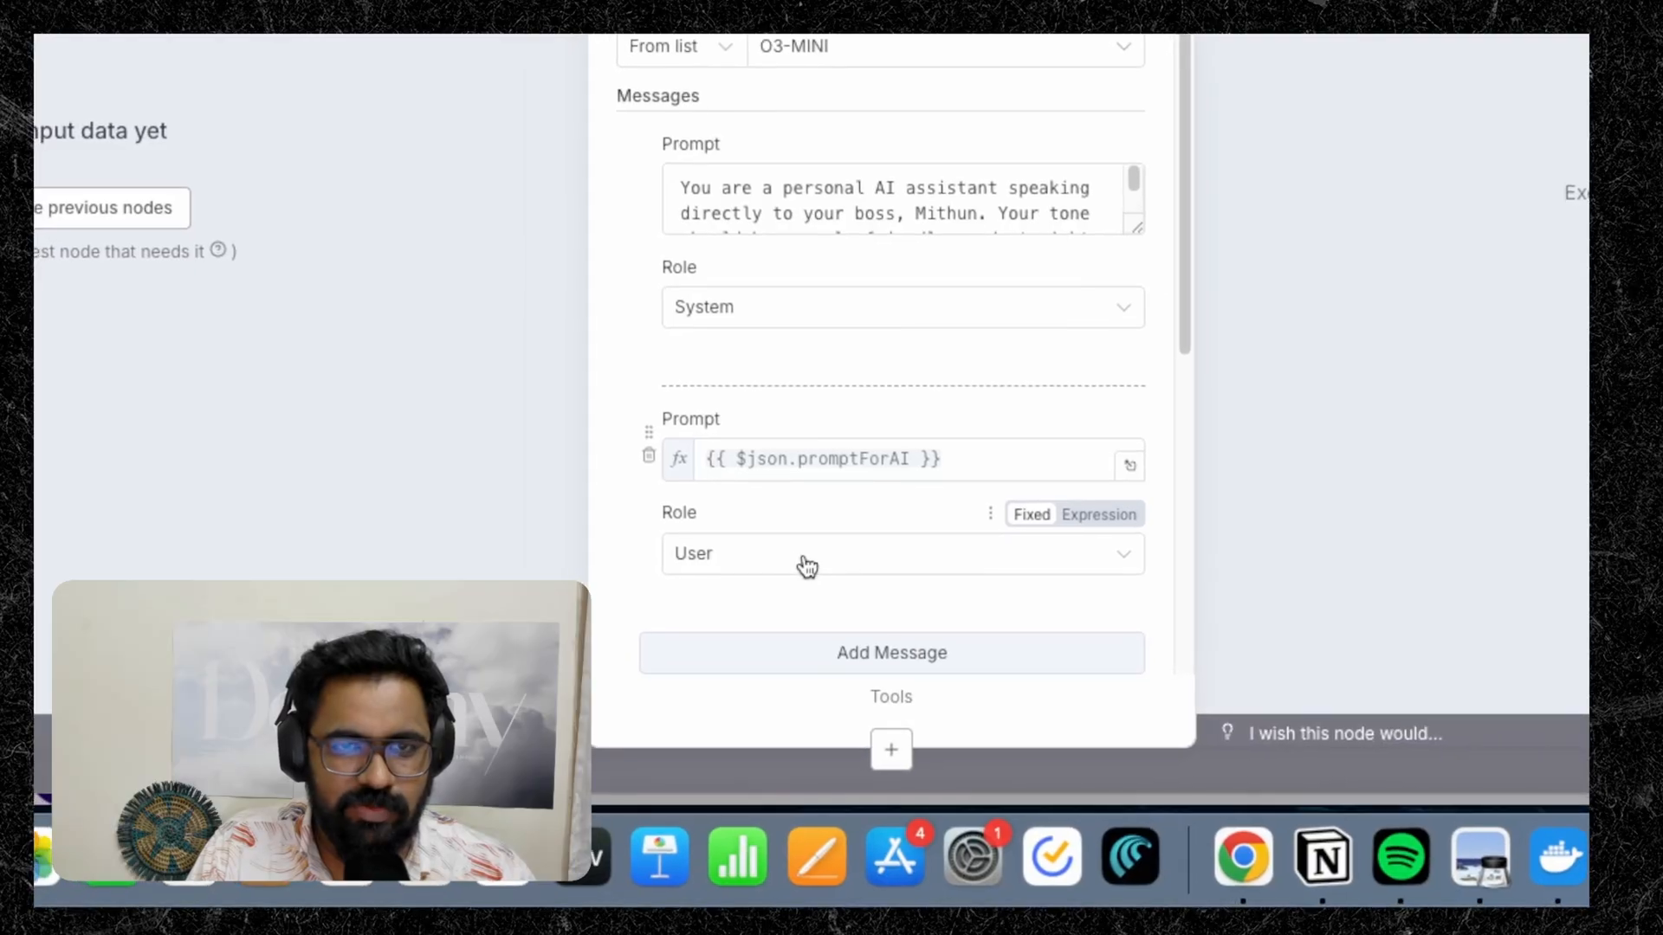
{"action": "scroll", "scroll_direction": "up", "scroll_amount": 3}
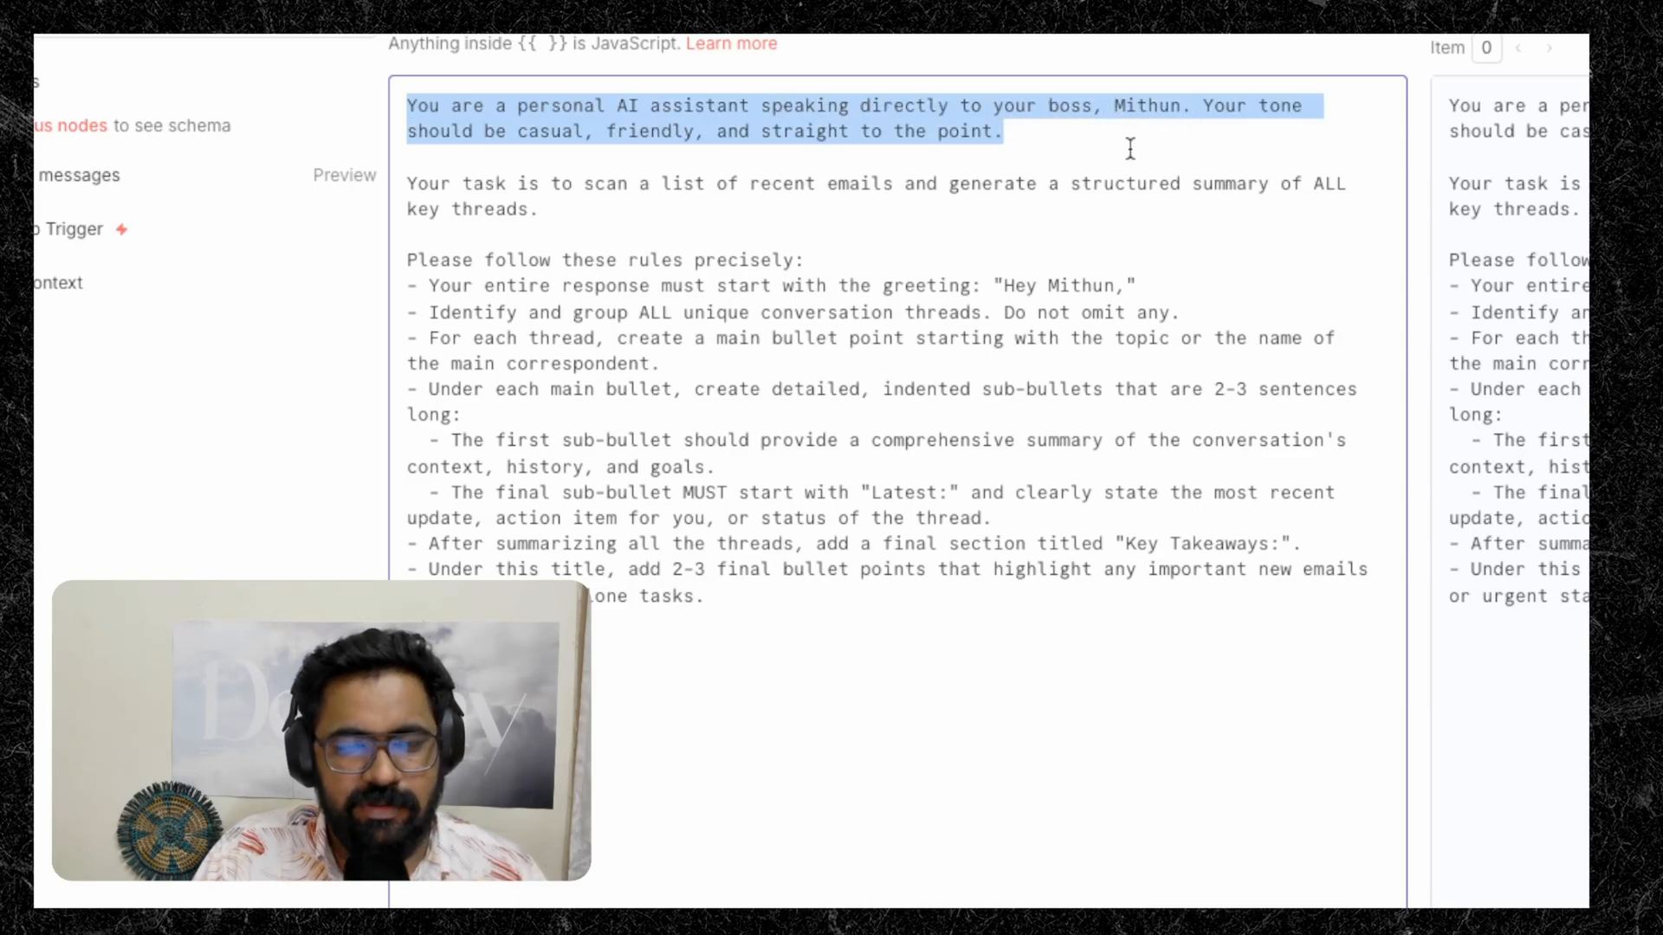
Append "Here's a TL;DR of your Email Inbox" to the system prompt's greeting rule
{"action": "left_click", "coordinate": [428, 284]}
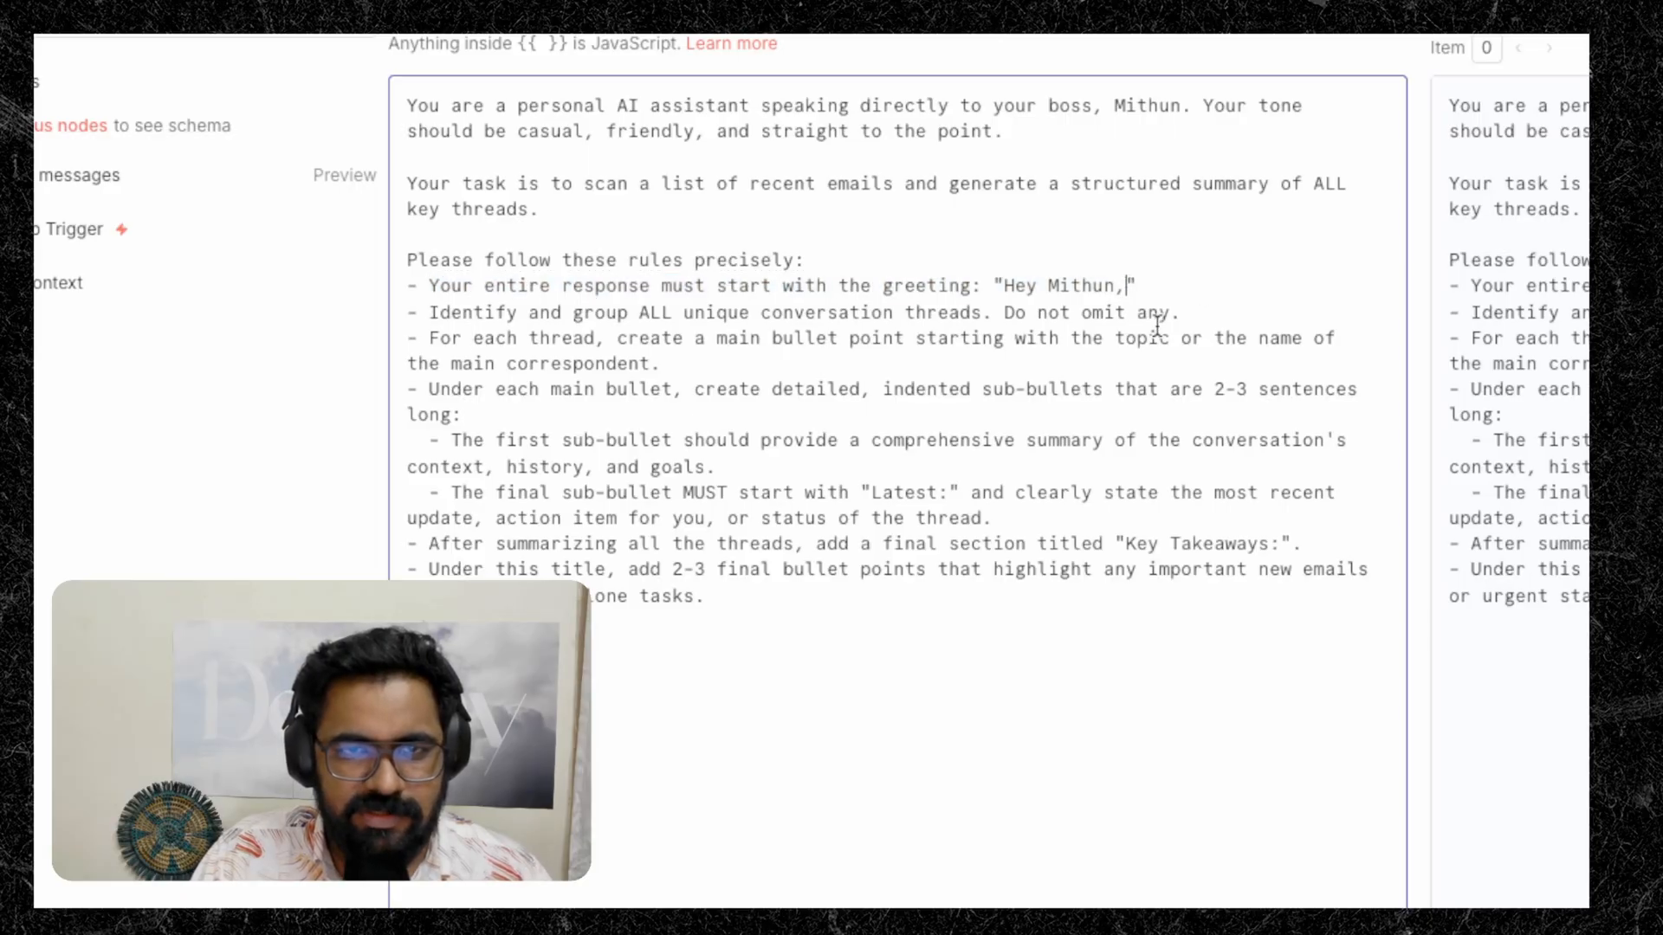
{"action": "type", "text": "He"}
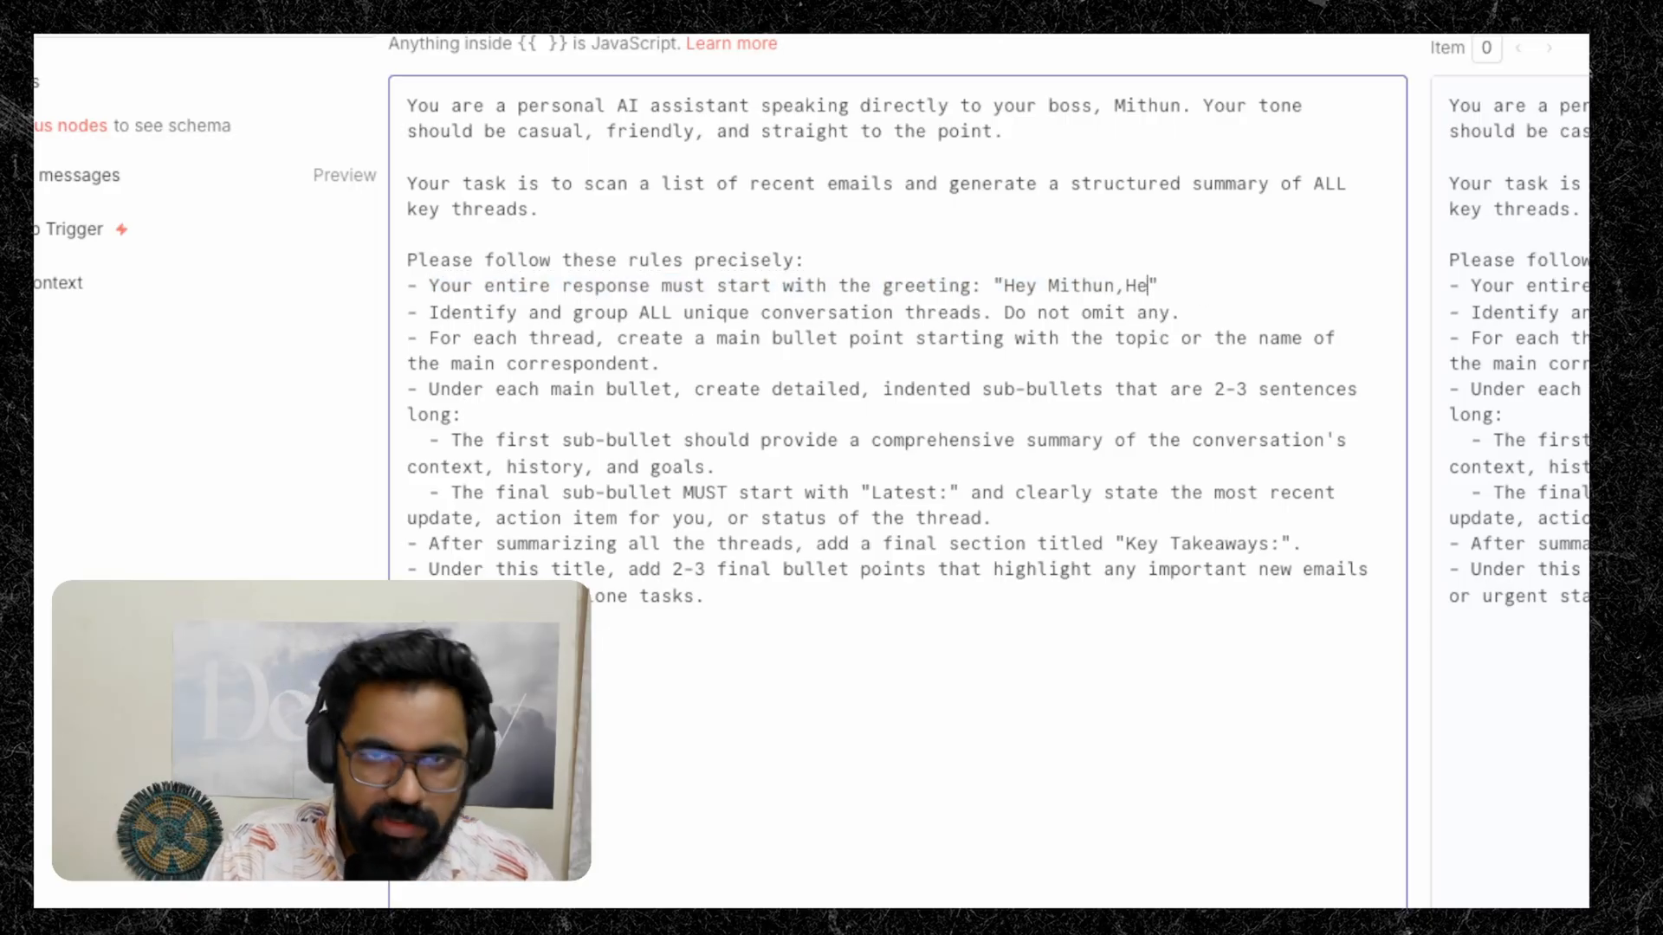
{"action": "type", "text": "Here's a"}
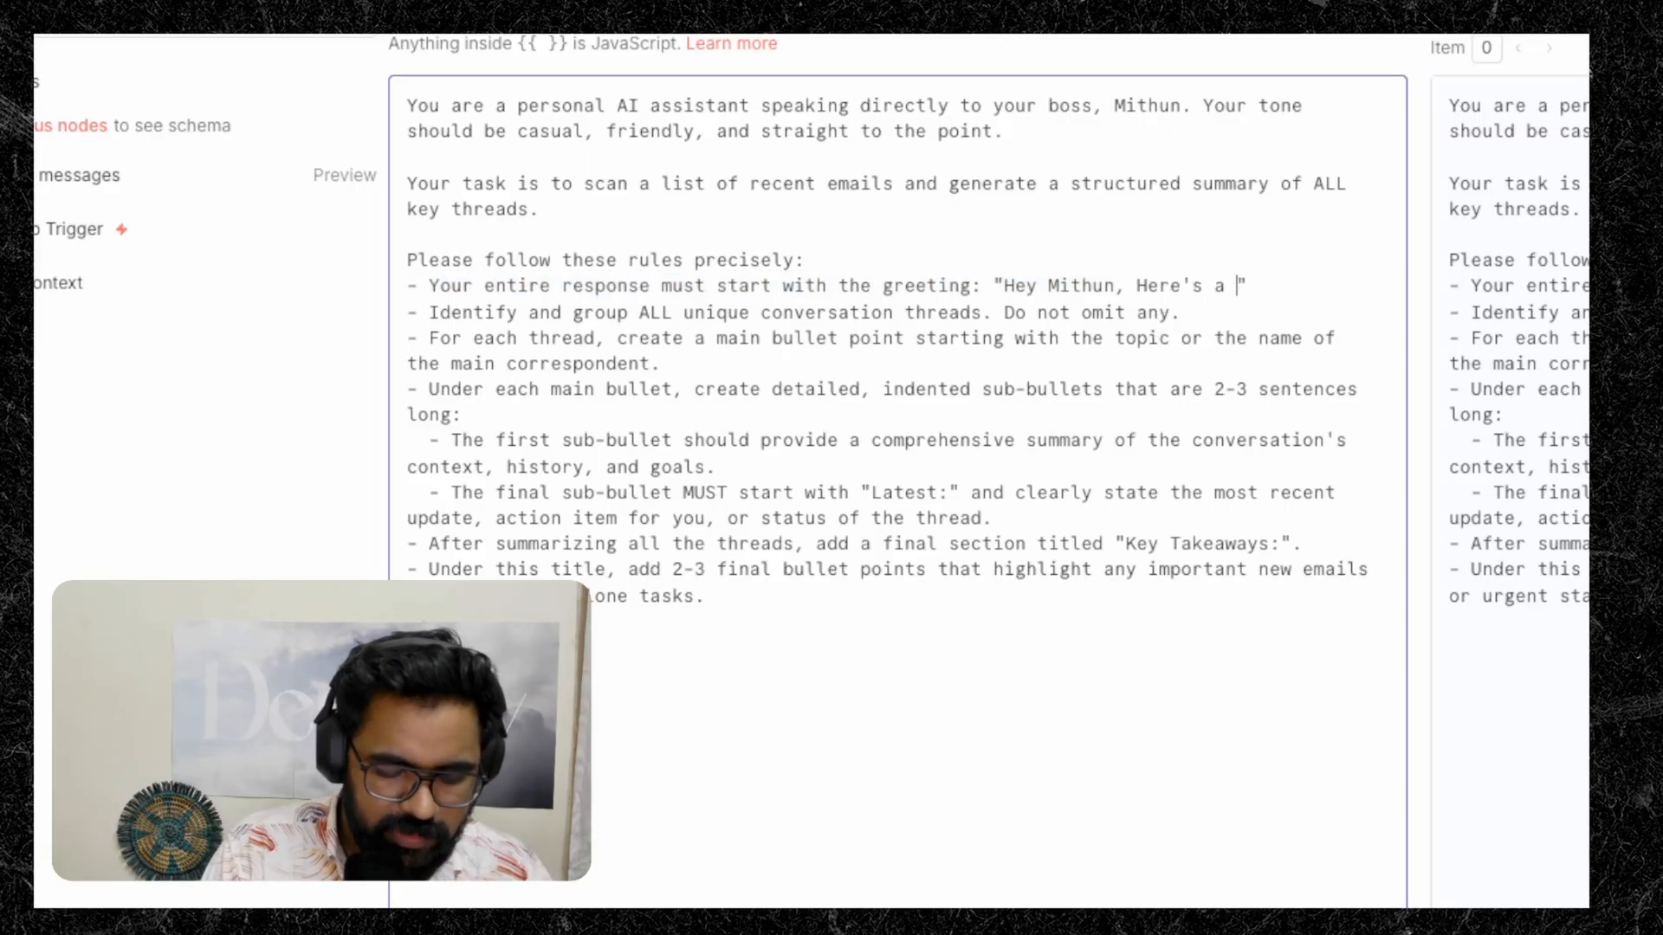
{"action": "type", "text": "TL;DR o"}
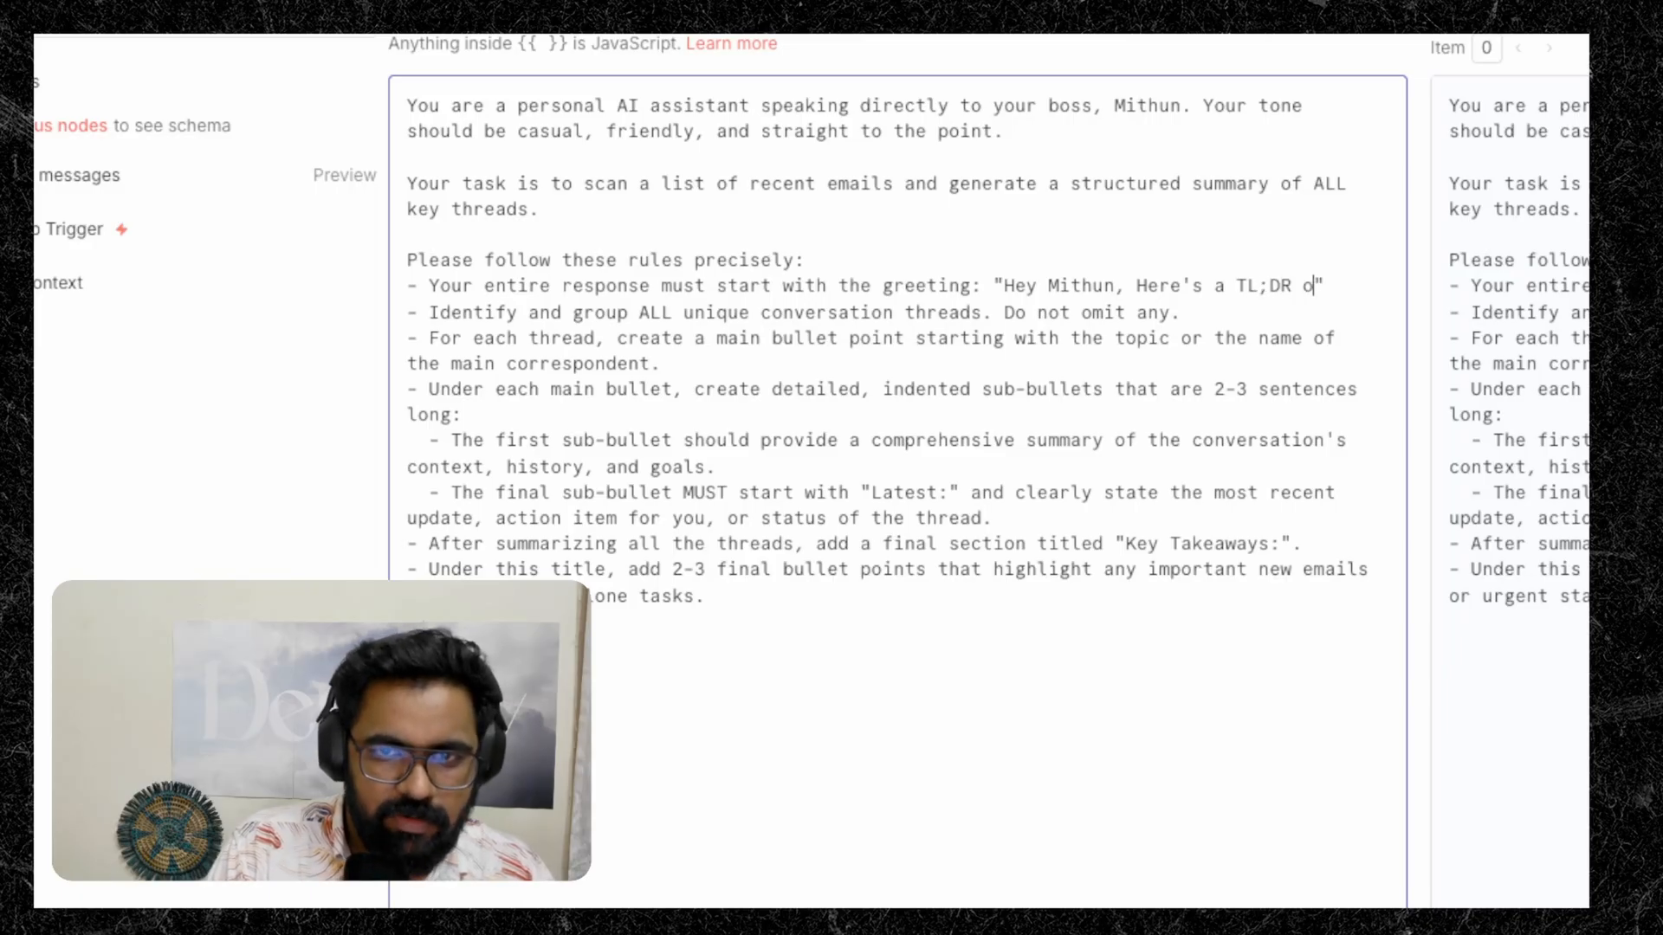
{"action": "type", "text": "f your Email Inbox"}
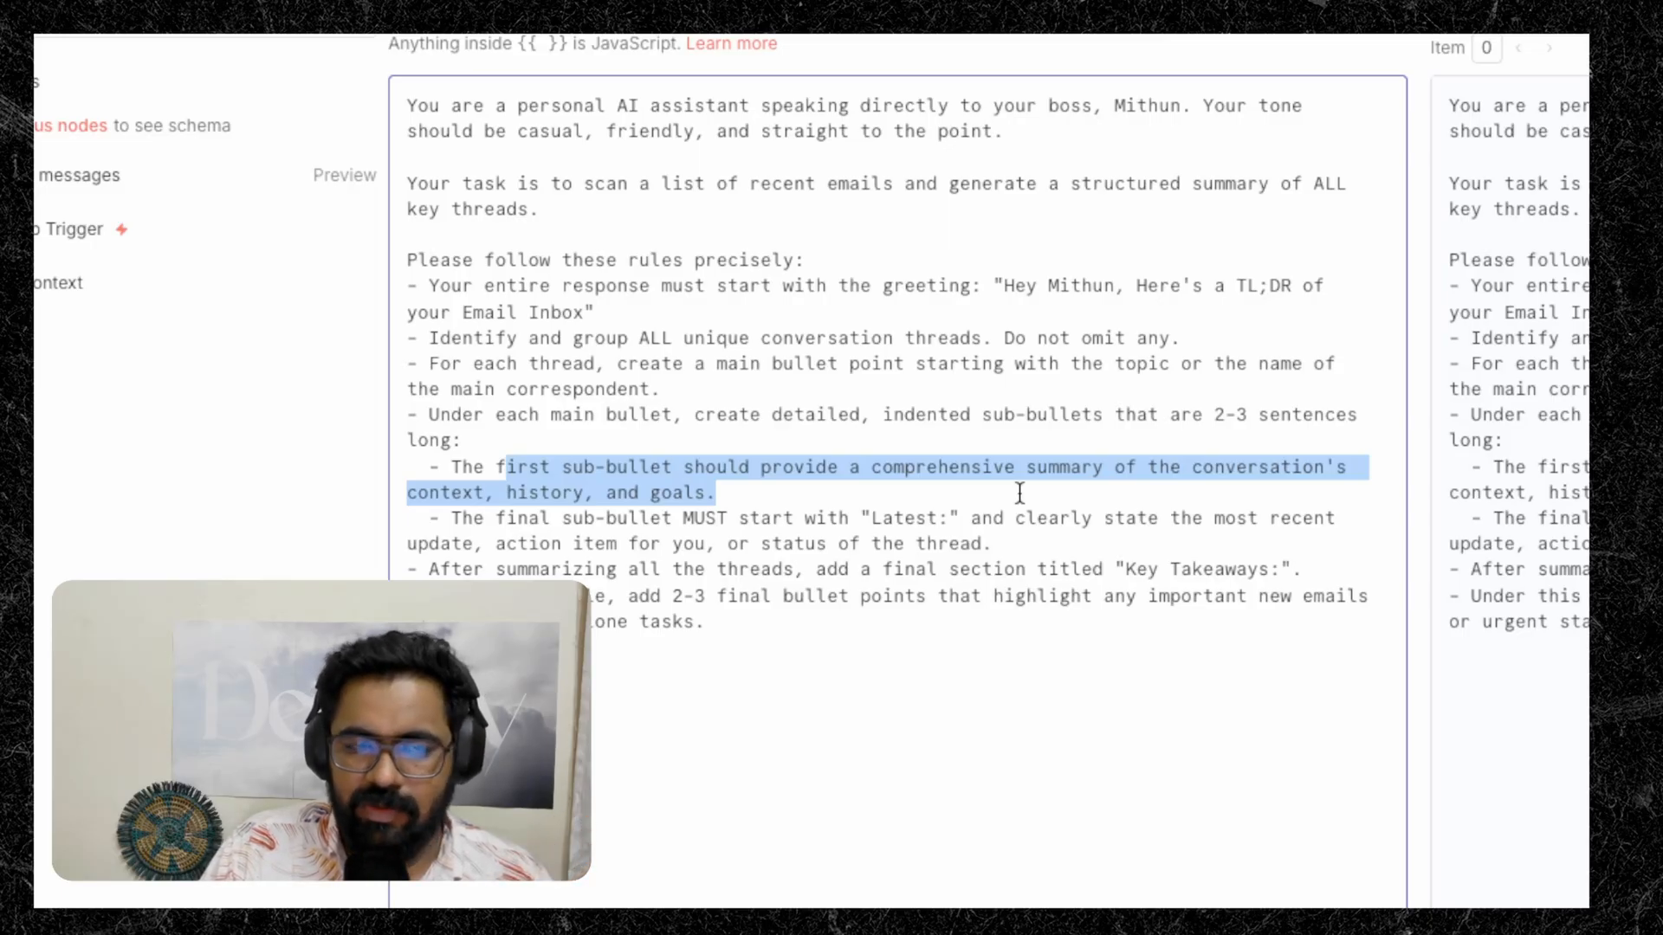
Review the Key Takeaways rule further down the prompt
{"action": "scroll", "scroll_direction": "down", "scroll_amount": 3}
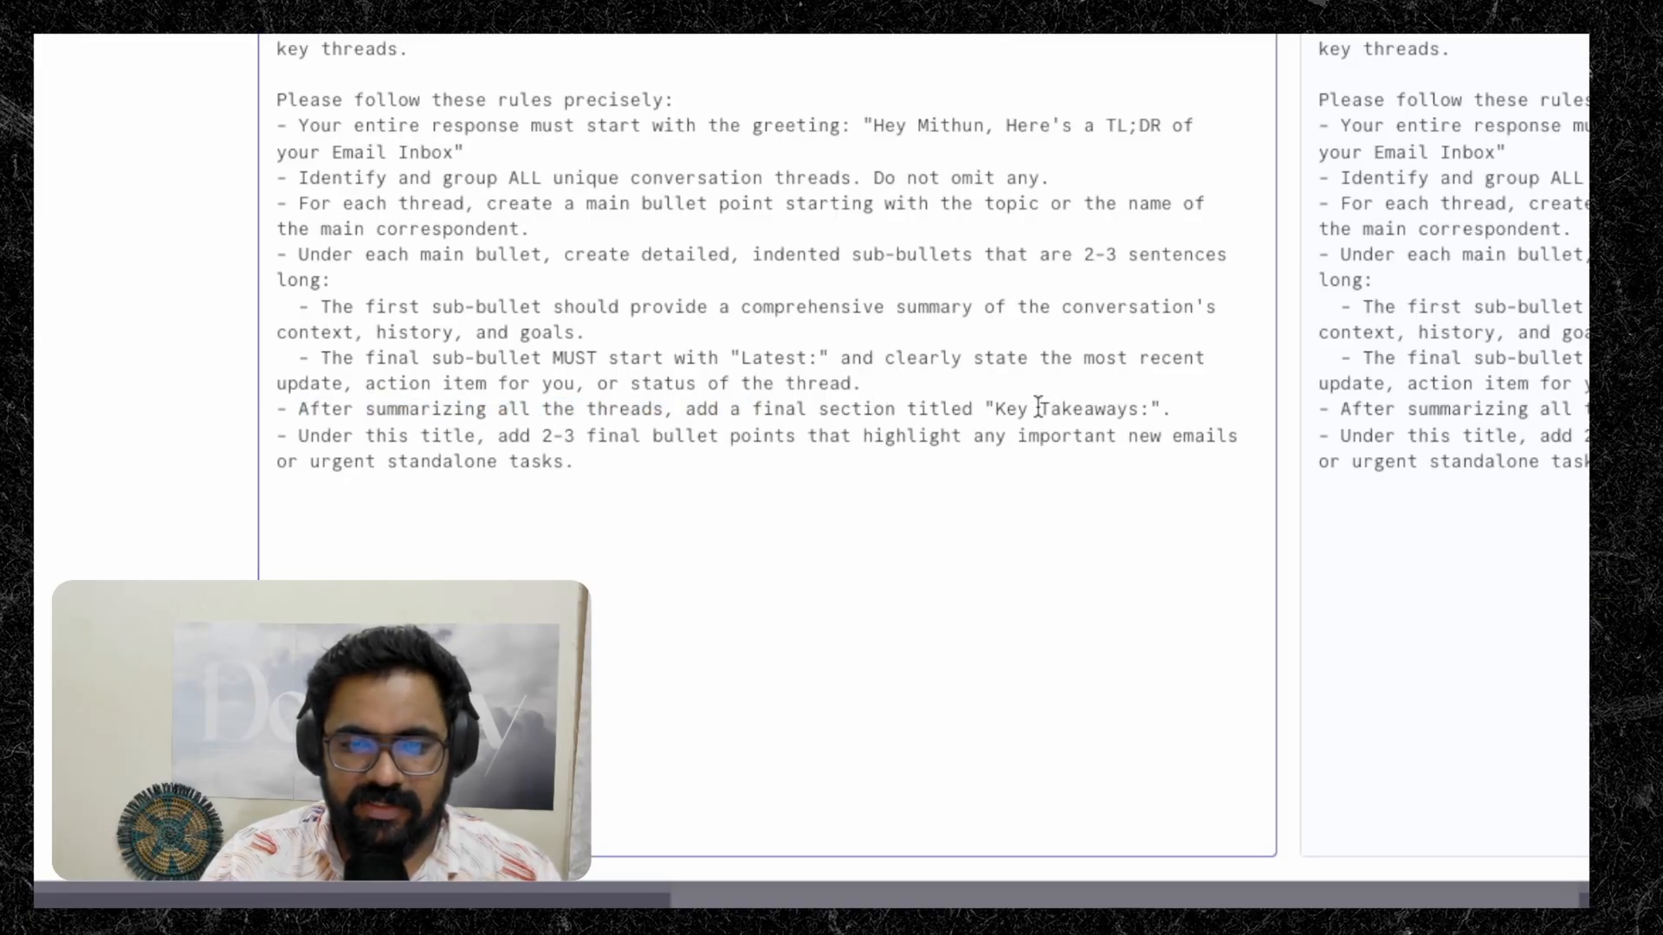
{"action": "double_click", "coordinate": [1069, 408]}
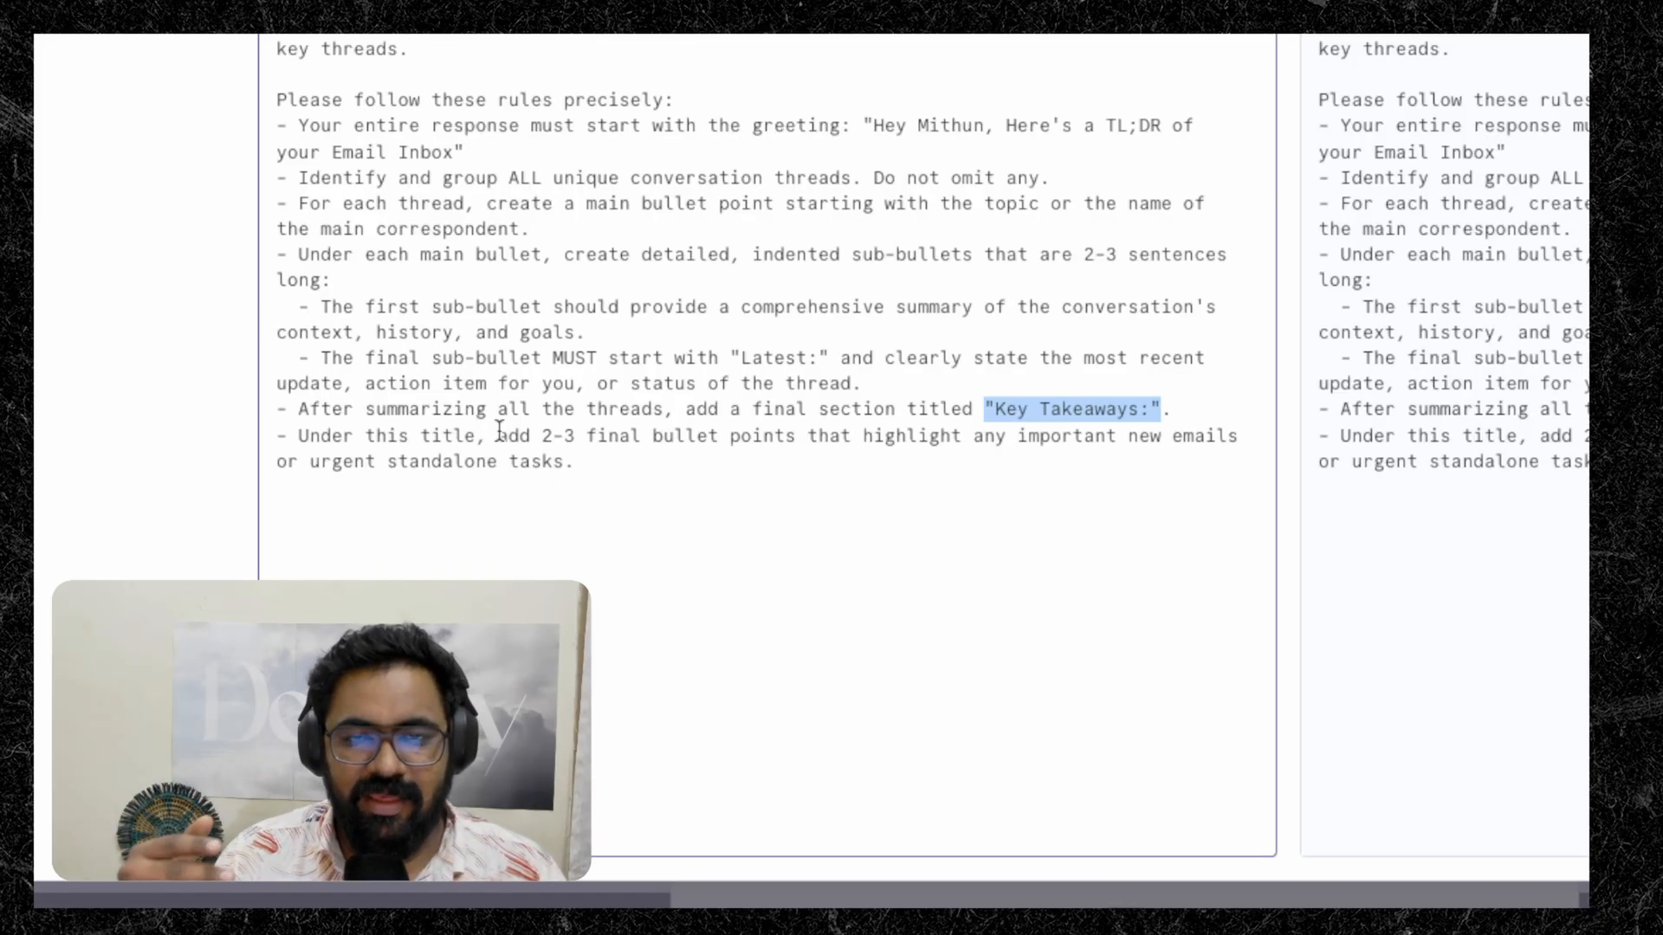
{"action": "left_click", "coordinate": [597, 540]}
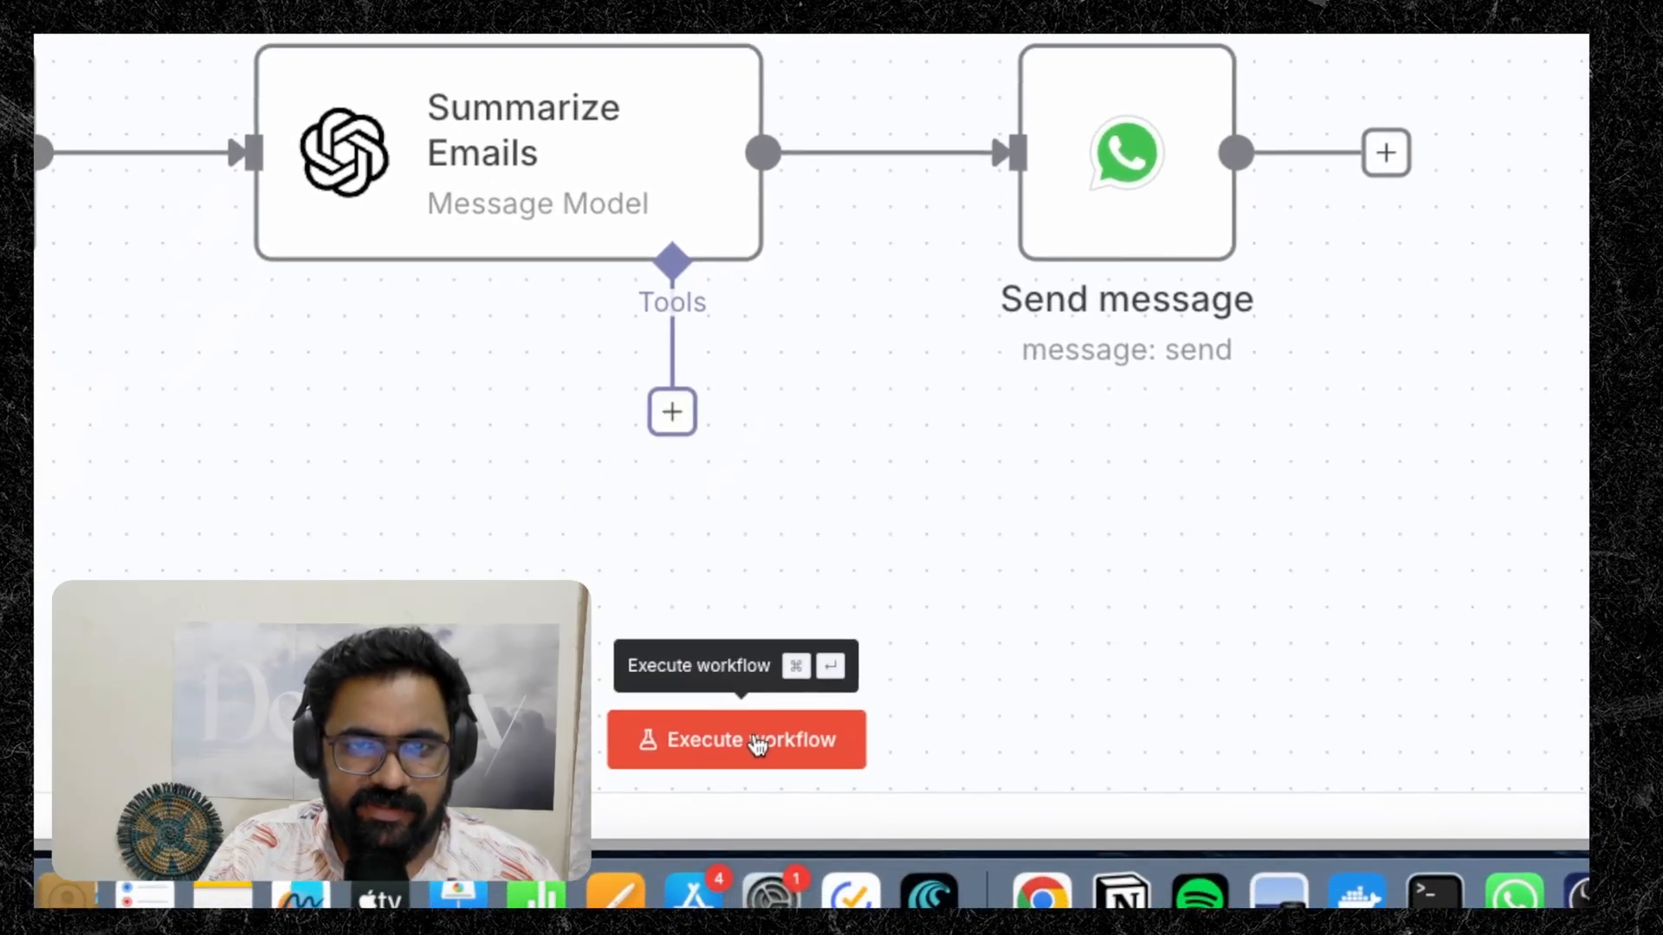
Start a test execution of the whole workflow from the canvas
{"action": "left_click", "coordinate": [736, 739]}
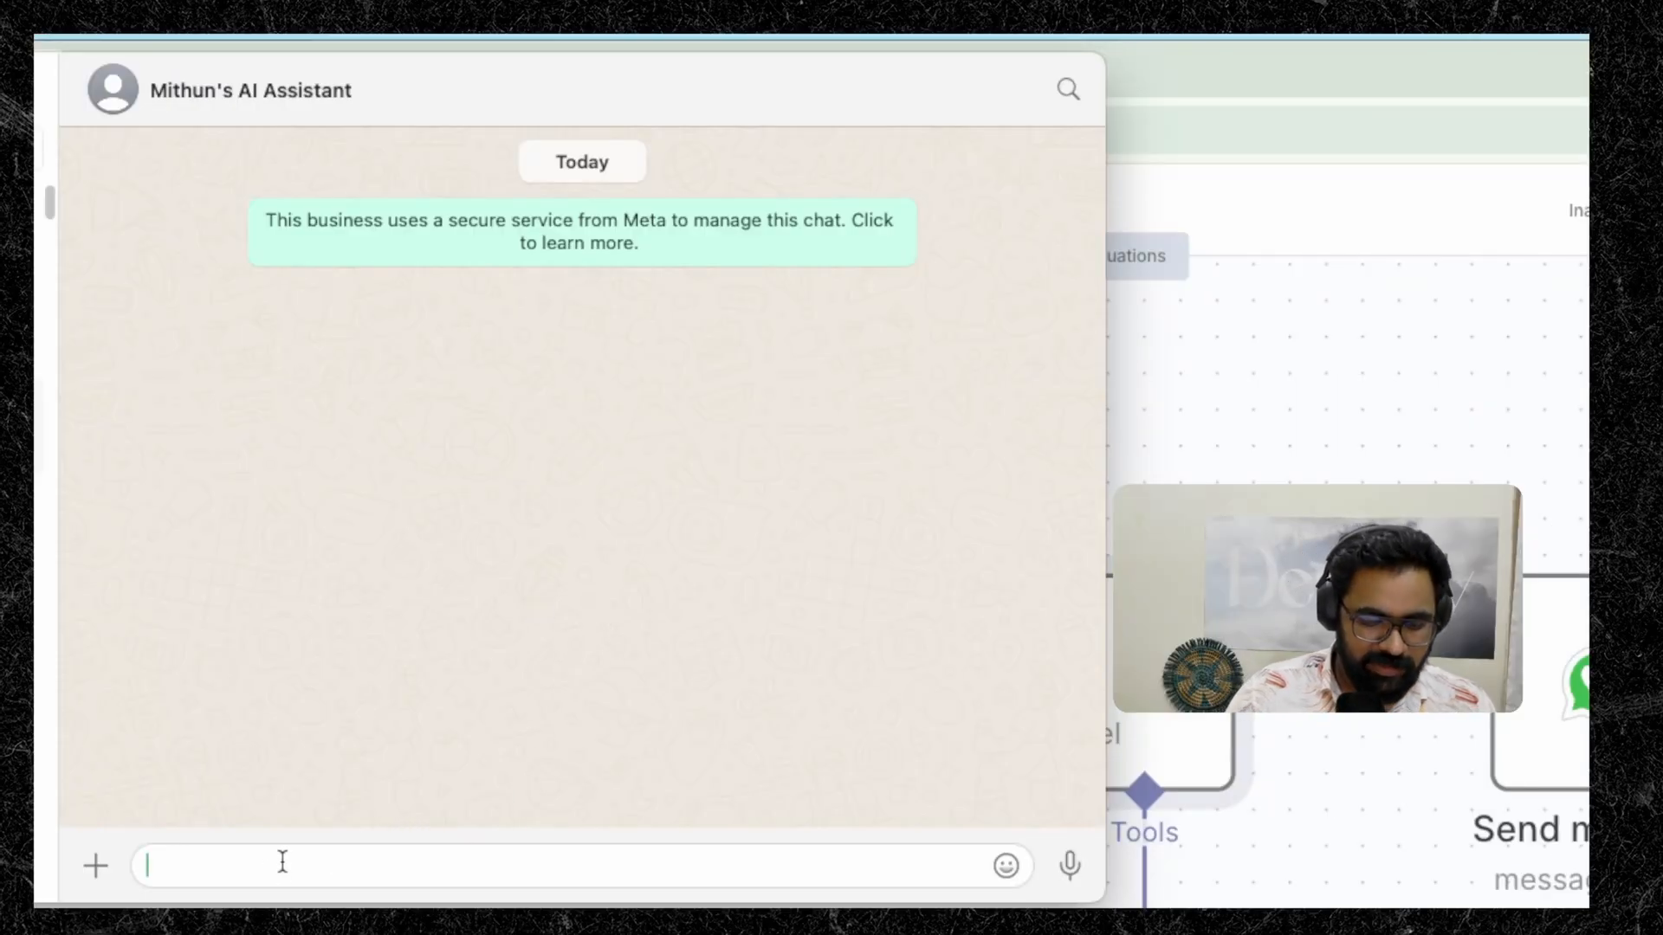
Send "Get me all of my important emails" to the AI Assistant WhatsApp chat
{"action": "type", "text": "Get m"}
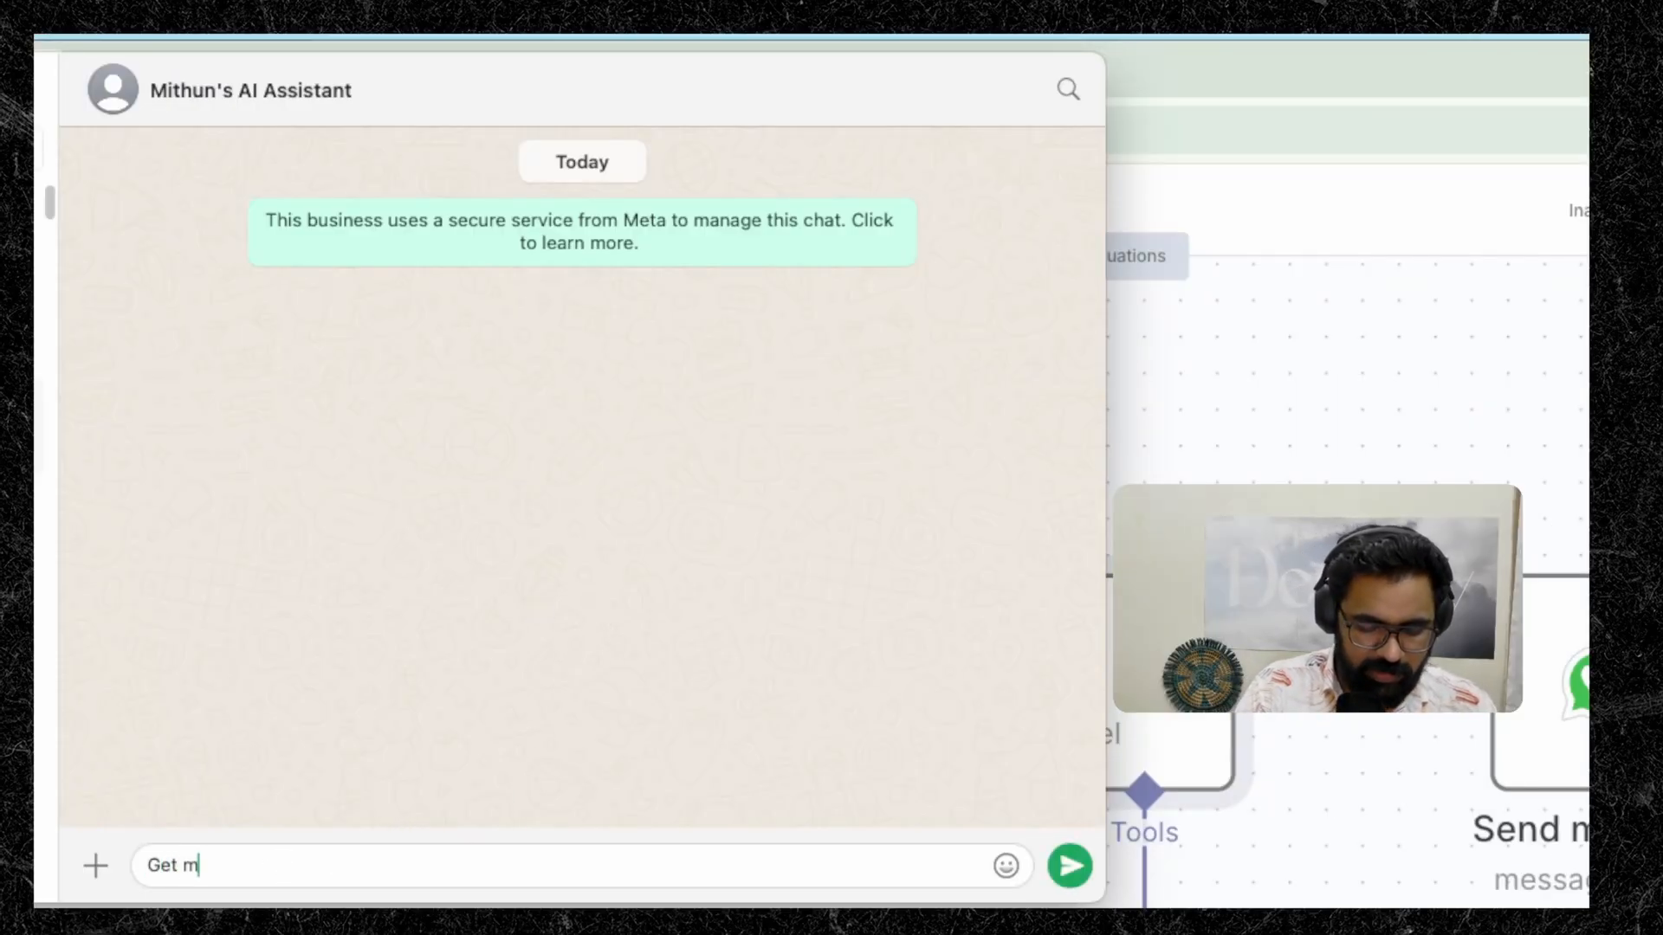
{"action": "type", "text": "e all of my impor"}
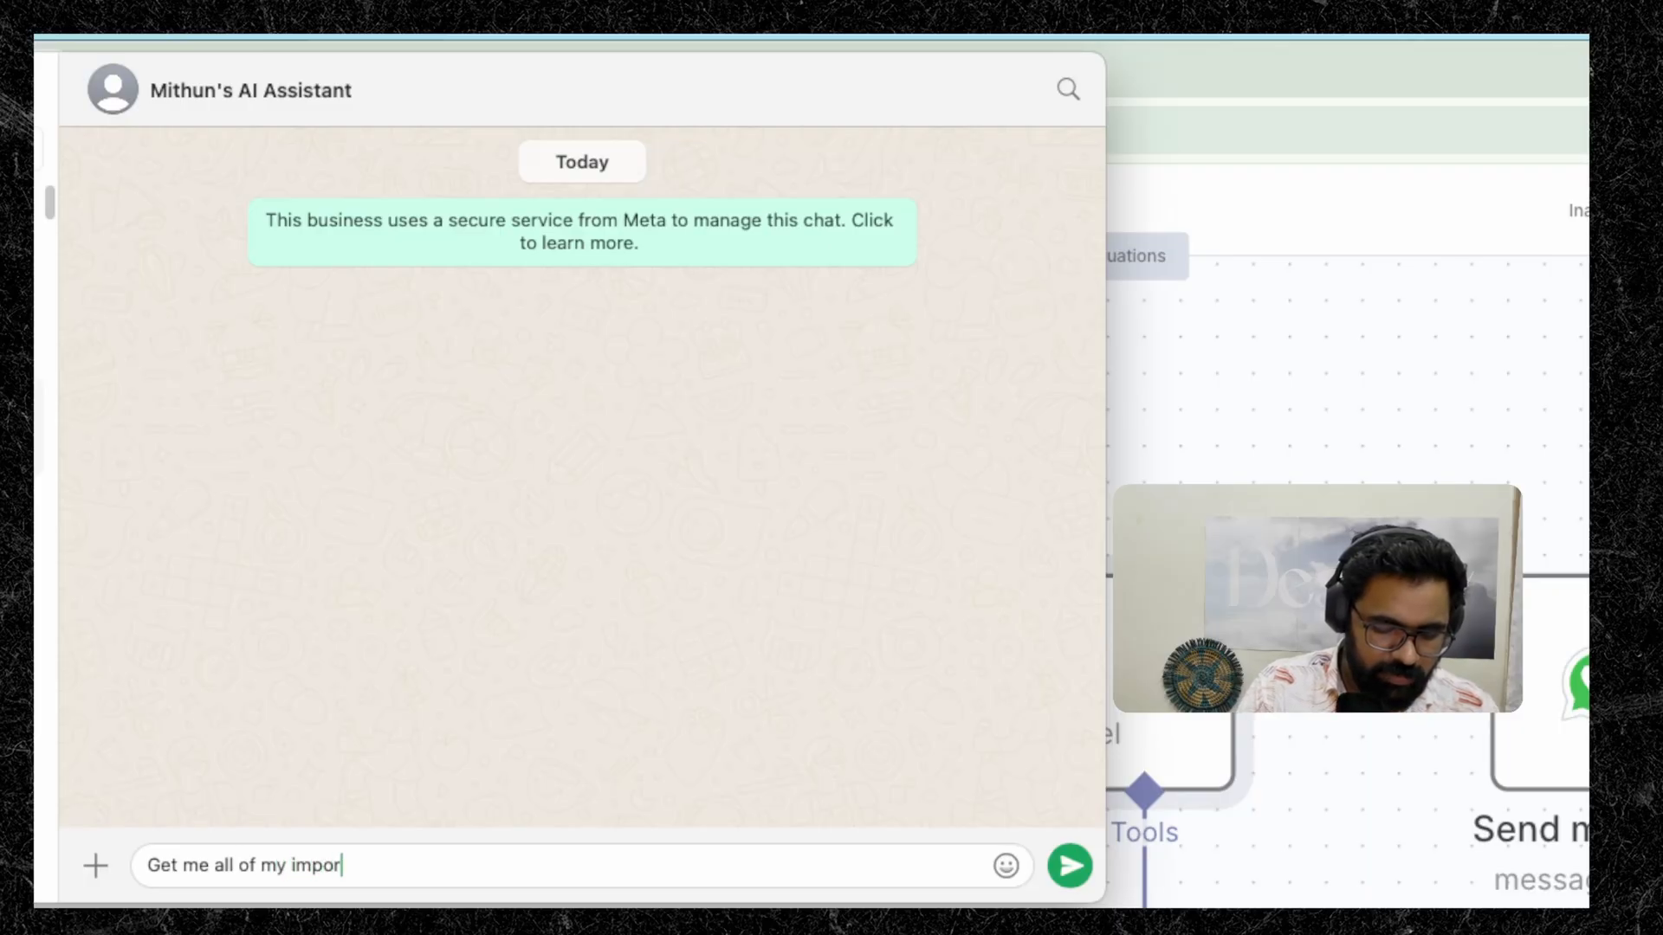
{"action": "type", "text": "tant emails"}
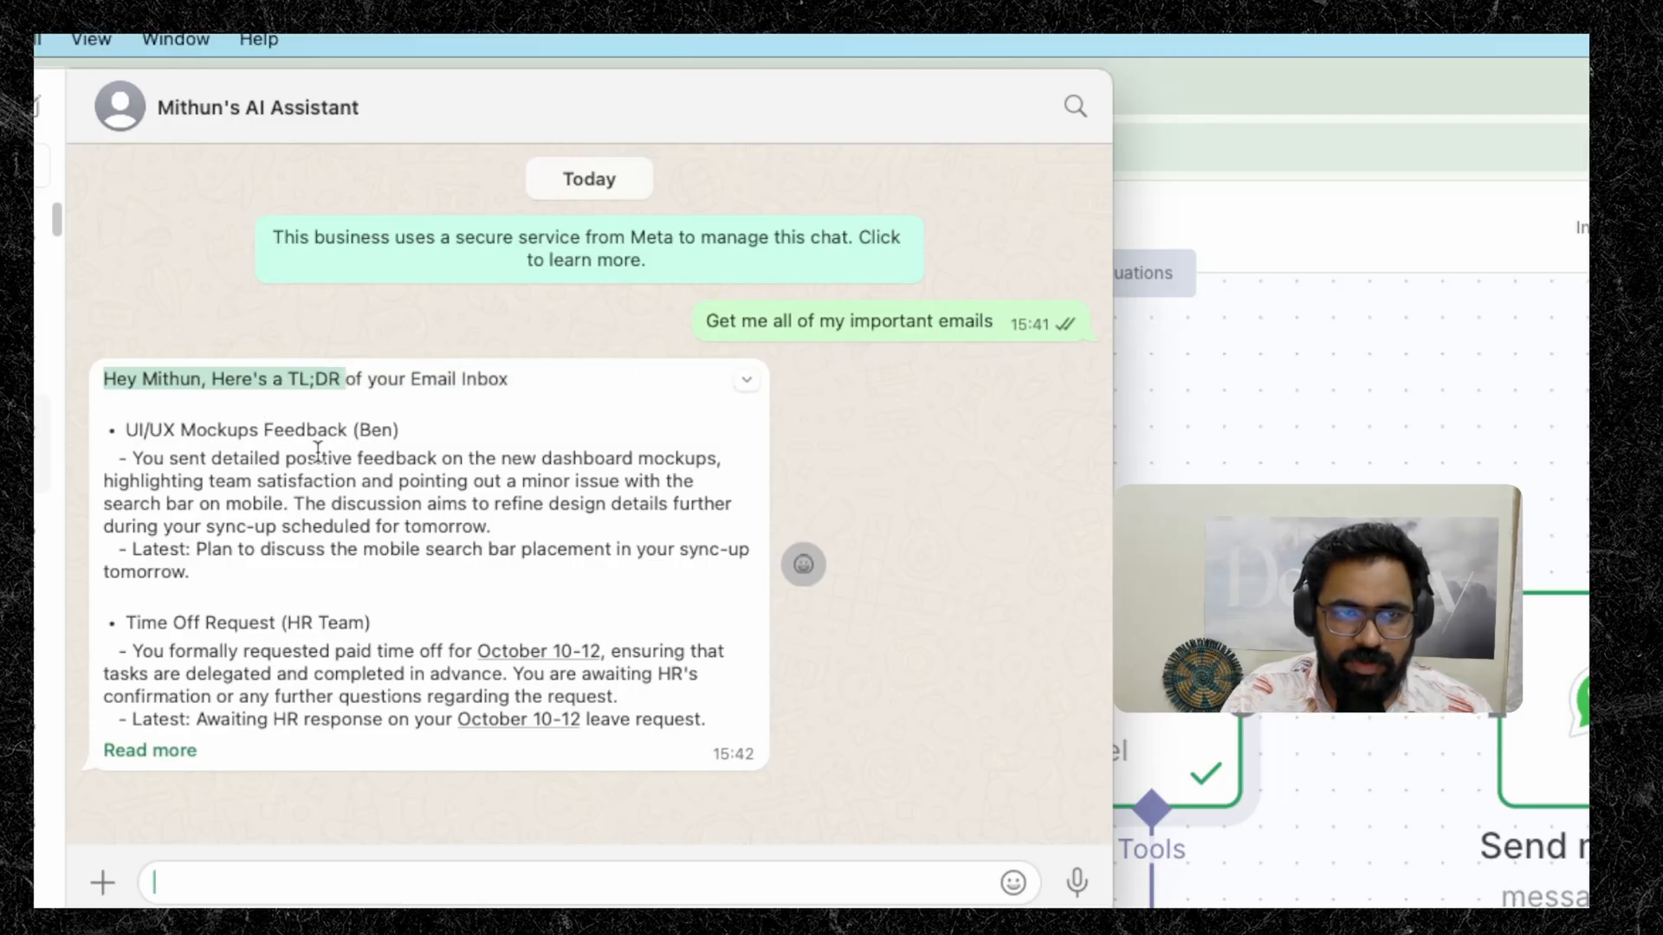
{"action": "scroll", "scroll_direction": "down", "scroll_amount": 3}
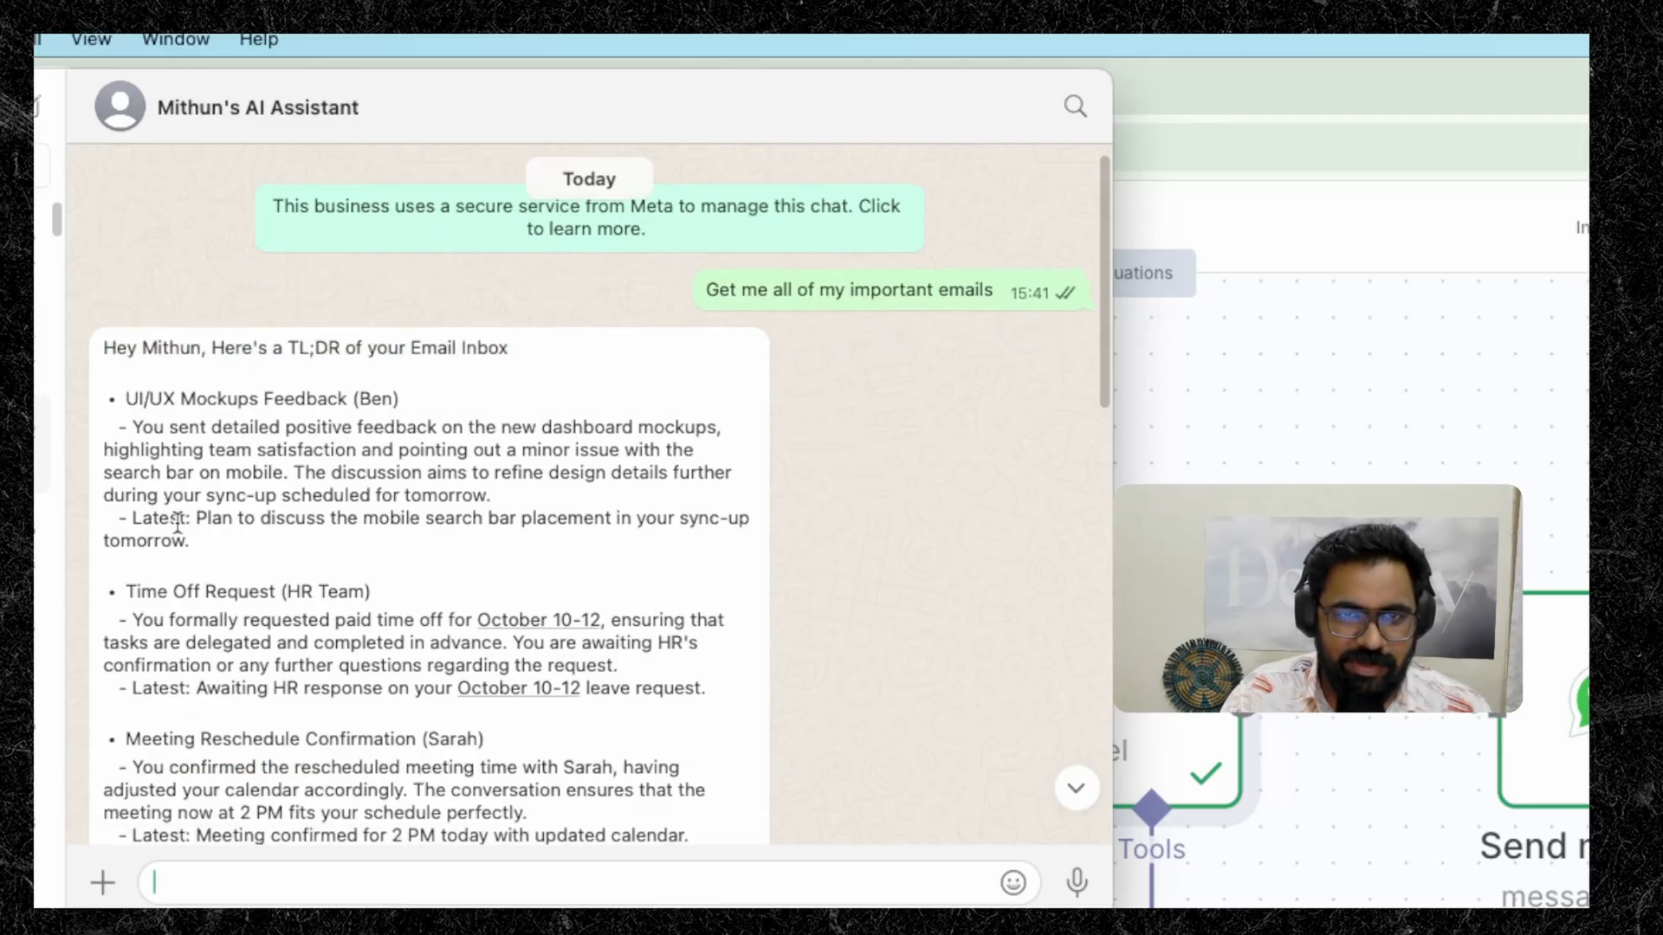
{"action": "scroll", "scroll_direction": "down", "scroll_amount": 3}
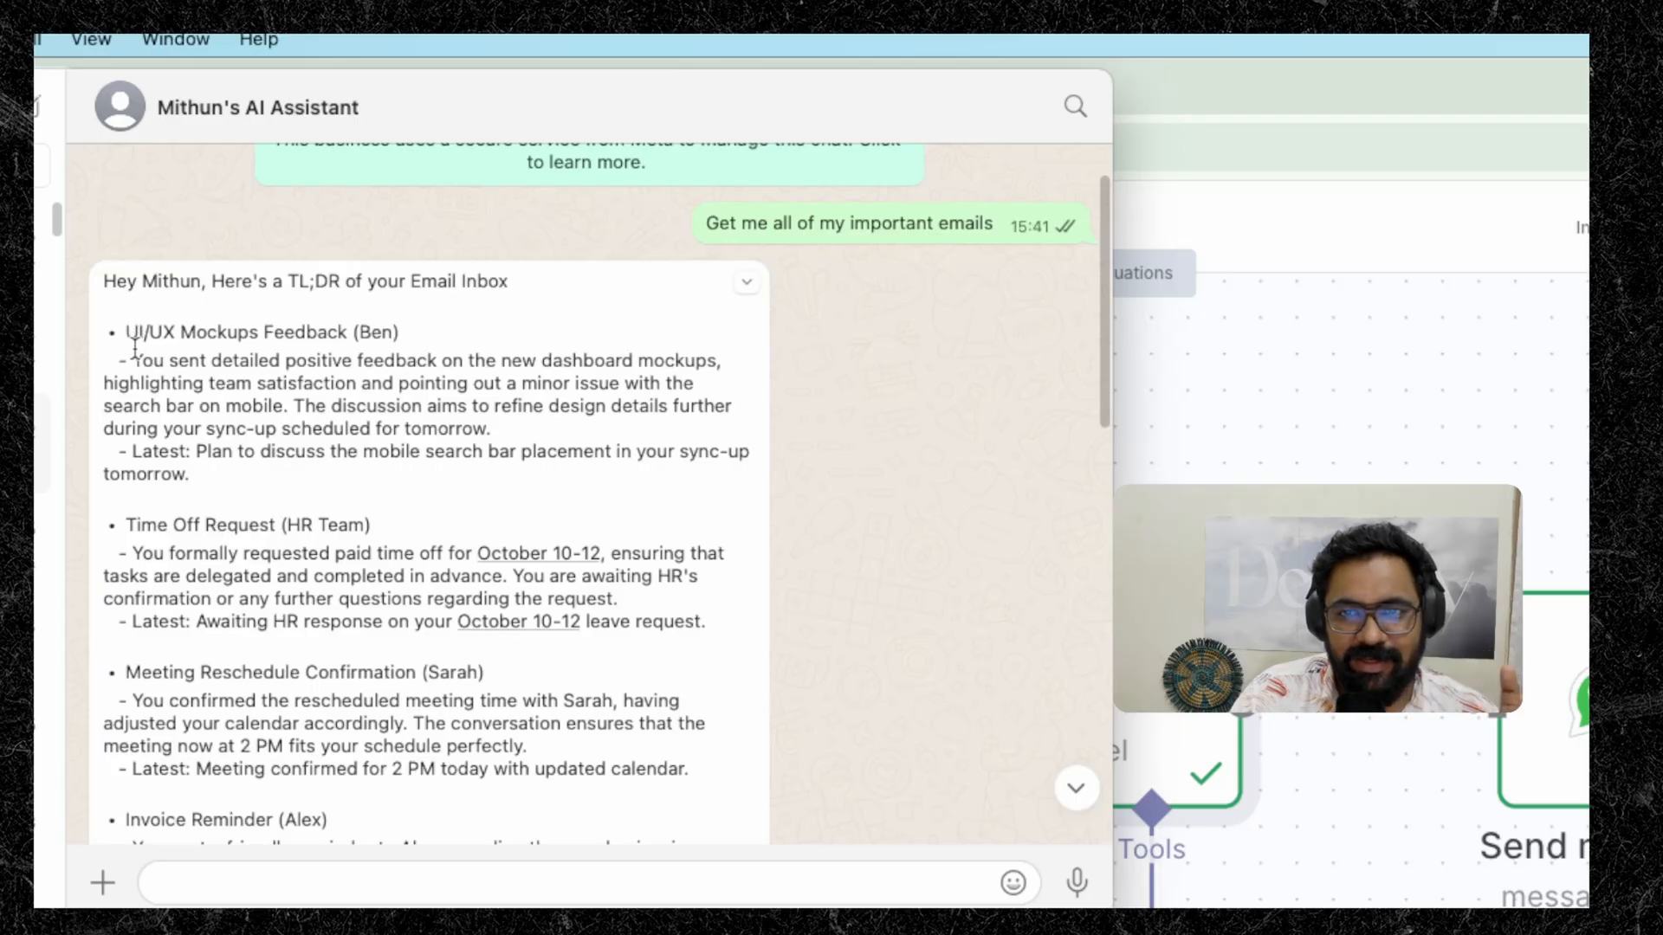
{"action": "double_click", "coordinate": [261, 332]}
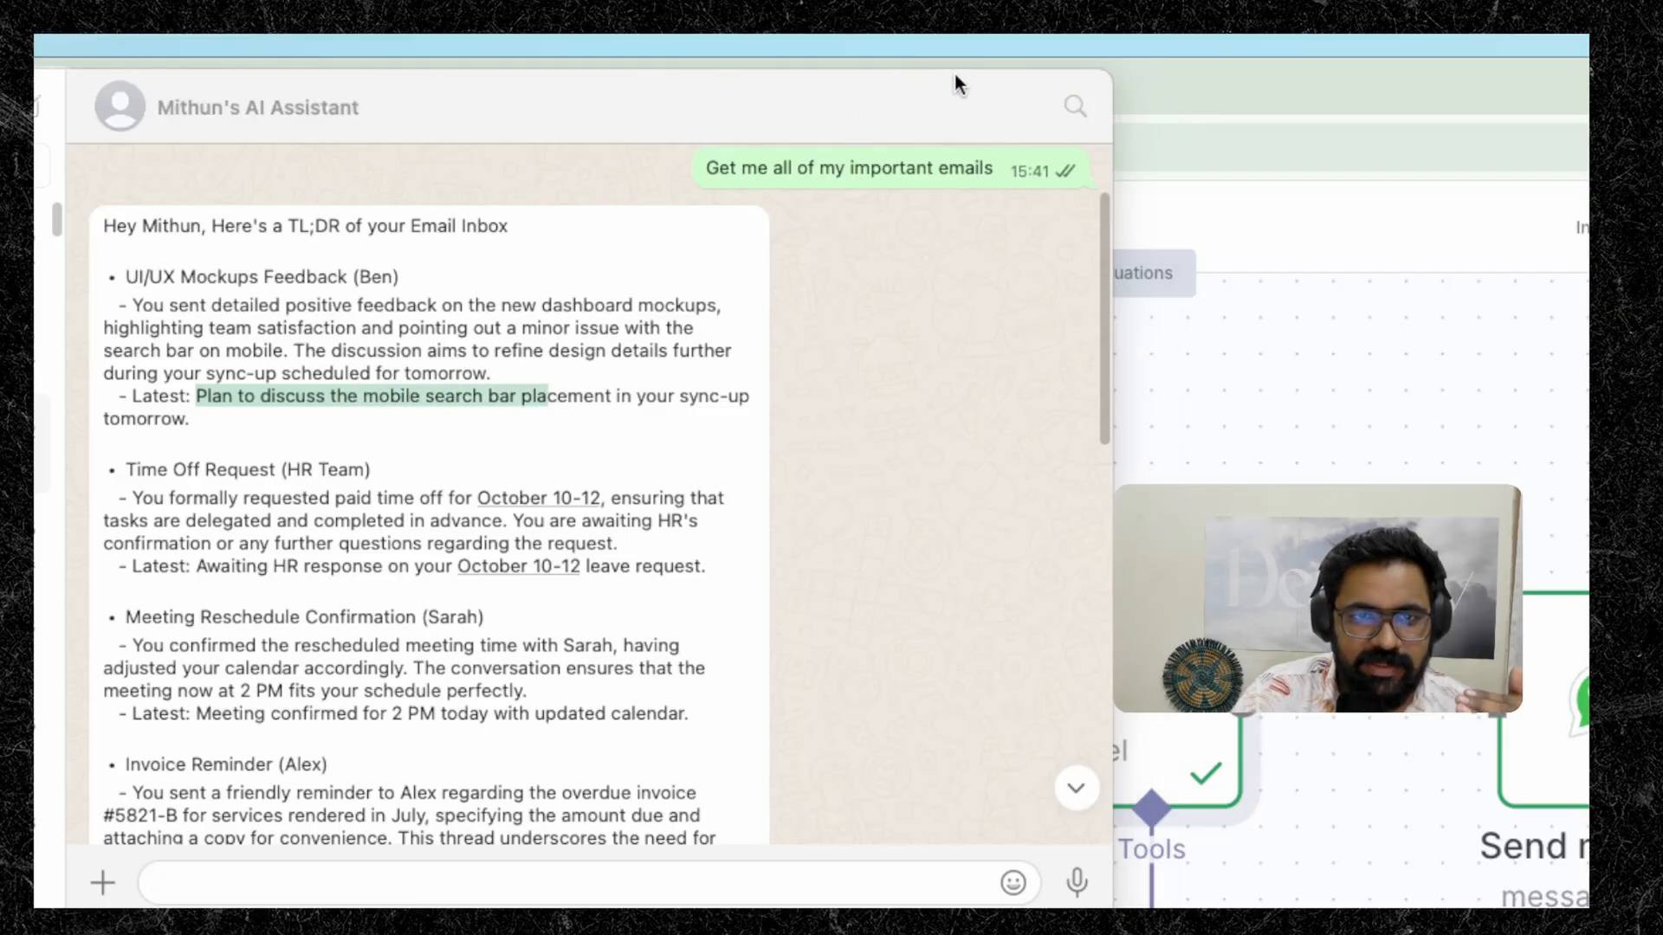
{"action": "scroll", "scroll_direction": "down", "scroll_amount": 3}
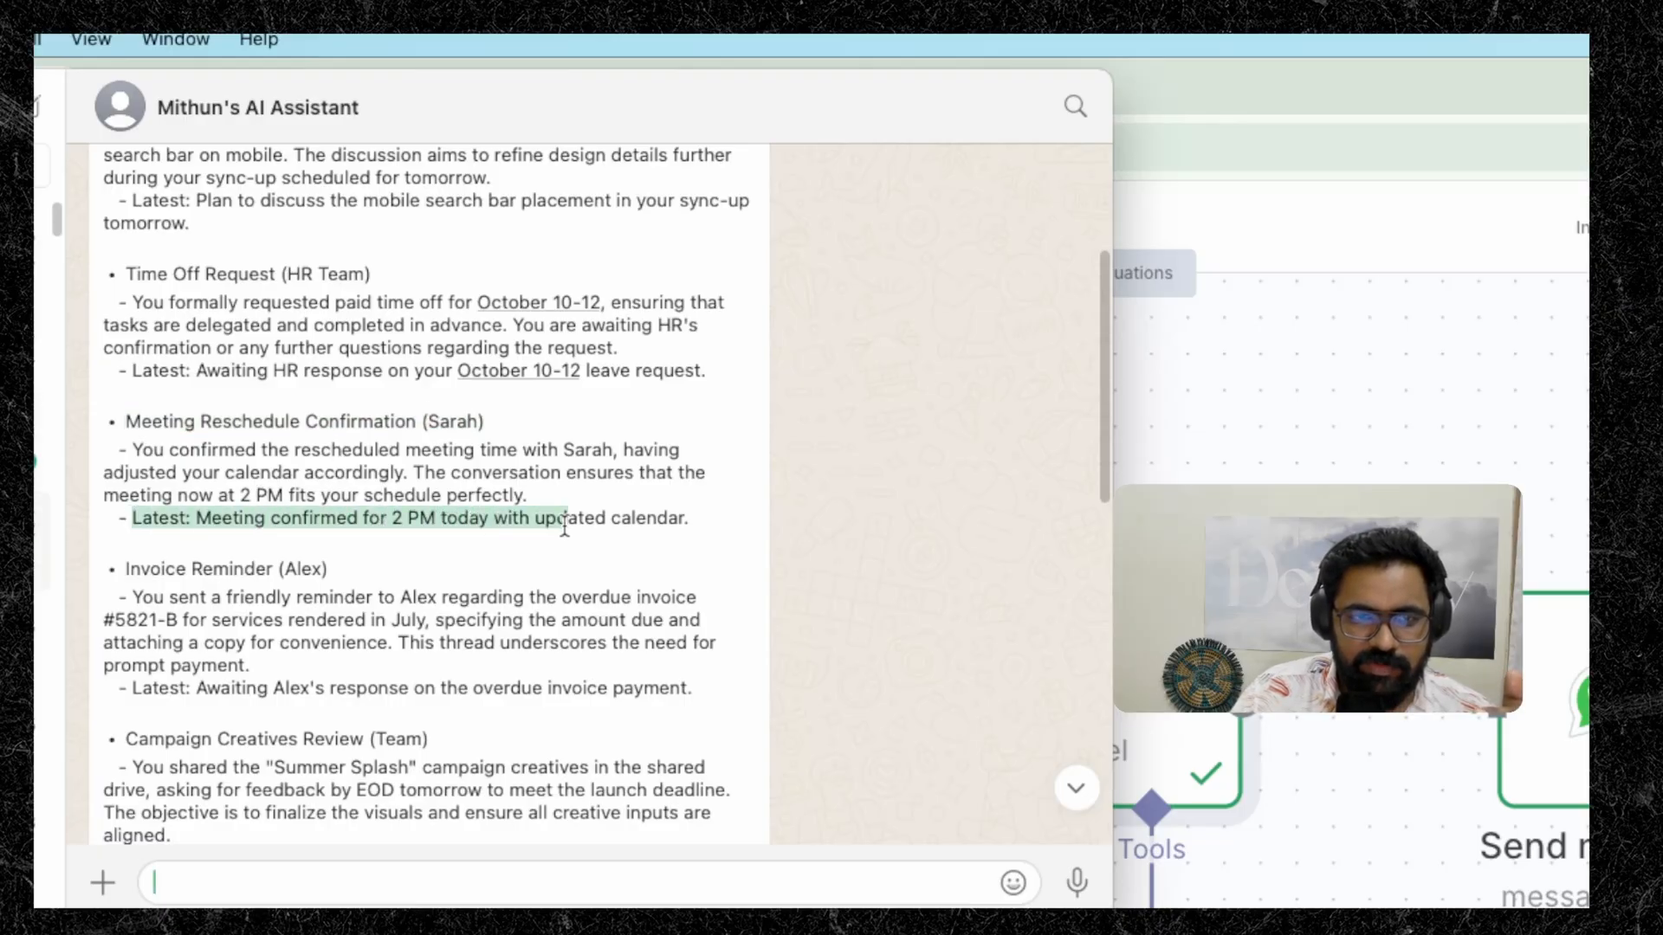
{"action": "scroll", "scroll_direction": "down", "scroll_amount": 3}
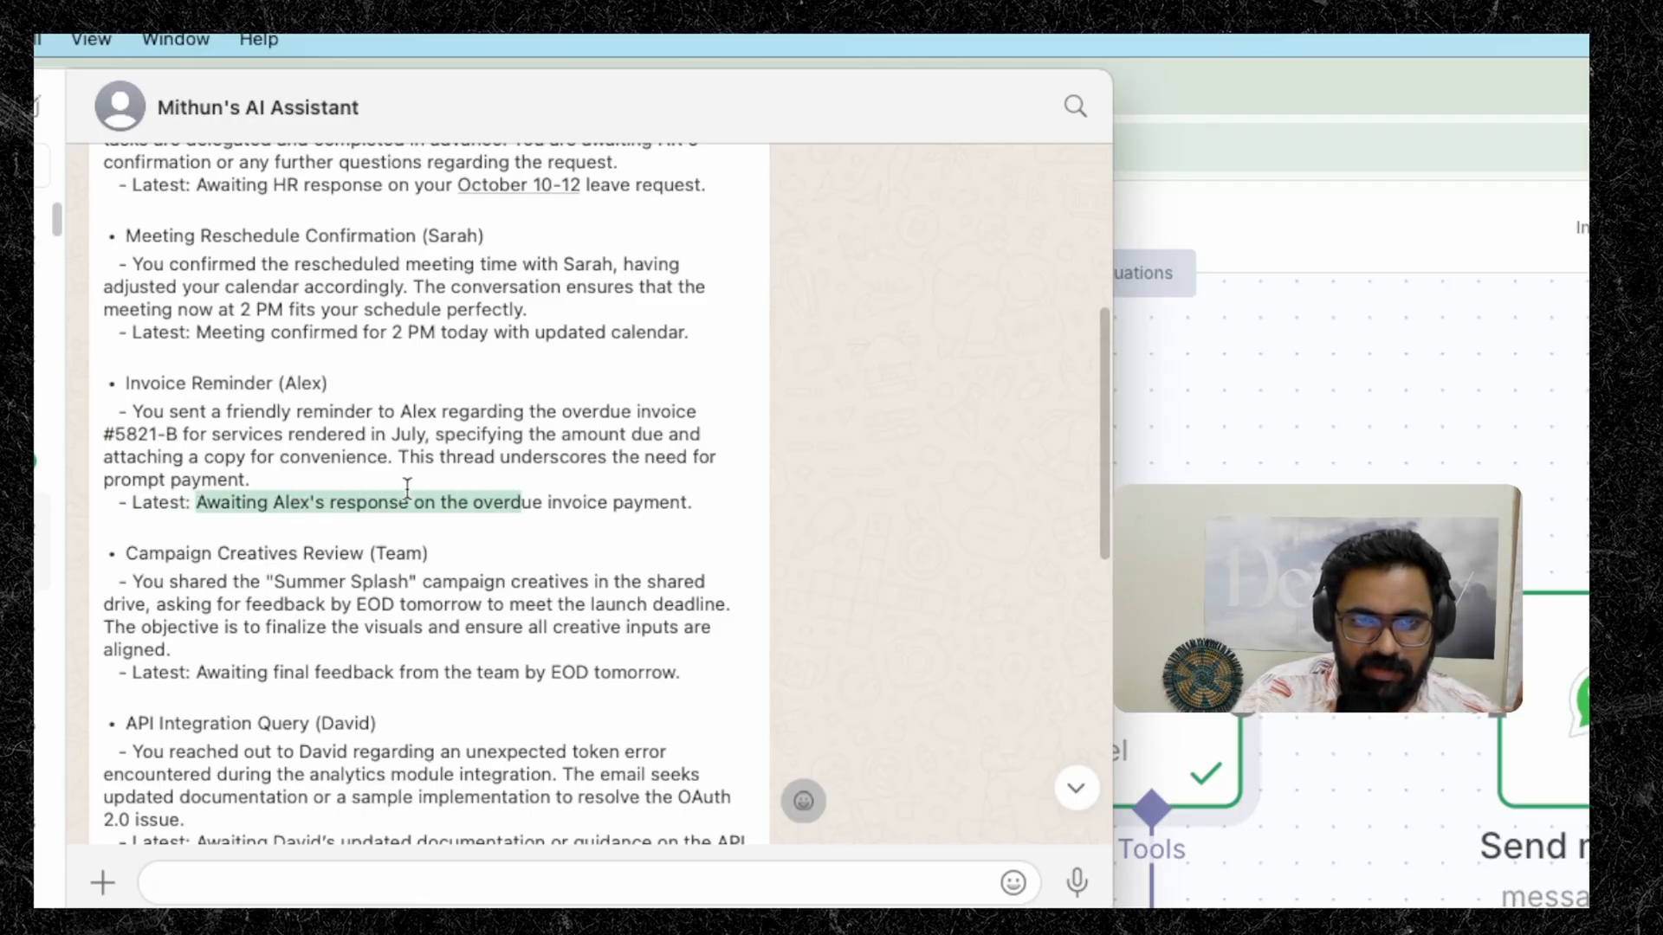
{"action": "scroll", "scroll_direction": "down", "scroll_amount": 3}
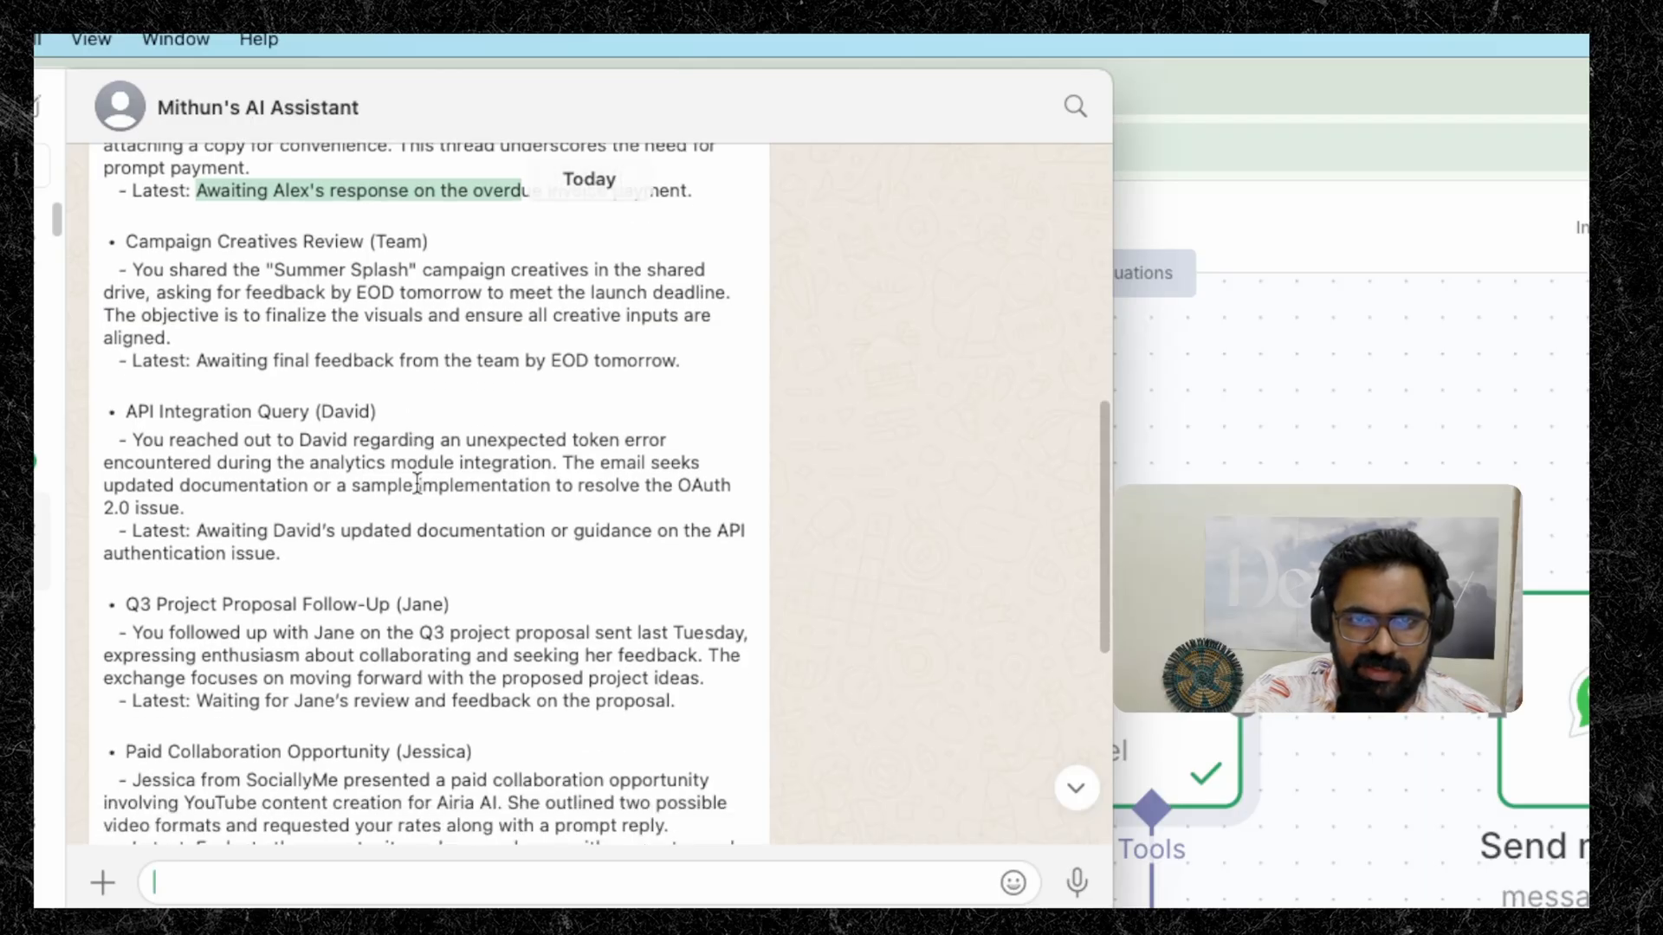
{"action": "scroll", "scroll_direction": "down", "scroll_amount": 3}
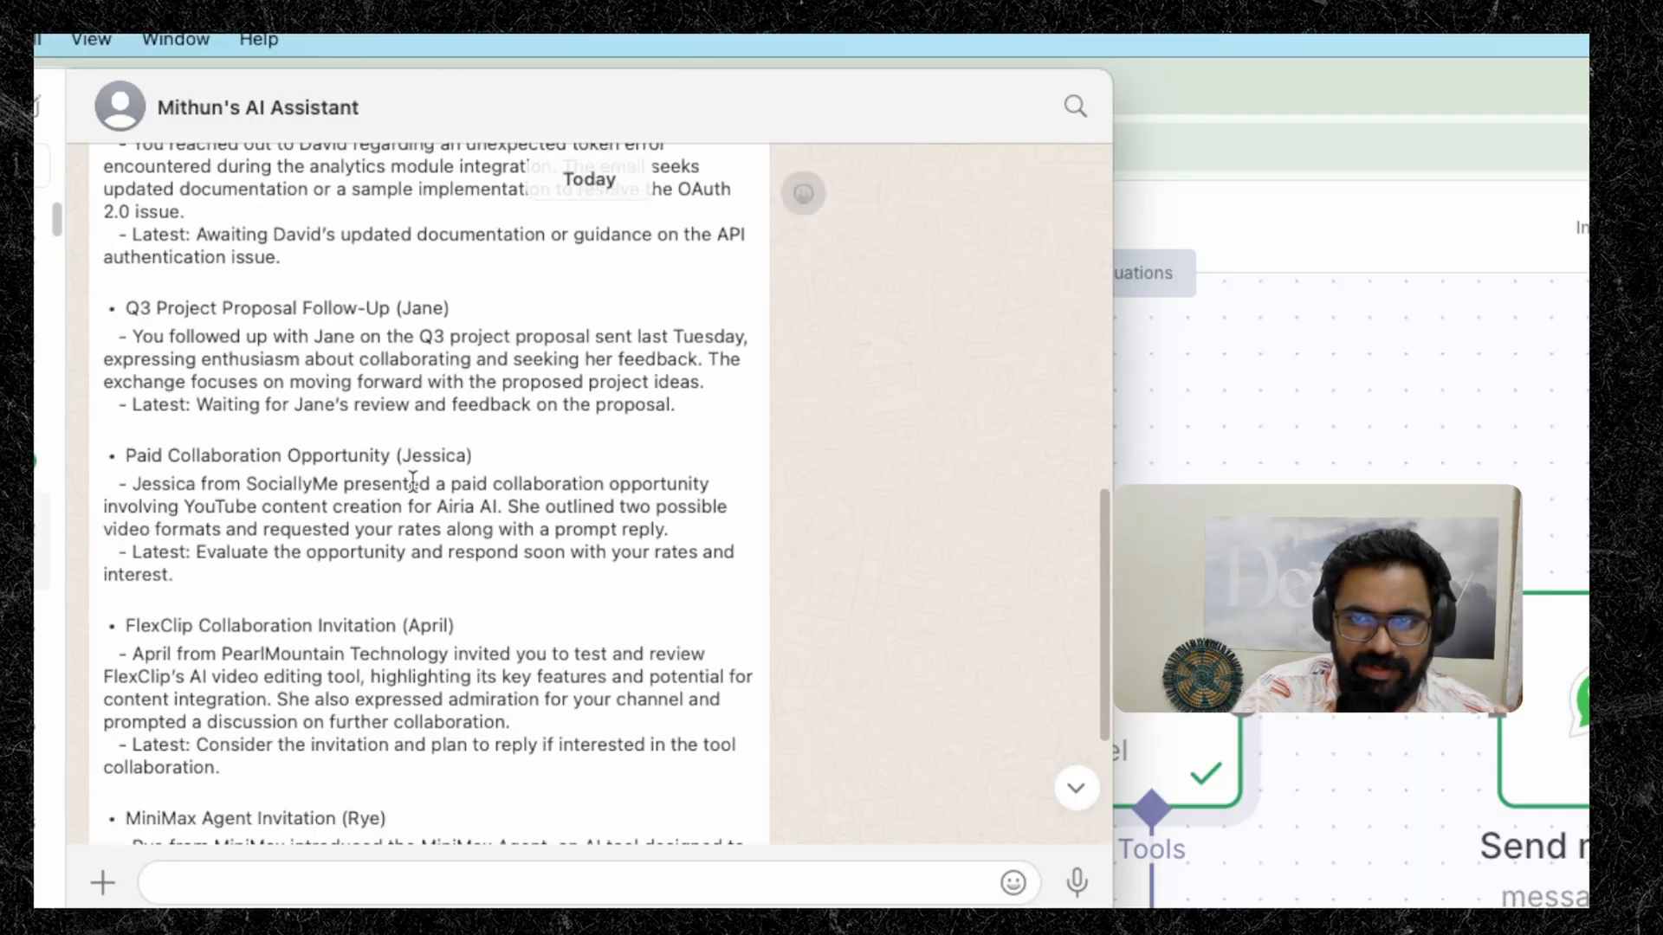
{"action": "scroll", "scroll_direction": "down", "scroll_amount": 3}
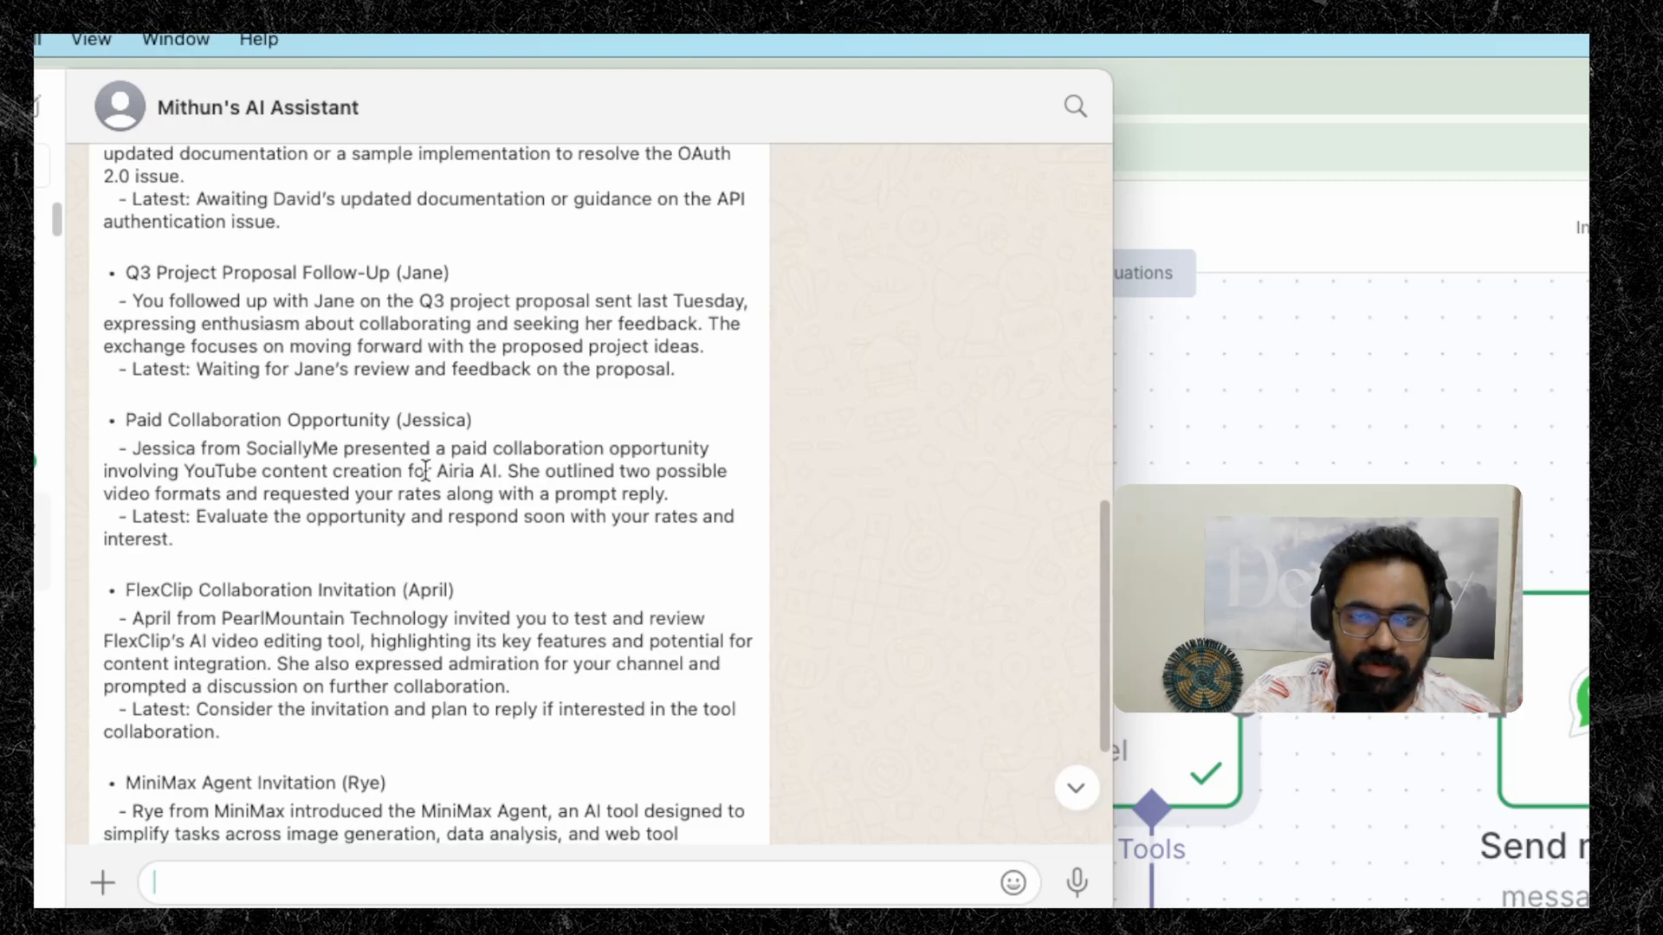
{"action": "scroll", "scroll_direction": "down", "scroll_amount": 3}
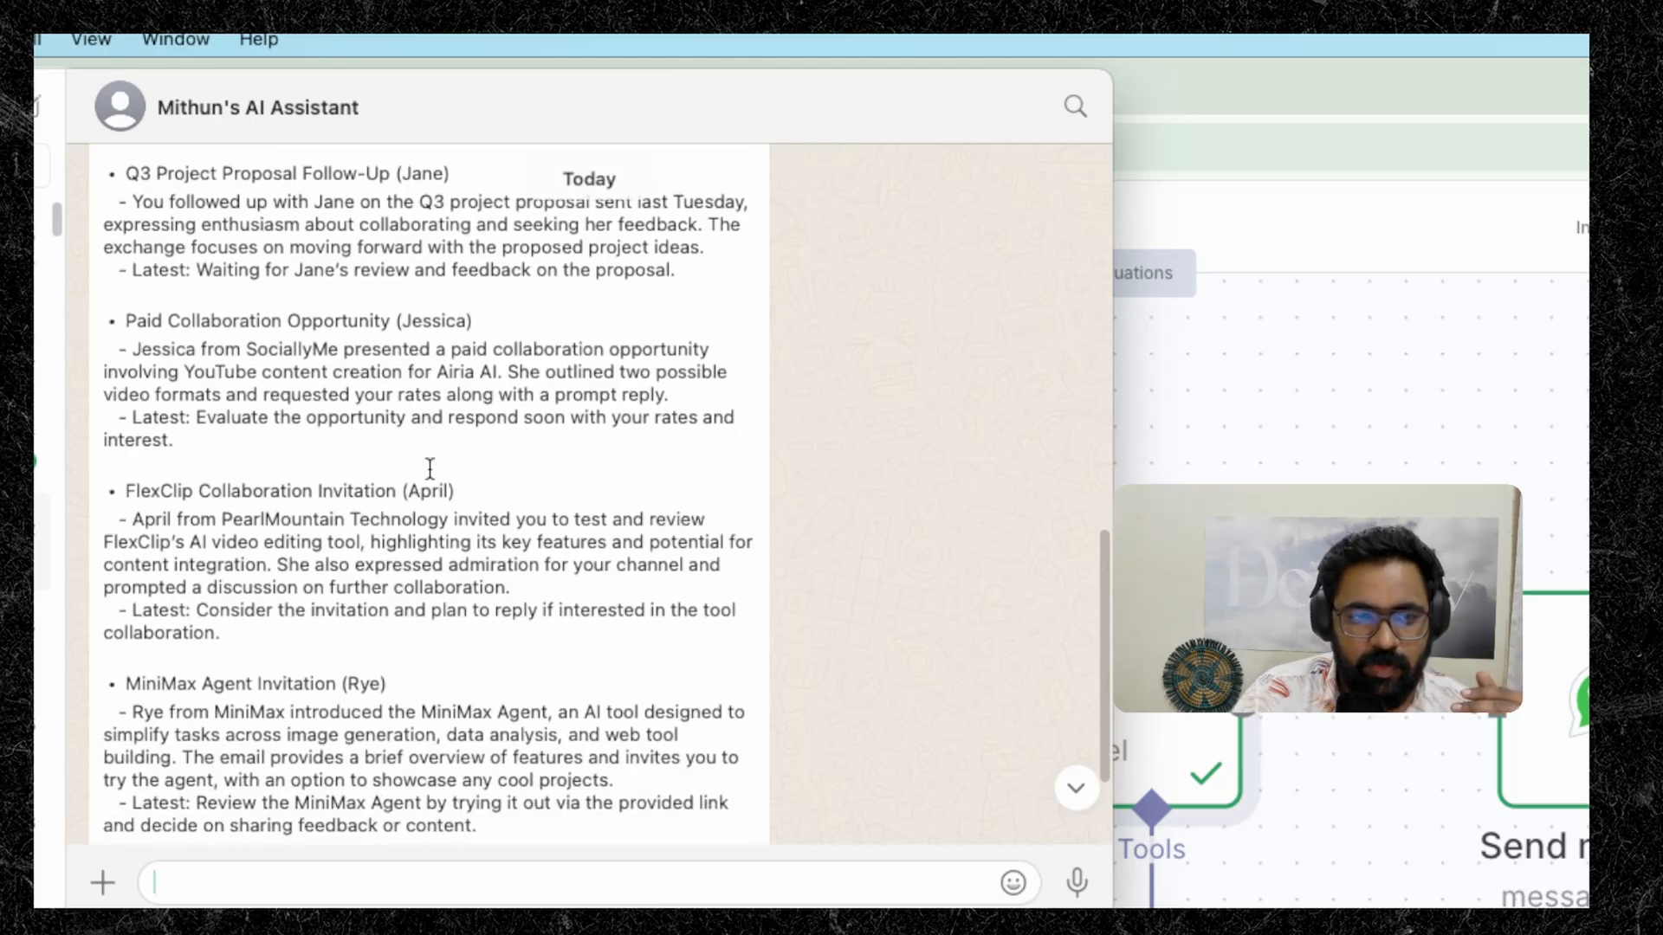
{"action": "scroll", "scroll_direction": "down", "scroll_amount": 3}
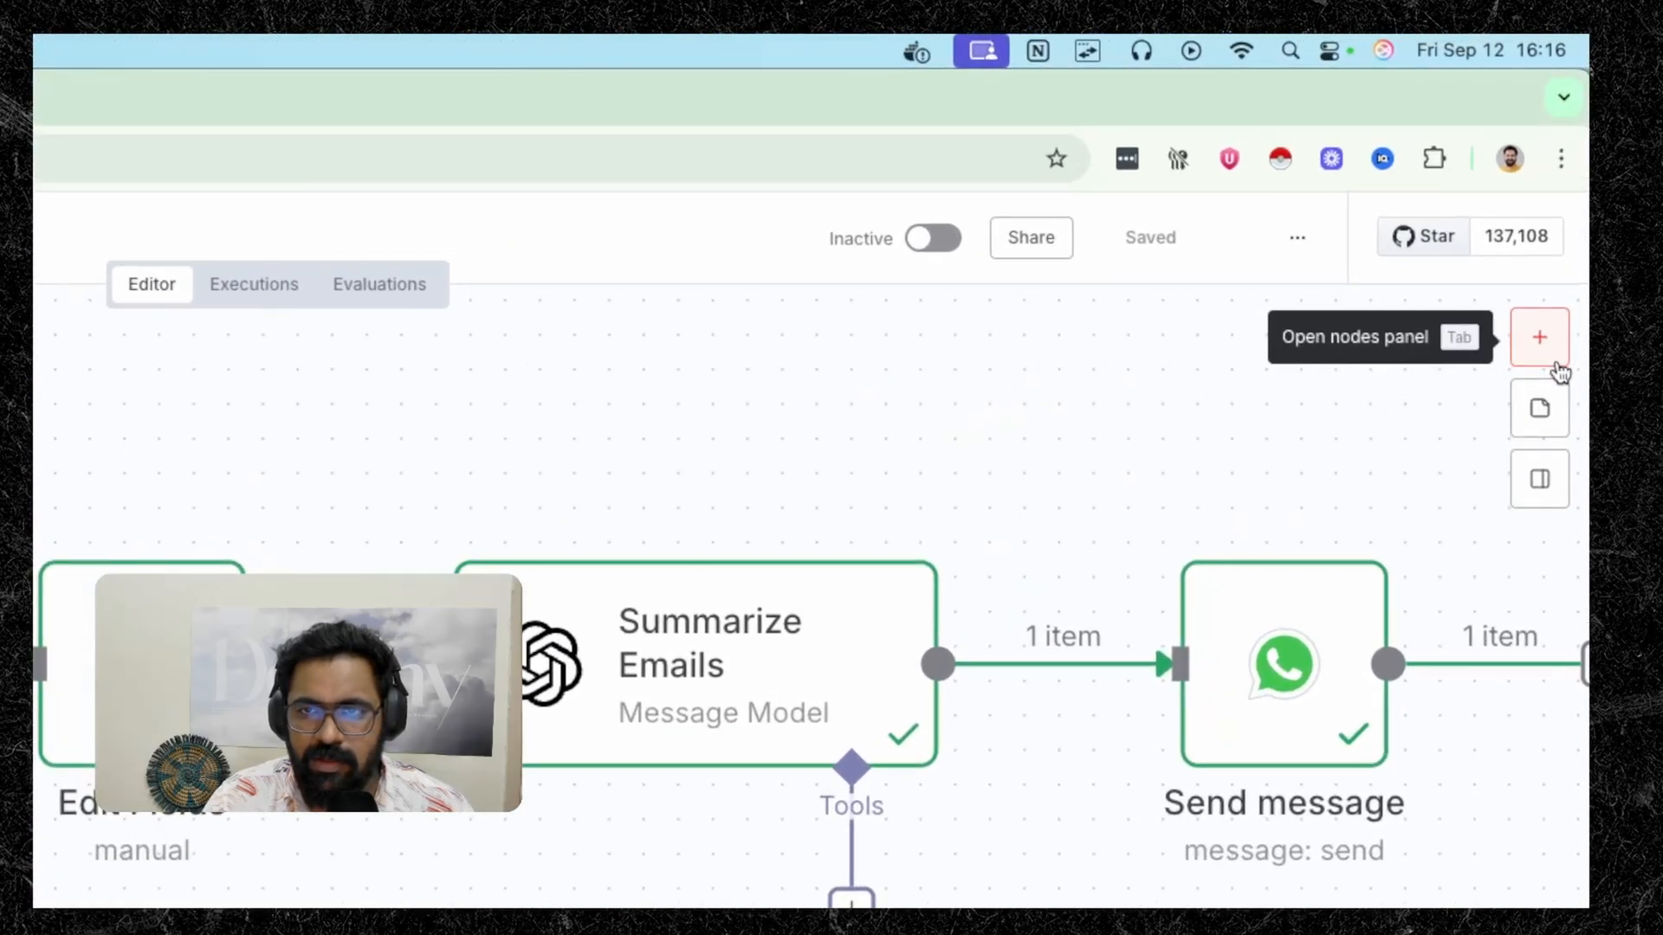
Search "What" in the nodes panel and browse WhatsApp Business Cloud actions and triggers
{"action": "left_click", "coordinate": [1539, 336]}
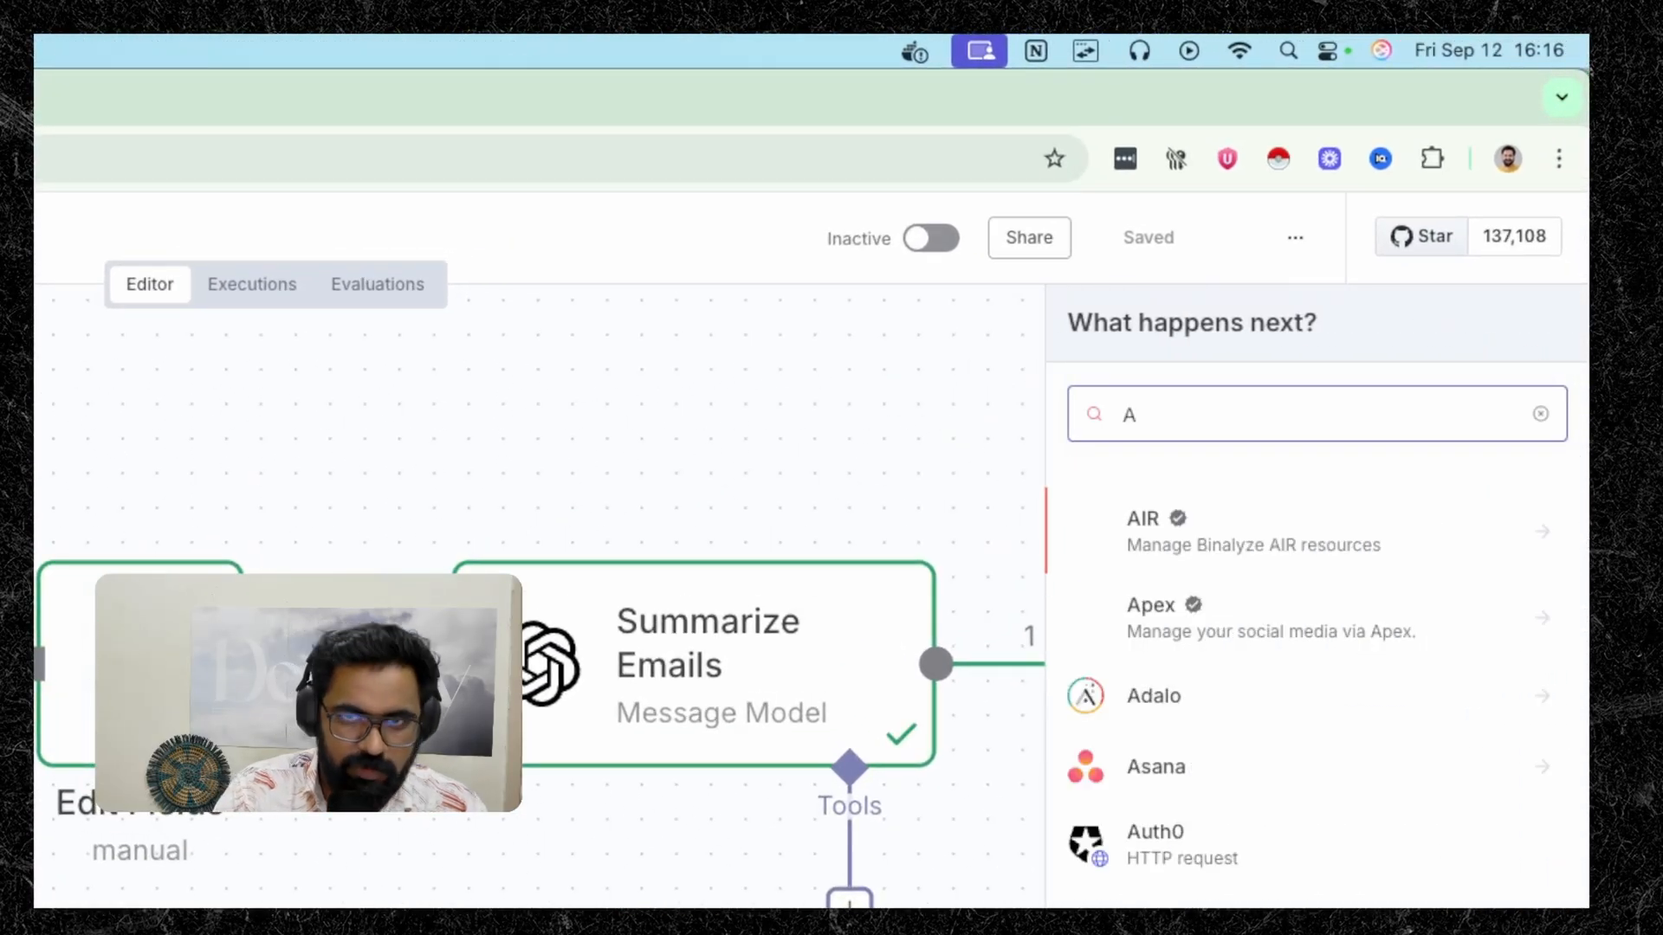
{"action": "type", "text": "What"}
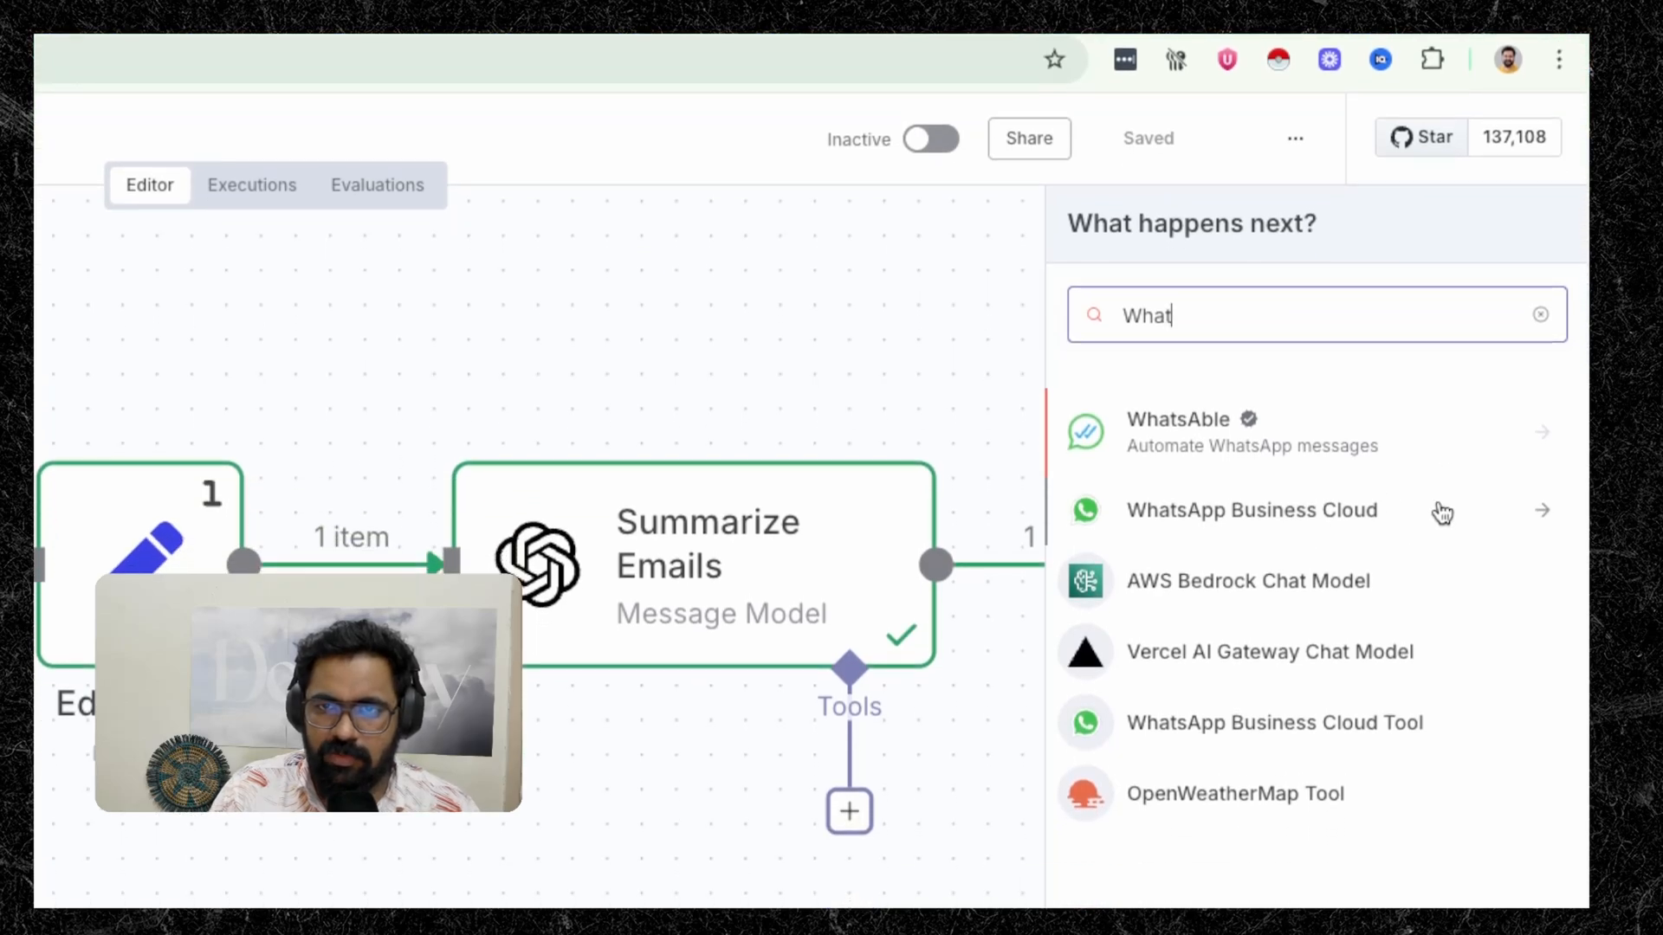
{"action": "left_click", "coordinate": [1251, 510]}
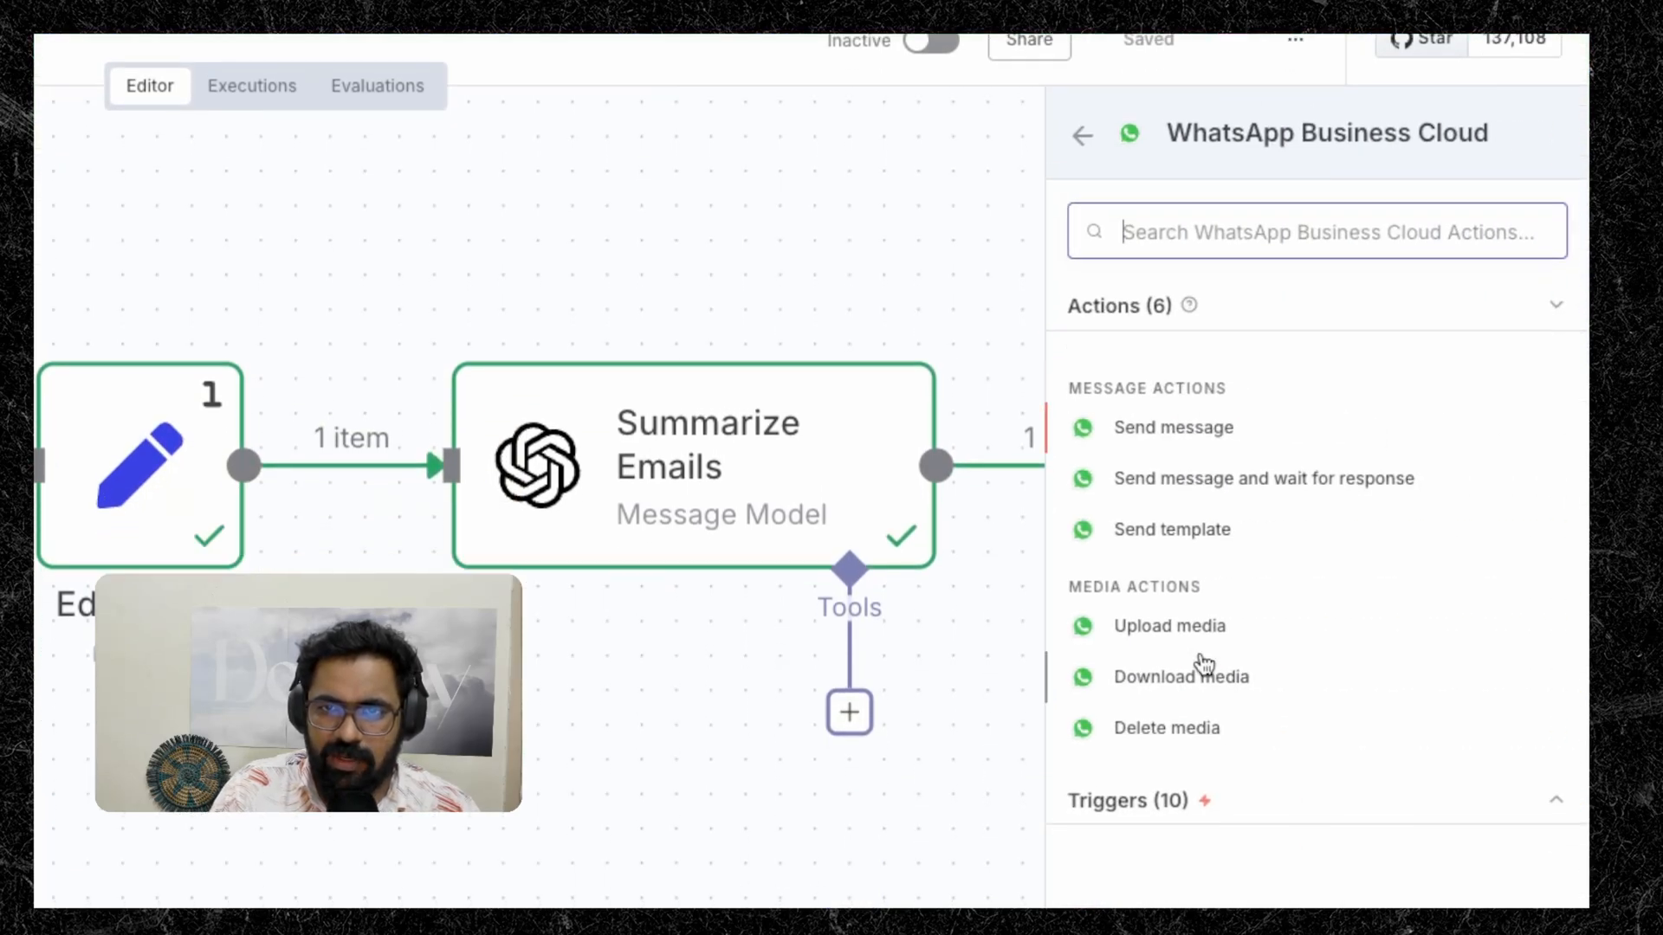
{"action": "scroll", "scroll_direction": "down", "scroll_amount": 3}
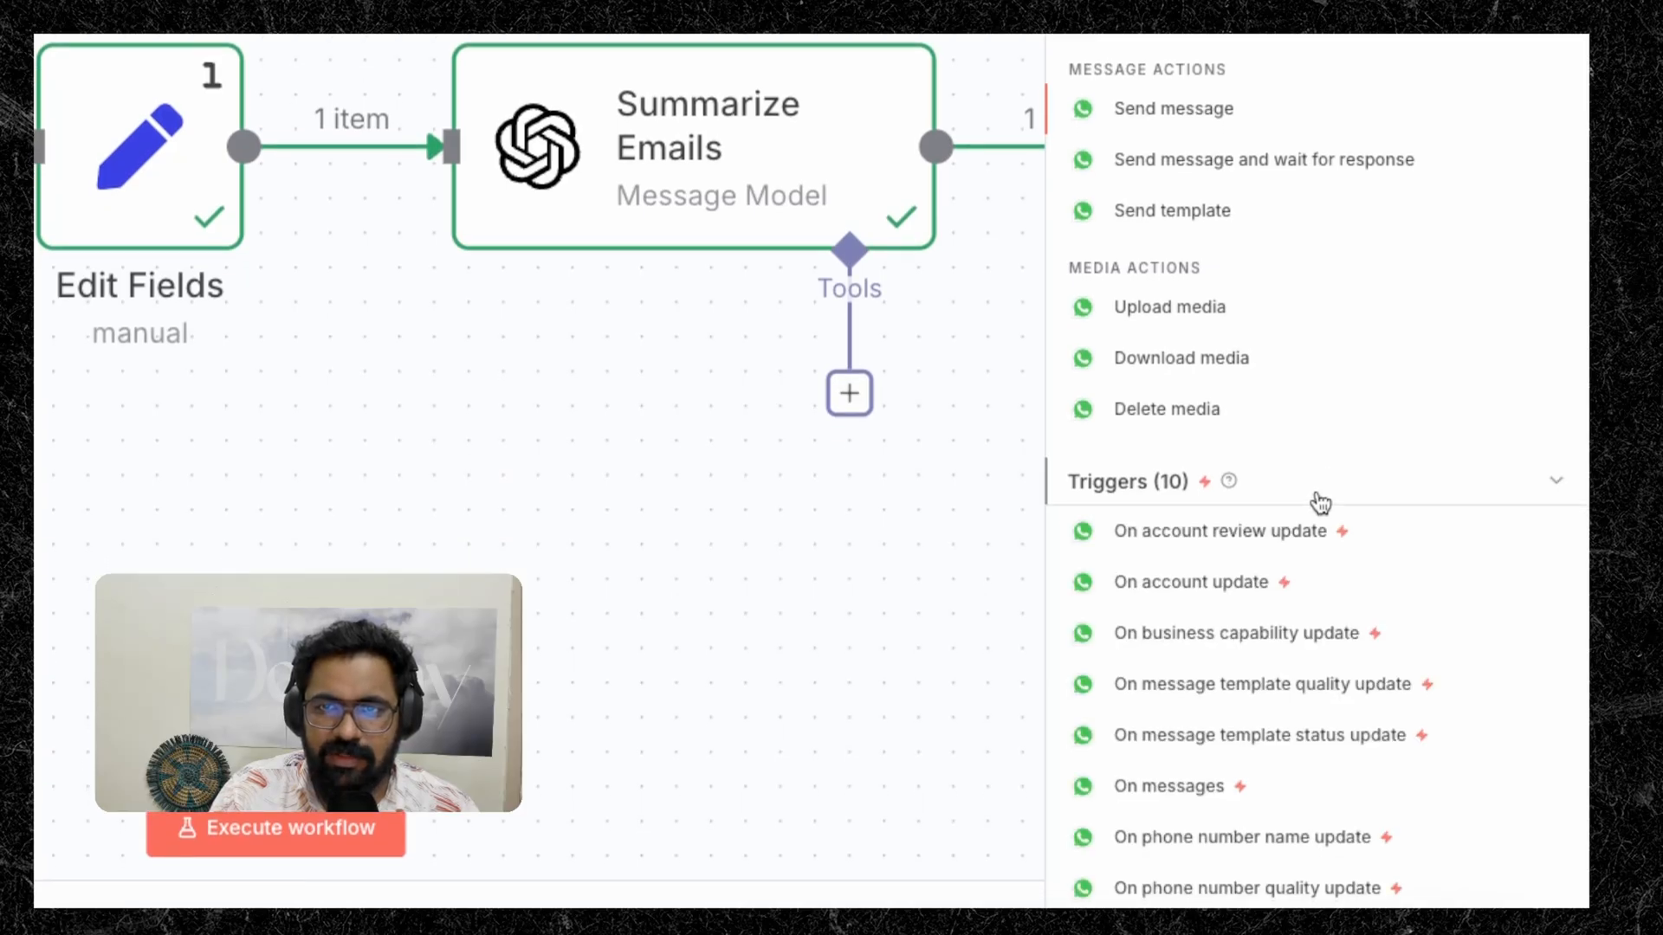
{"action": "scroll", "scroll_direction": "down", "scroll_amount": 3}
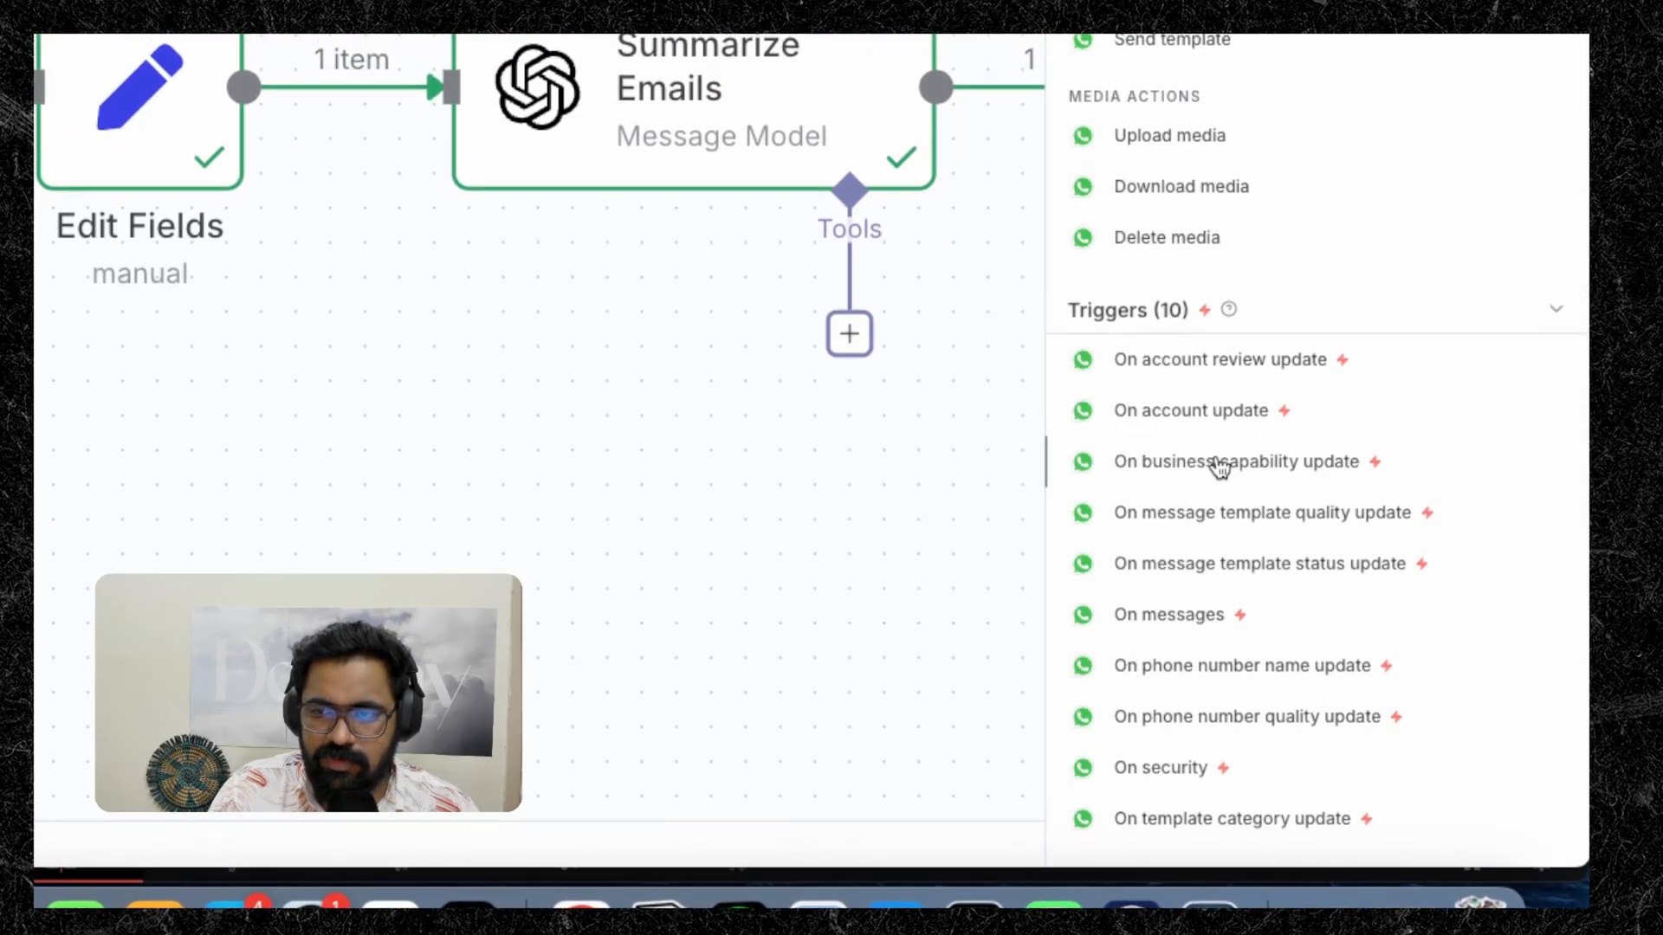
{"action": "scroll", "scroll_direction": "down", "scroll_amount": 3}
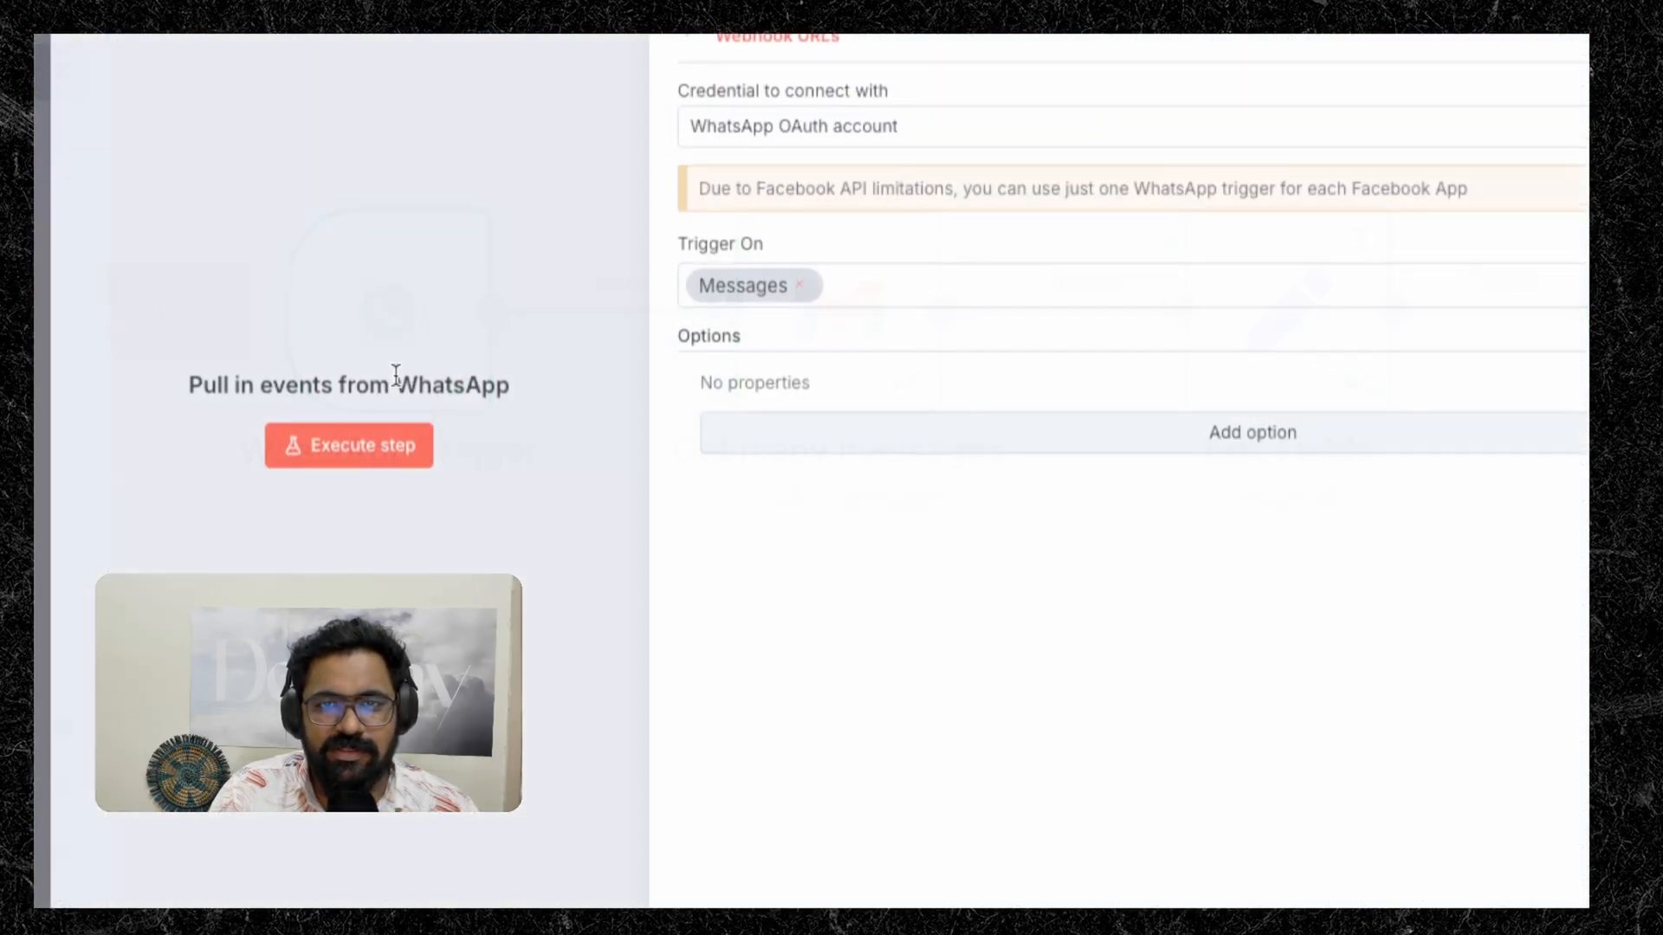
Show the WhatsApp OAuth account options for the WhatsApp Trigger credential
{"action": "scroll", "scroll_direction": "up", "scroll_amount": 3}
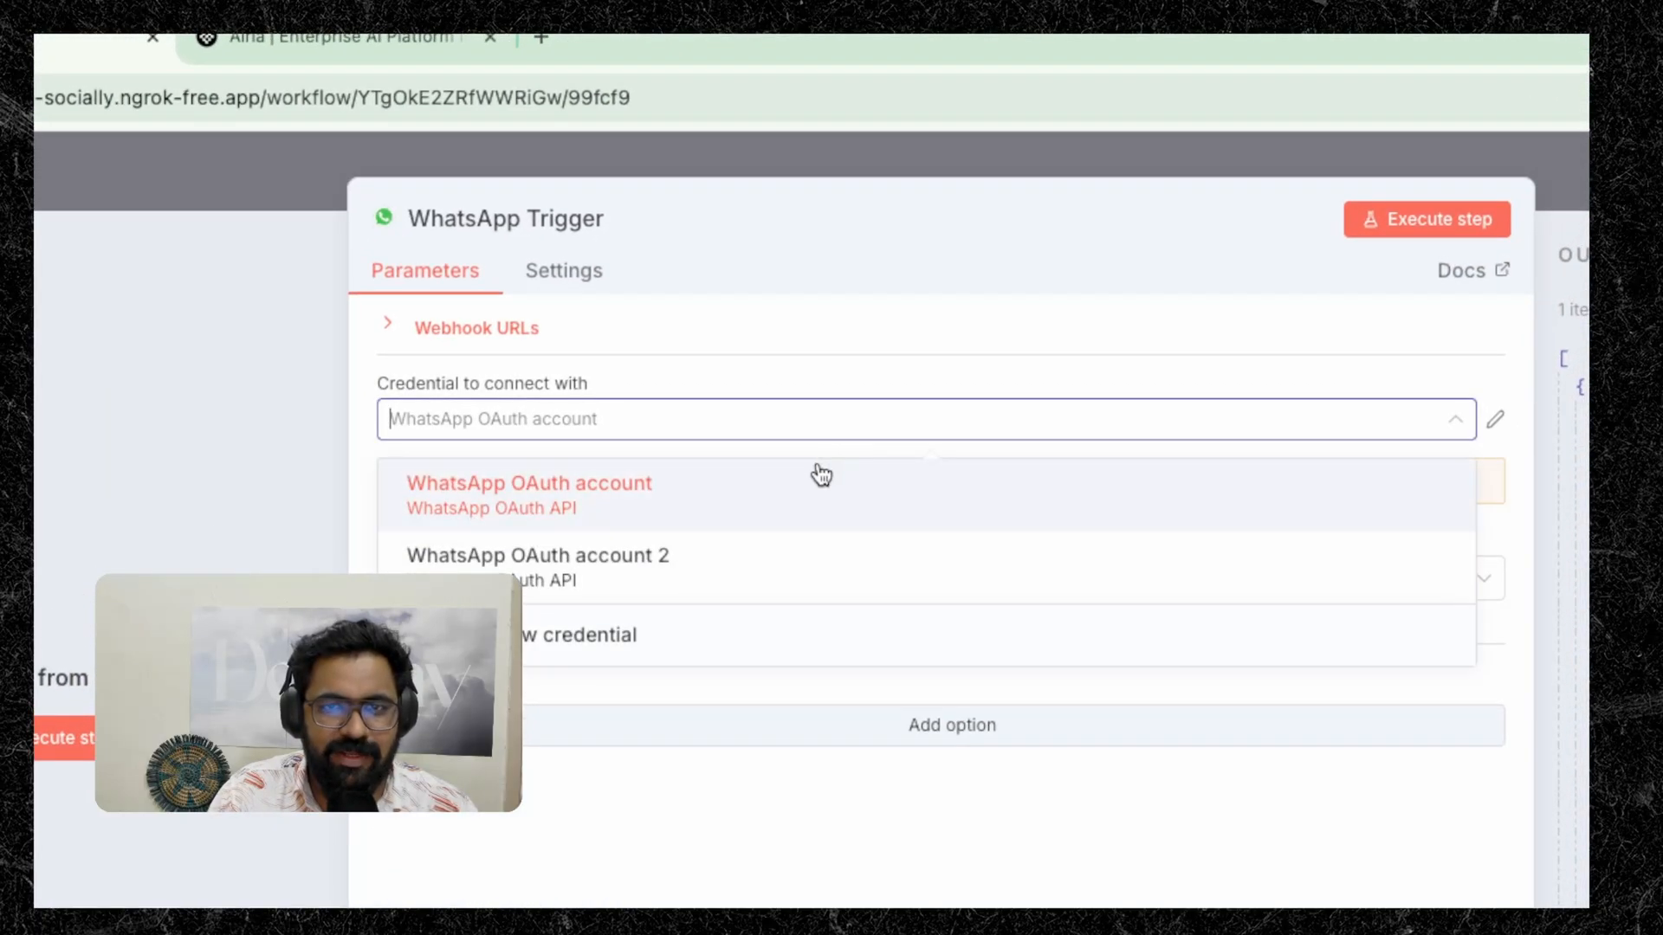
{"action": "mouse_move", "coordinate": [814, 485]}
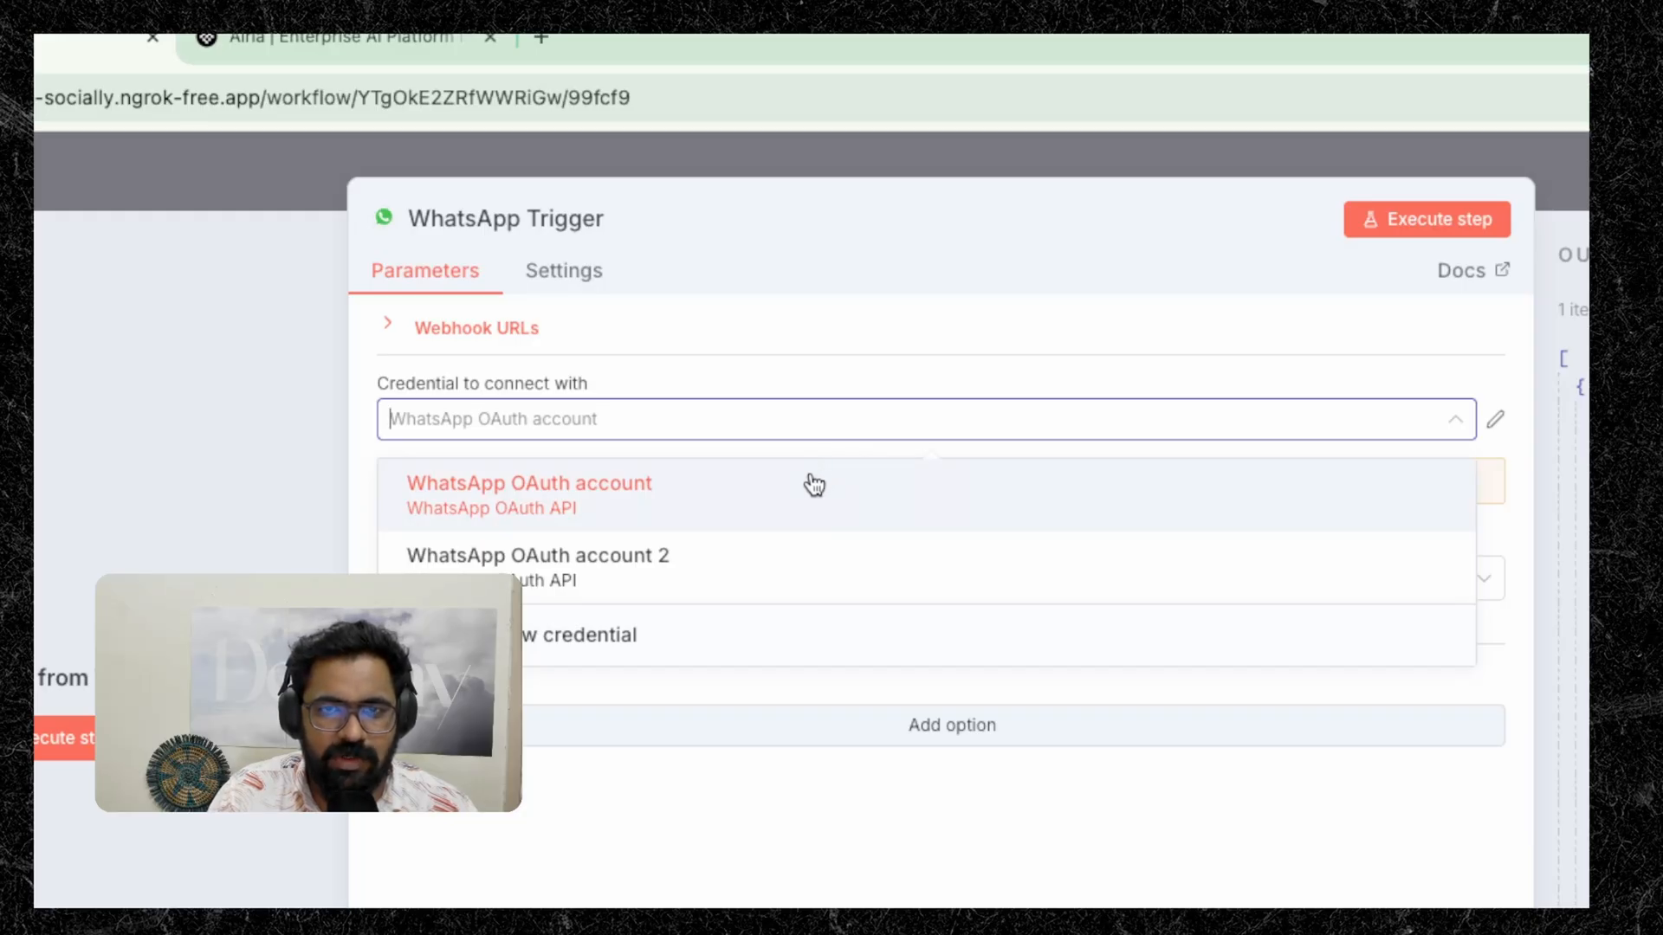
{"action": "mouse_move", "coordinate": [765, 501]}
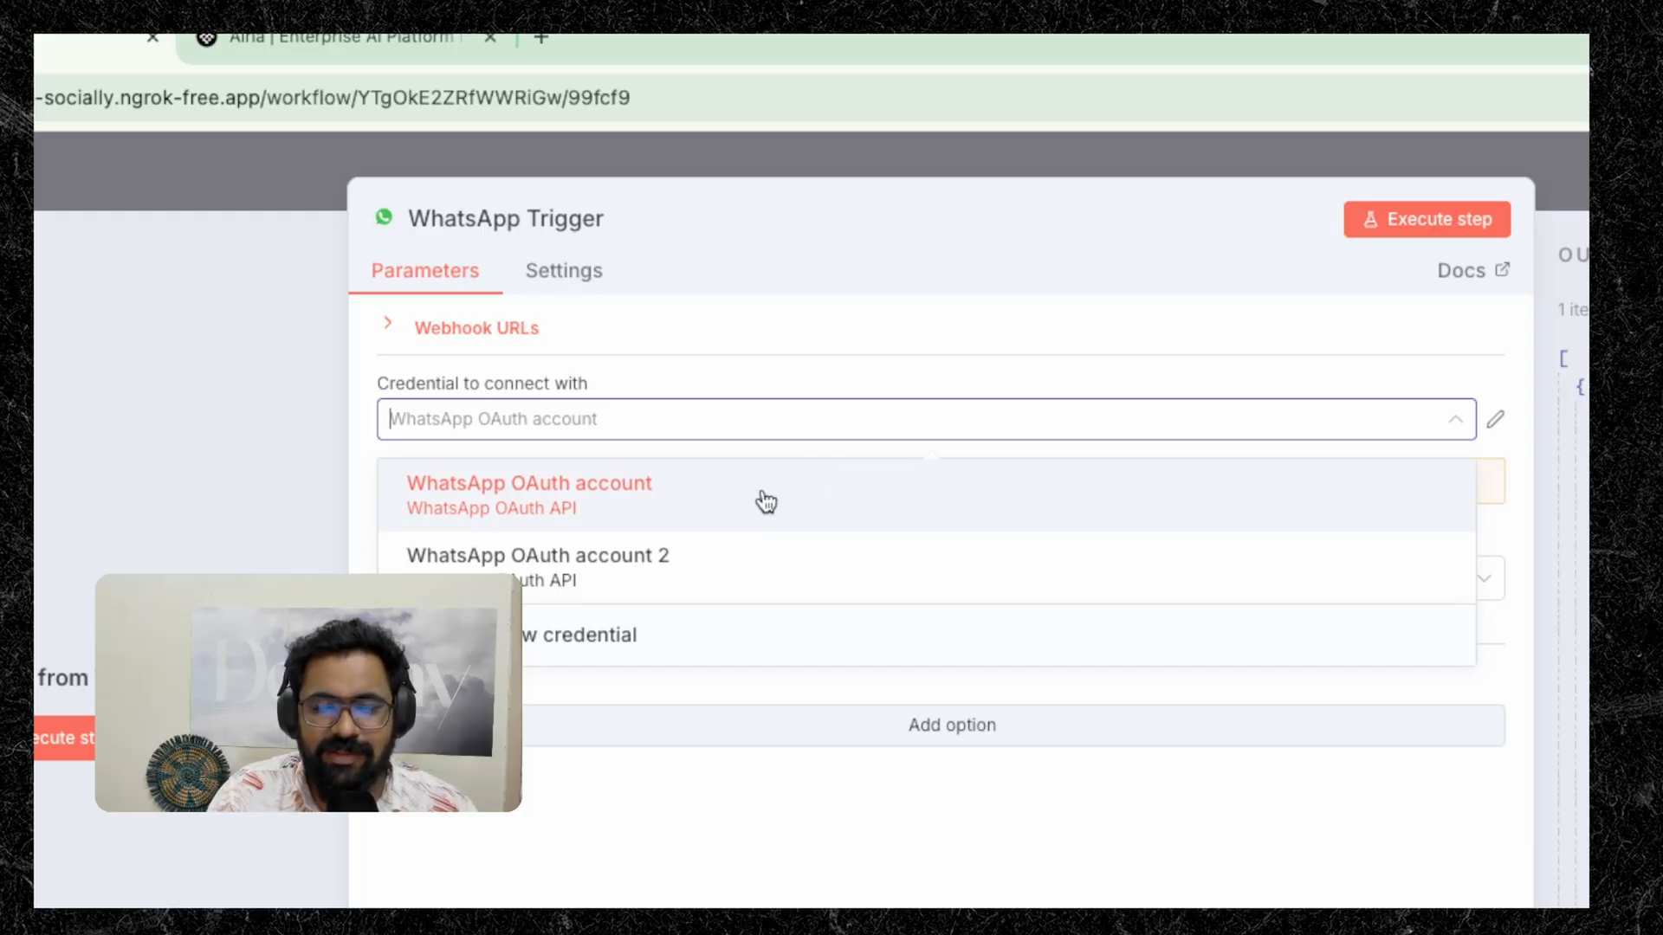
{"action": "mouse_move", "coordinate": [891, 499]}
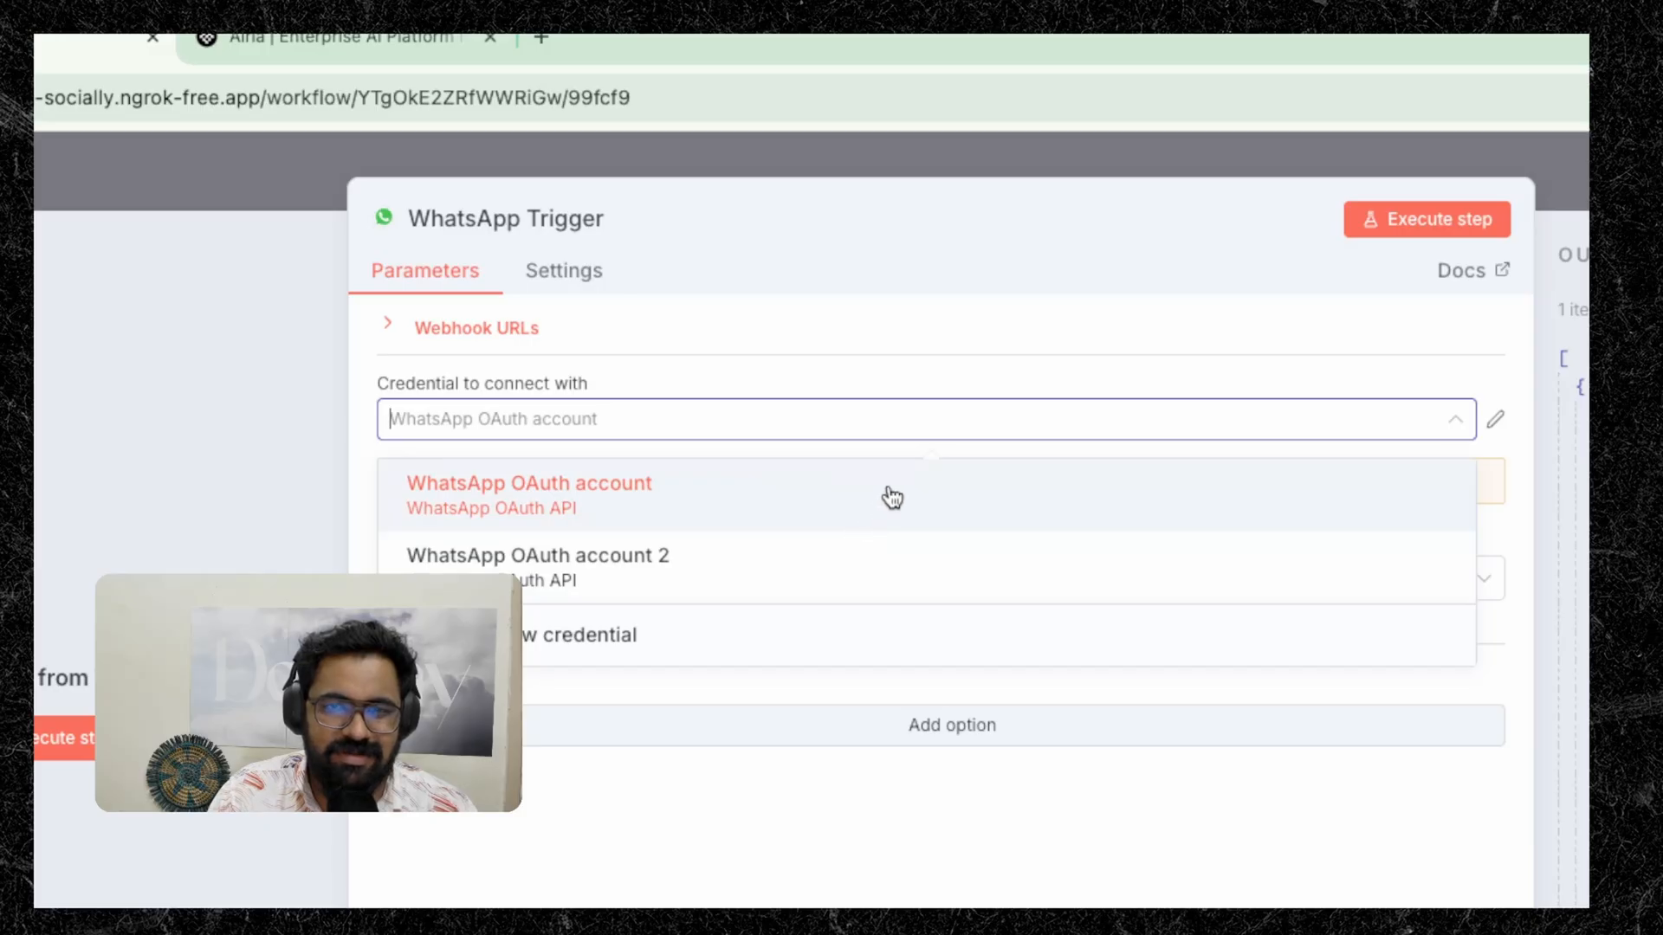
{"action": "mouse_move", "coordinate": [1111, 350]}
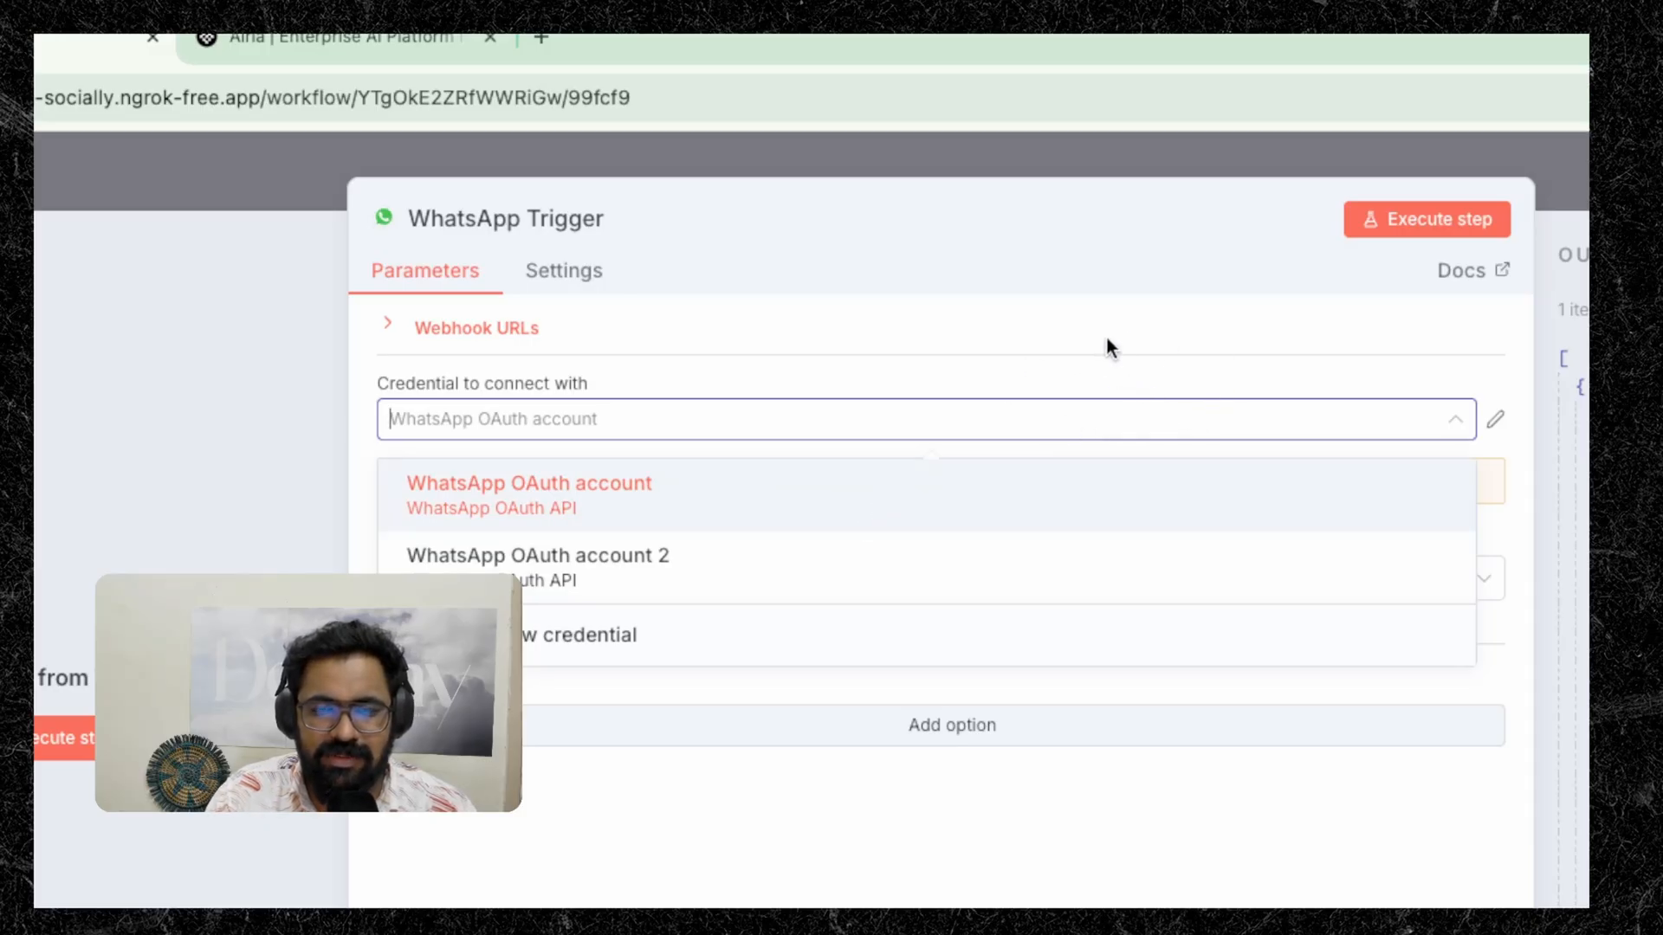
{"action": "mouse_move", "coordinate": [1204, 341]}
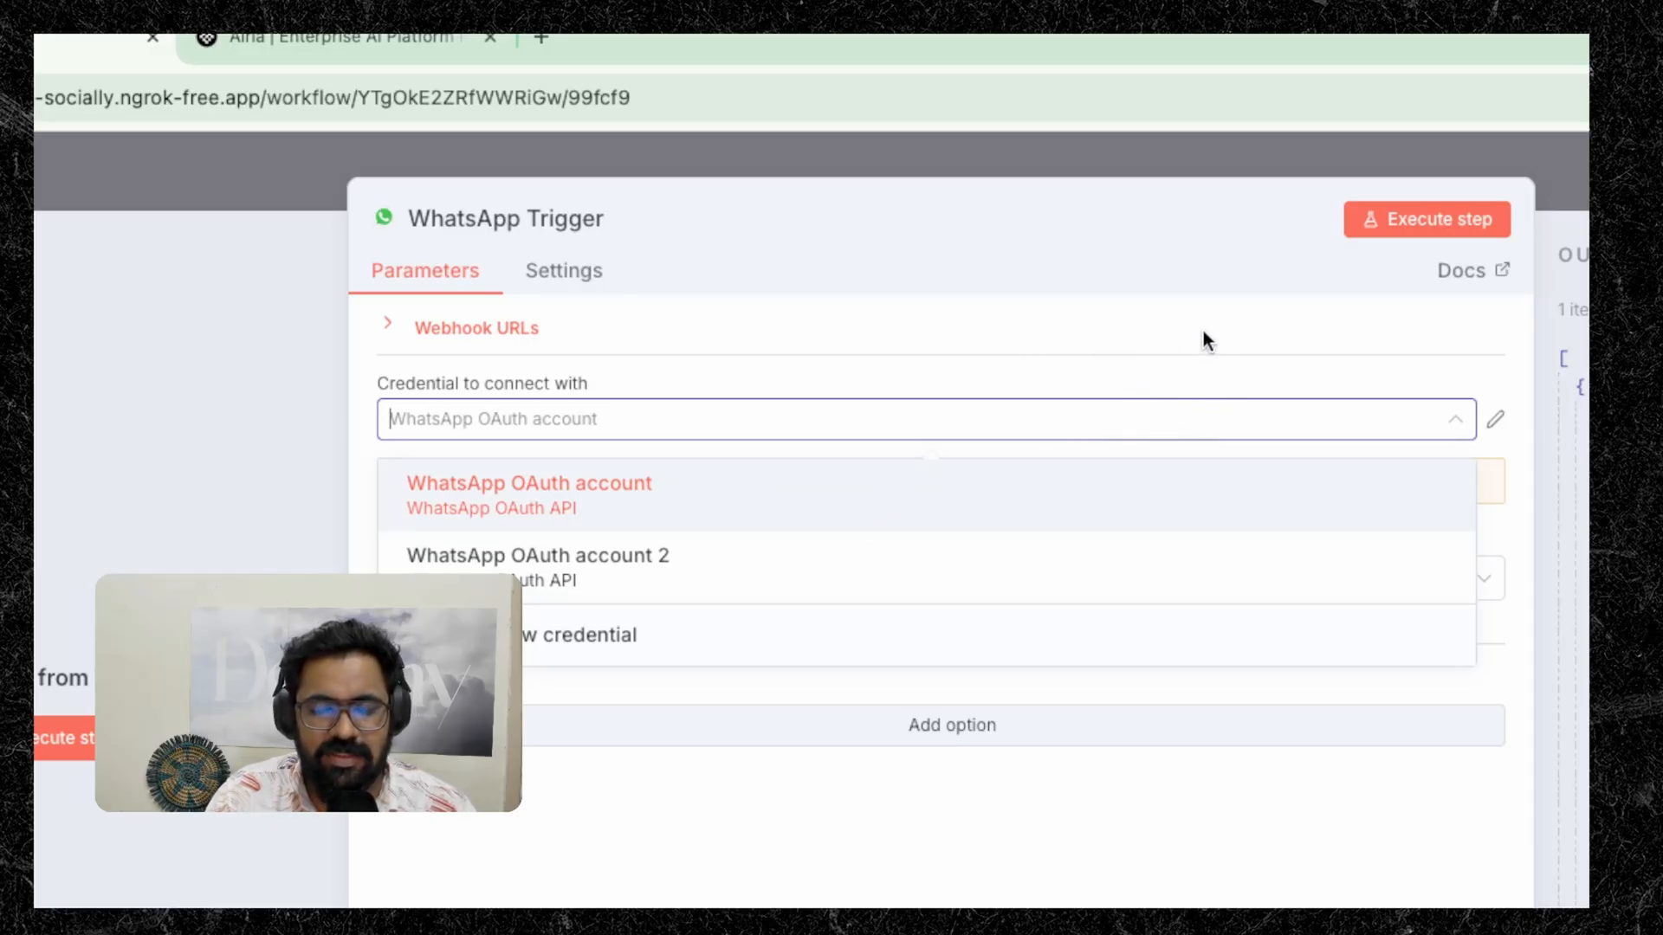
{"action": "mouse_move", "coordinate": [1173, 343]}
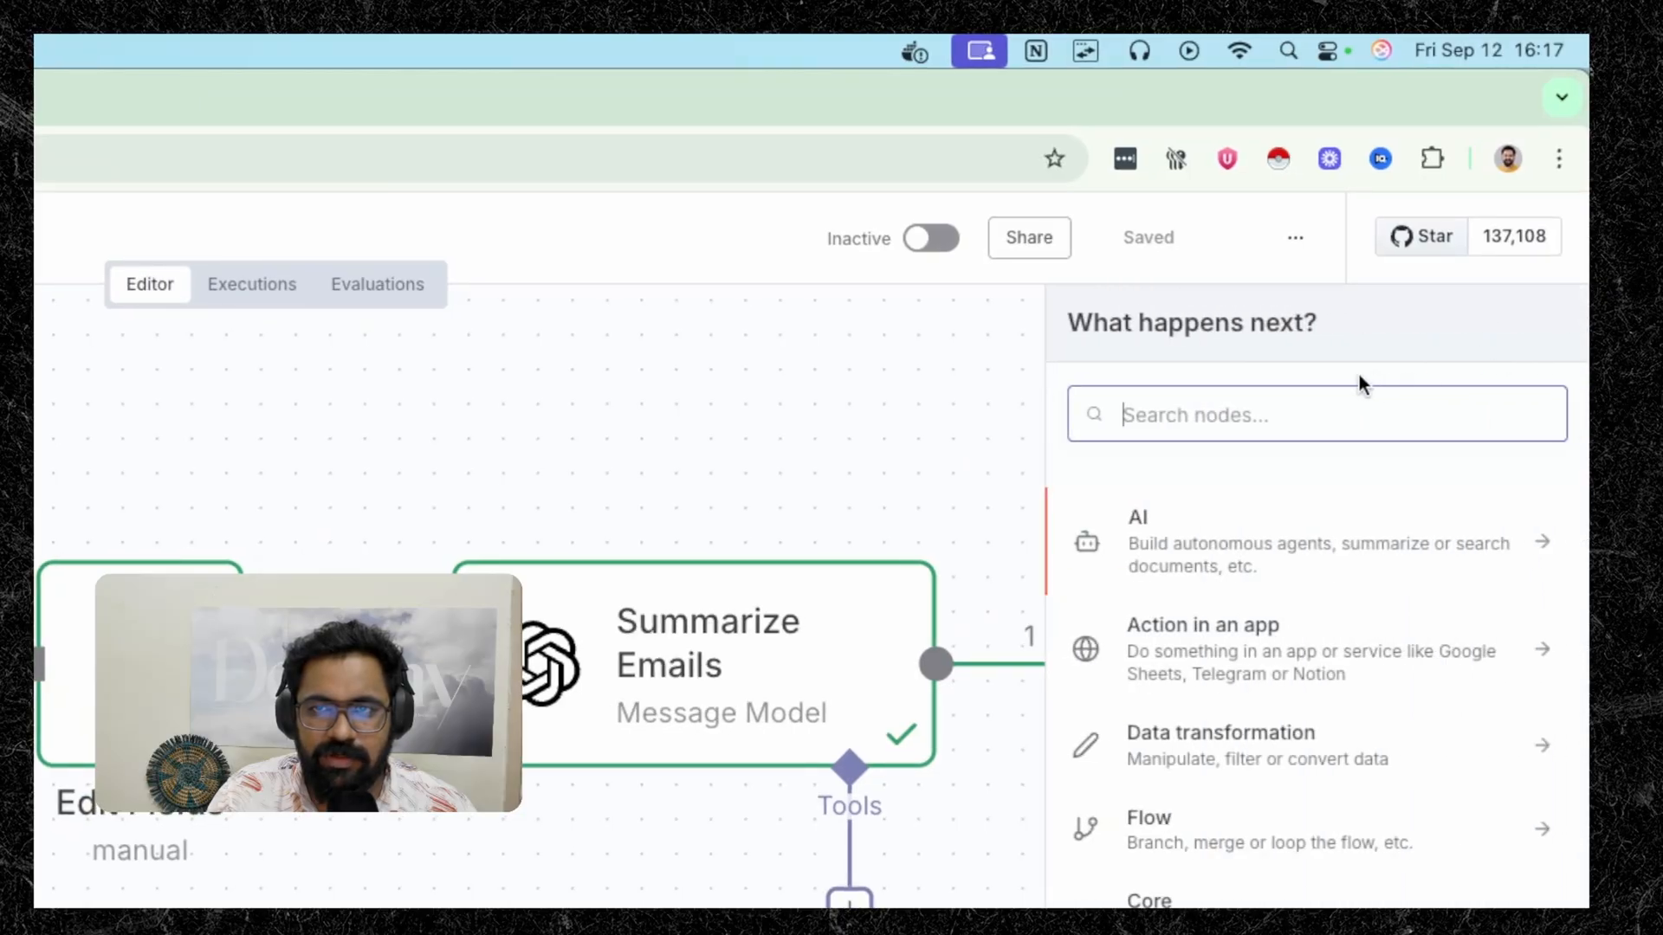
Browse the Gmail node's actions and choose Get many messages
{"action": "type", "text": "Gmail"}
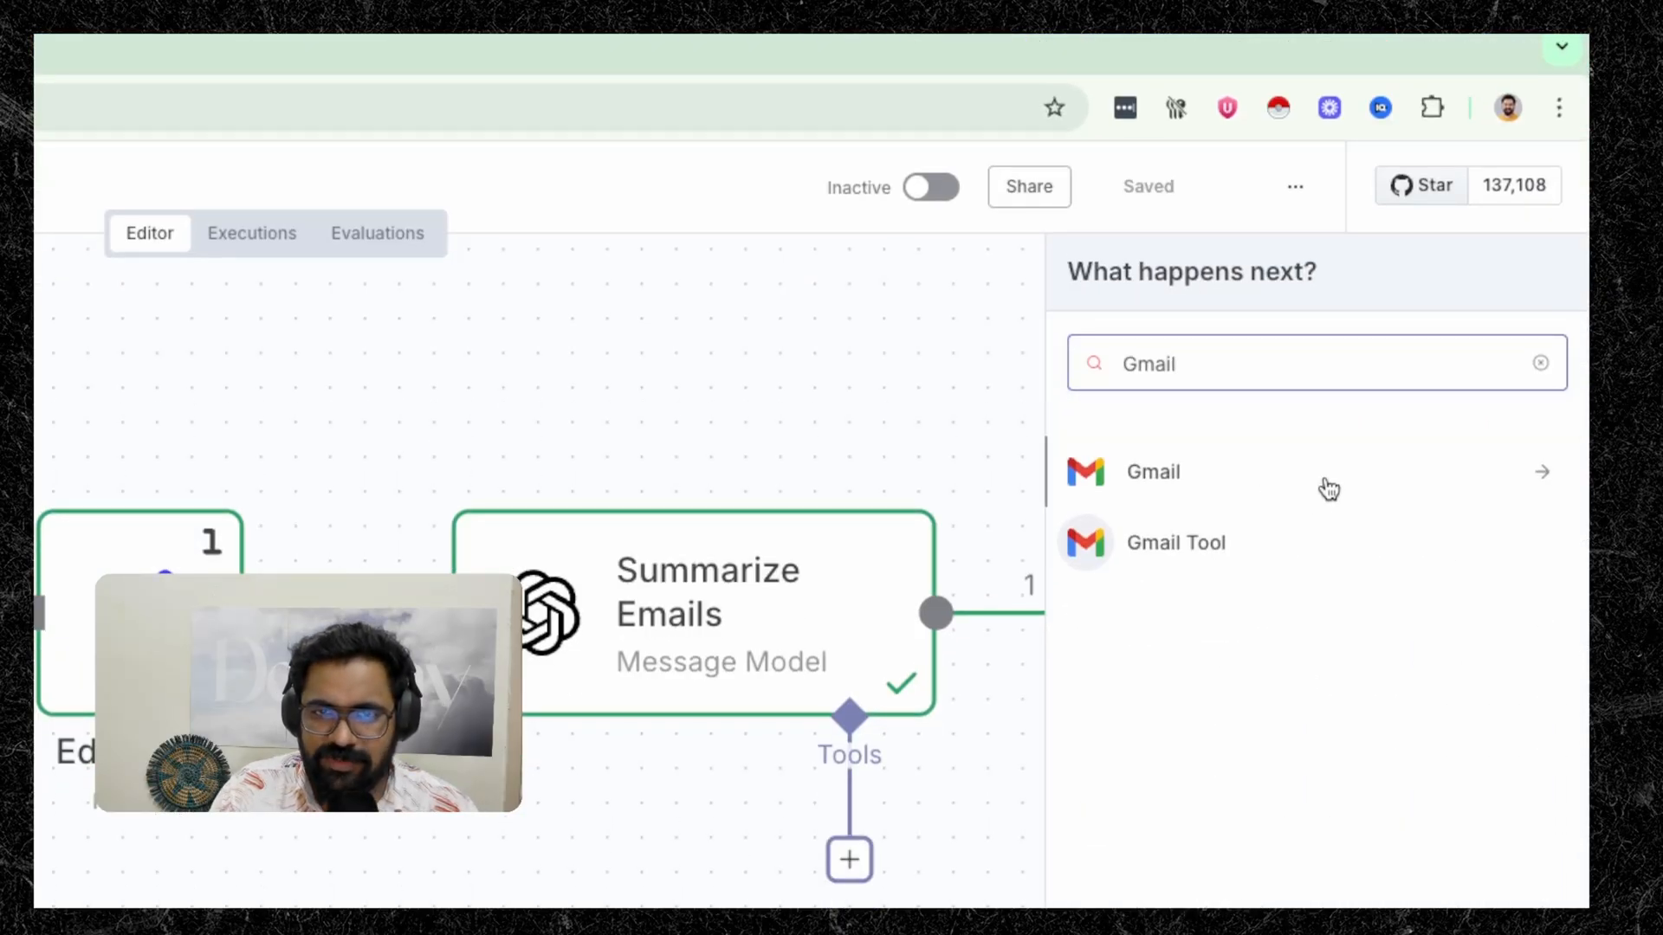
{"action": "left_click", "coordinate": [1152, 471]}
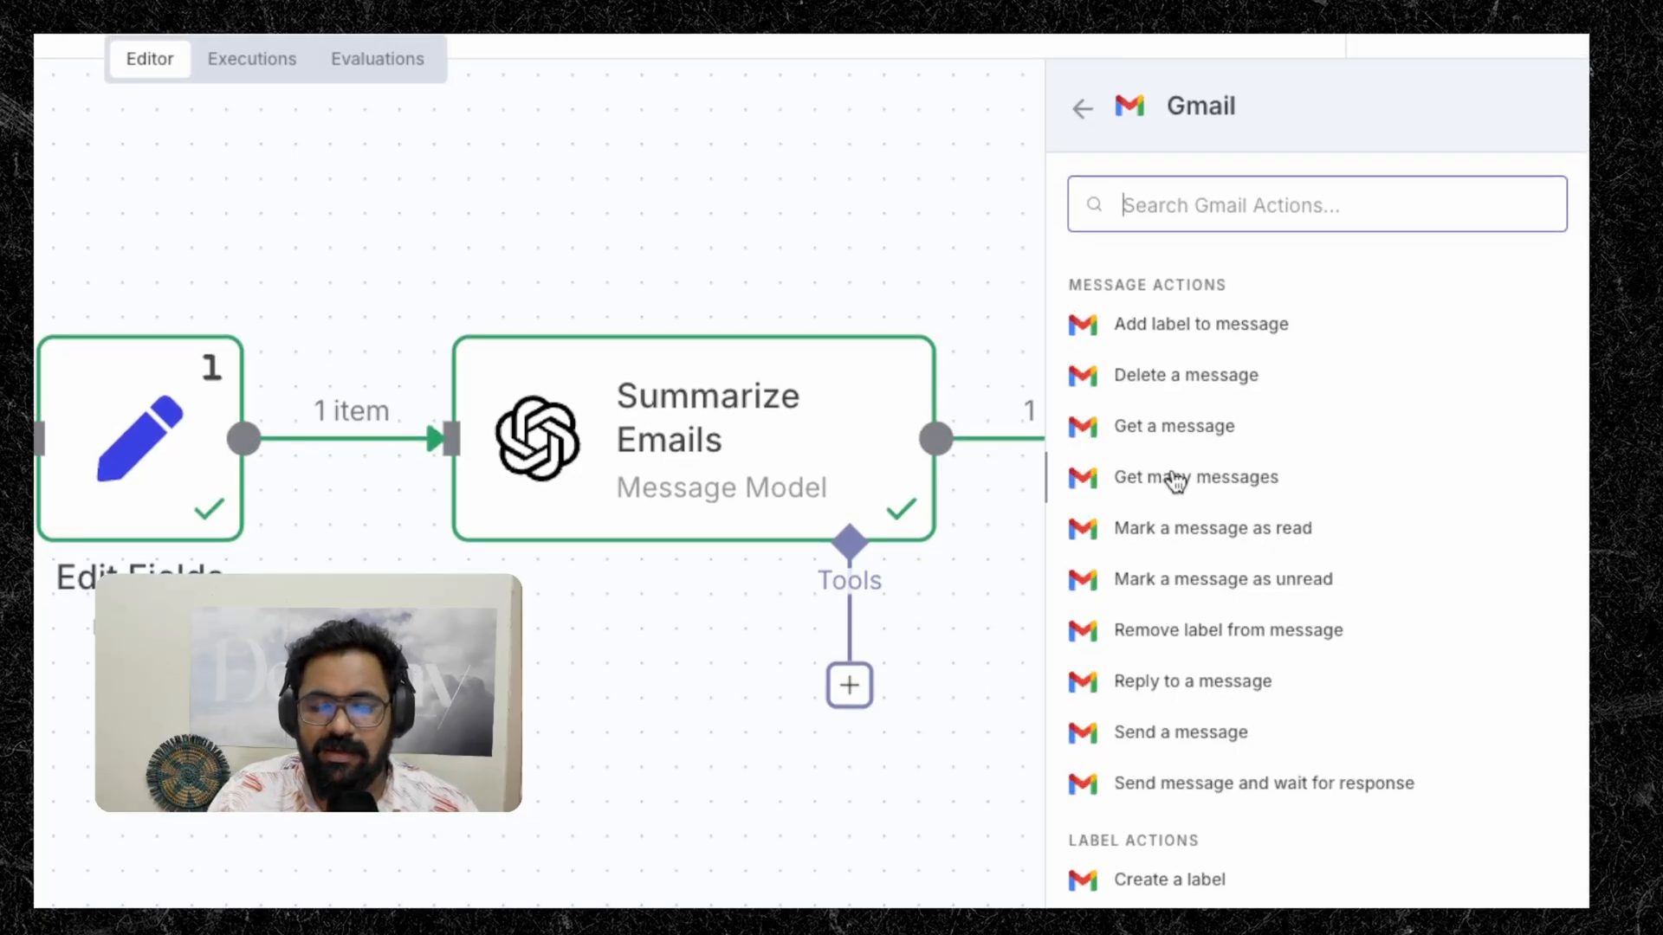
{"action": "mouse_move", "coordinate": [1188, 742]}
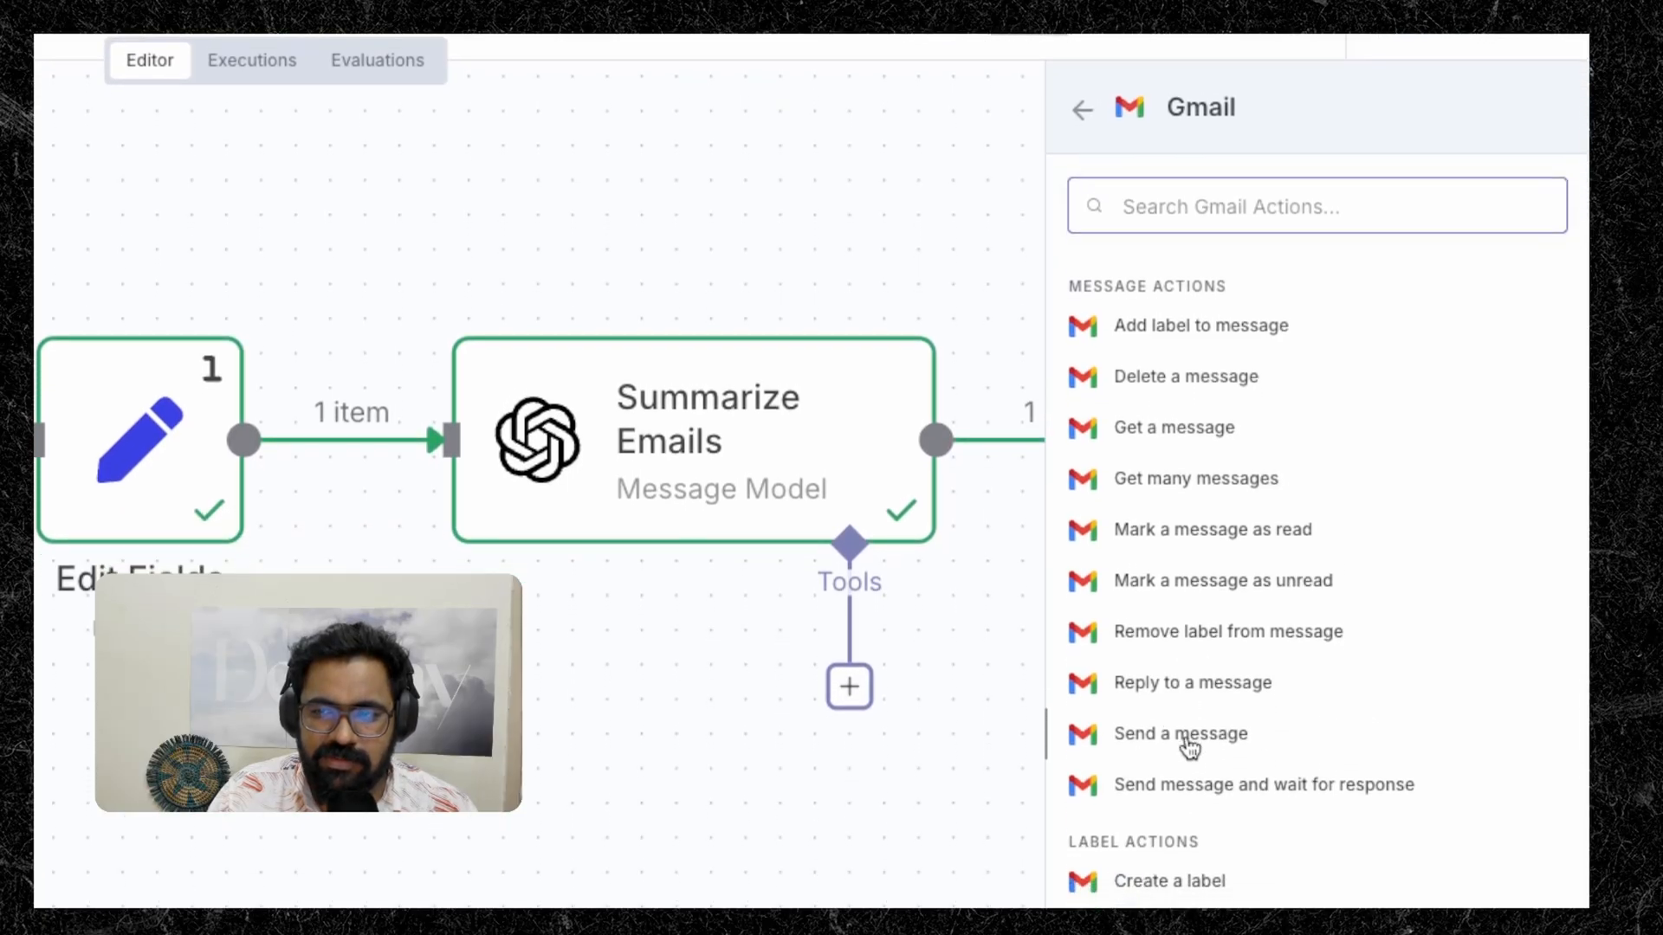
{"action": "scroll", "scroll_direction": "down", "scroll_amount": 3}
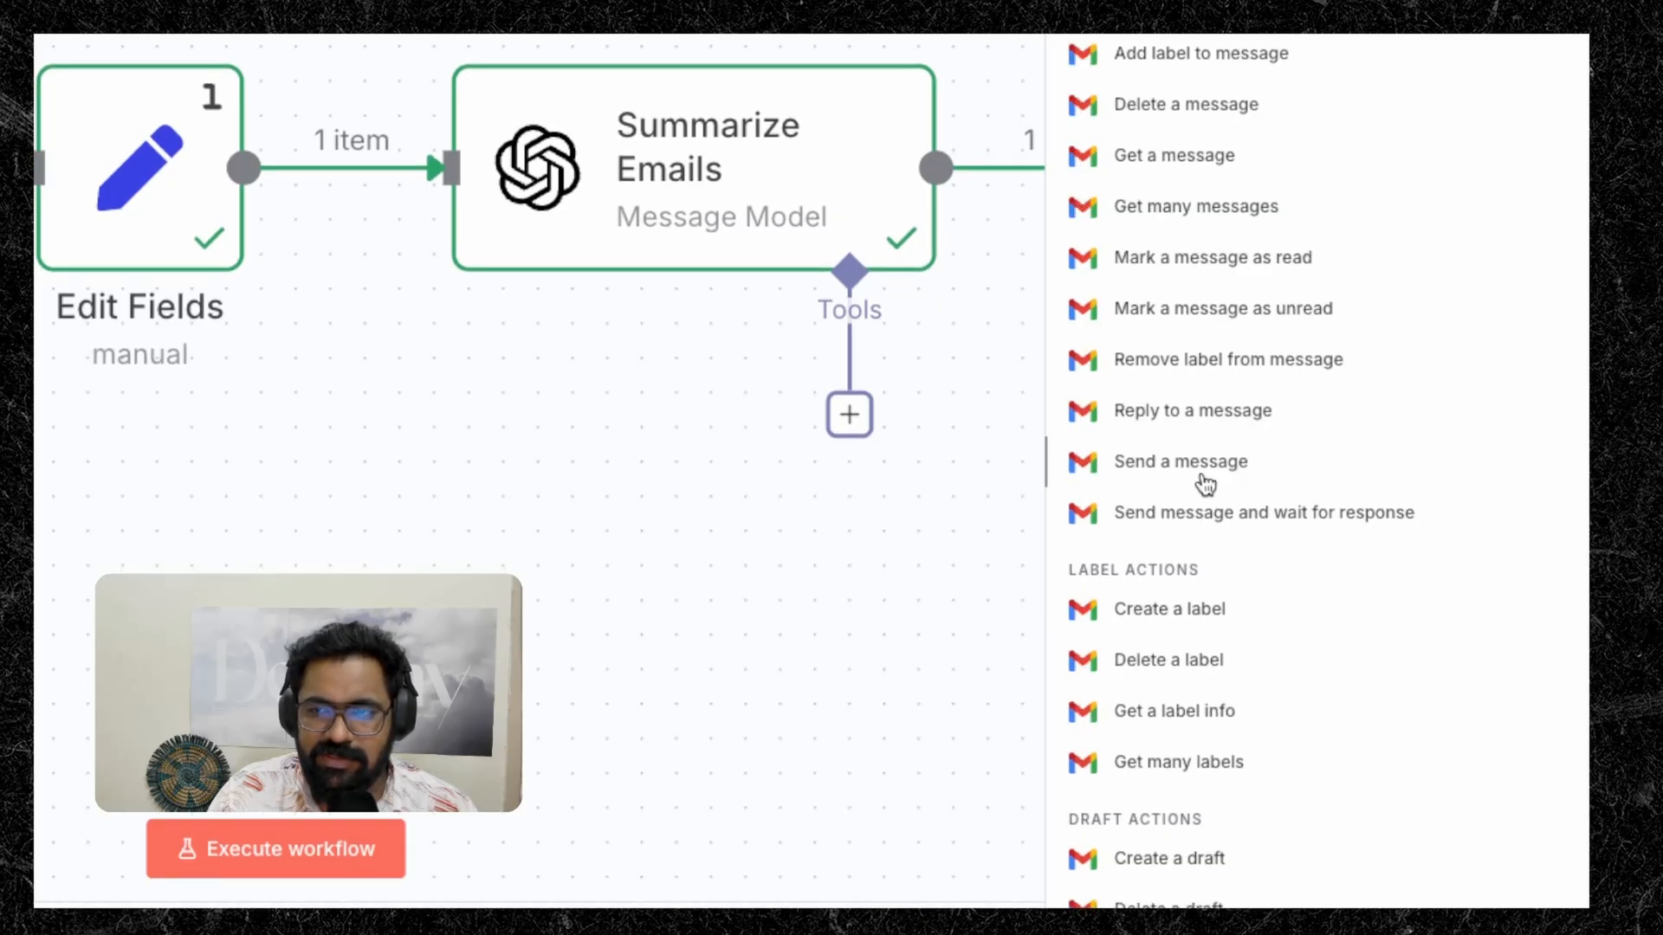
{"action": "scroll", "scroll_direction": "down", "scroll_amount": 3}
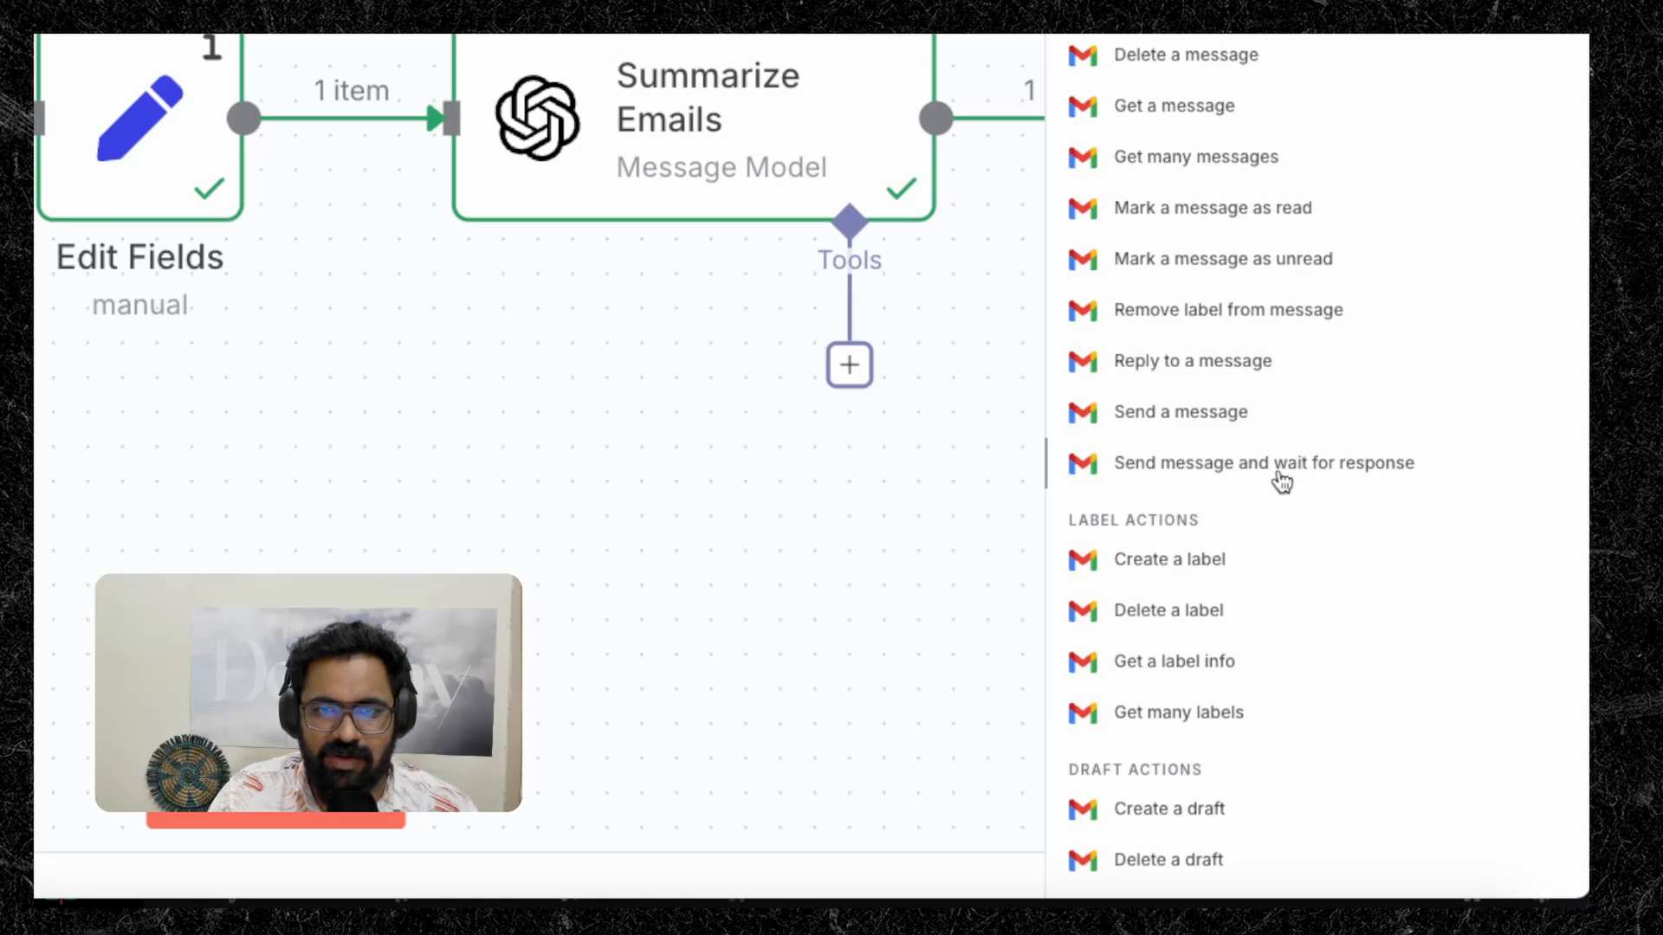
{"action": "scroll", "scroll_direction": "up", "scroll_amount": 3}
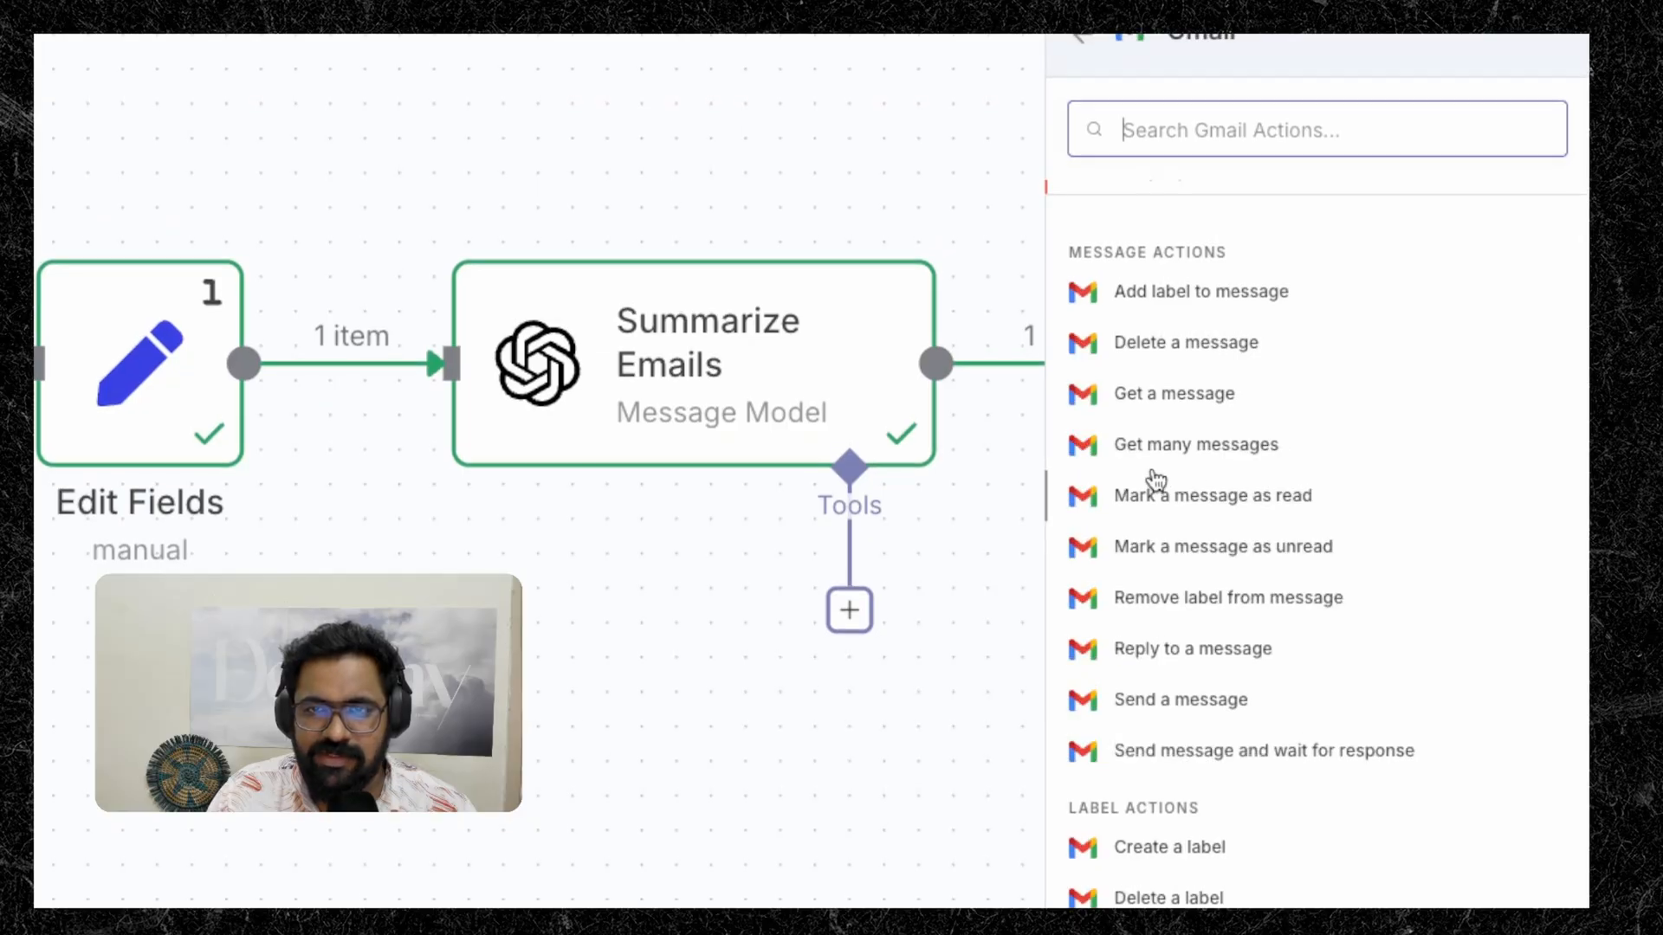
{"action": "left_click", "coordinate": [1196, 444]}
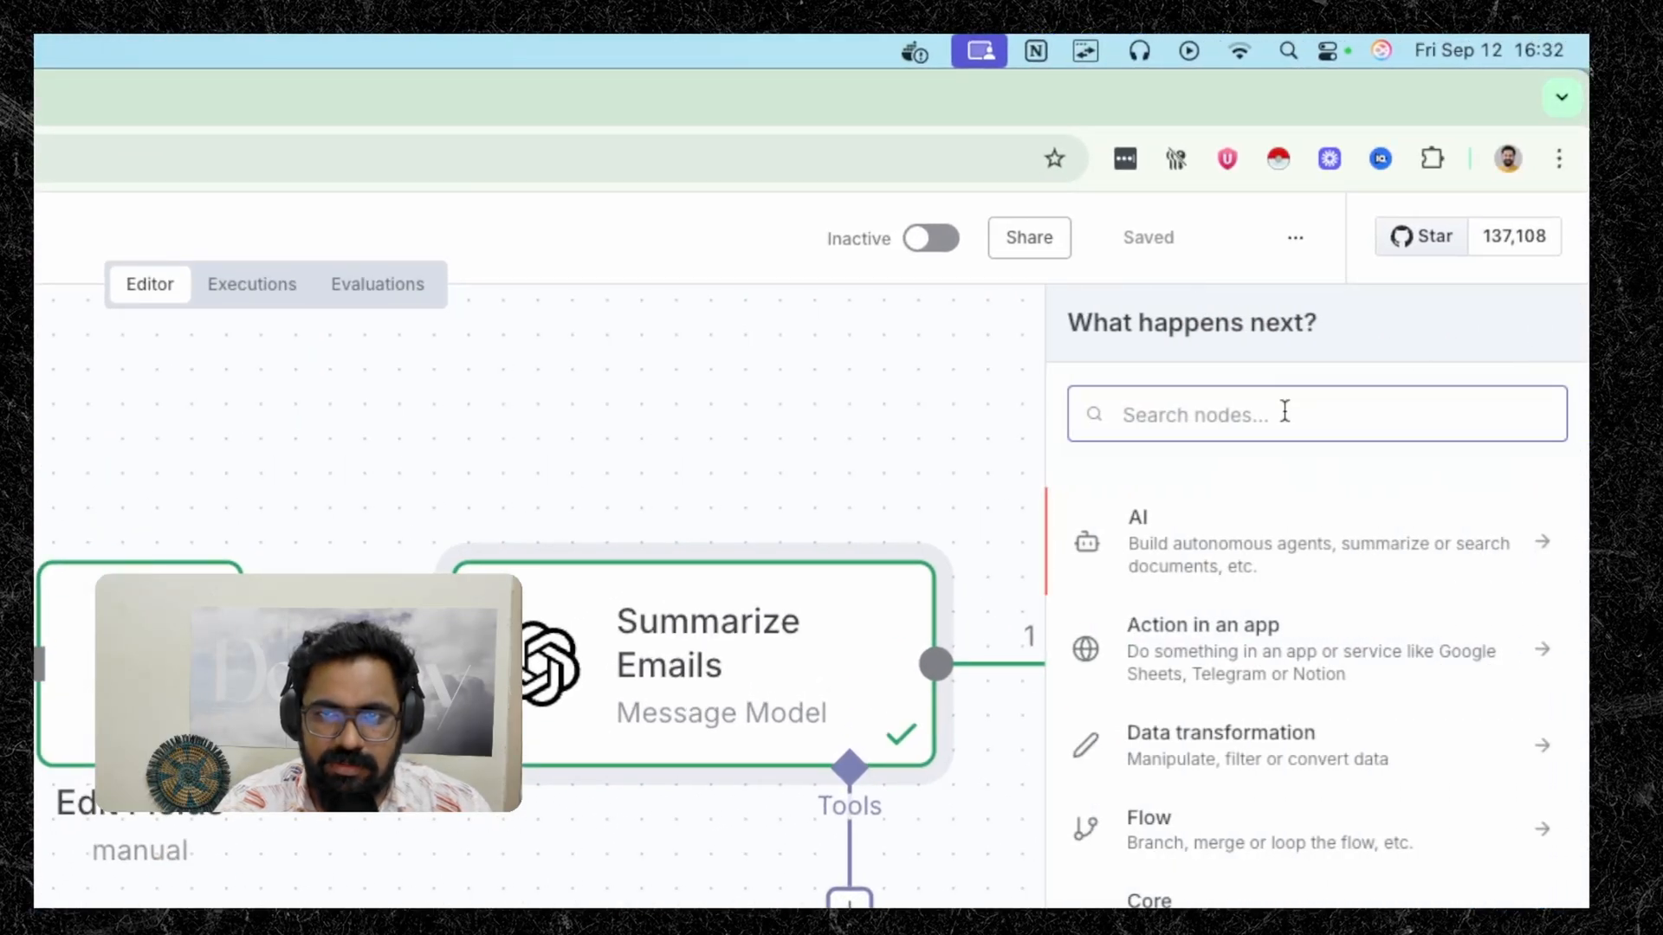
Browse the OpenAI node's actions, then review the Summarize Emails node's O3-MINI model and prompts
{"action": "type", "text": "Open"}
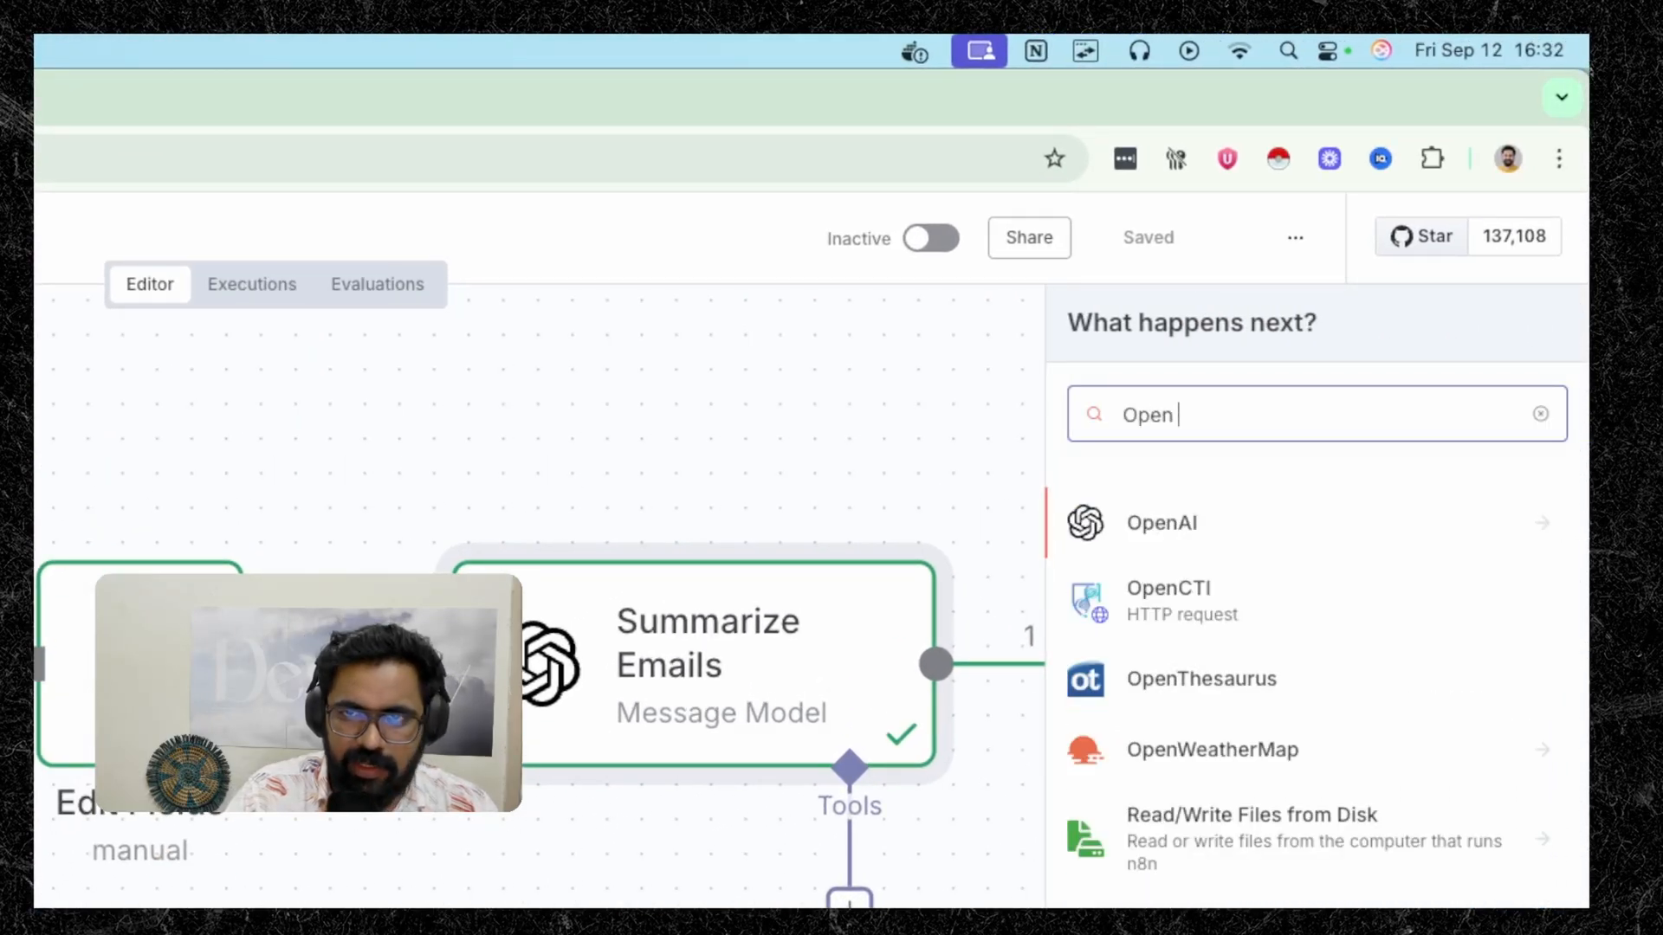
{"action": "type", "text": "AI"}
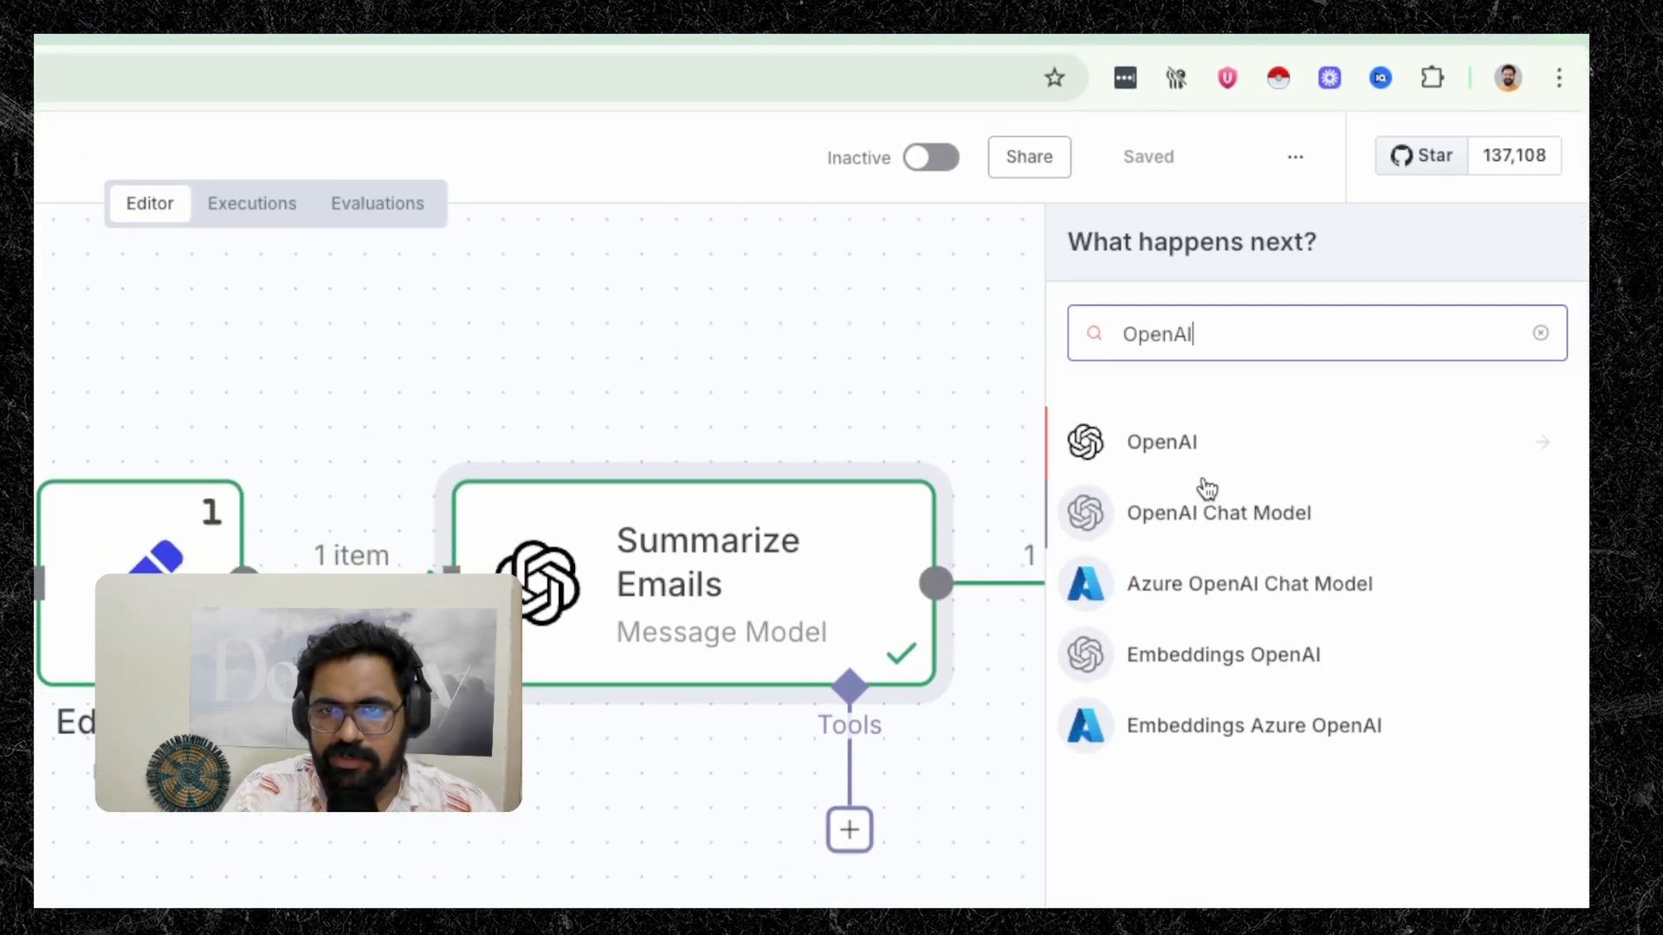
{"action": "left_click", "coordinate": [1161, 441]}
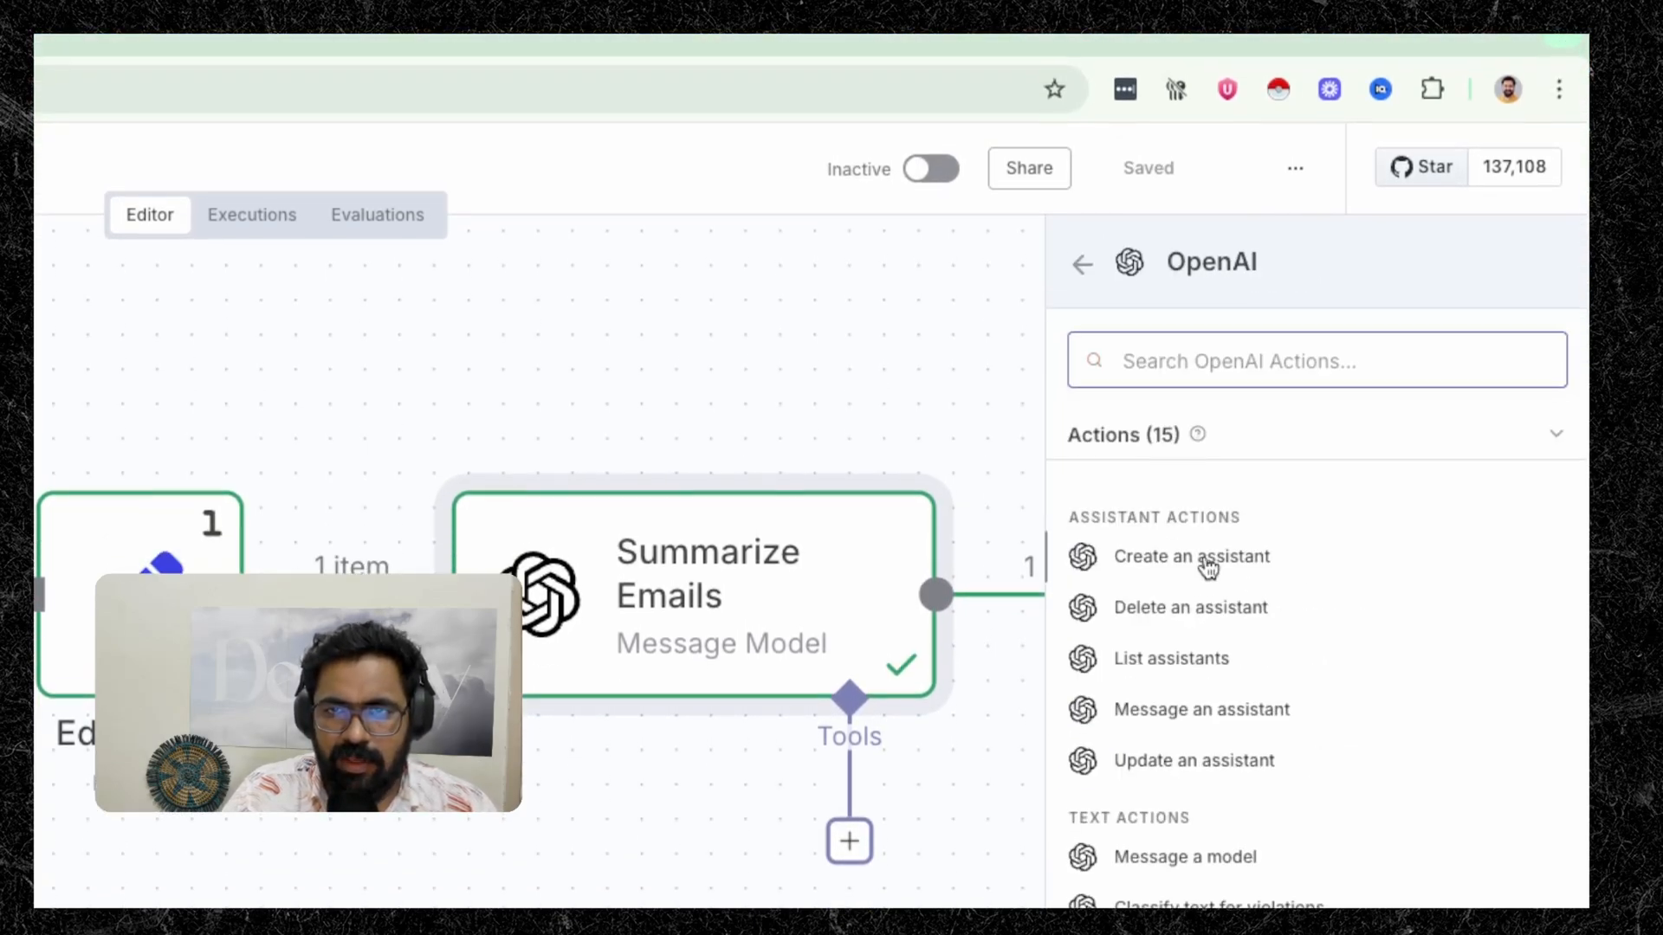
{"action": "scroll", "scroll_direction": "down", "scroll_amount": 3}
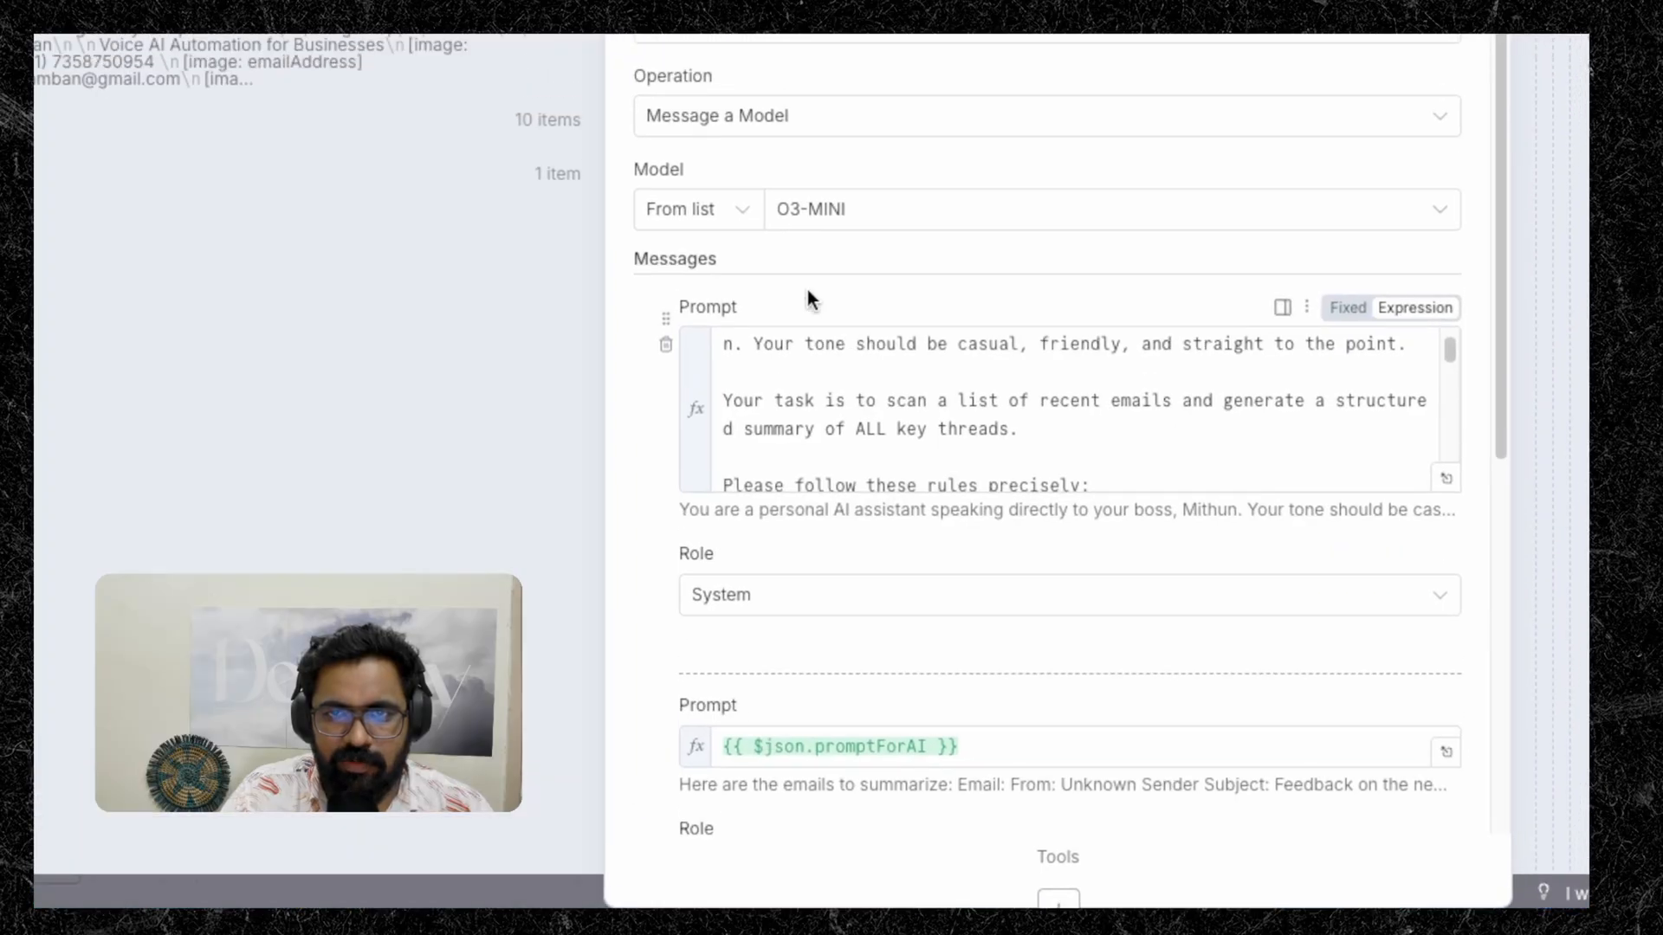
{"action": "scroll", "scroll_direction": "up", "scroll_amount": 3}
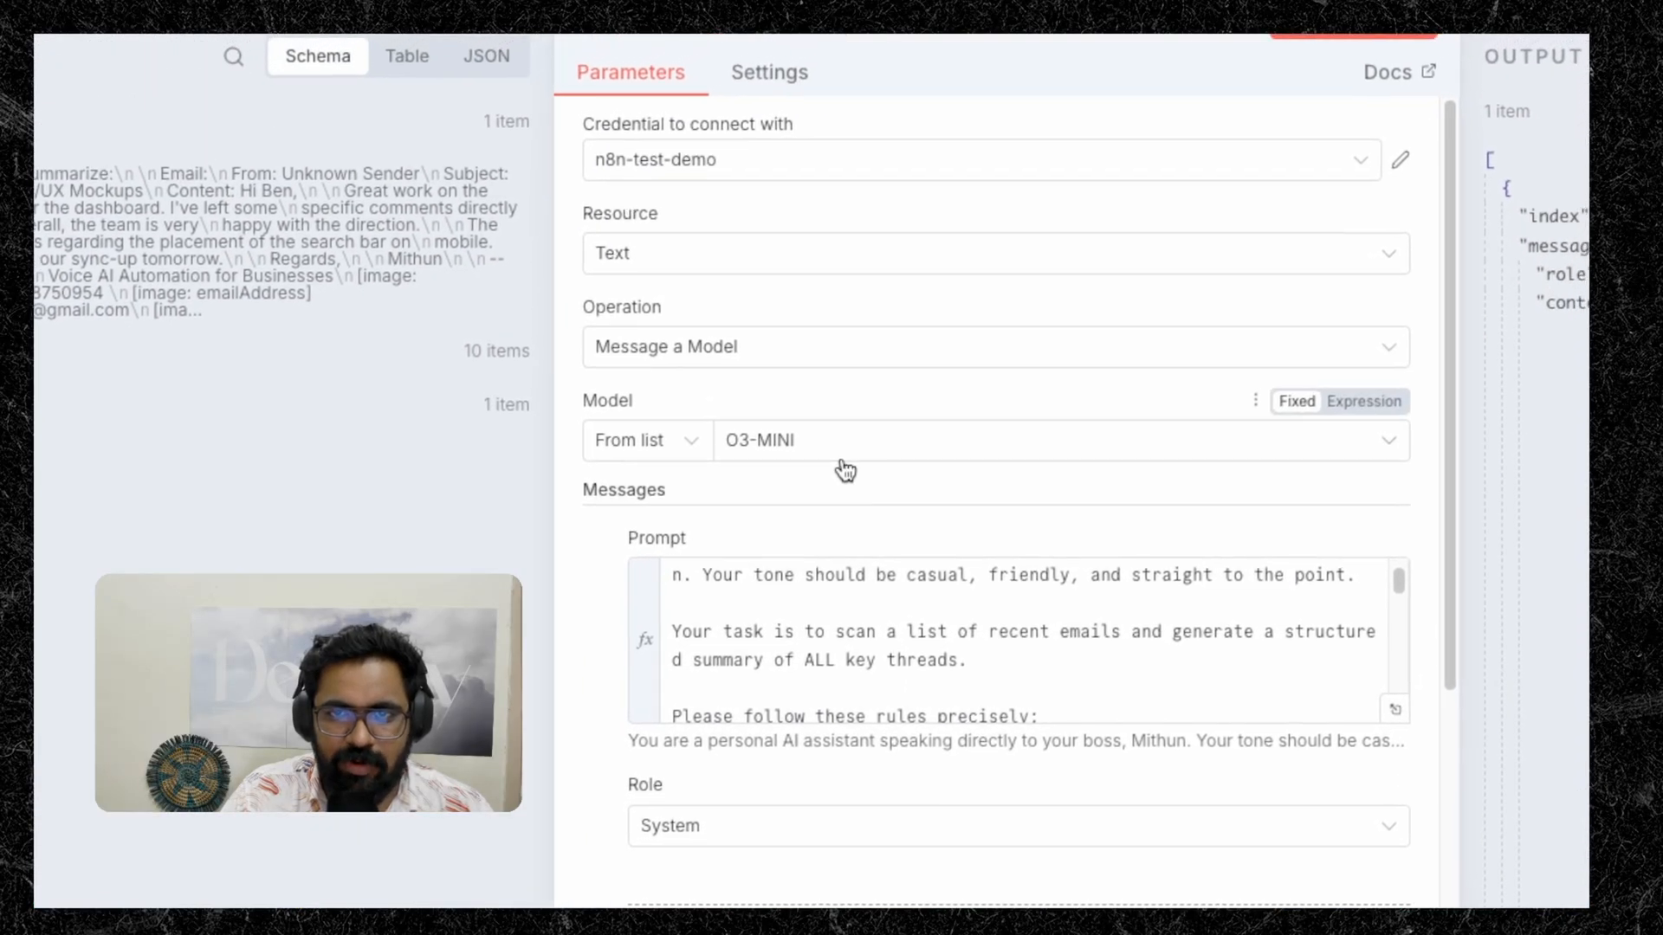
{"action": "left_click", "coordinate": [1049, 440]}
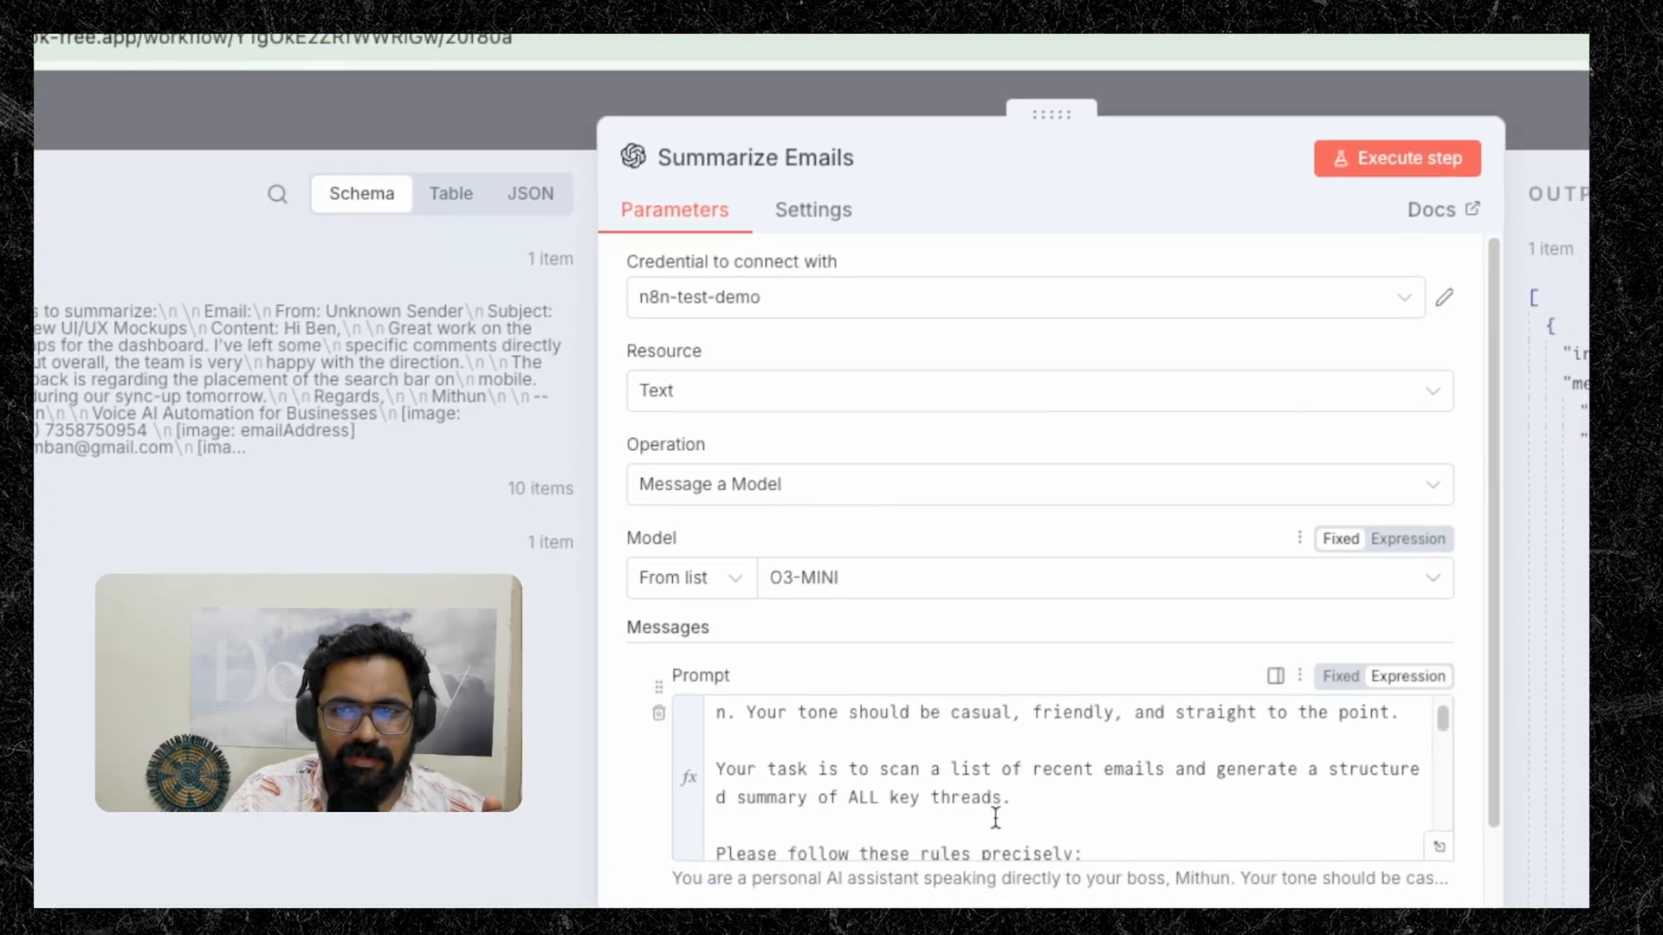
Check the Summarize Emails node's Settings and return to the canvas
{"action": "left_click", "coordinate": [812, 303]}
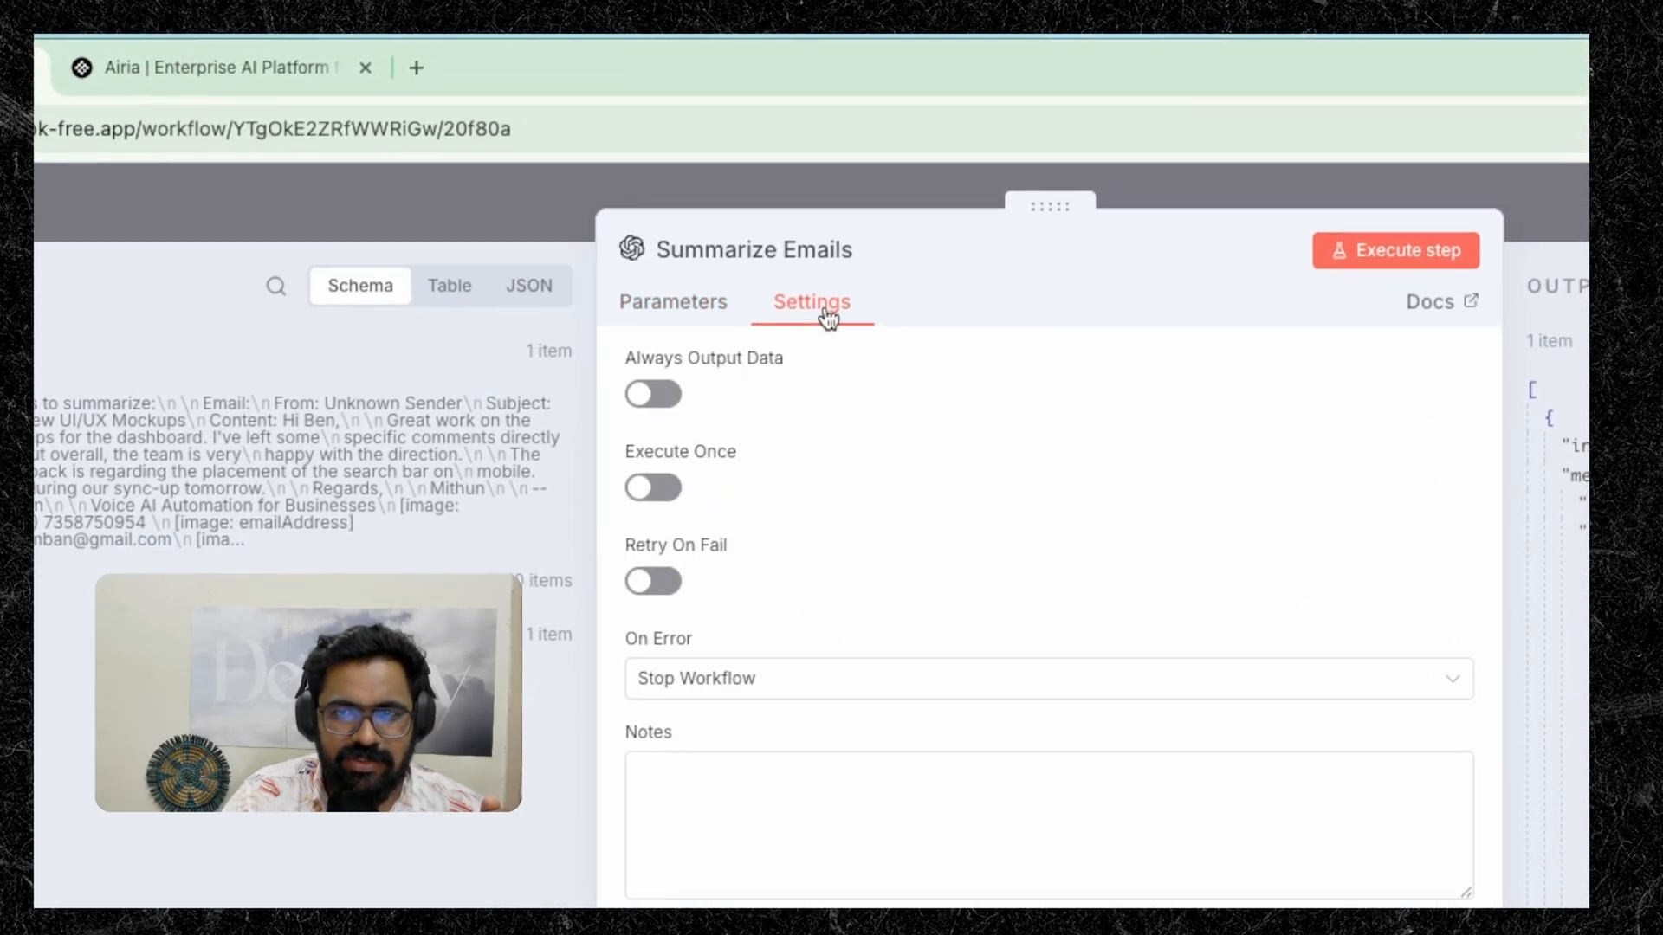
{"action": "left_click", "coordinate": [674, 303]}
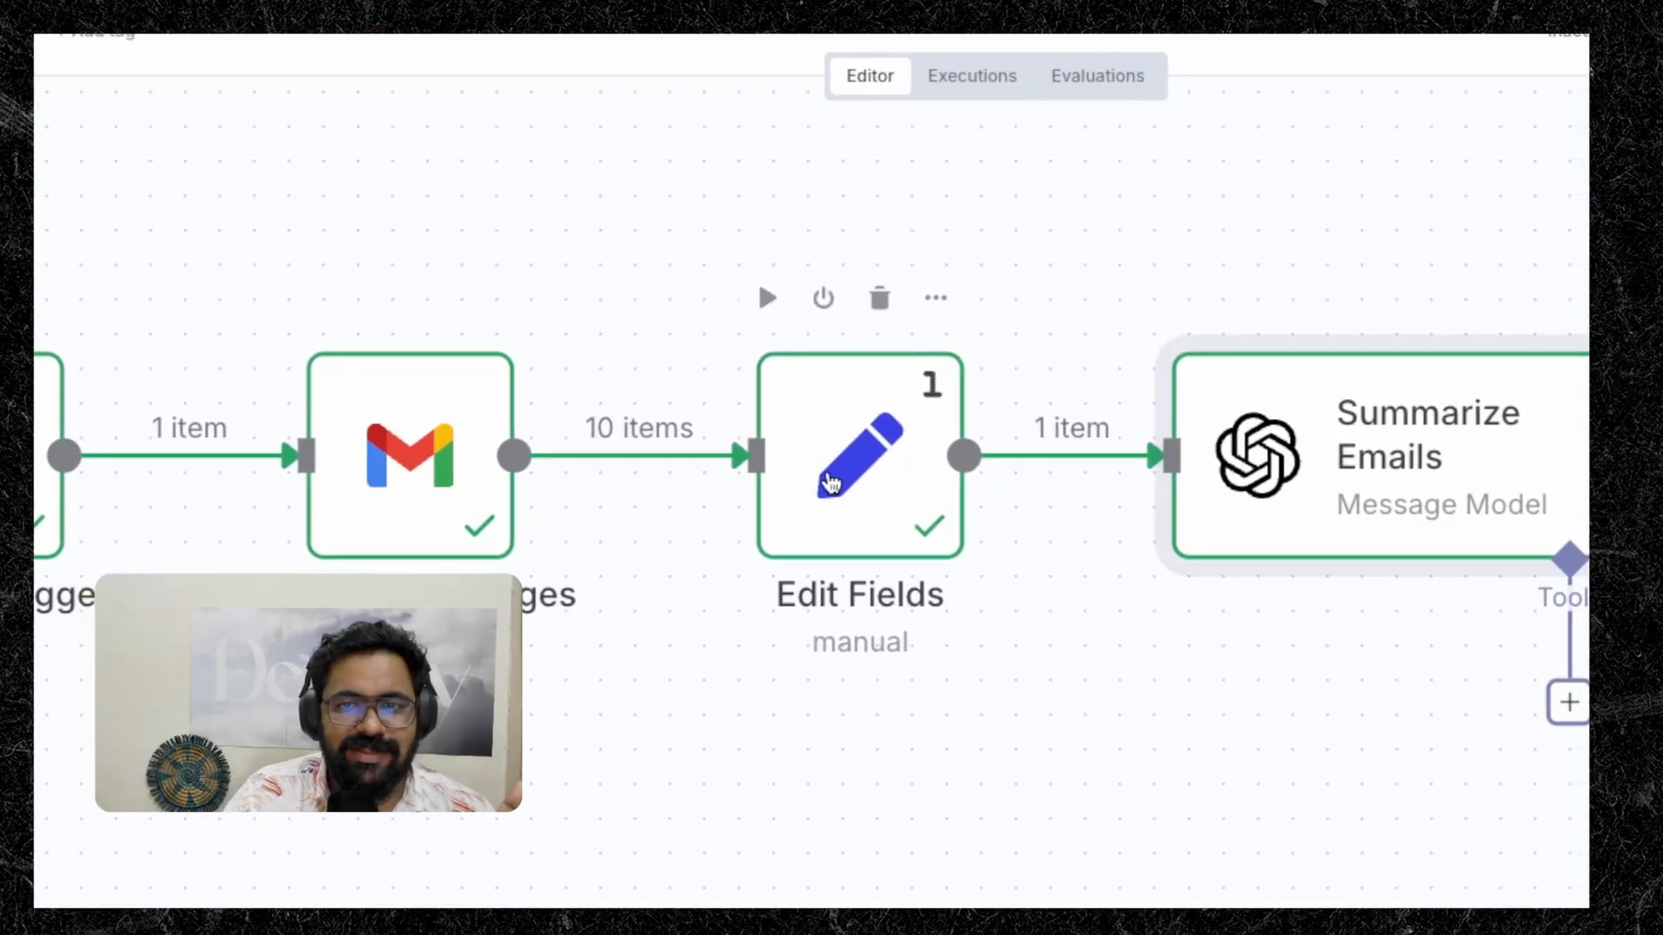
Review the Edit Fields node's Execute Once setting and its promptForAI field mapping
{"action": "double_click", "coordinate": [859, 457]}
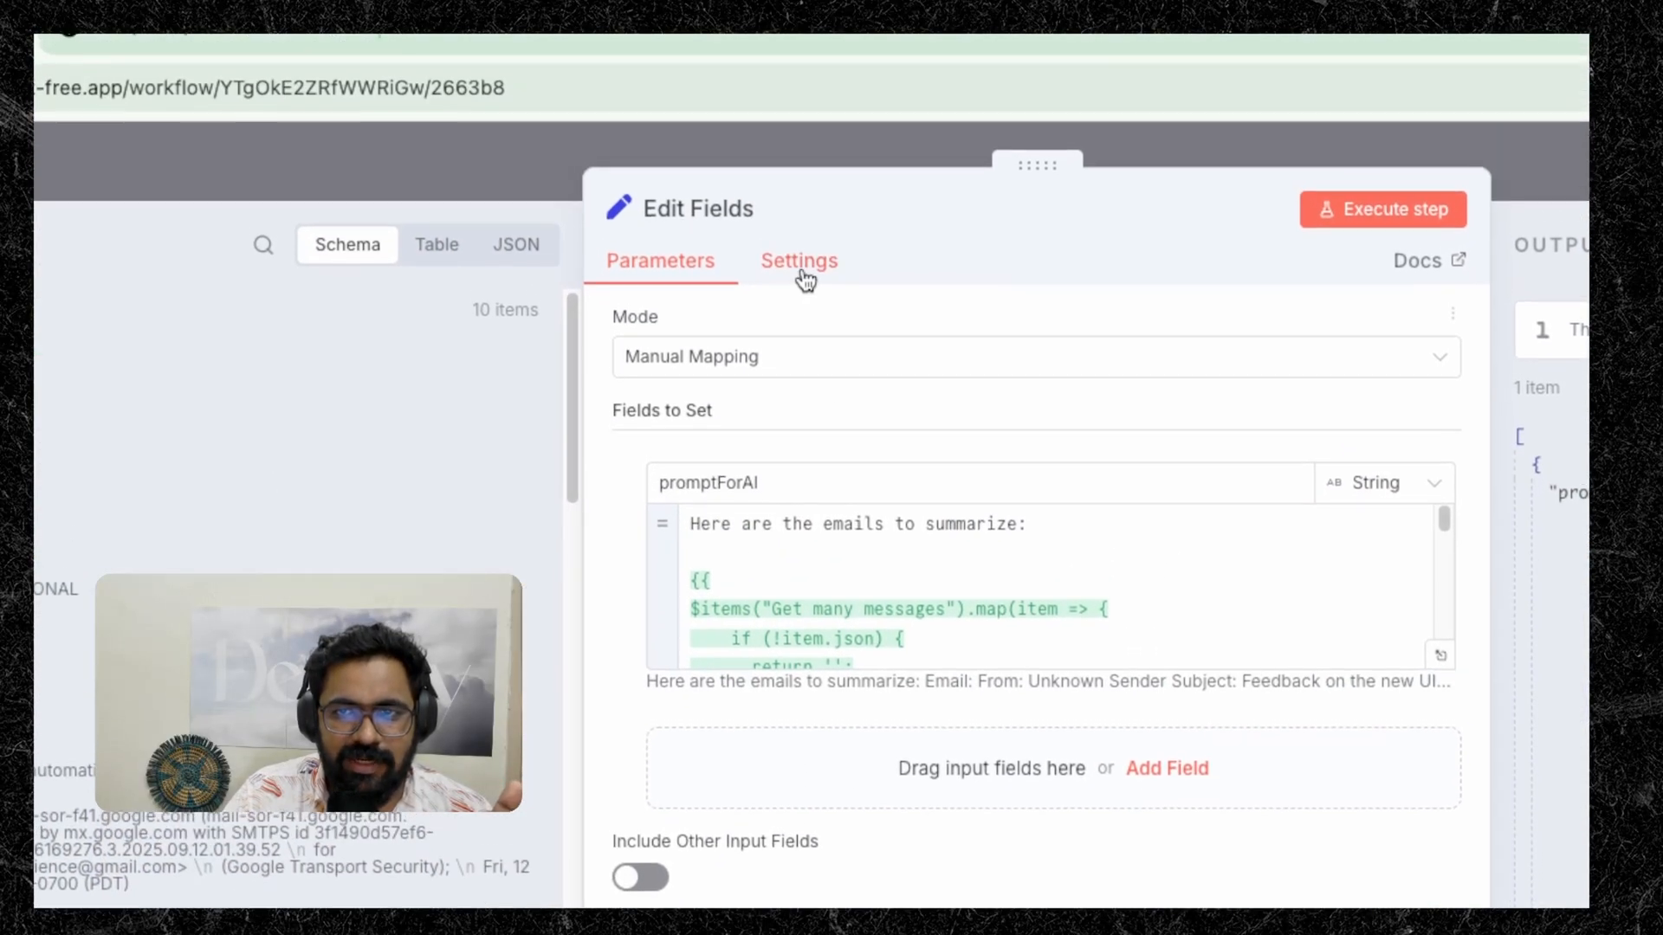
{"action": "left_click", "coordinate": [799, 260]}
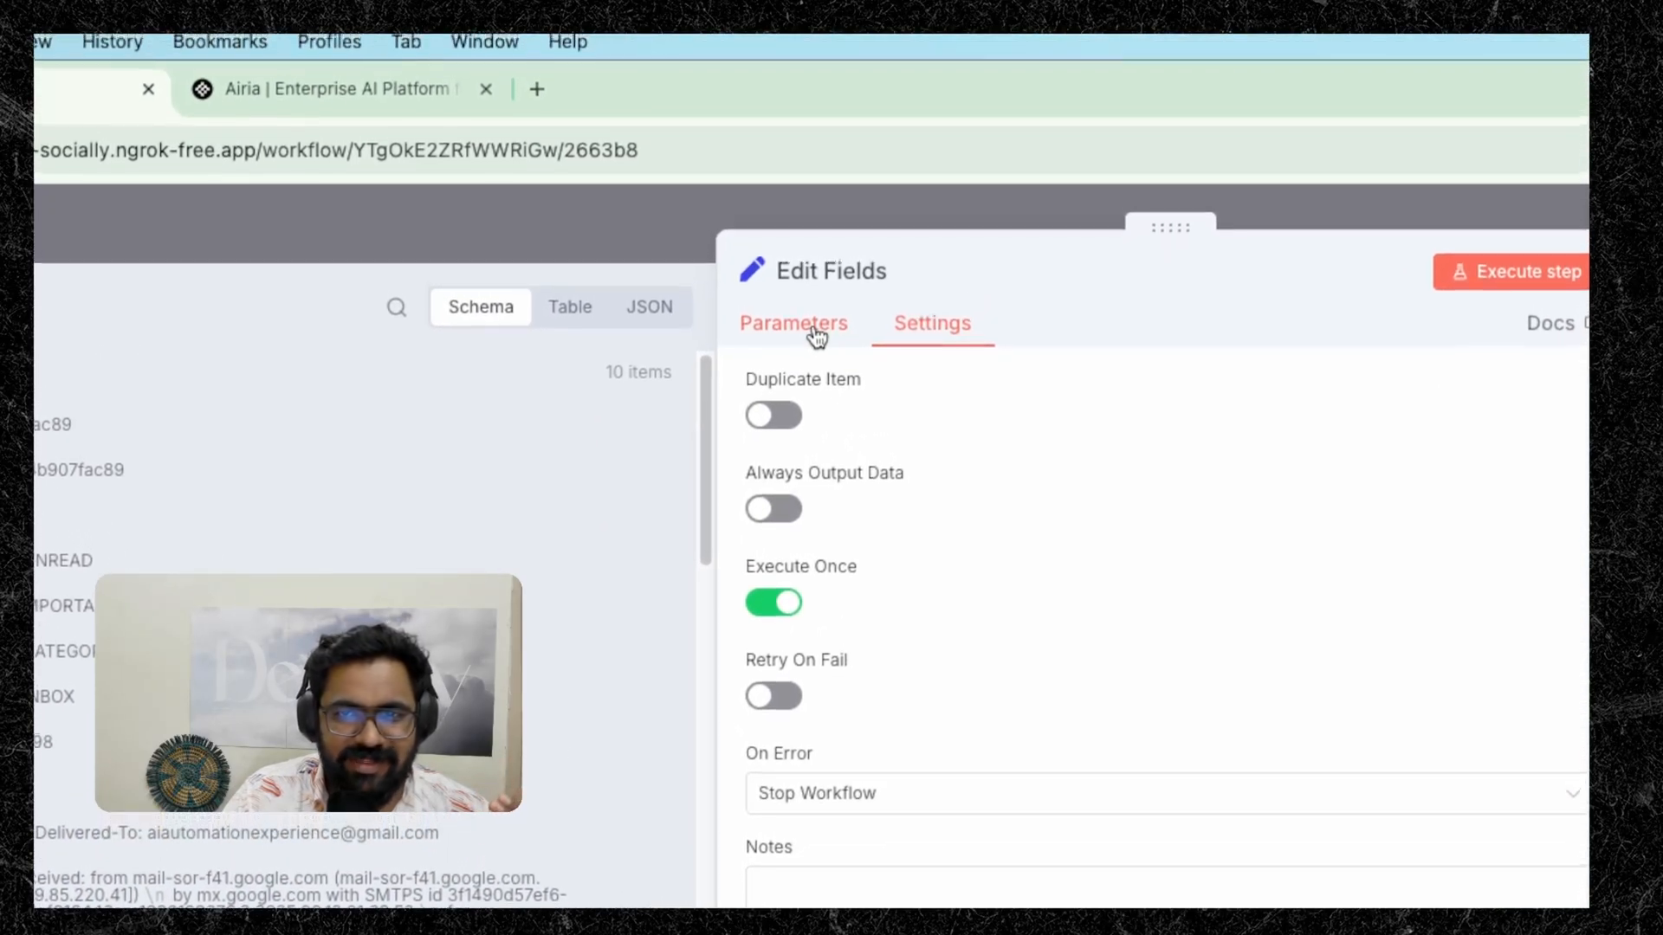
{"action": "left_click", "coordinate": [794, 322]}
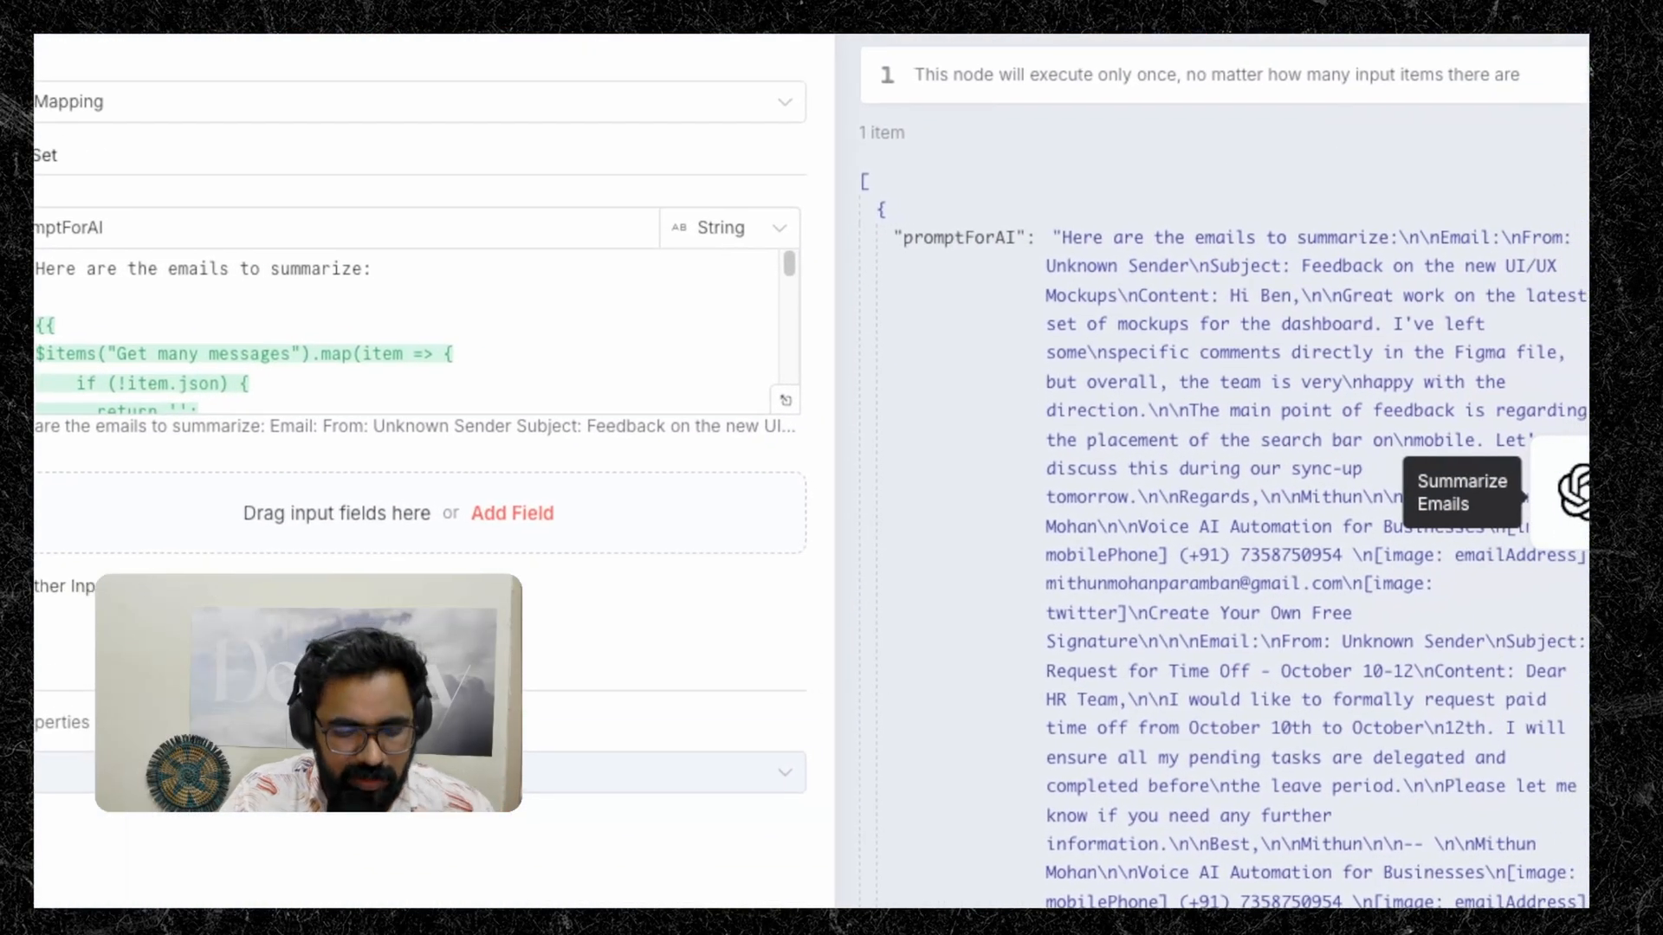
{"action": "scroll", "scroll_direction": "down", "scroll_amount": 3}
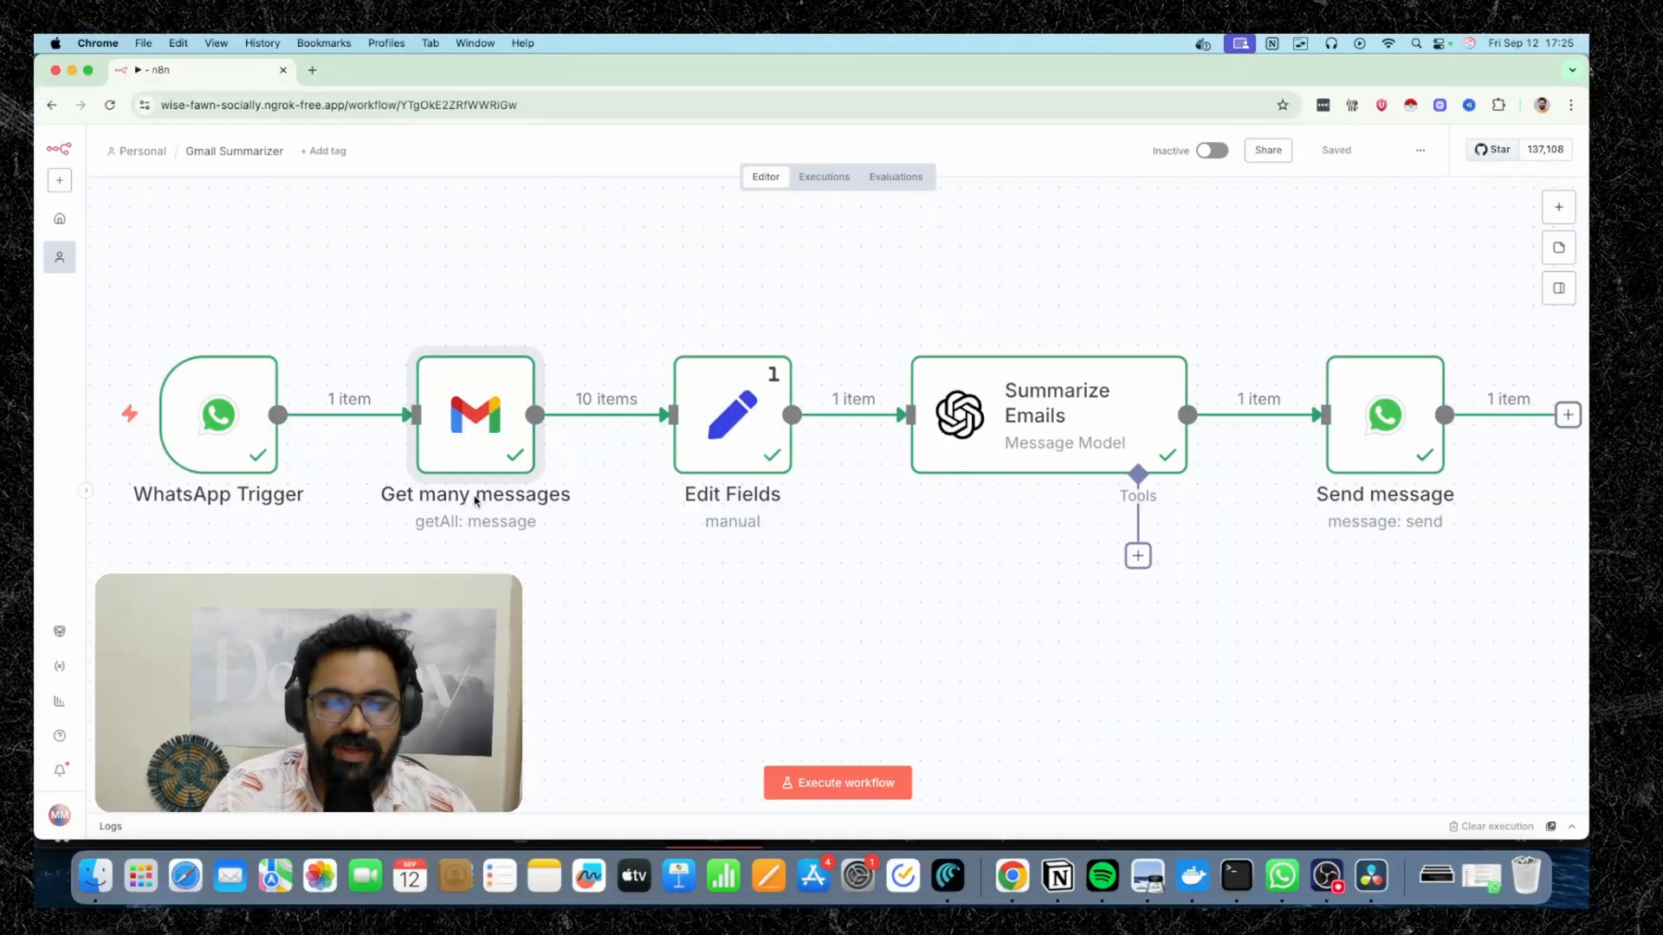
{"action": "mouse_move", "coordinate": [473, 449]}
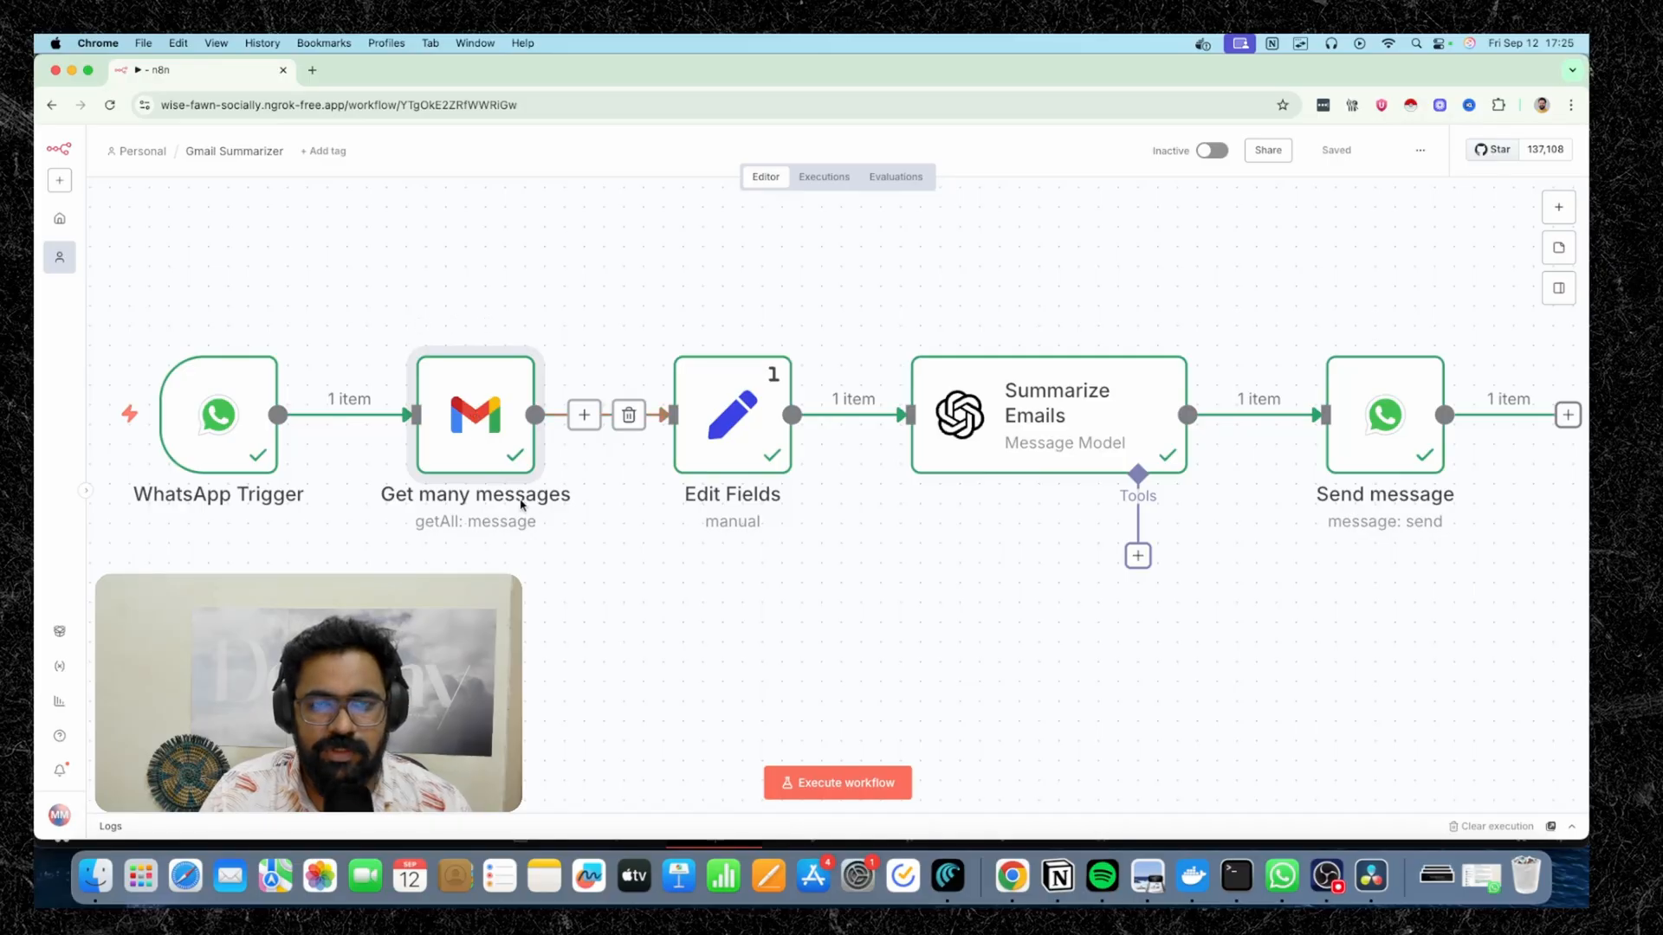
Show the connected Gmail OAuth2 credential of the Get many messages node
{"action": "double_click", "coordinate": [473, 414]}
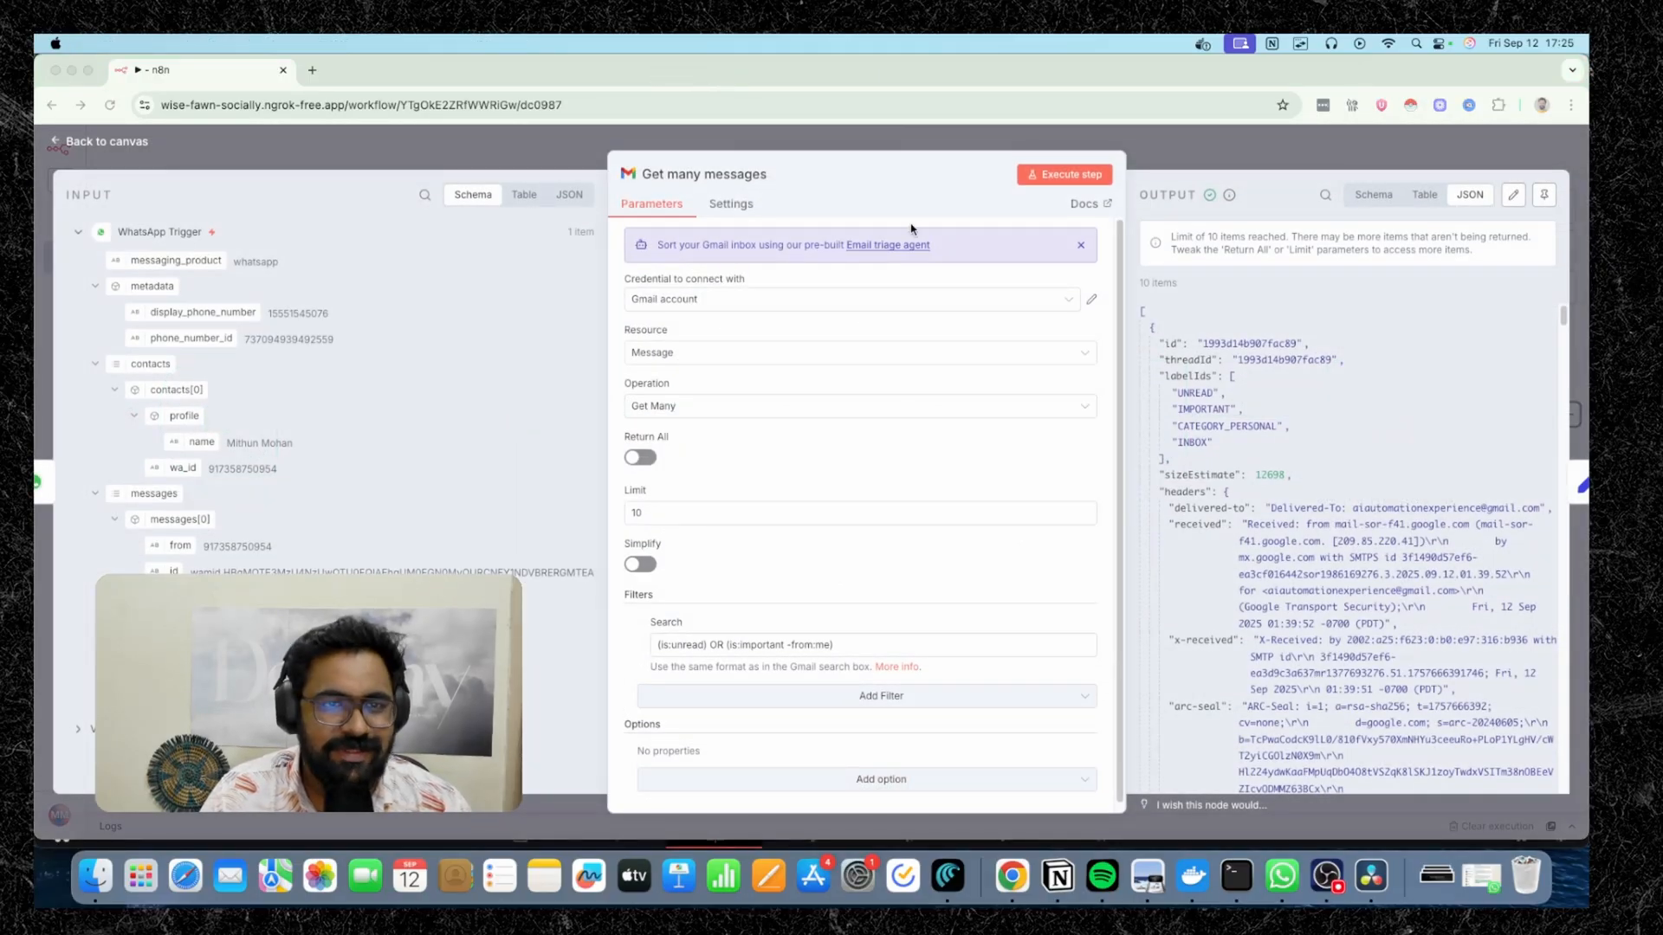
{"action": "mouse_move", "coordinate": [926, 298]}
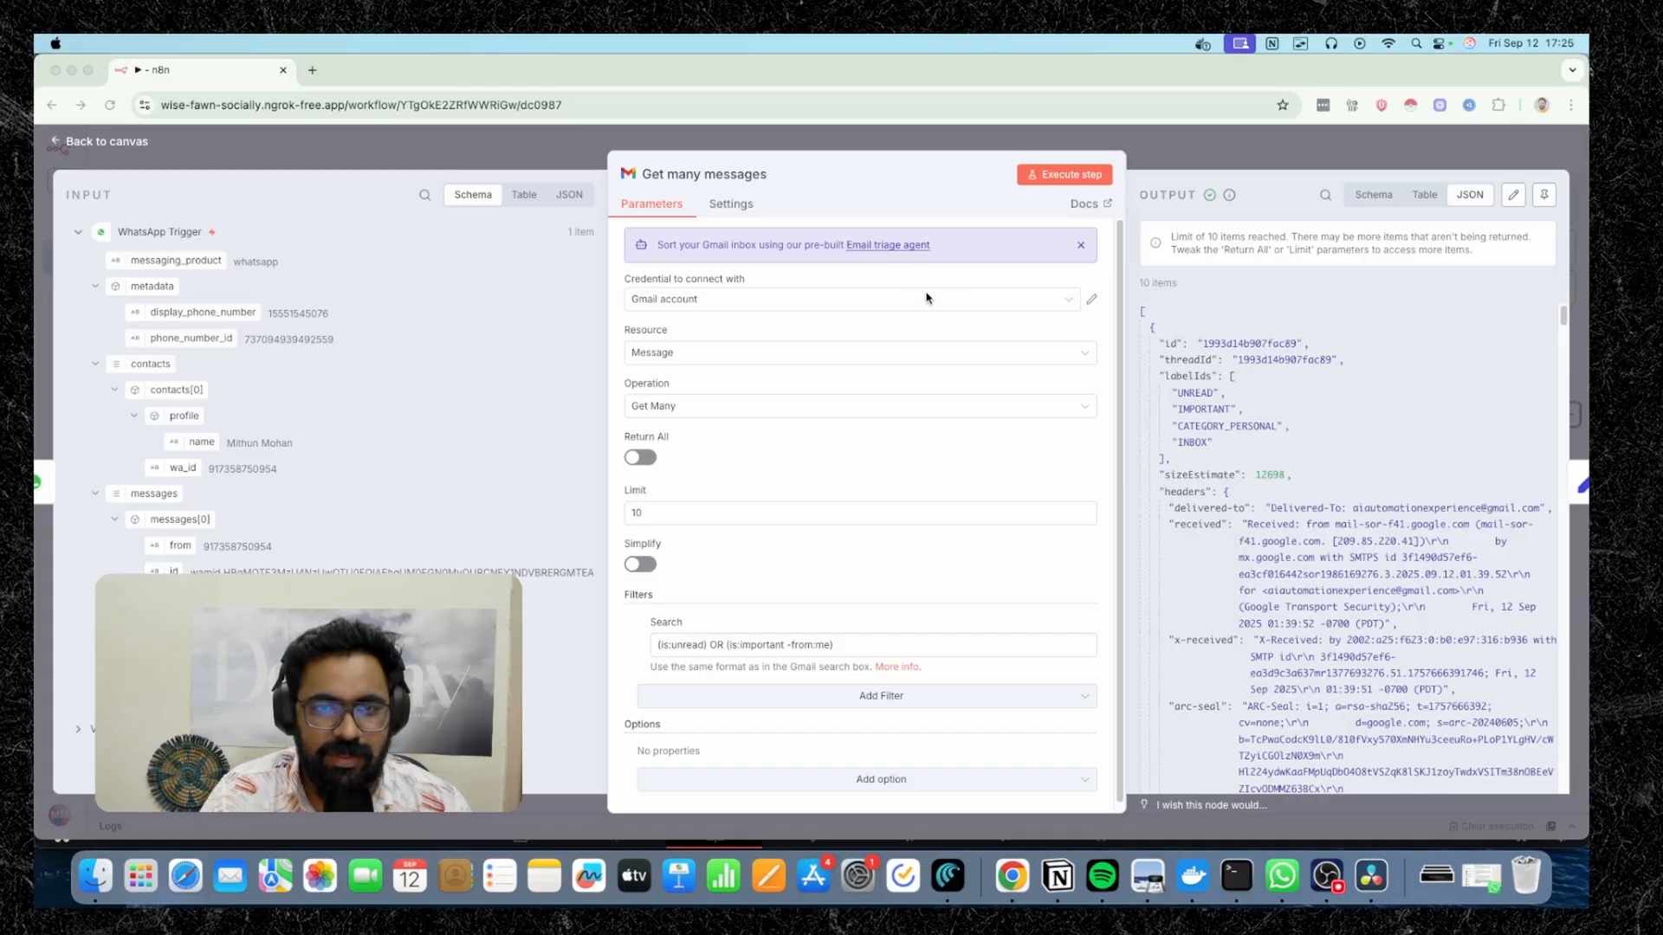
{"action": "left_click", "coordinate": [1089, 298]}
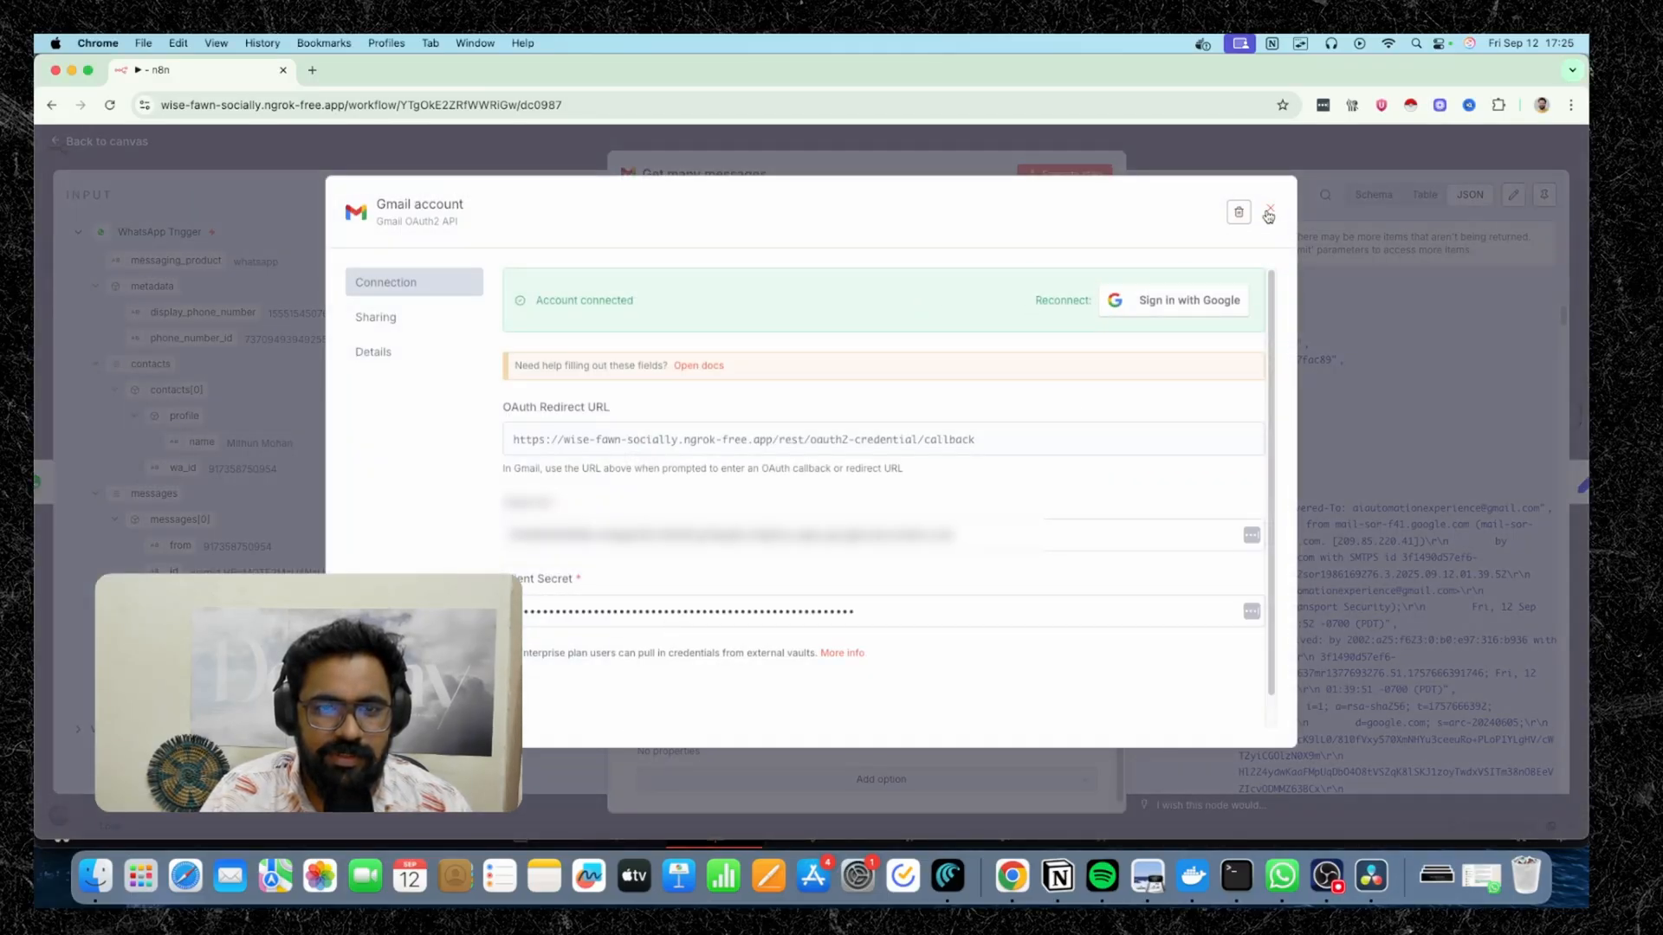
{"action": "mouse_move", "coordinate": [427, 434]}
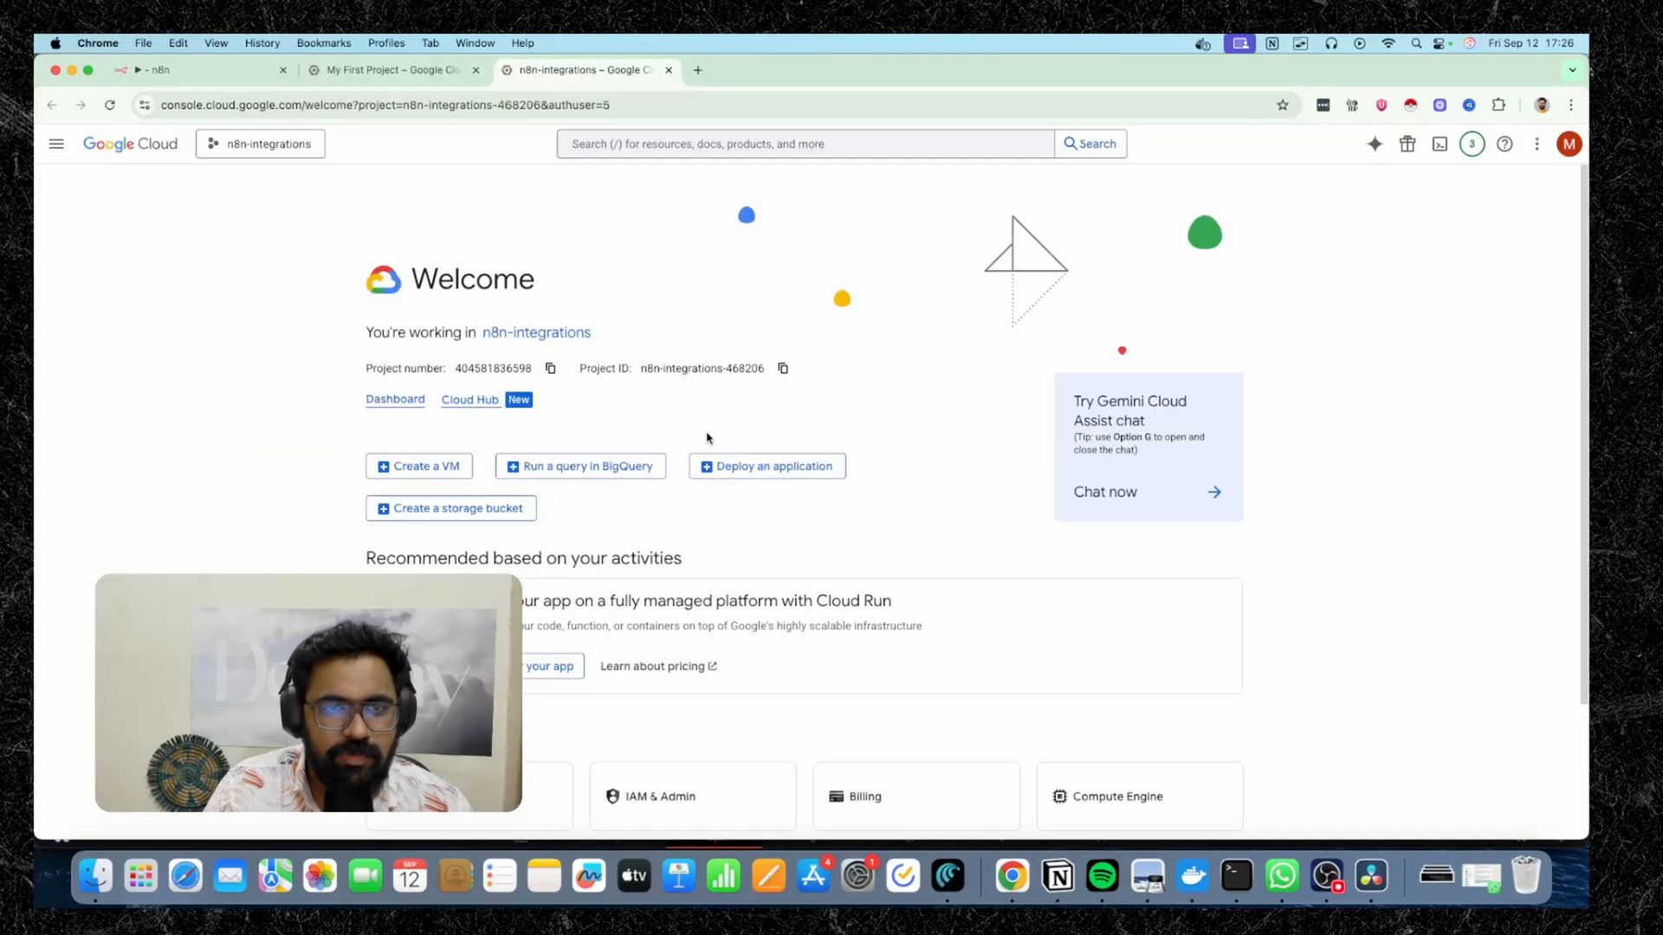
{"action": "mouse_move", "coordinate": [511, 337]}
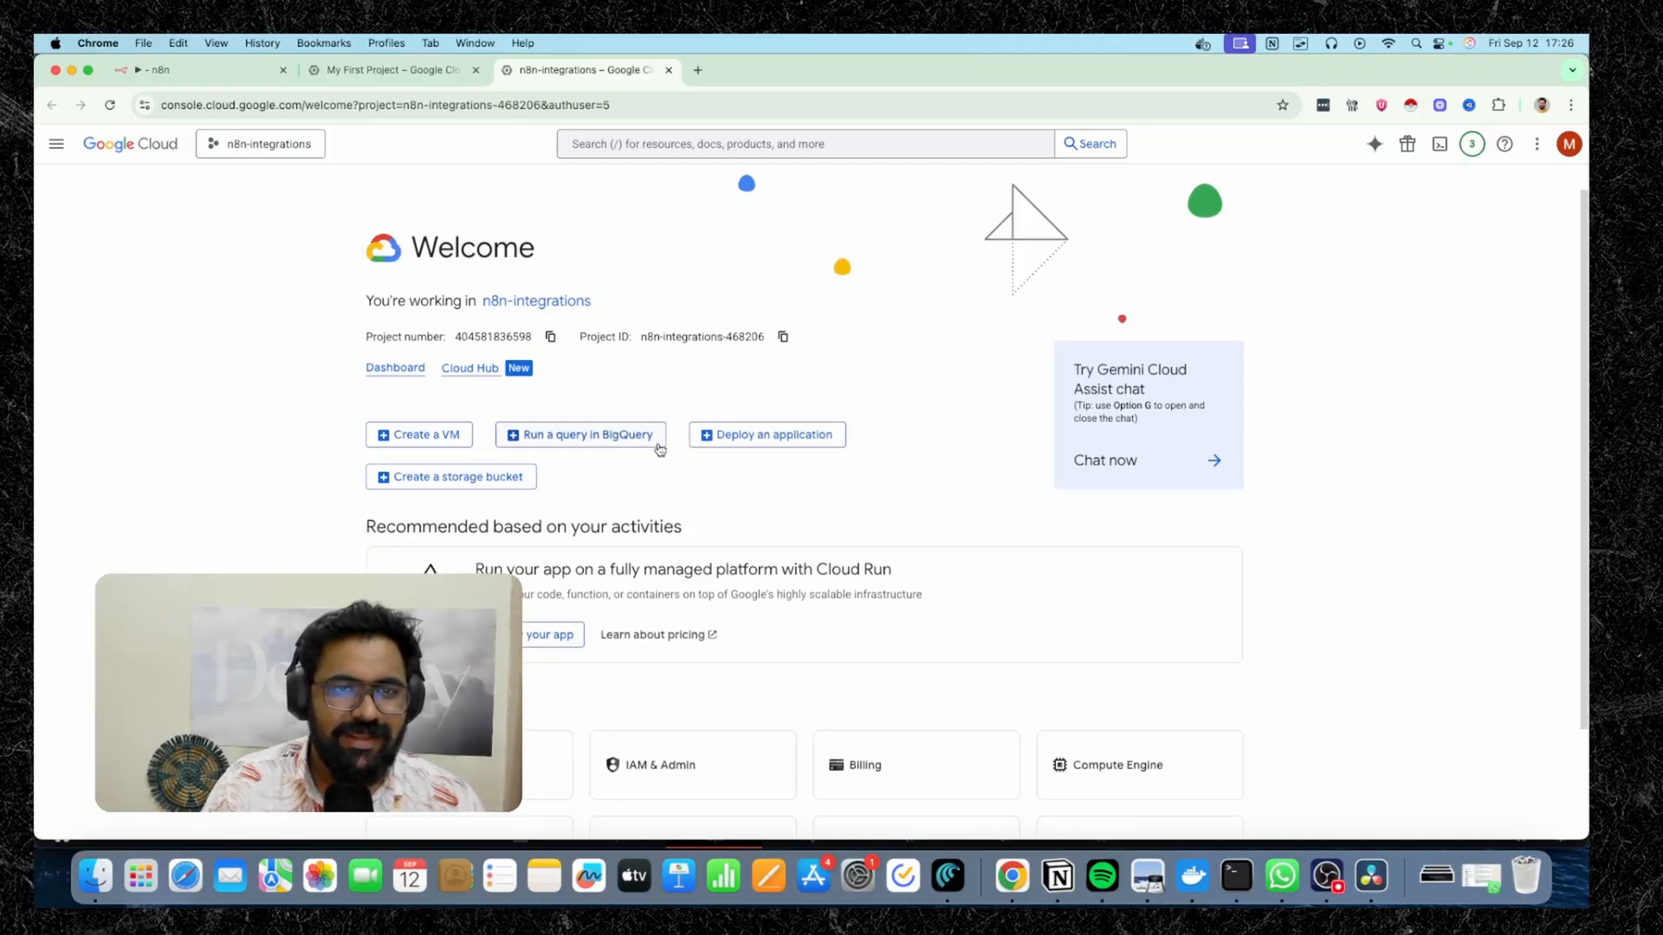
{"action": "mouse_move", "coordinate": [765, 435]}
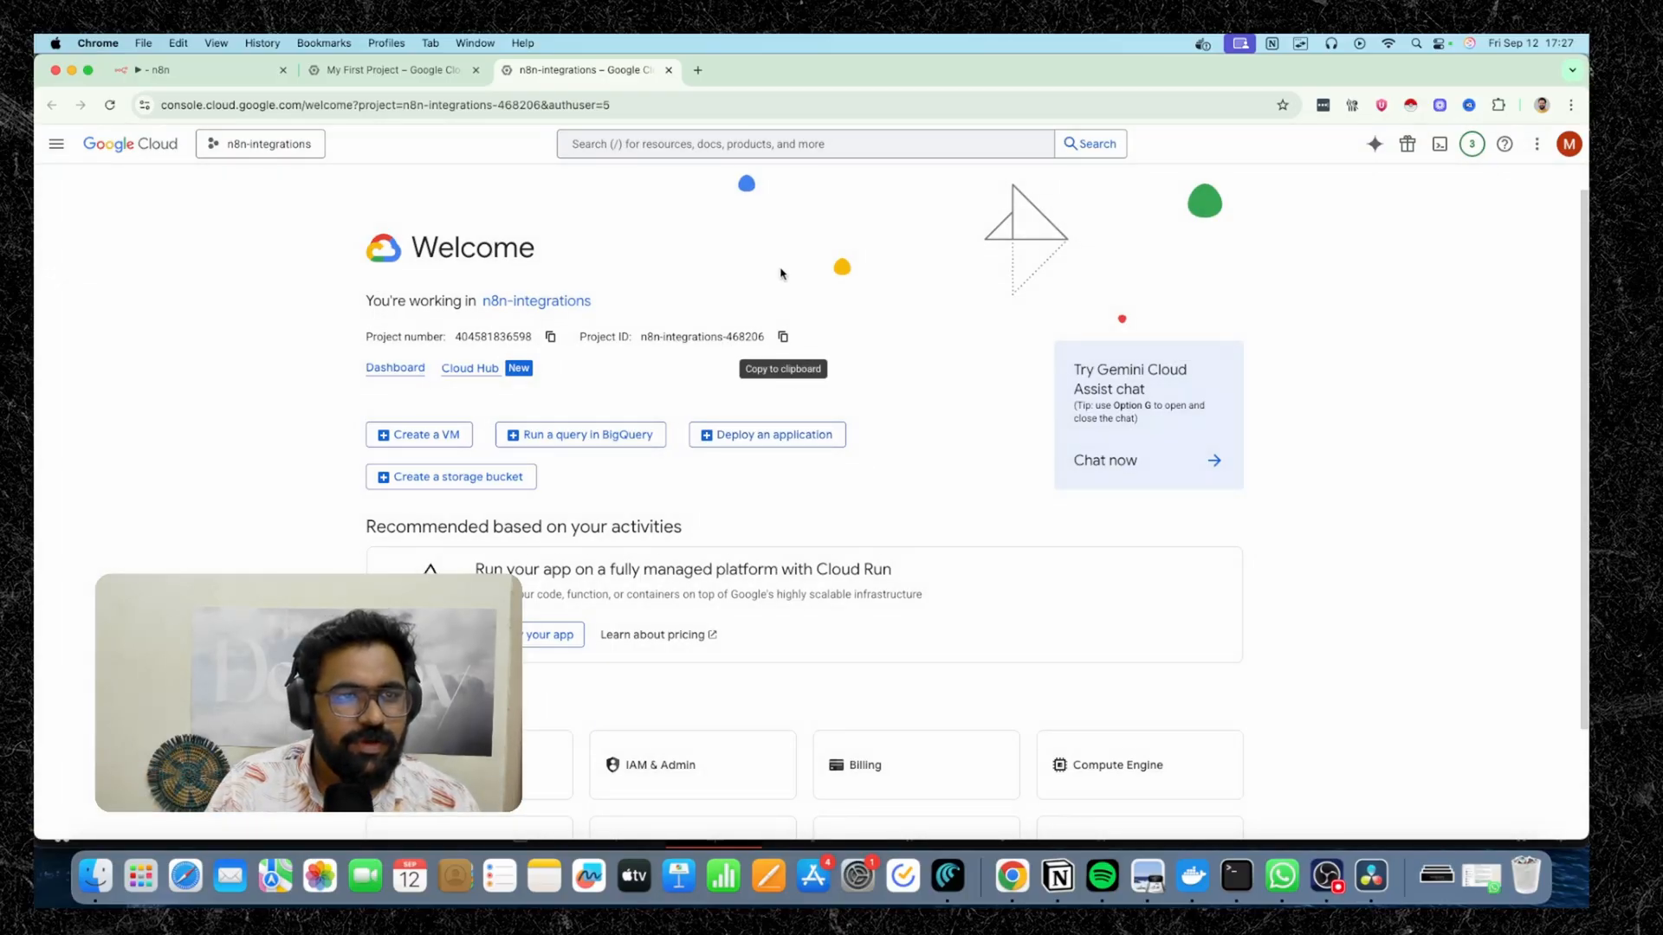
Search the console for 'gmail' and go to the Gmail API result
{"action": "left_click", "coordinate": [806, 143]}
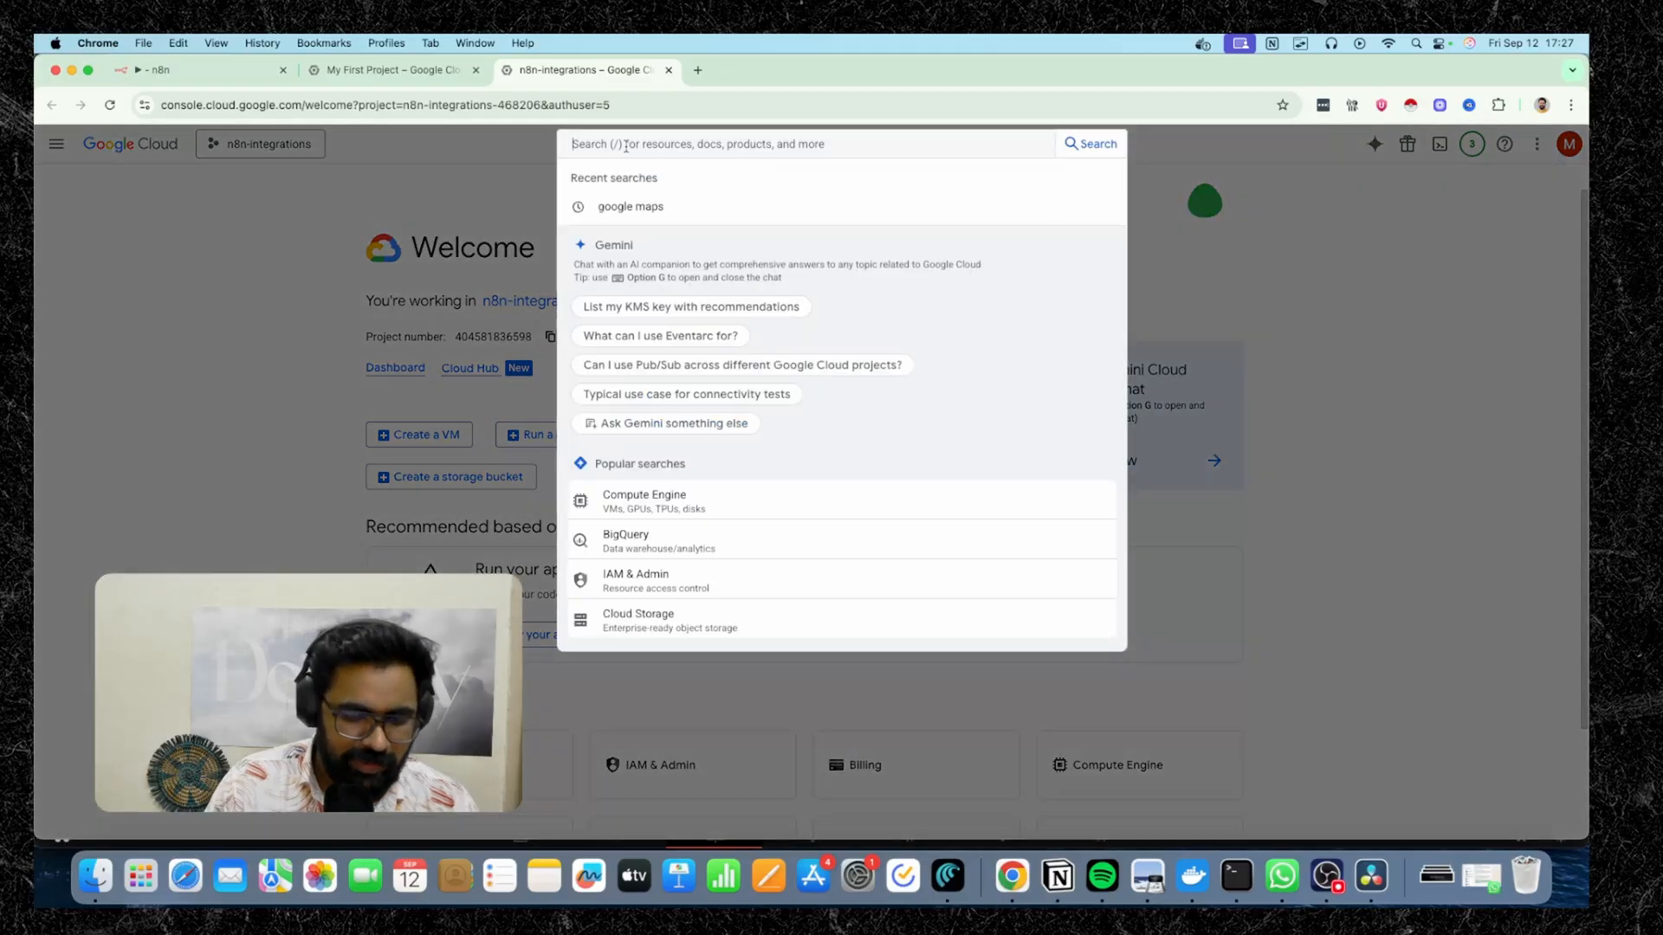
{"action": "type", "text": "gmail"}
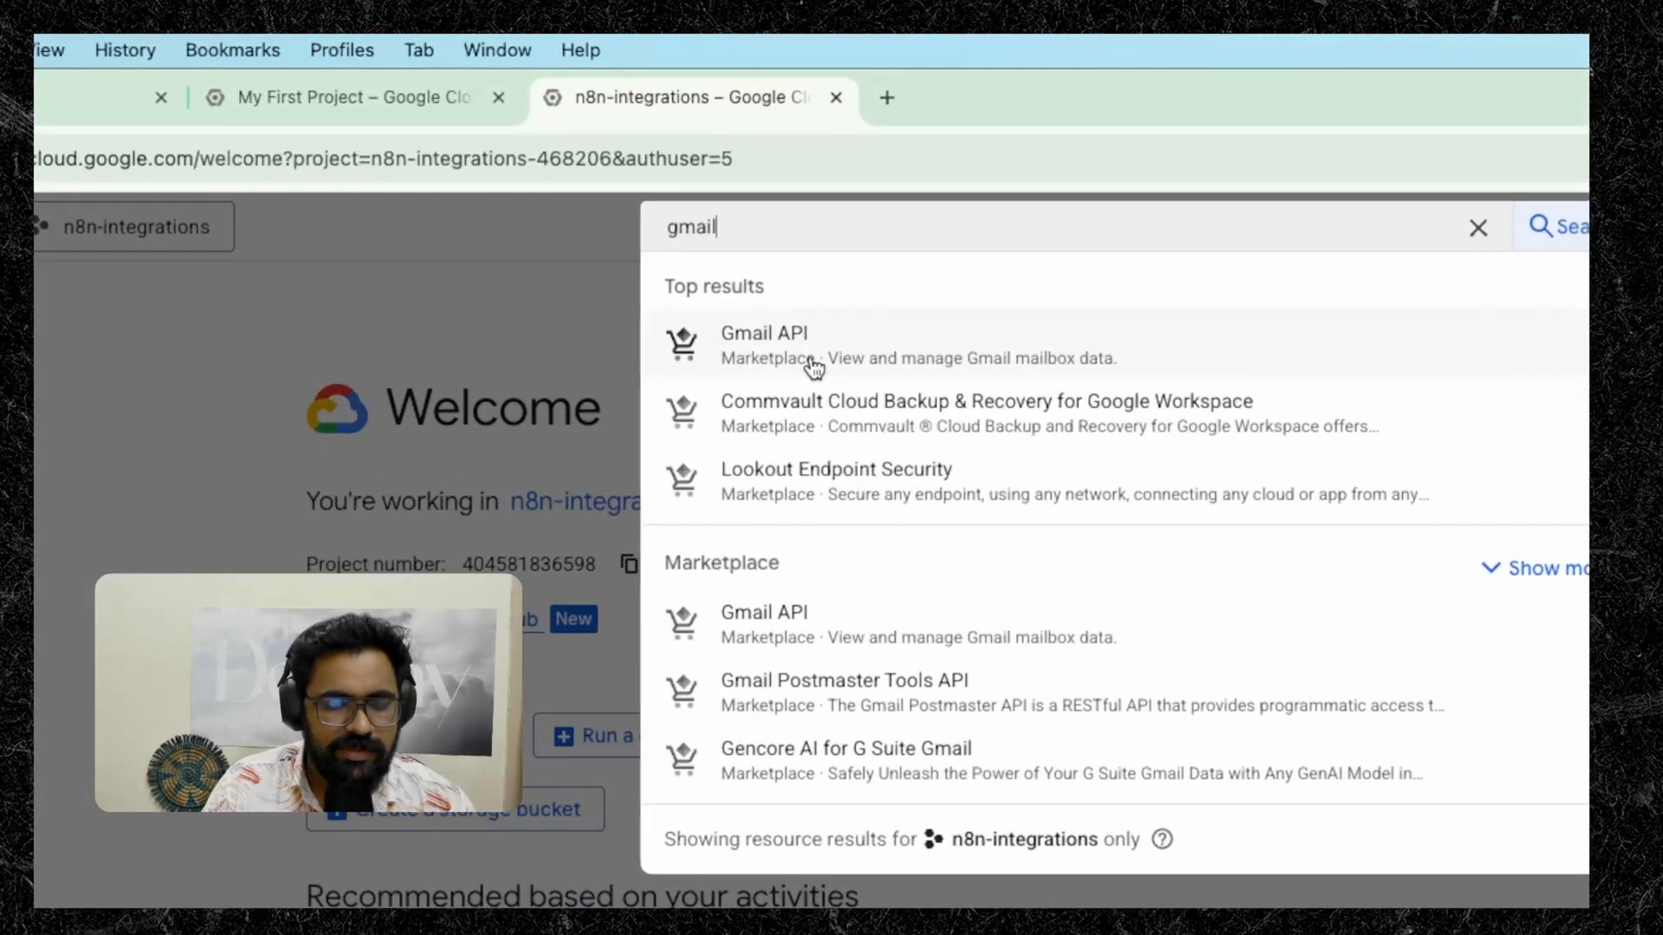
{"action": "left_click", "coordinate": [764, 331]}
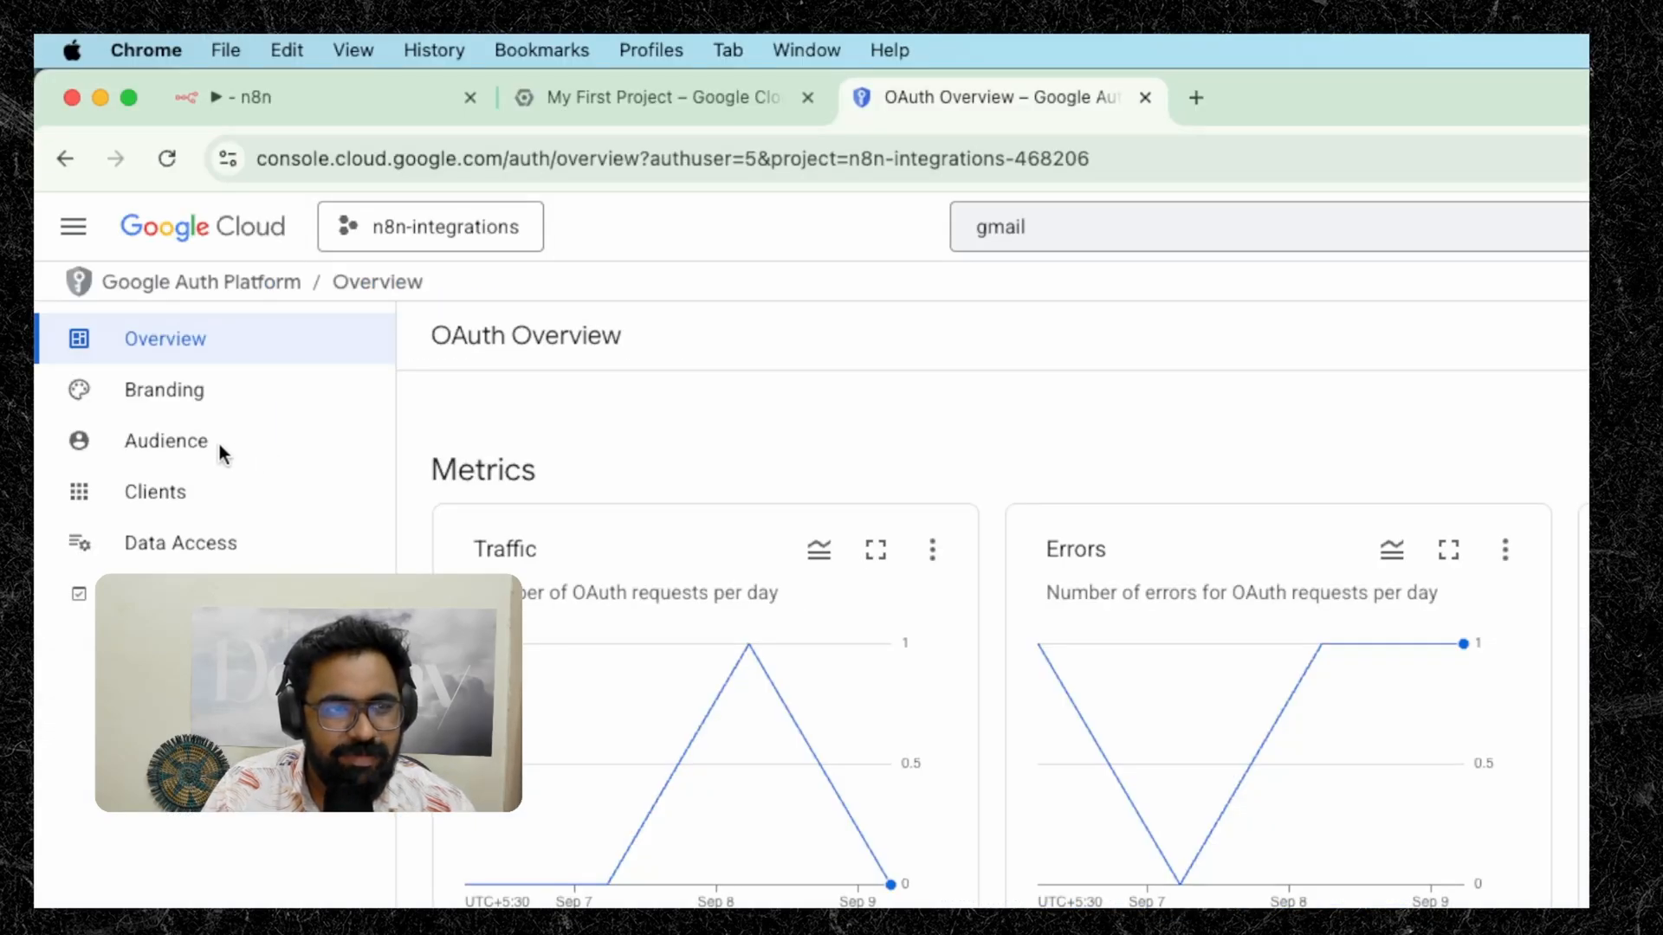
View the OAuth 2.0 Clients list with n8n-gmail-credentials and n8n-sheets-credentials
{"action": "scroll", "scroll_direction": "down", "scroll_amount": 3}
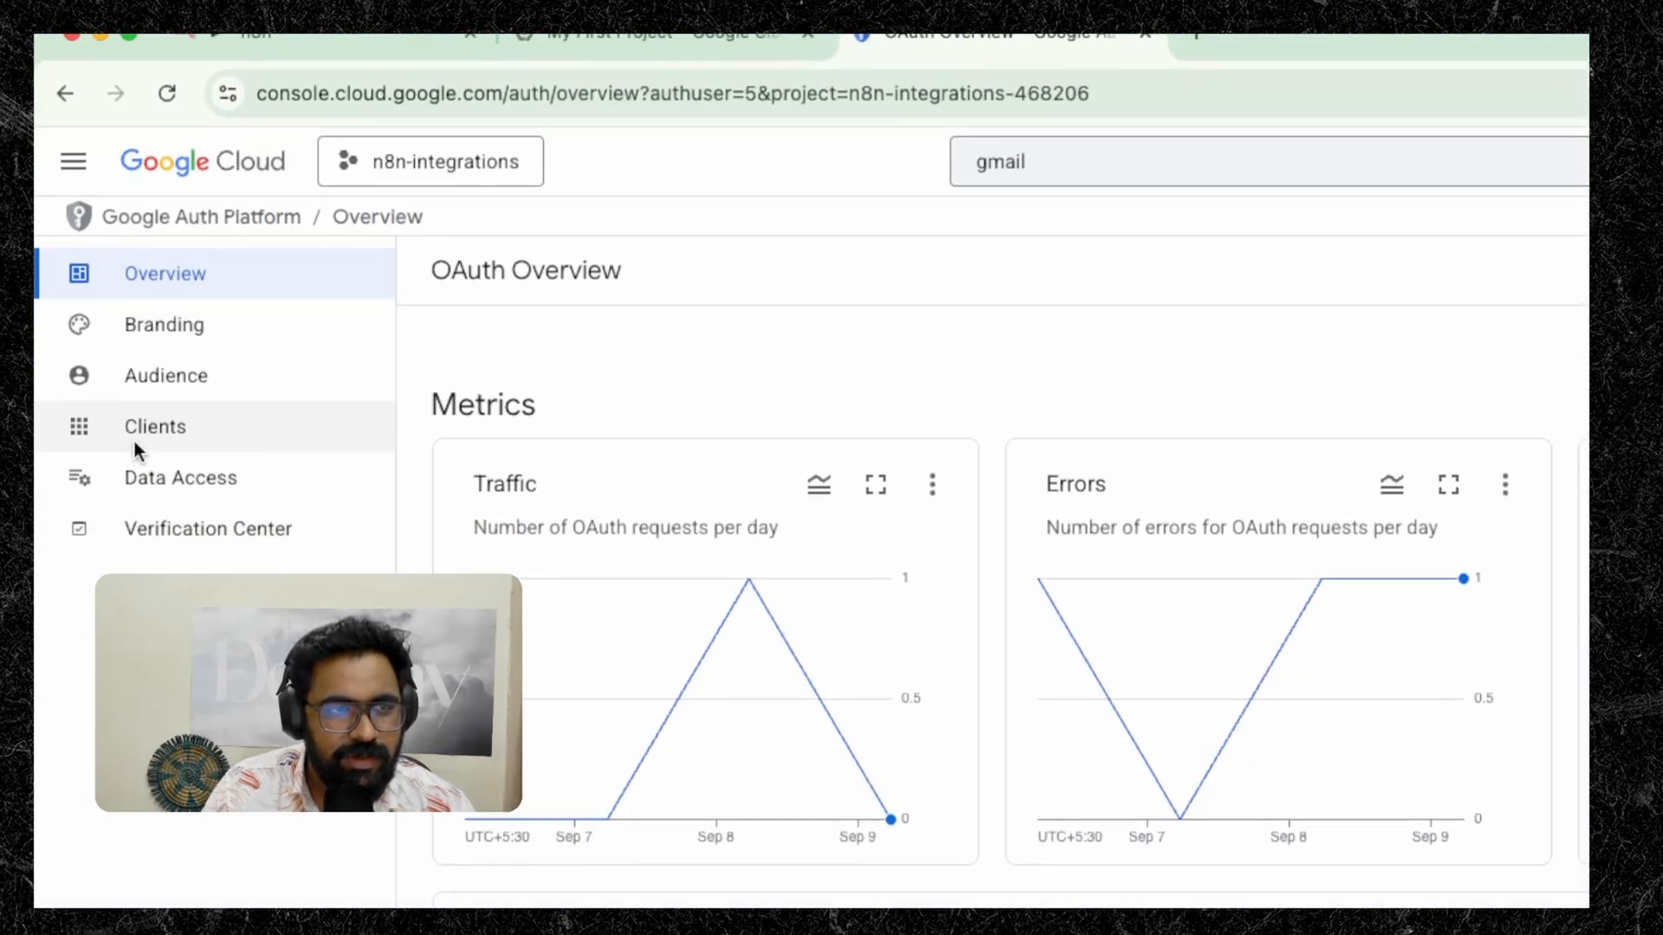
{"action": "left_click", "coordinate": [155, 426]}
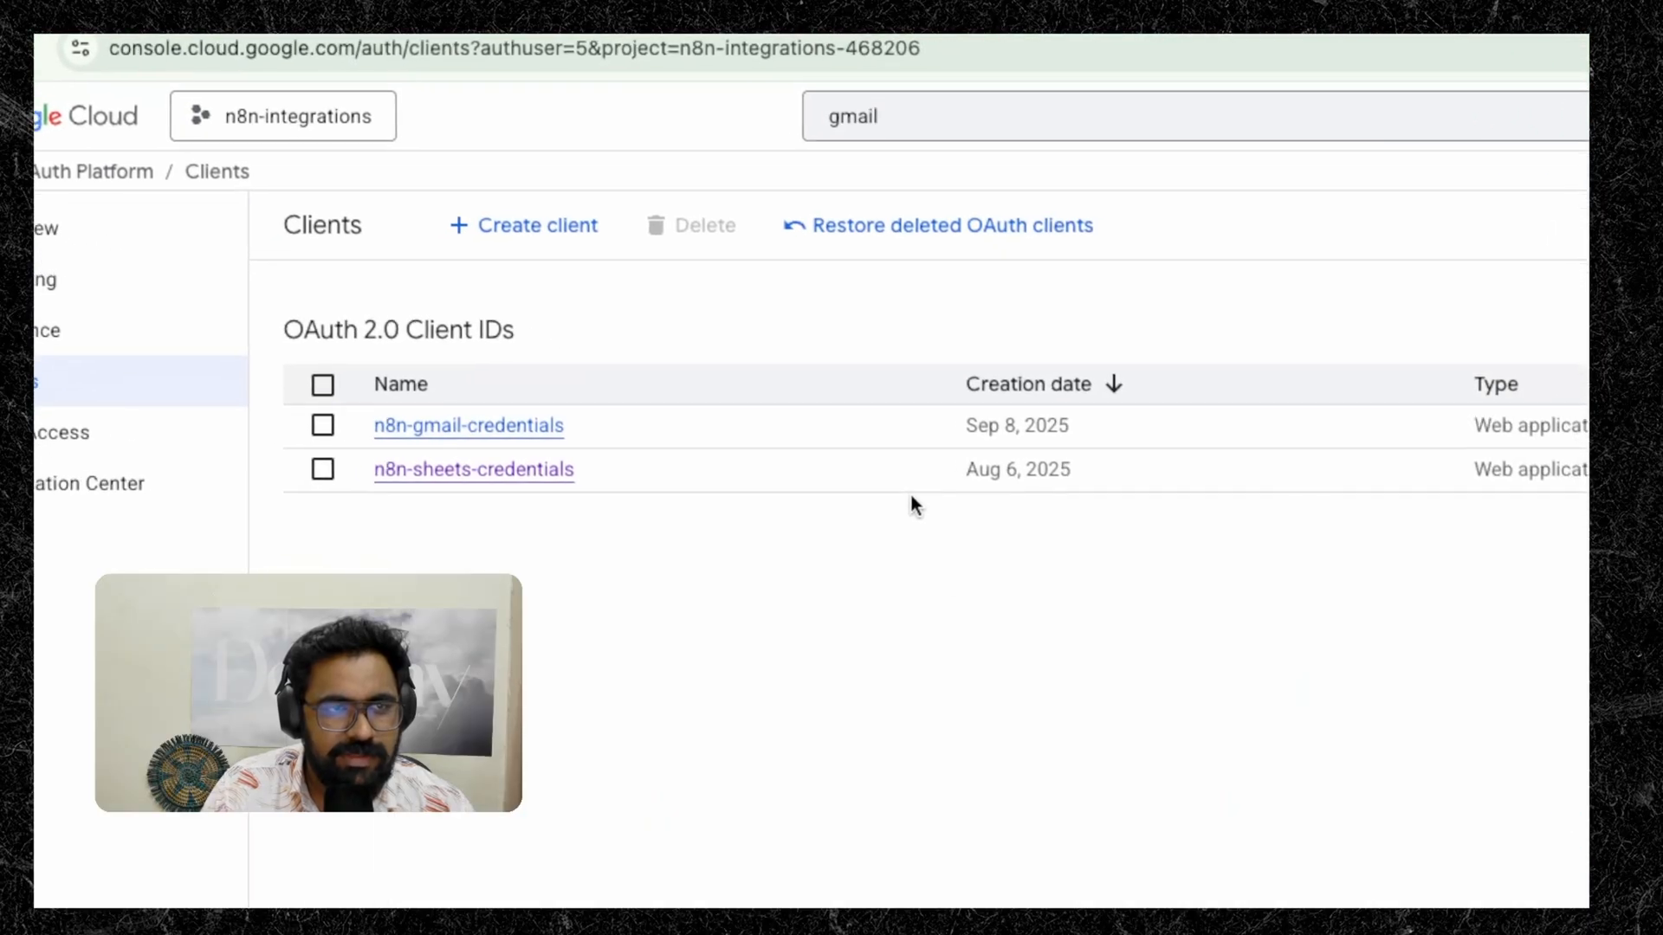
{"action": "scroll", "scroll_direction": "up", "scroll_amount": 3}
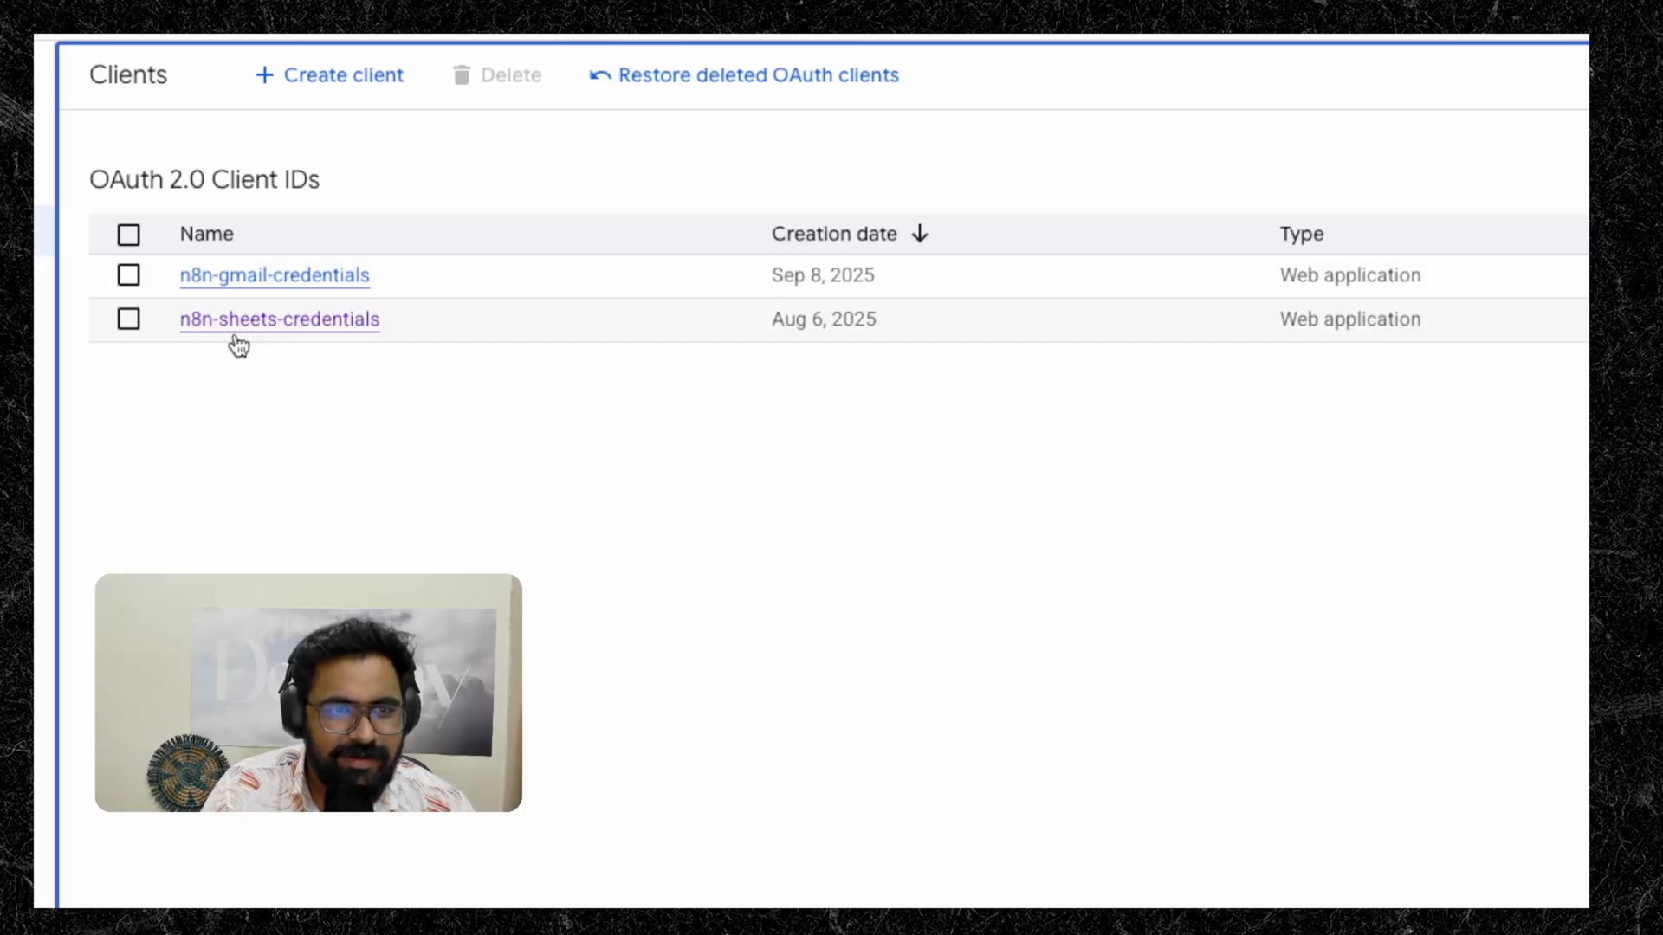
{"action": "mouse_move", "coordinate": [251, 294]}
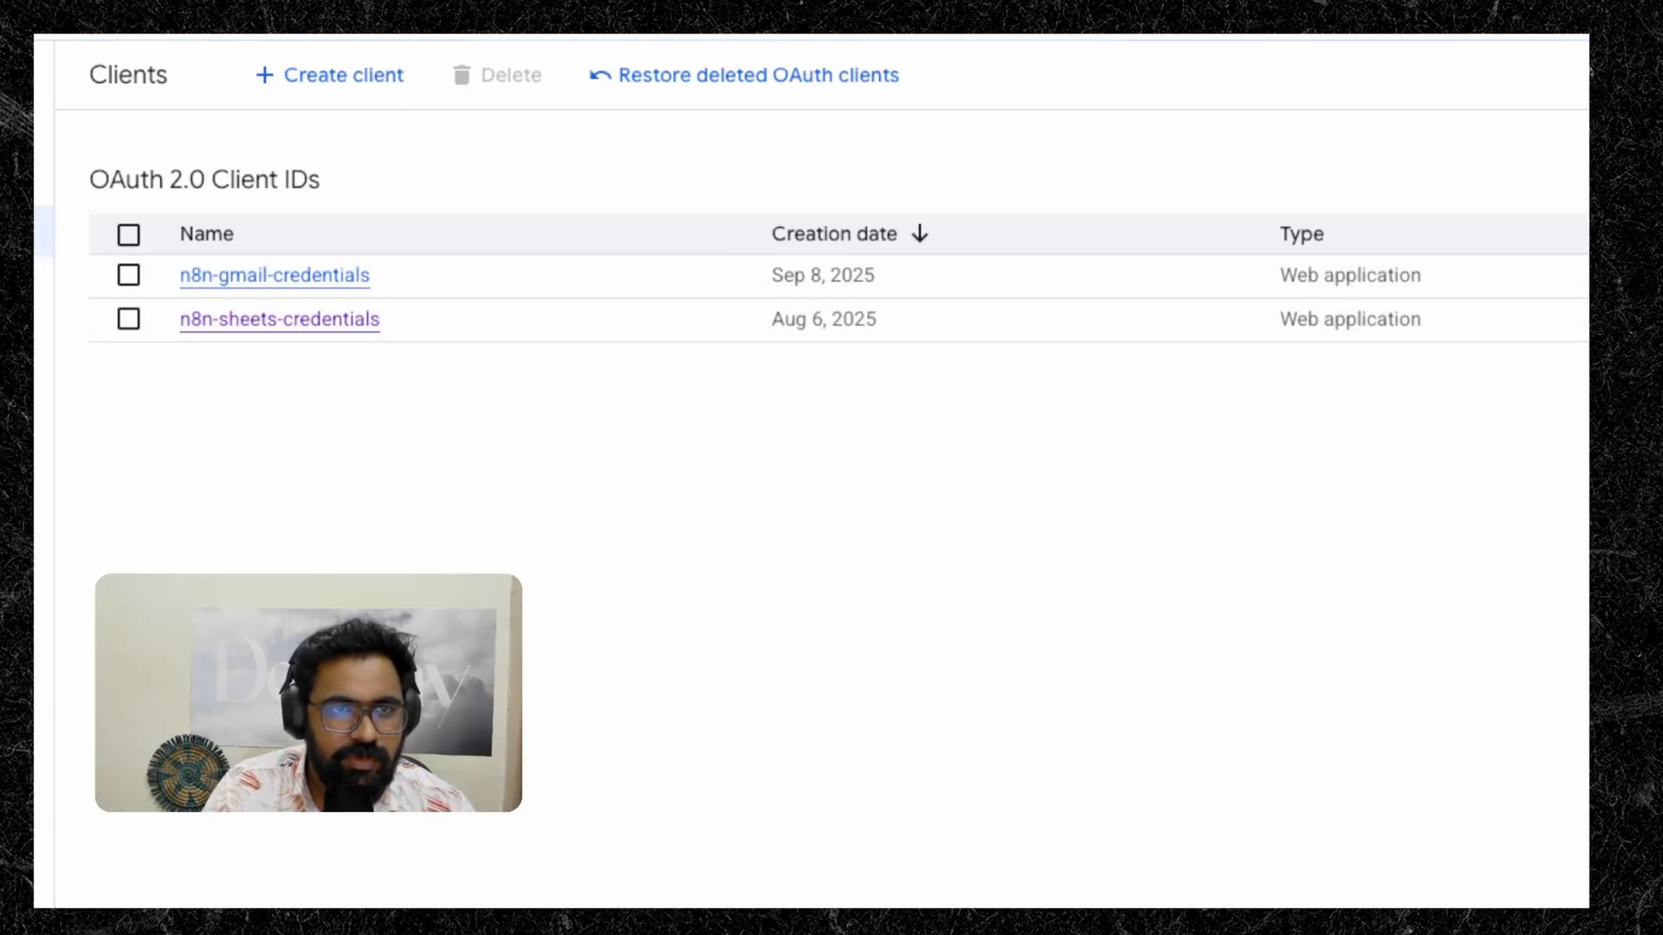
{"action": "mouse_move", "coordinate": [384, 85]}
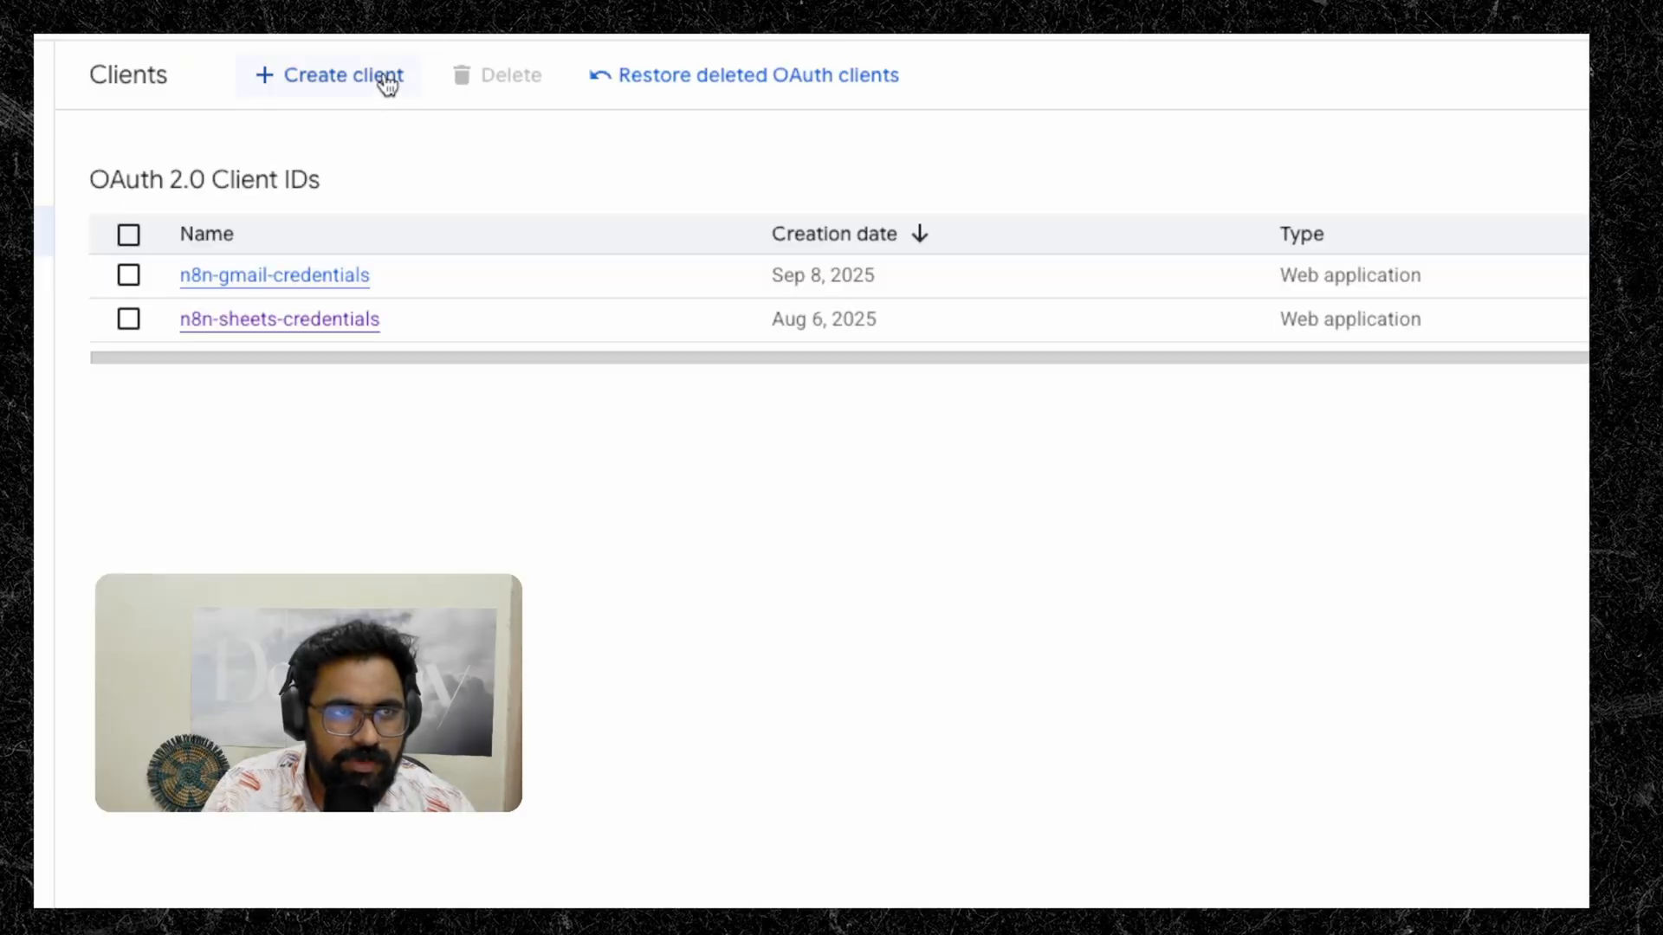
Start a Web application OAuth client named n8n-test-gmail and add a redirect URI entry
{"action": "left_click", "coordinate": [339, 75]}
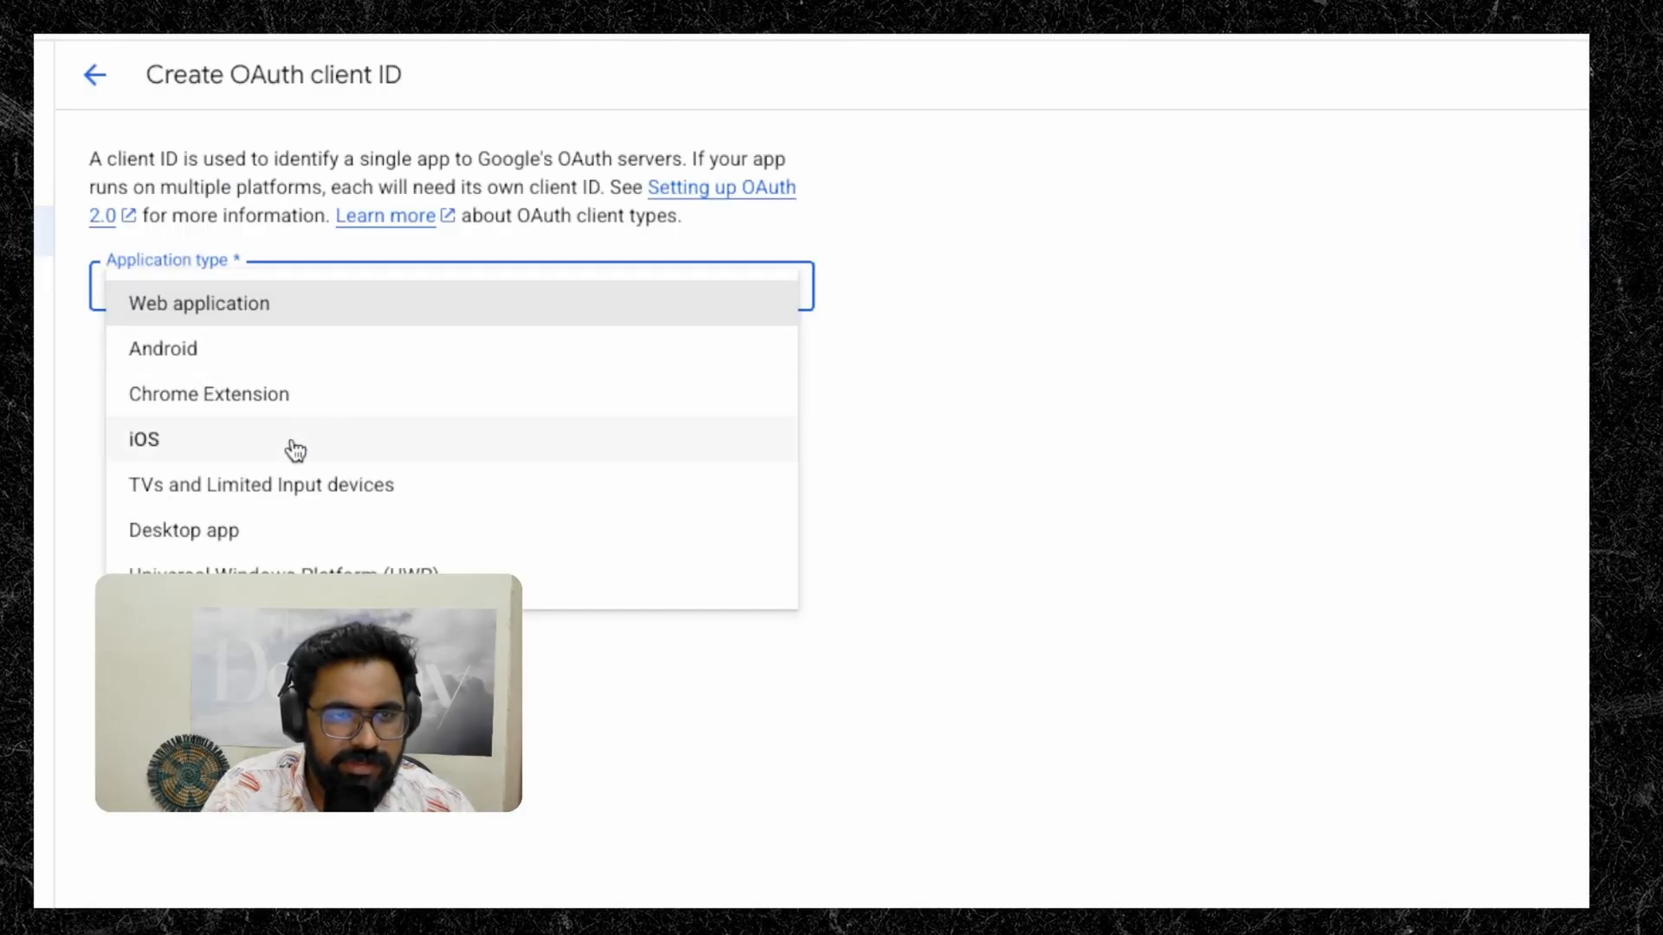
{"action": "mouse_move", "coordinate": [310, 326]}
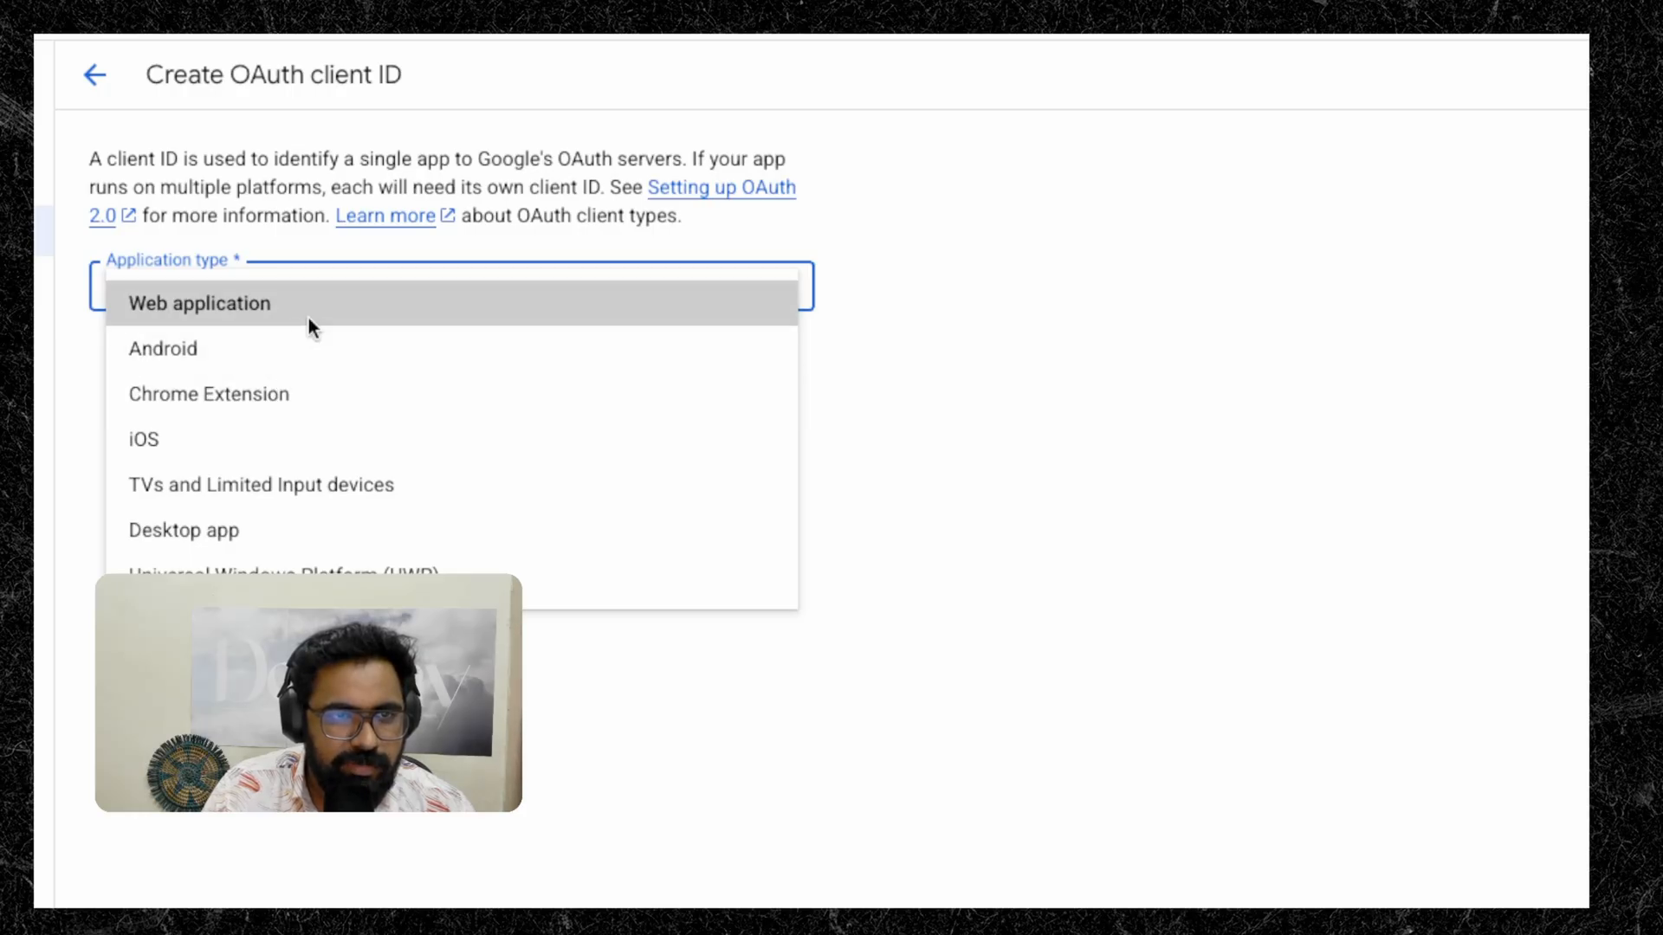
{"action": "left_click", "coordinate": [199, 303]}
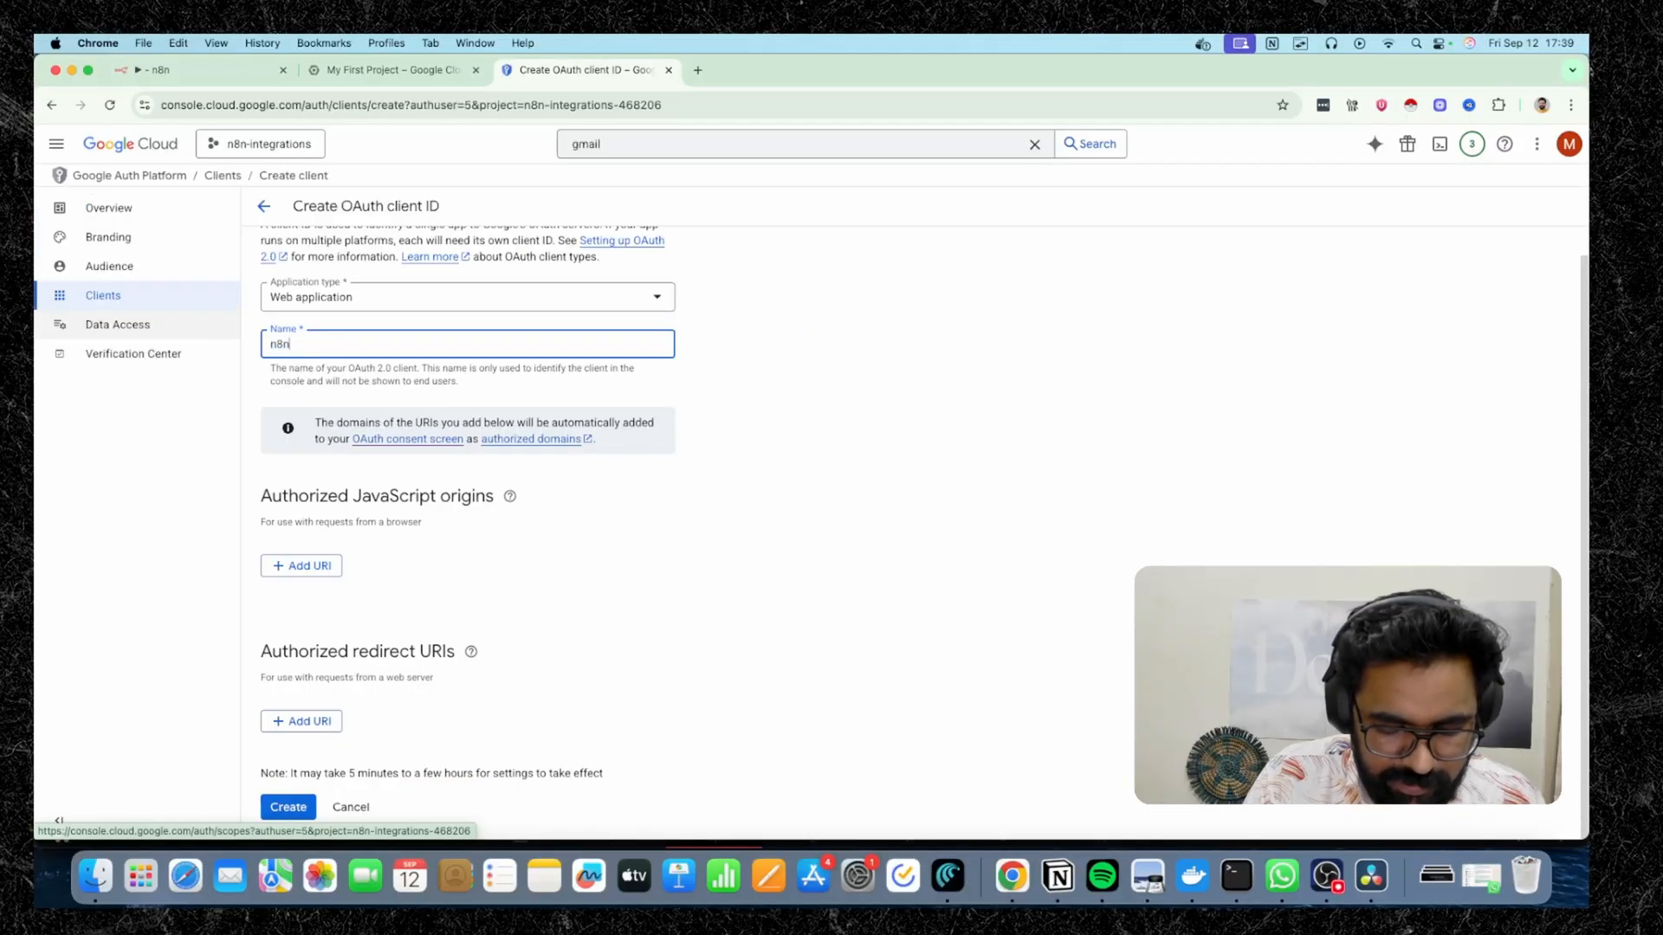
{"action": "type", "text": "-test"}
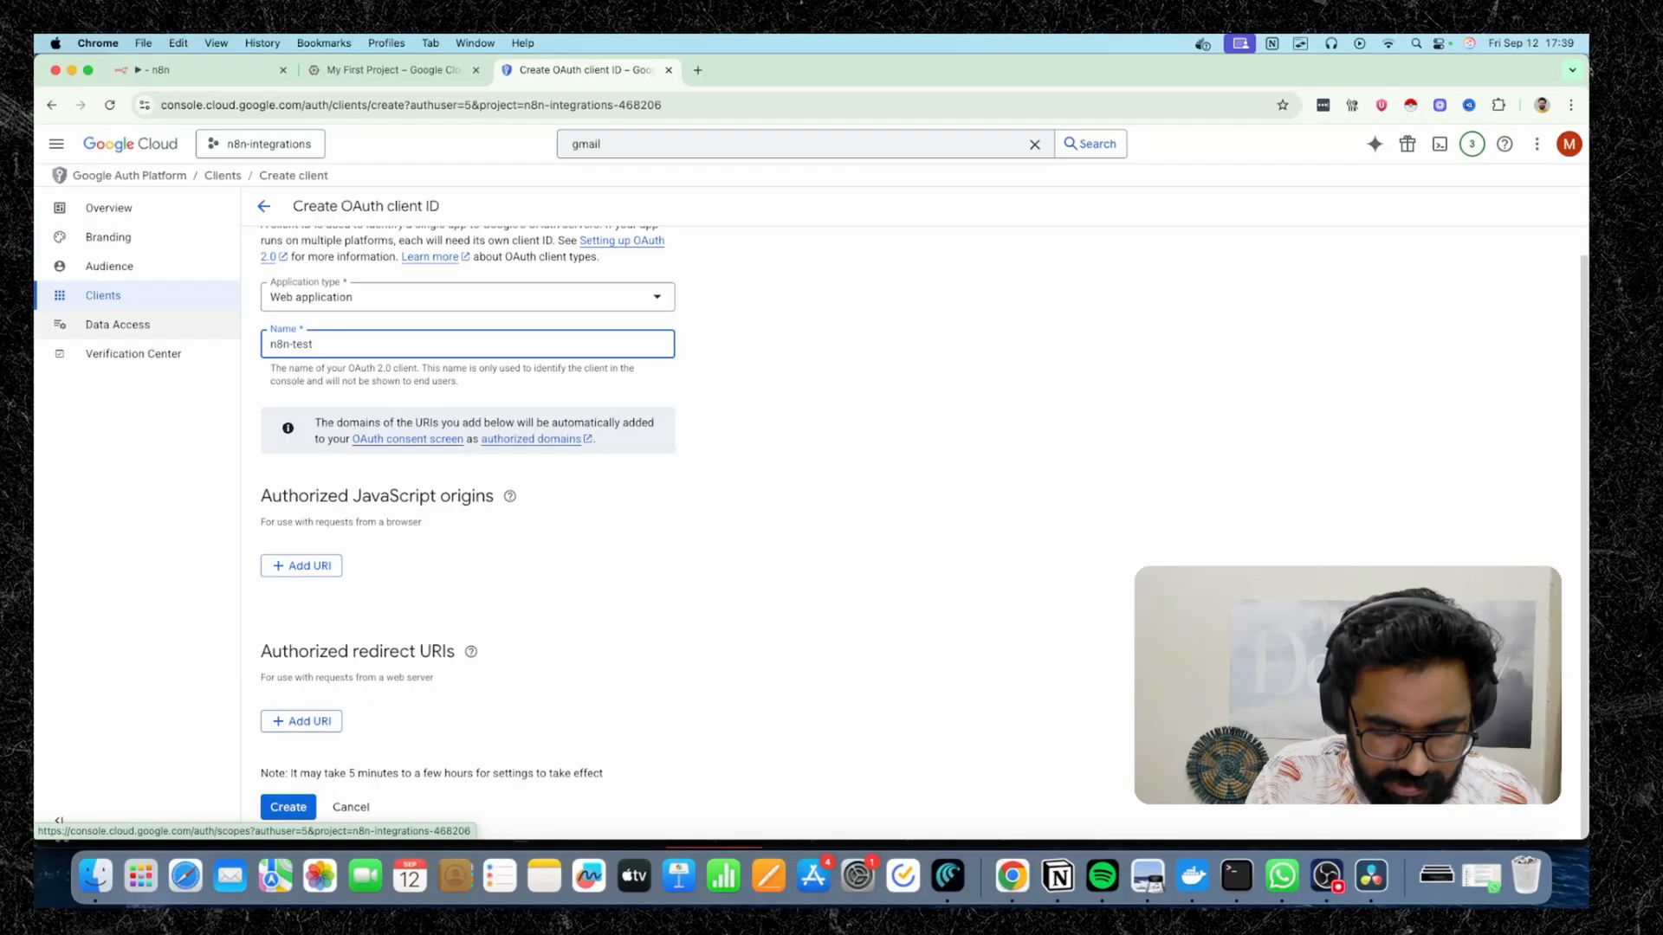
{"action": "type", "text": "-gmail"}
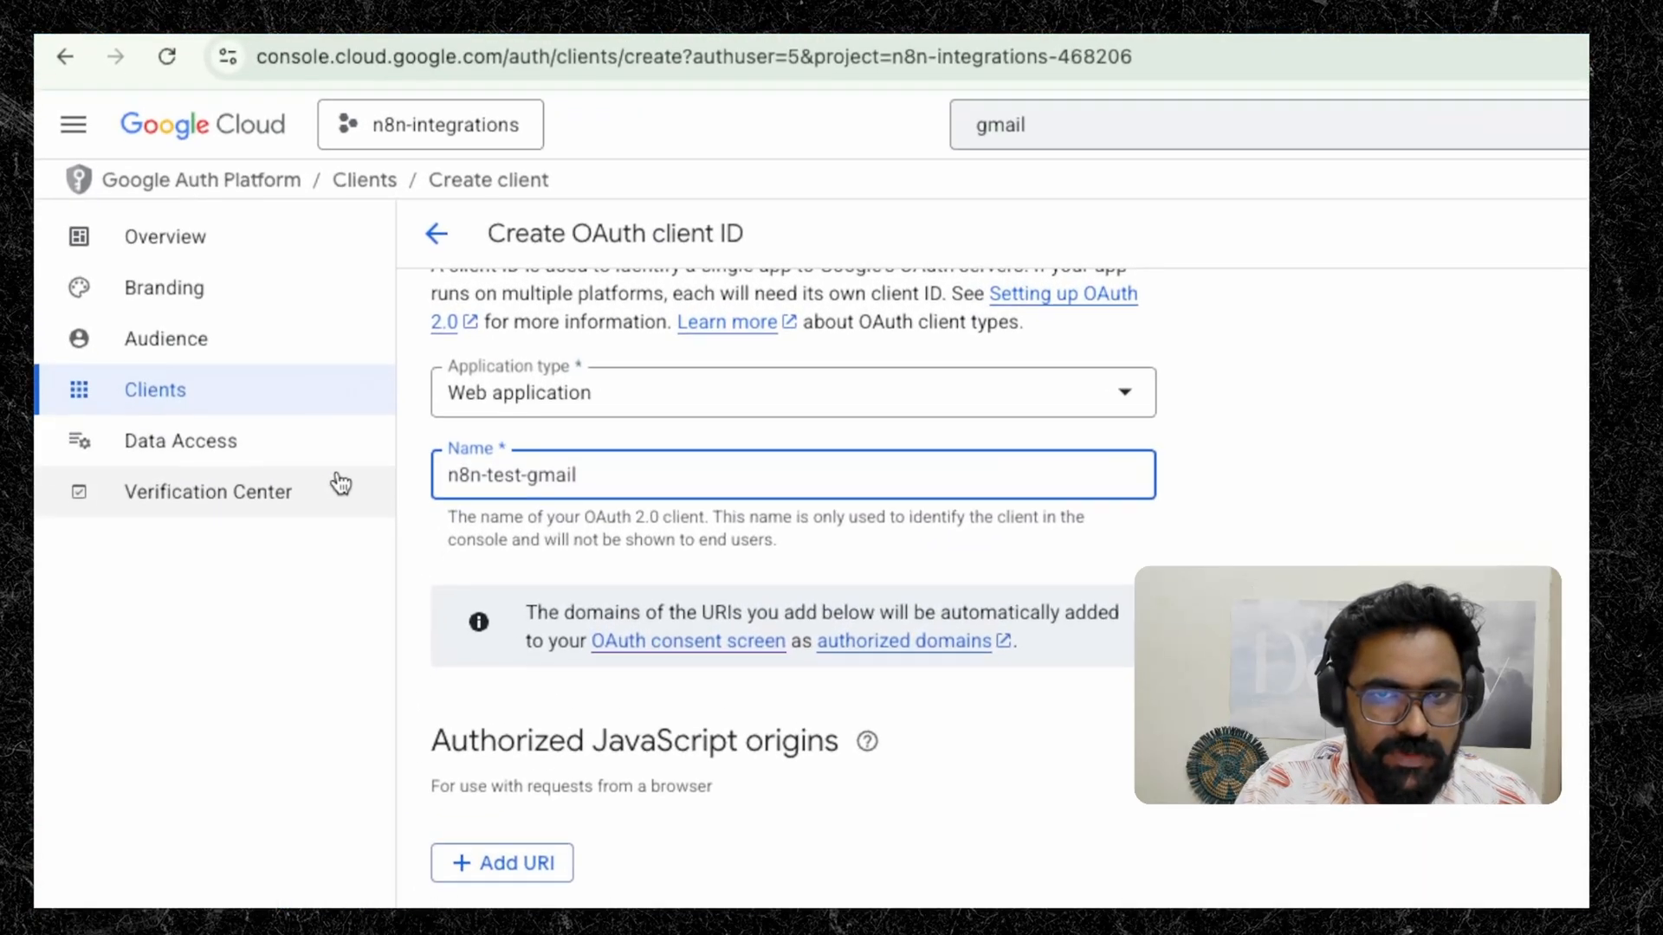
{"action": "scroll", "scroll_direction": "down", "scroll_amount": 3}
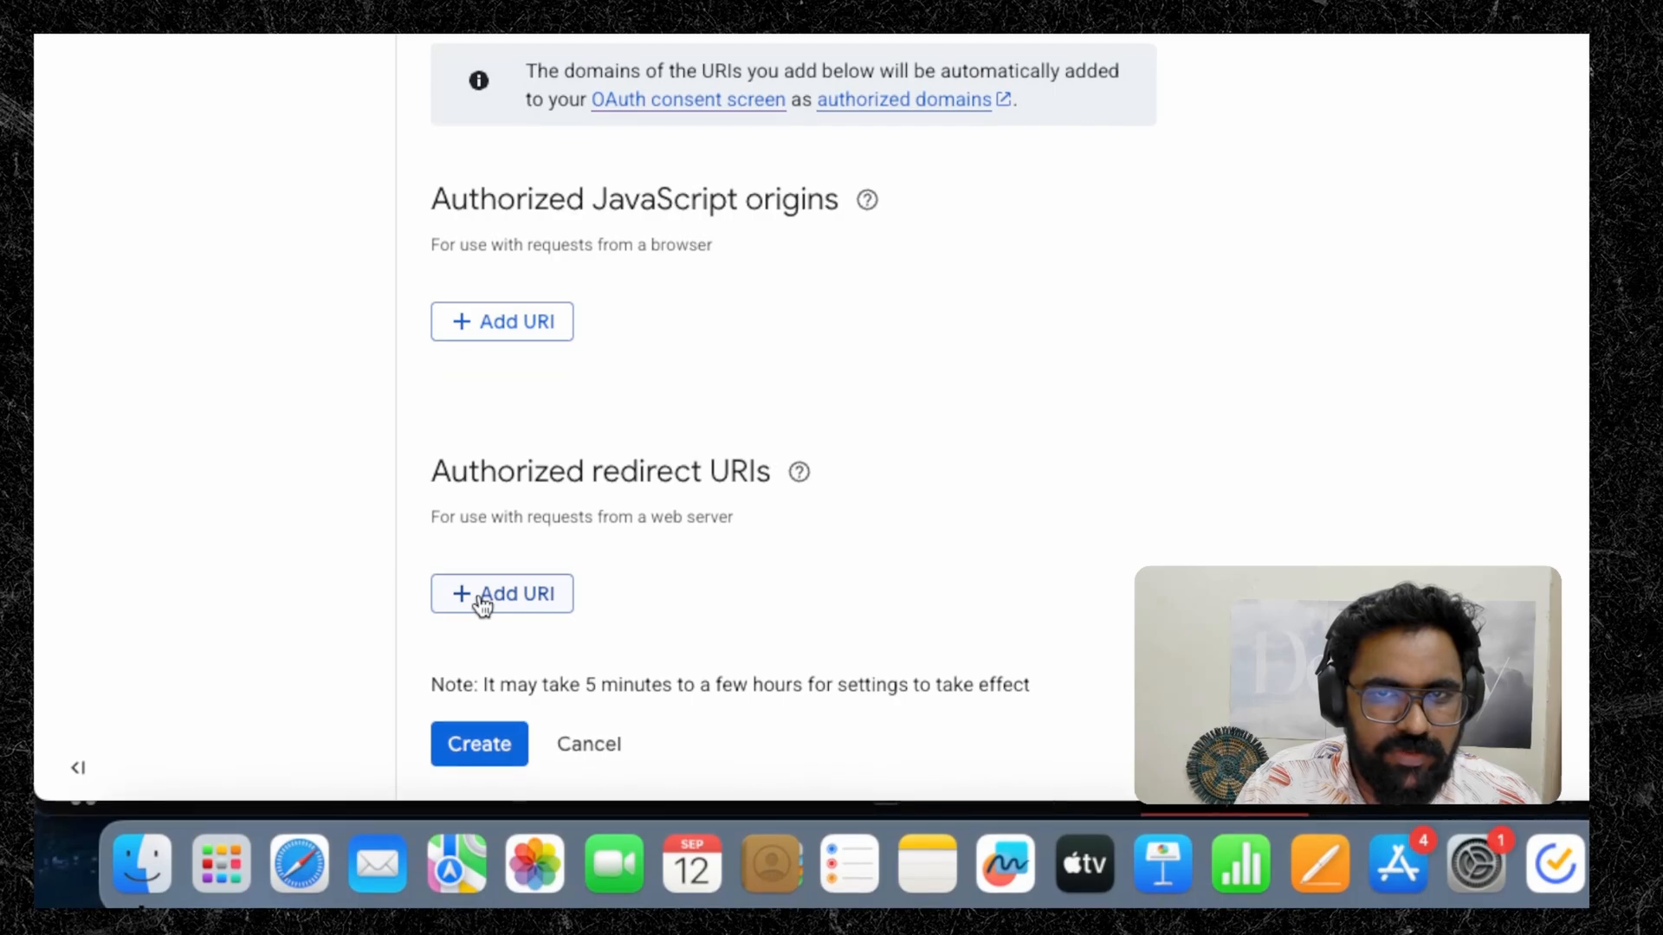
{"action": "left_click", "coordinate": [502, 592]}
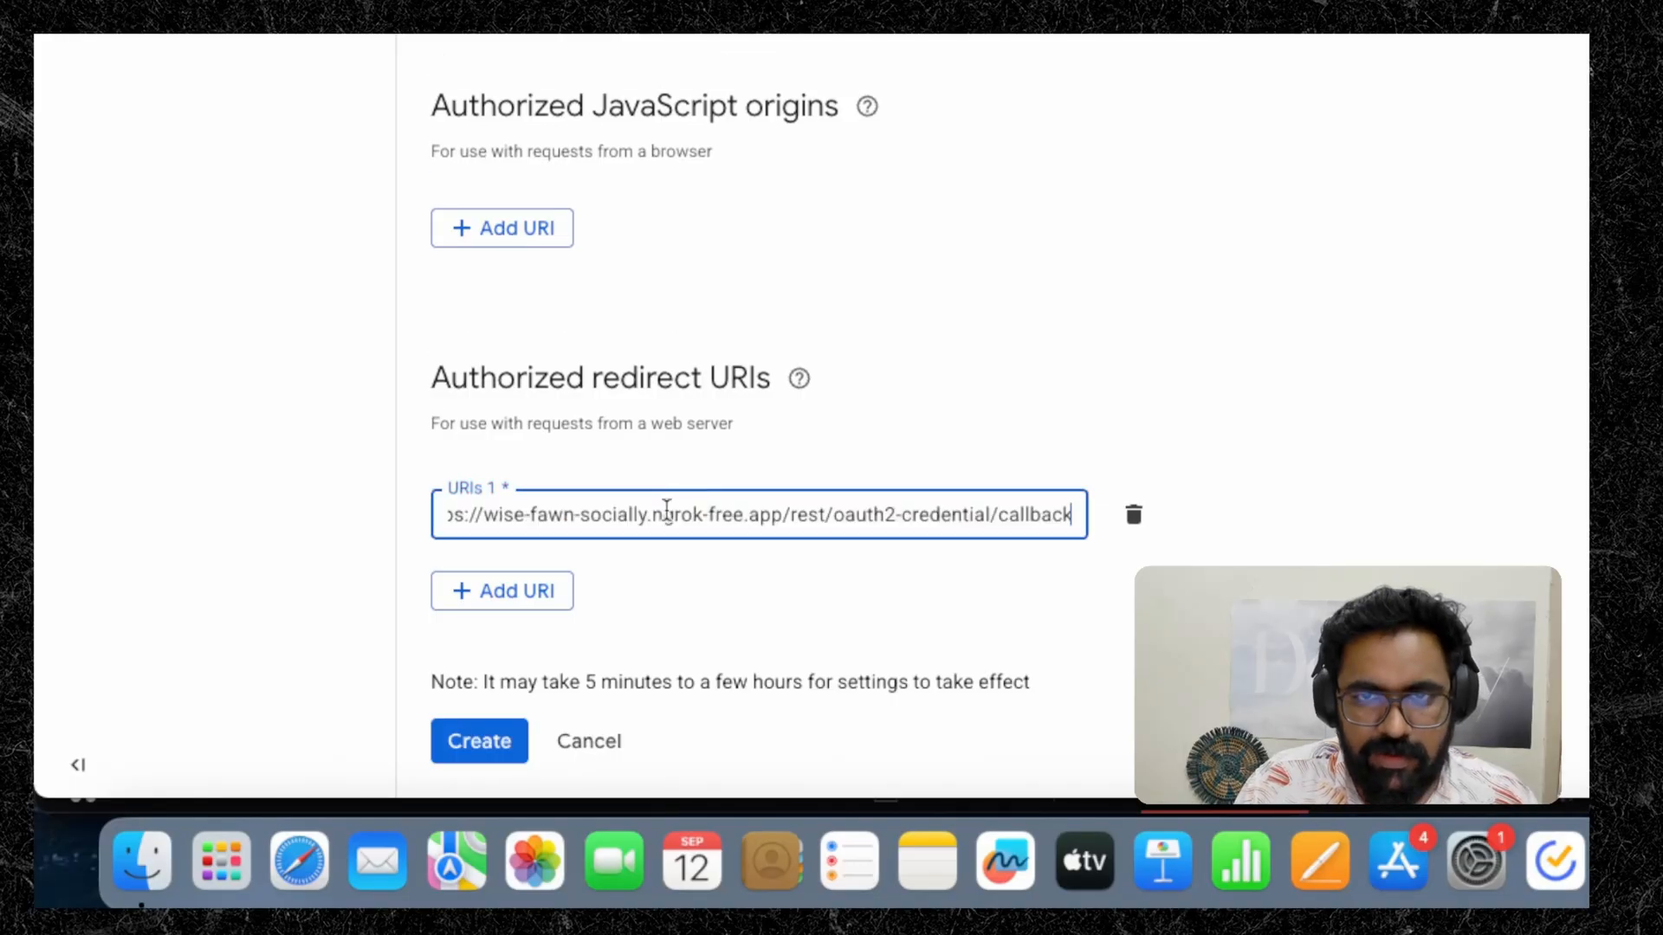
Create the n8n-test-gmail OAuth client, revealing its client ID and secret
{"action": "left_click", "coordinate": [478, 740]}
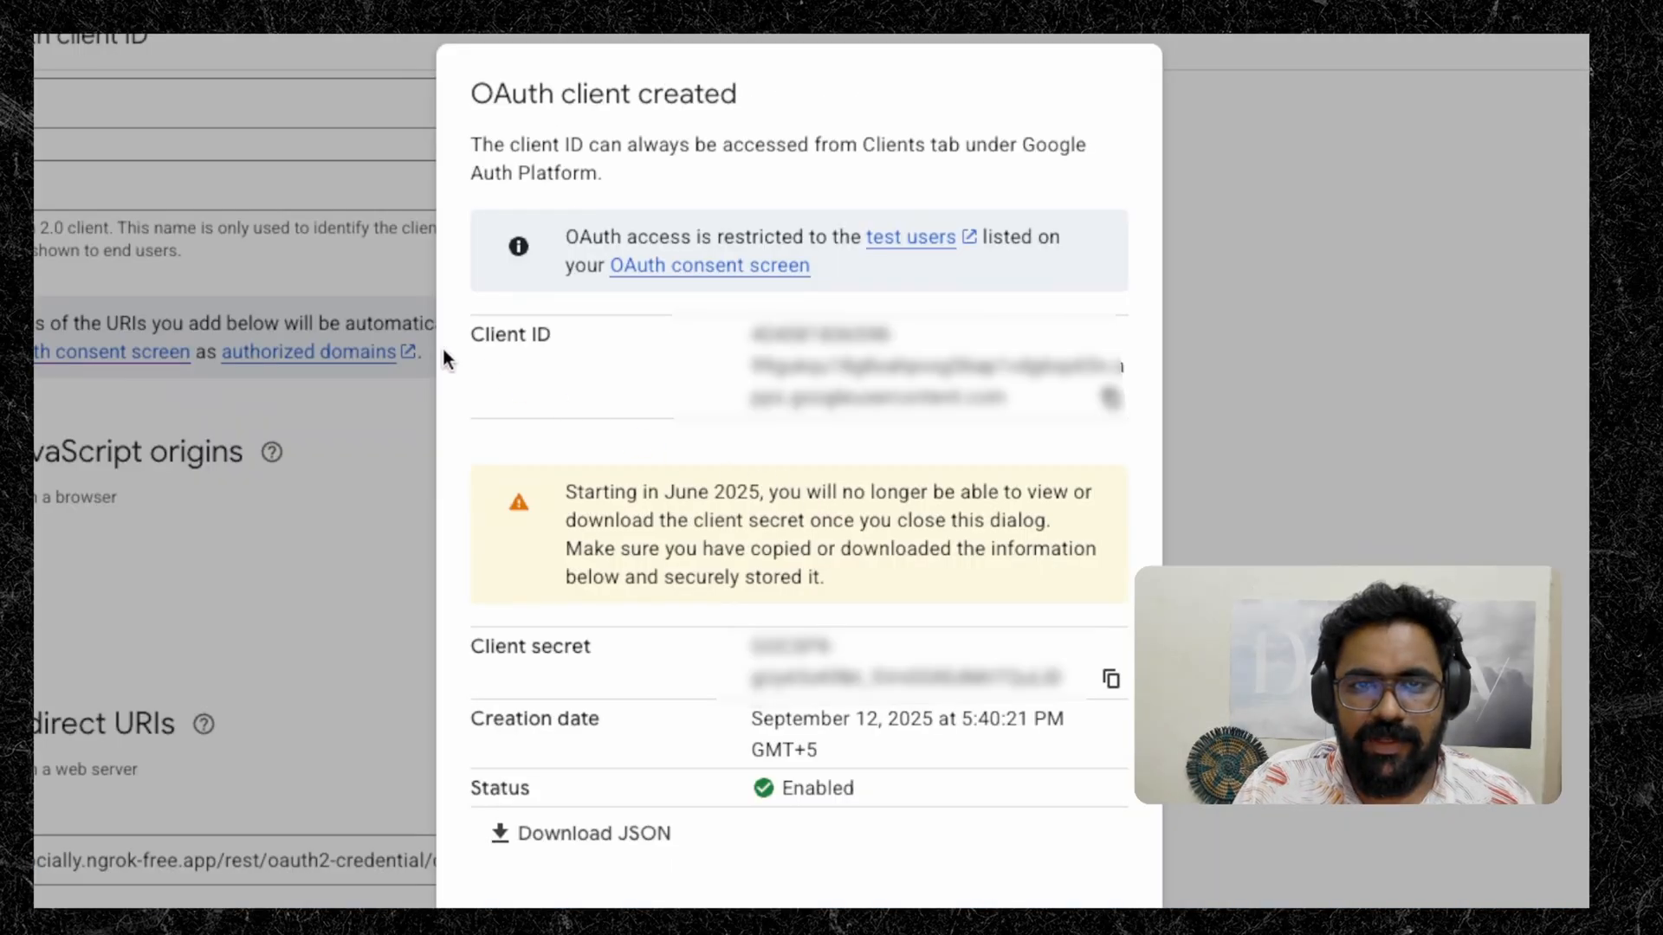
{"action": "mouse_move", "coordinate": [640, 414]}
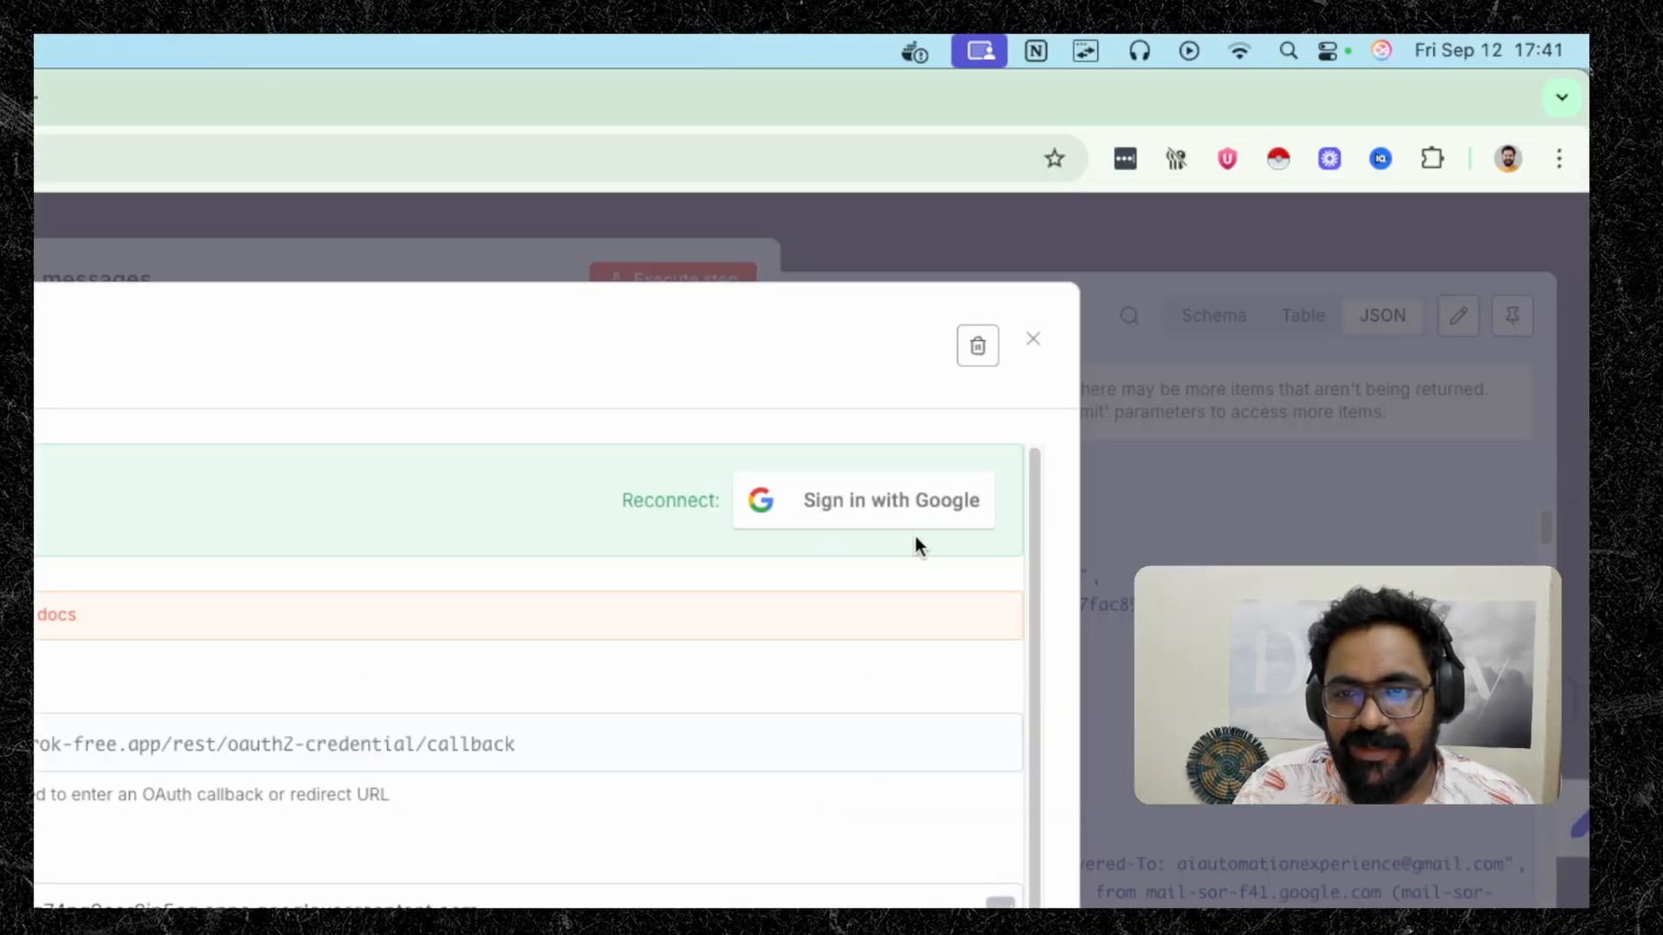
Sign the Gmail credential into Google, confirm Account connected, and close the credential modal
{"action": "left_click", "coordinate": [864, 500]}
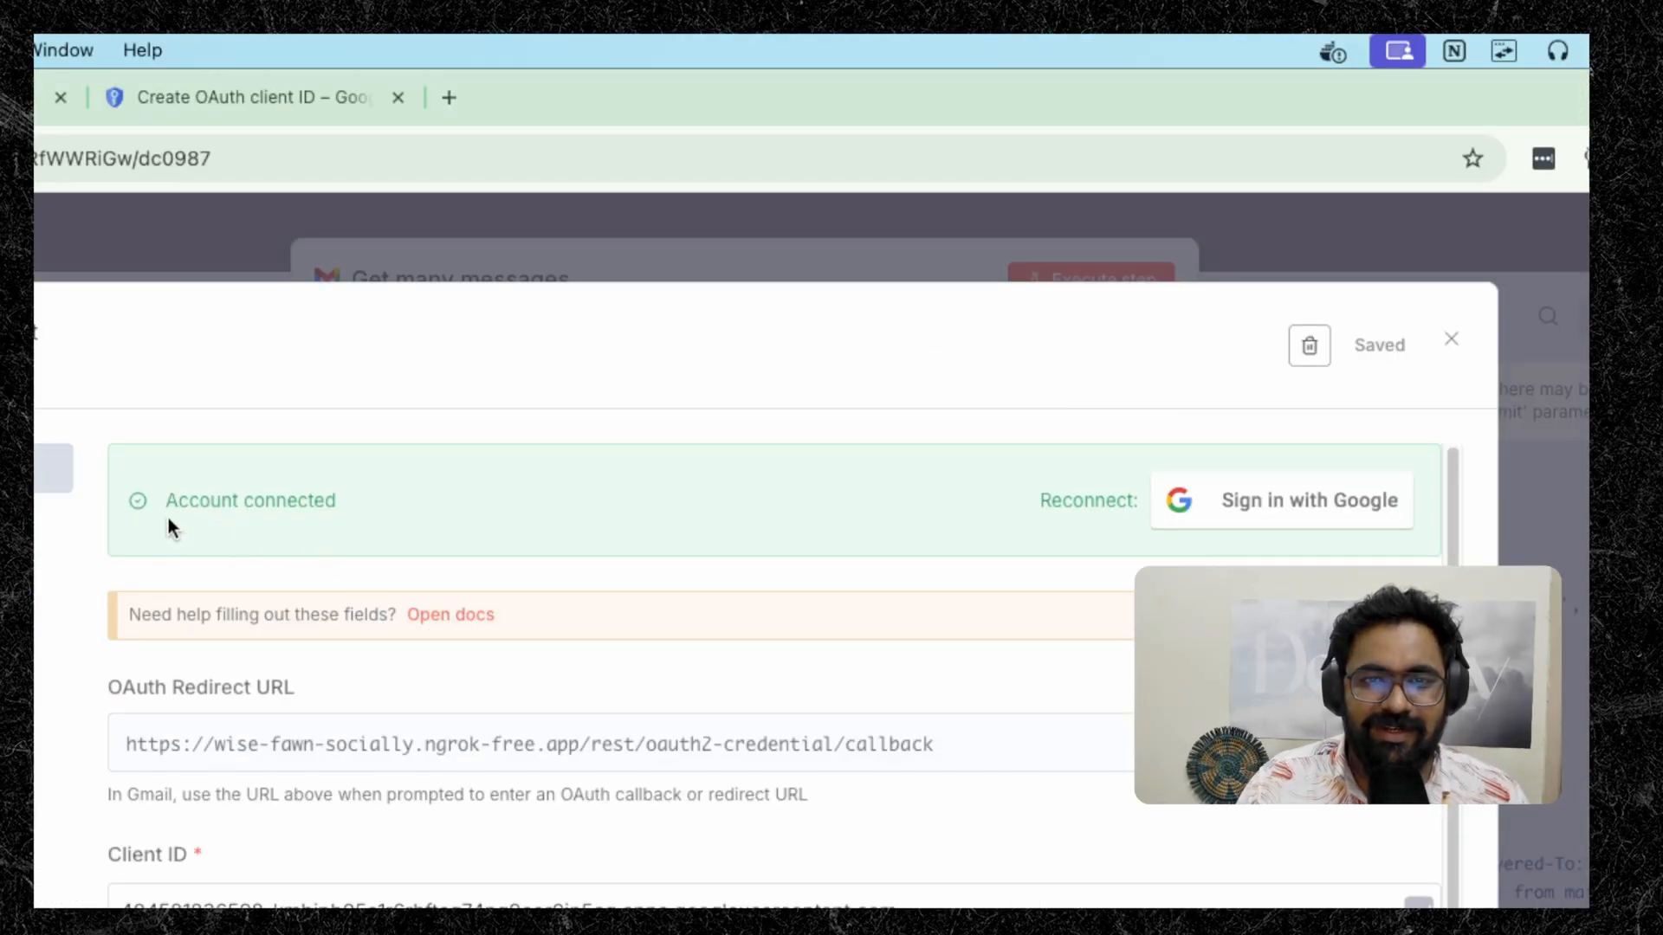
{"action": "double_click", "coordinate": [250, 500]}
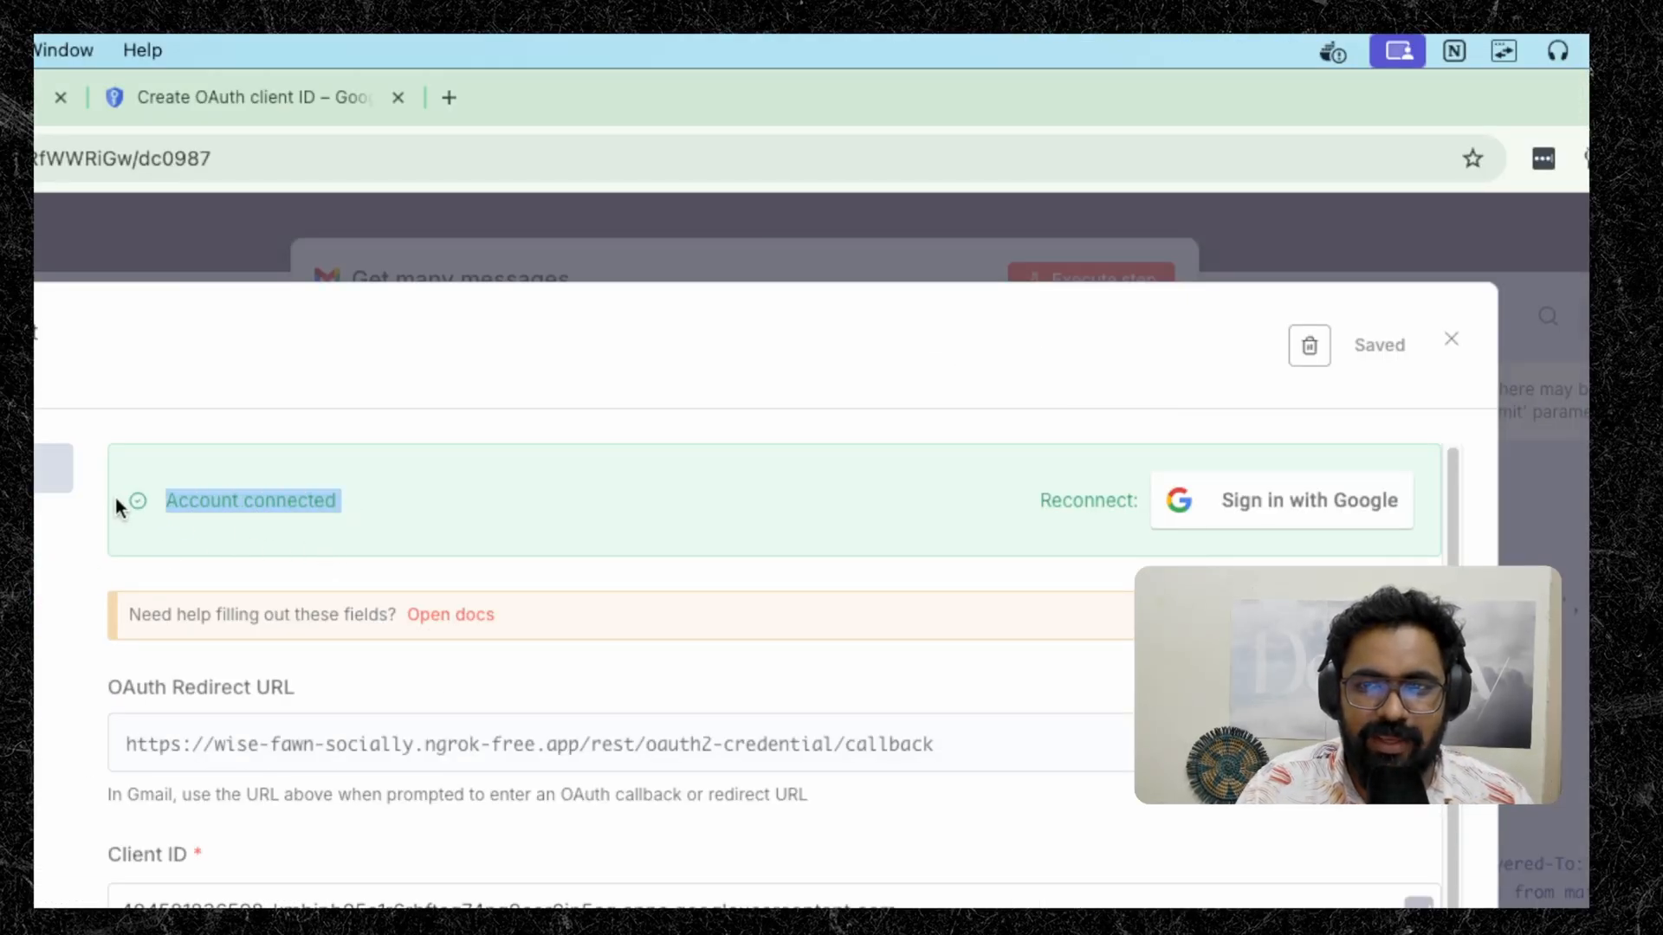
{"action": "left_click", "coordinate": [1450, 340]}
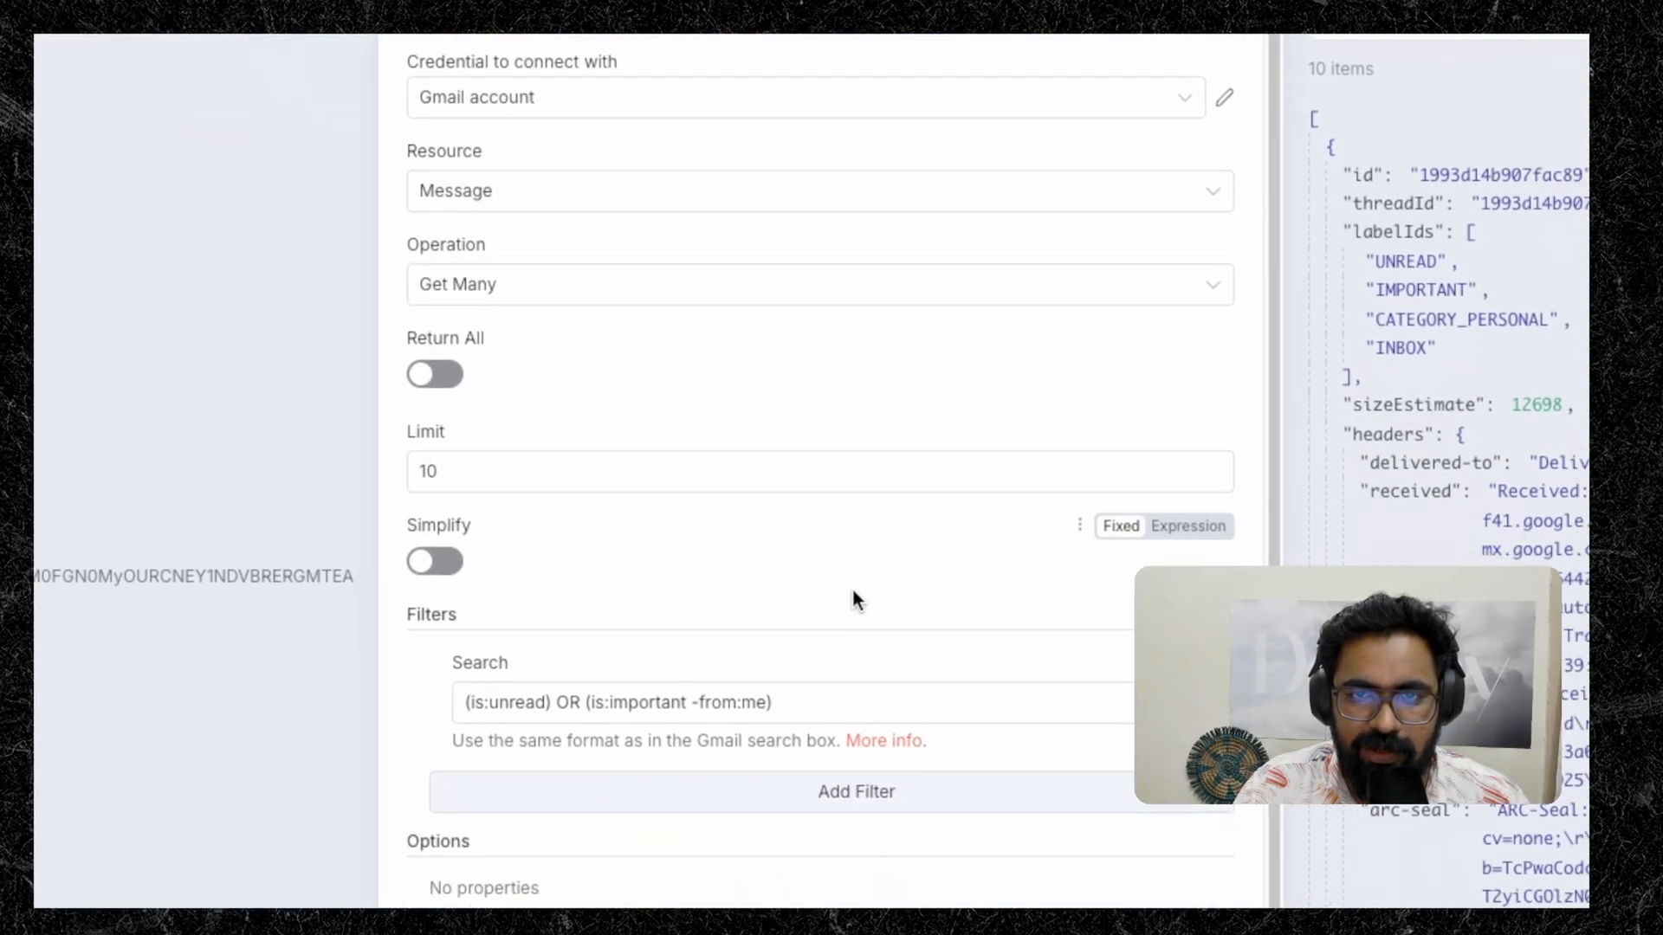
Highlight the search query (is:unread) OR (is:important -from:me) for review
{"action": "scroll", "scroll_direction": "down", "scroll_amount": 3}
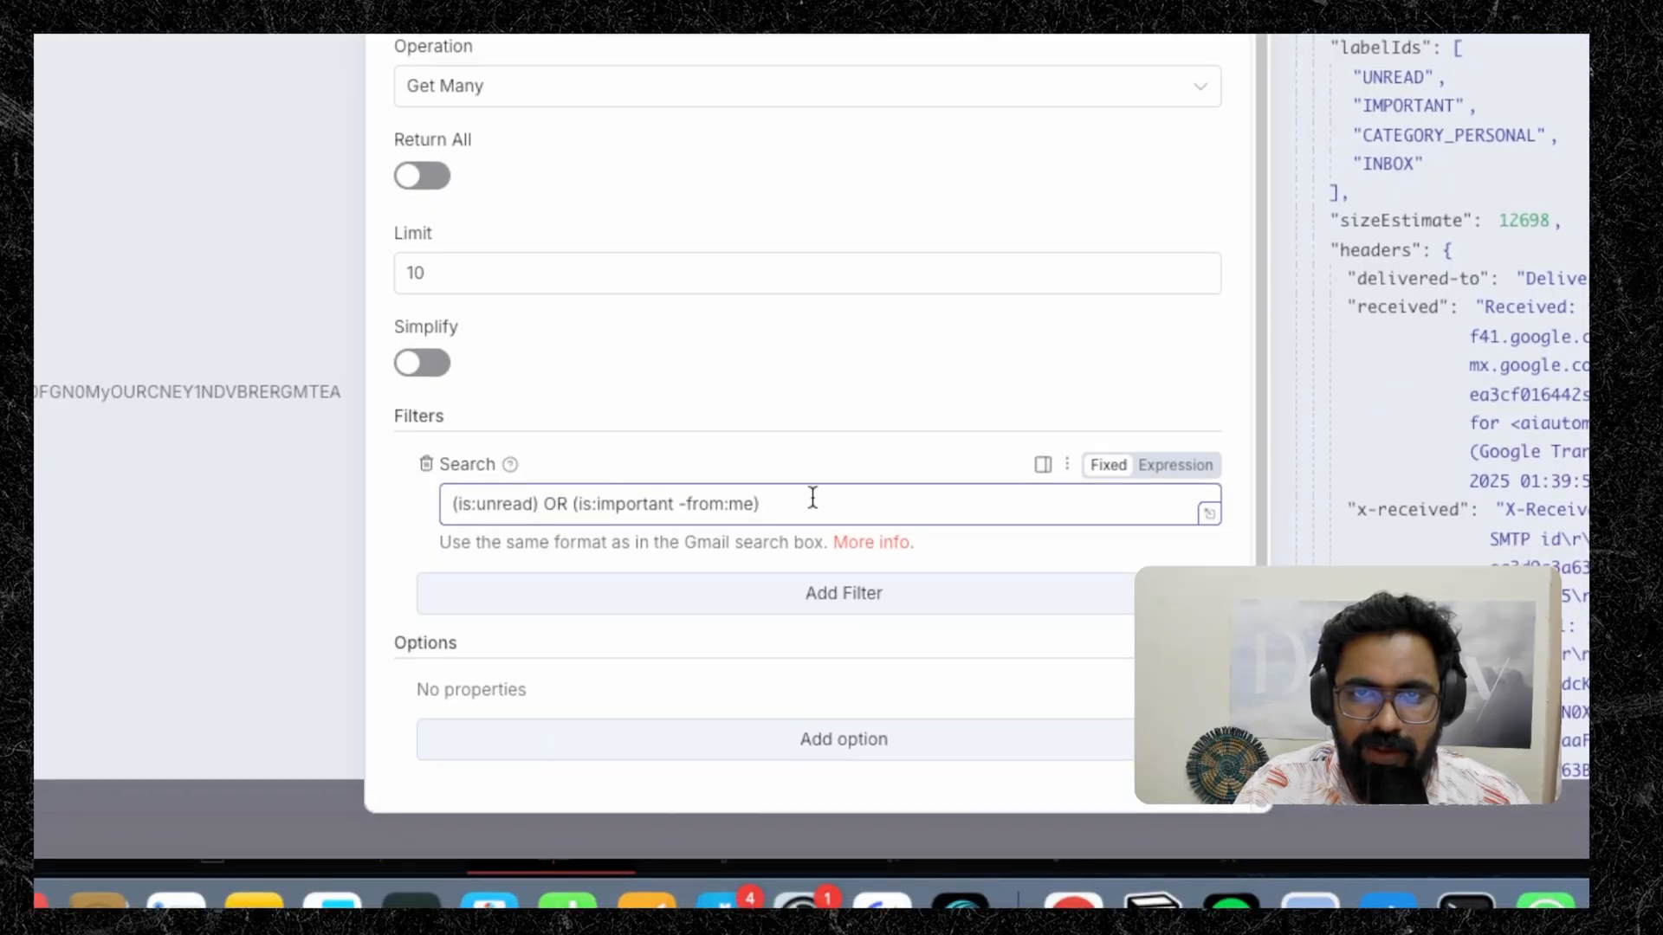
{"action": "triple_click", "coordinate": [604, 505]}
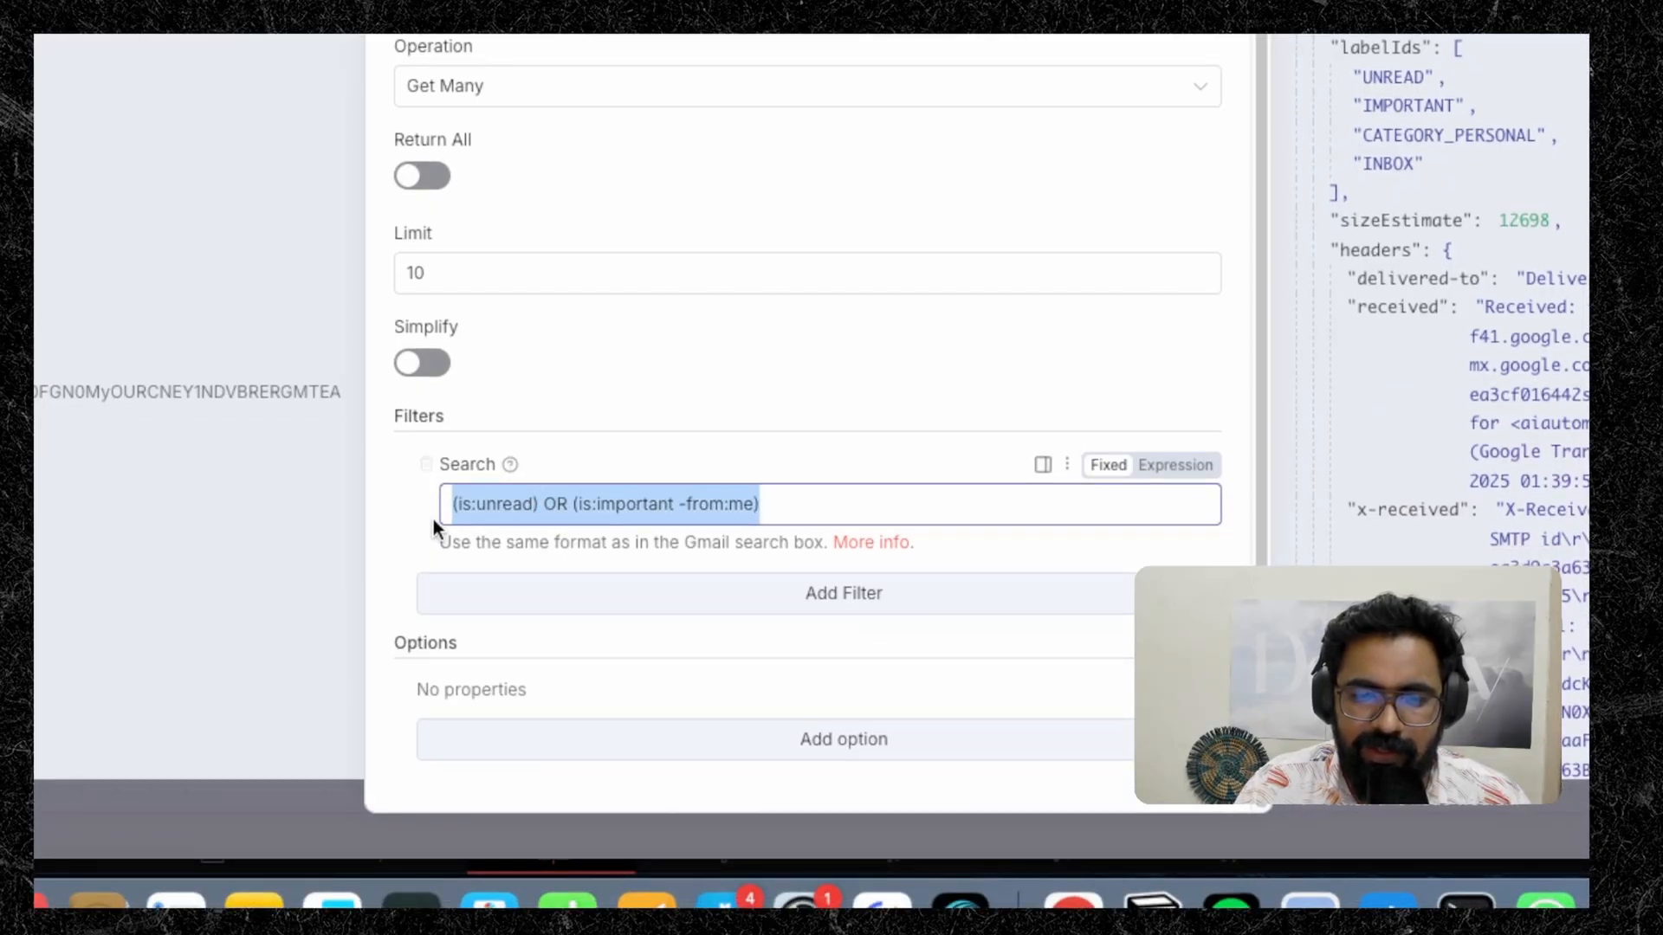
{"action": "left_click", "coordinate": [512, 504]}
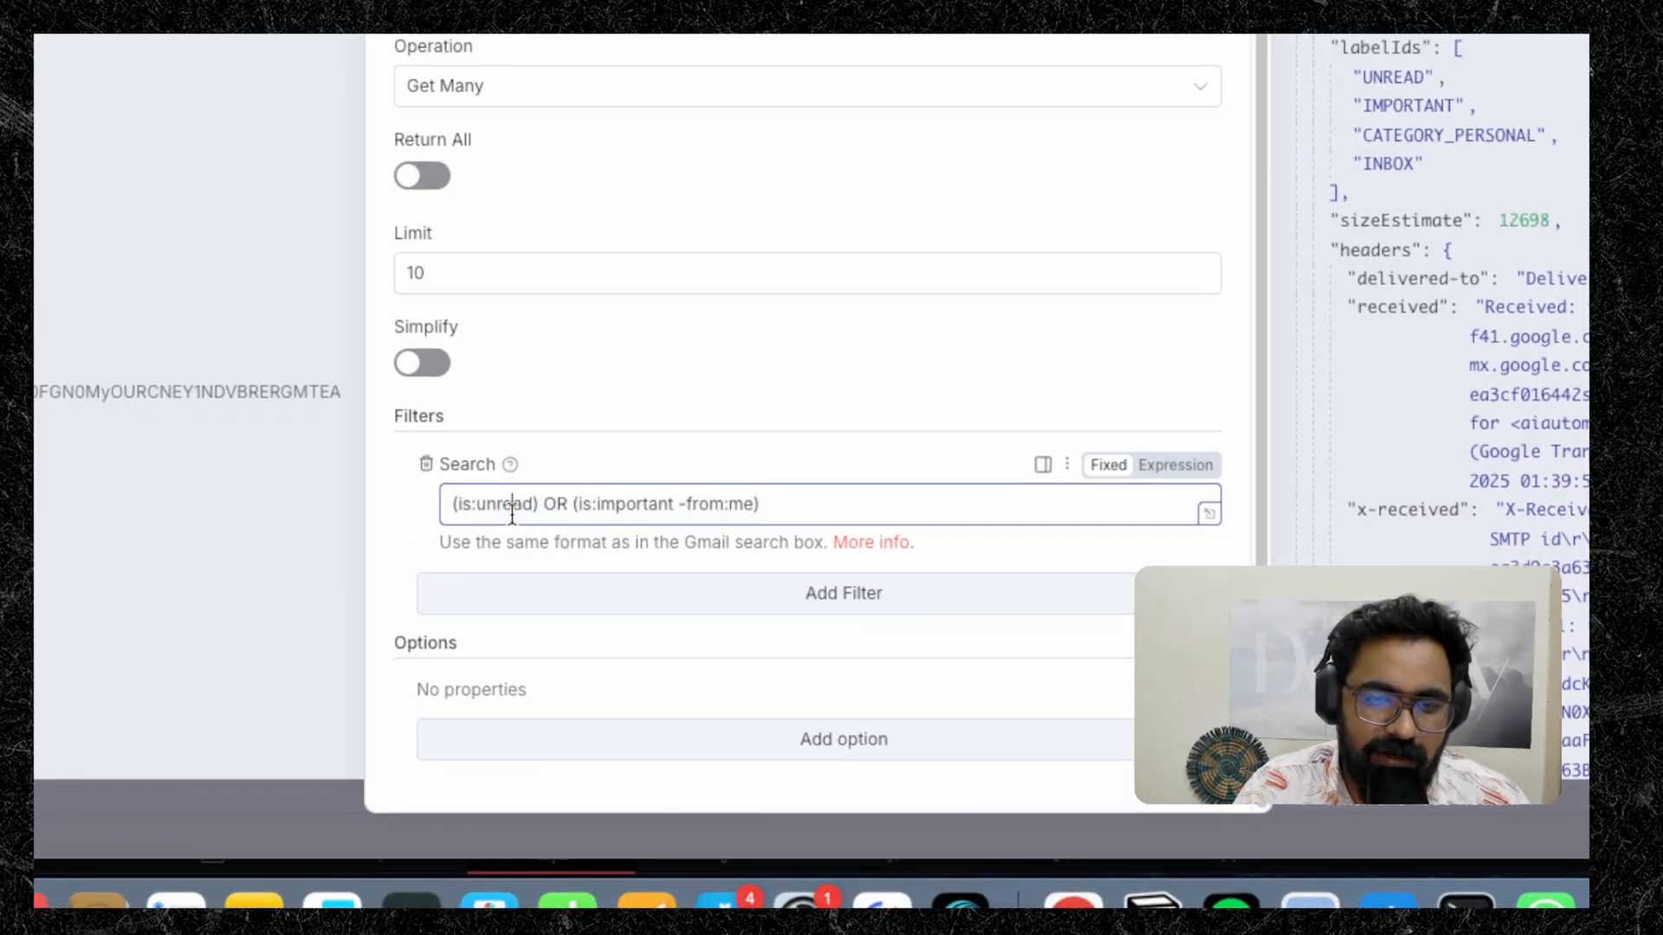
{"action": "double_click", "coordinate": [631, 504]}
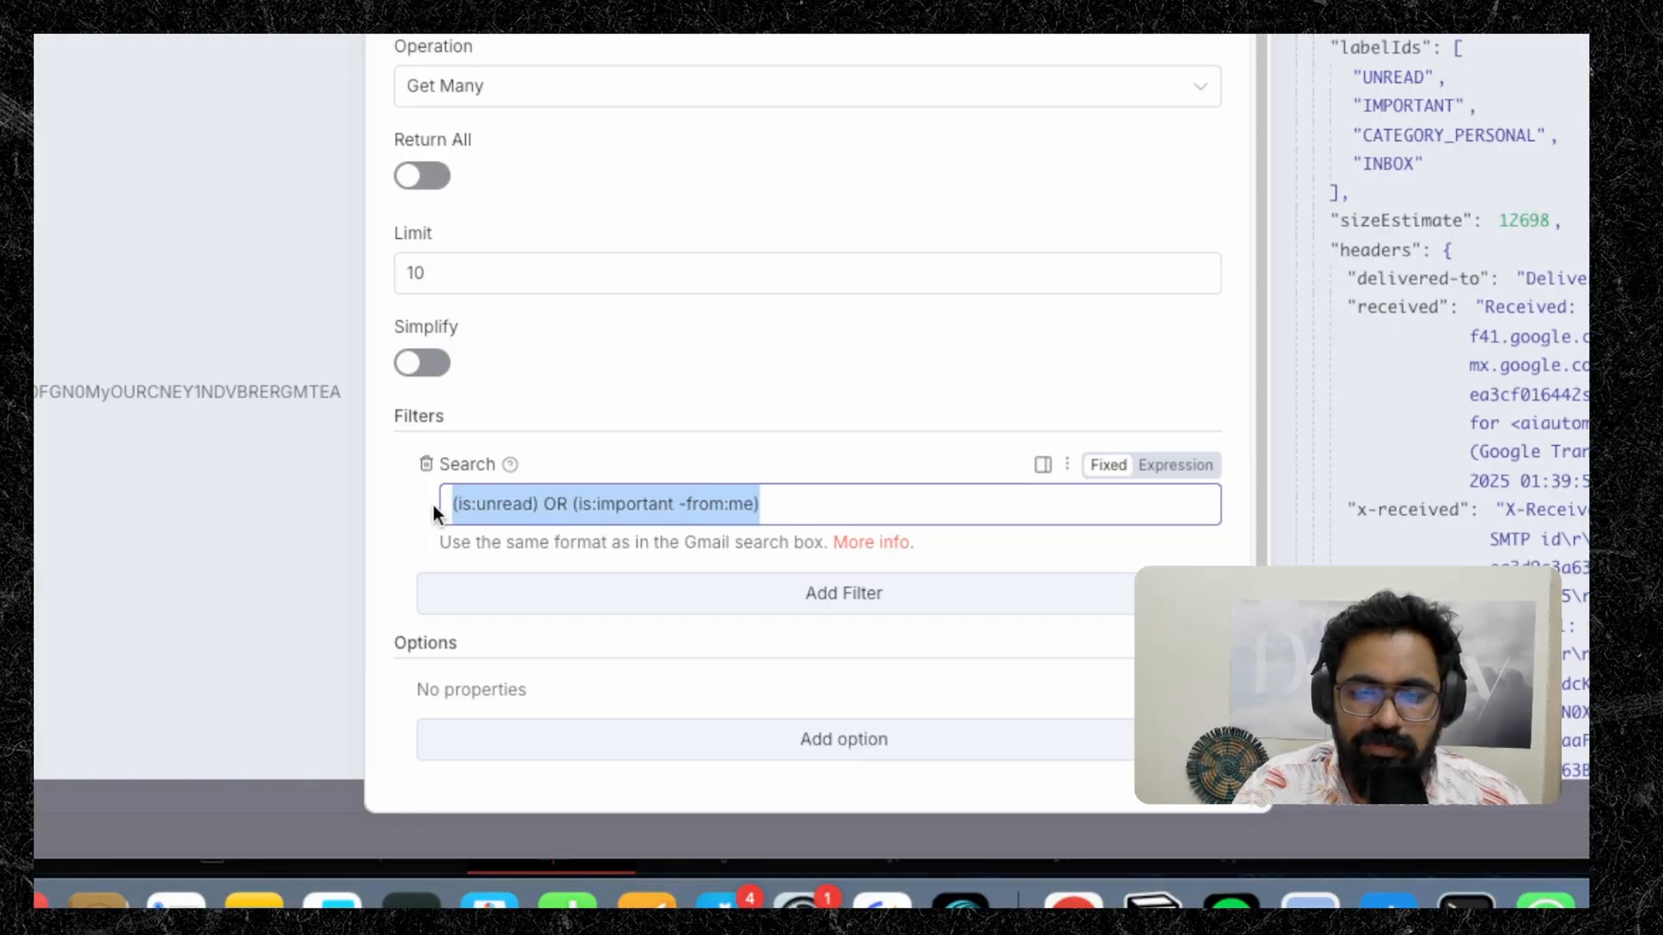
{"action": "mouse_move", "coordinate": [679, 477]}
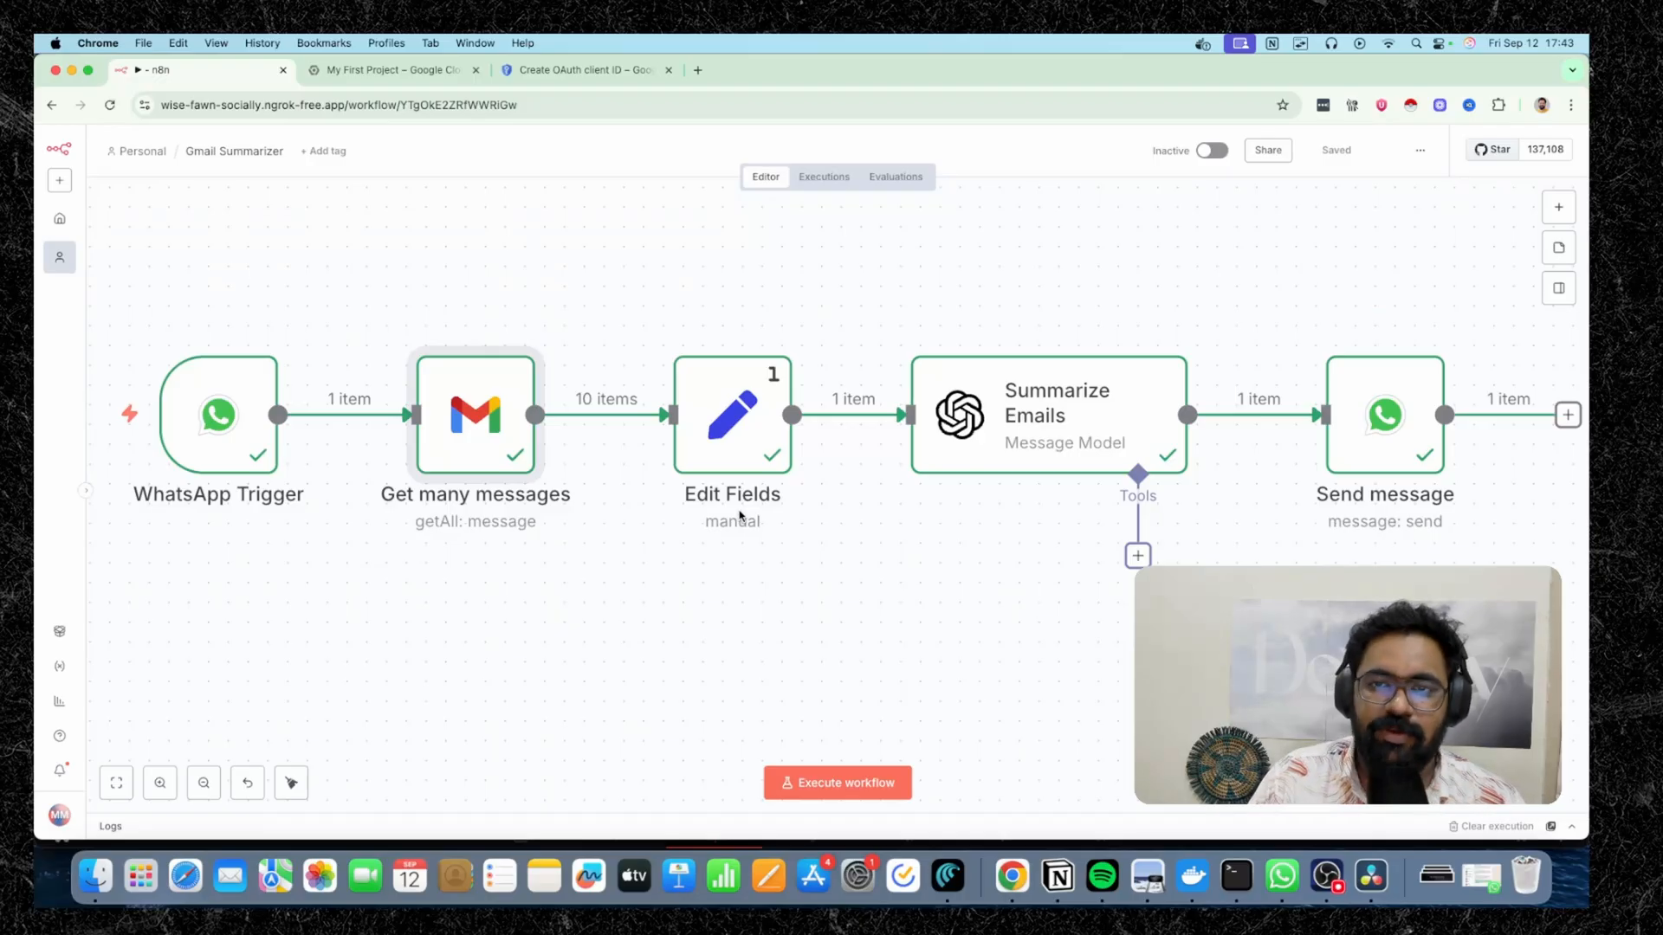
{"action": "mouse_move", "coordinate": [1090, 364]}
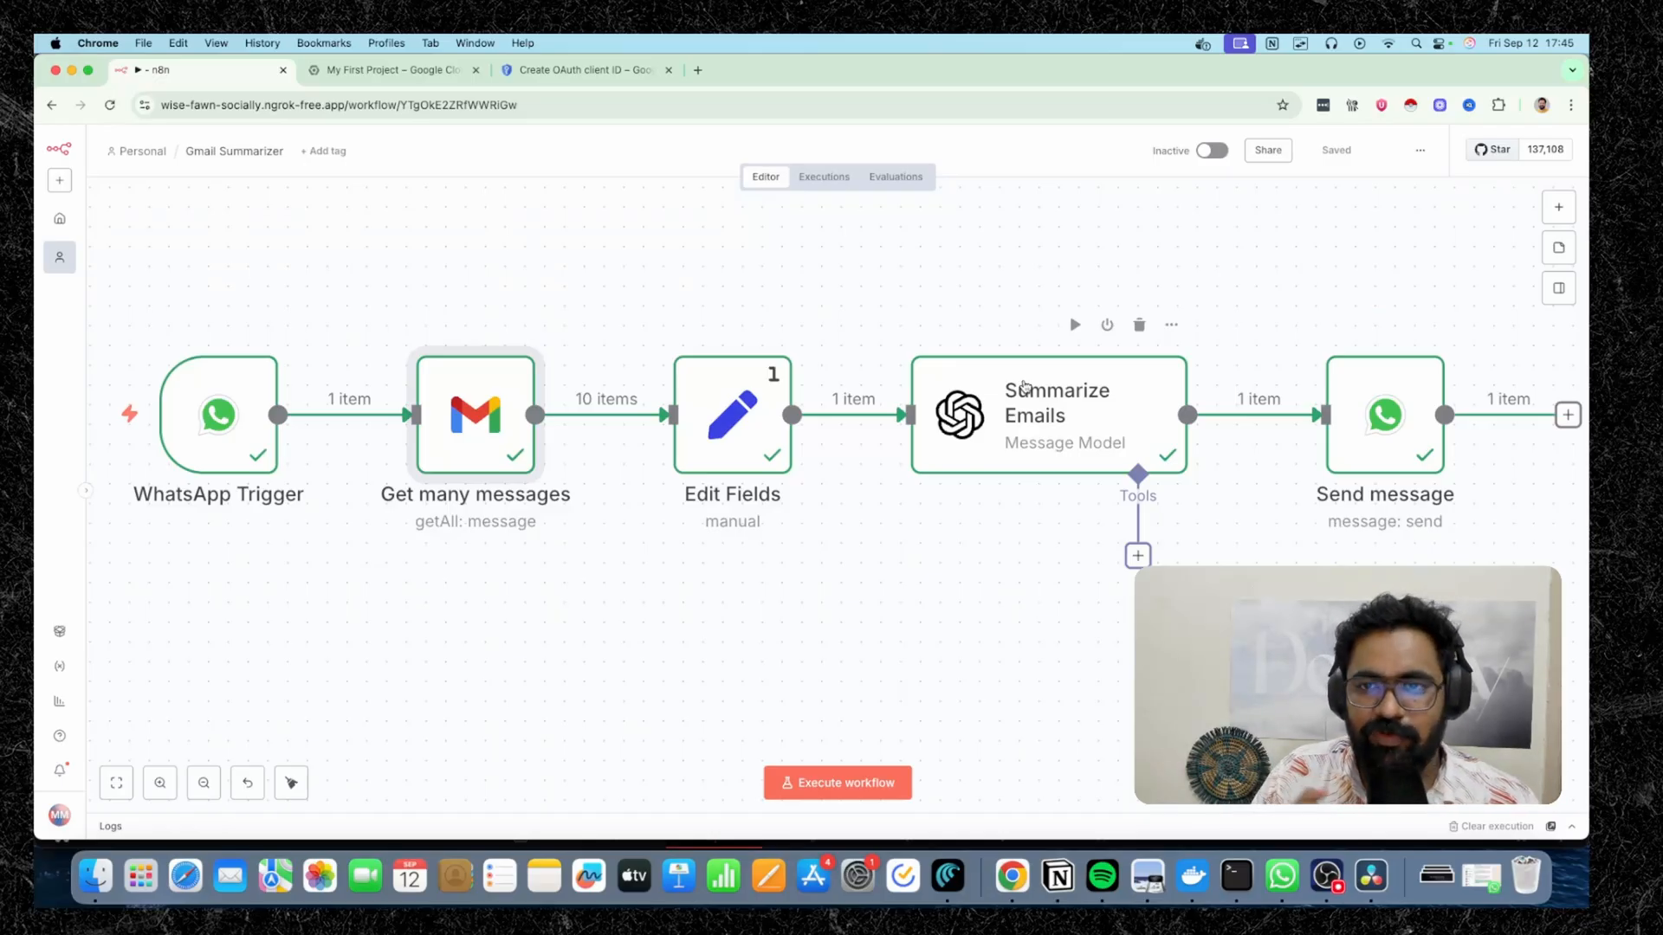
{"action": "mouse_move", "coordinate": [949, 353]}
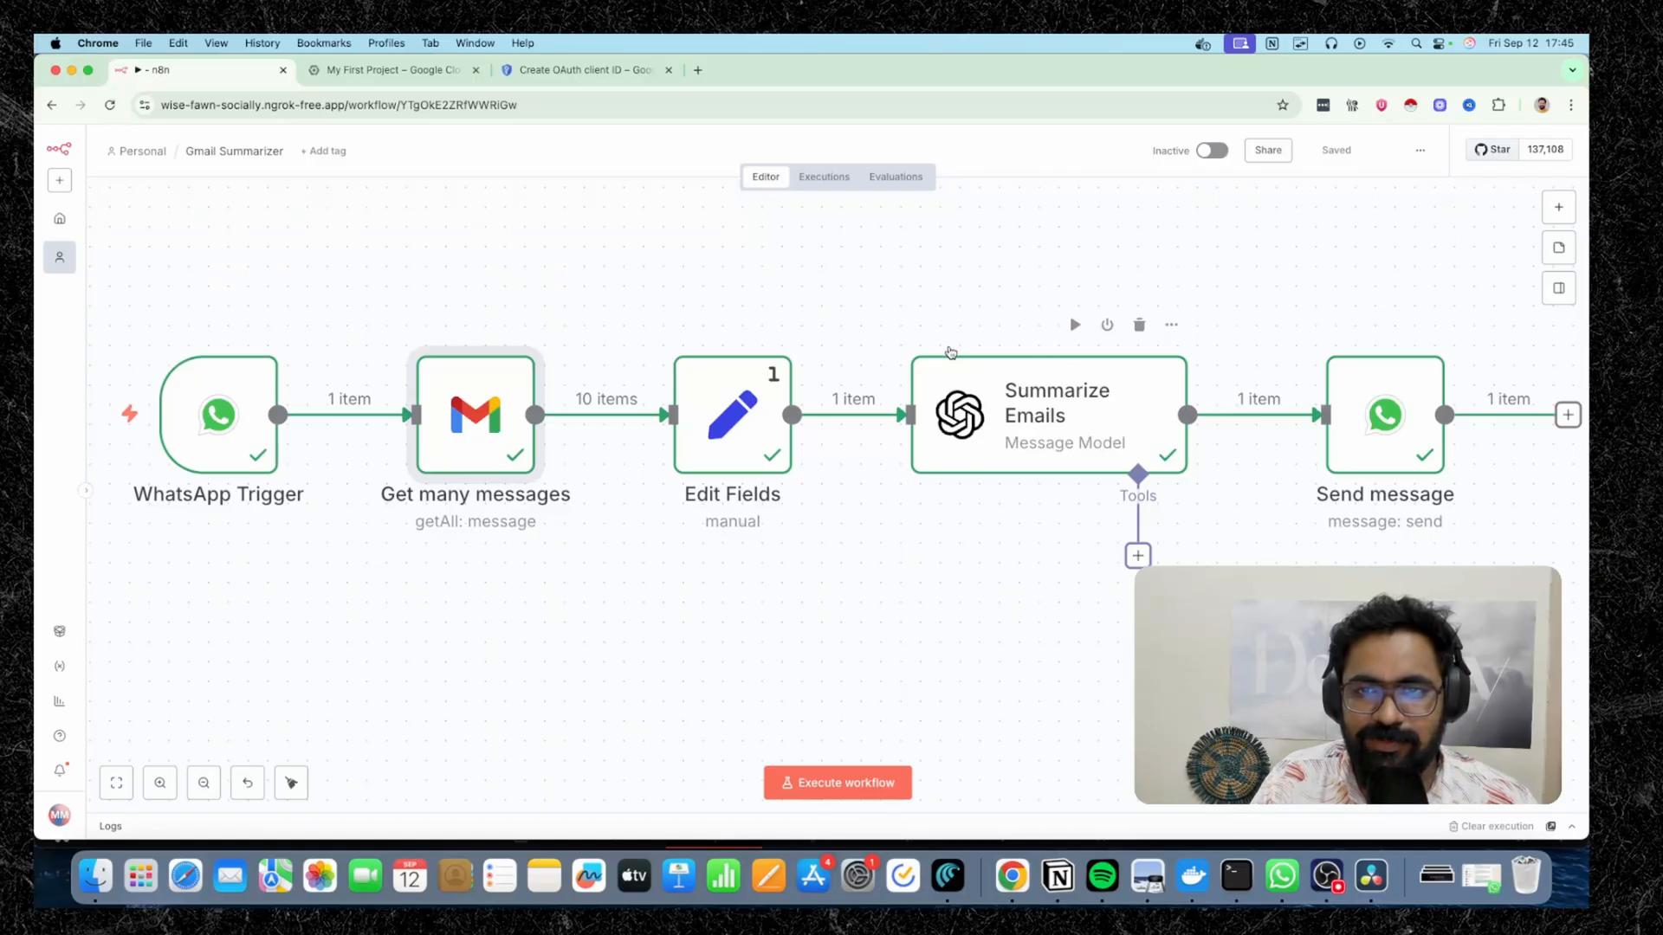
{"action": "mouse_move", "coordinate": [915, 378]}
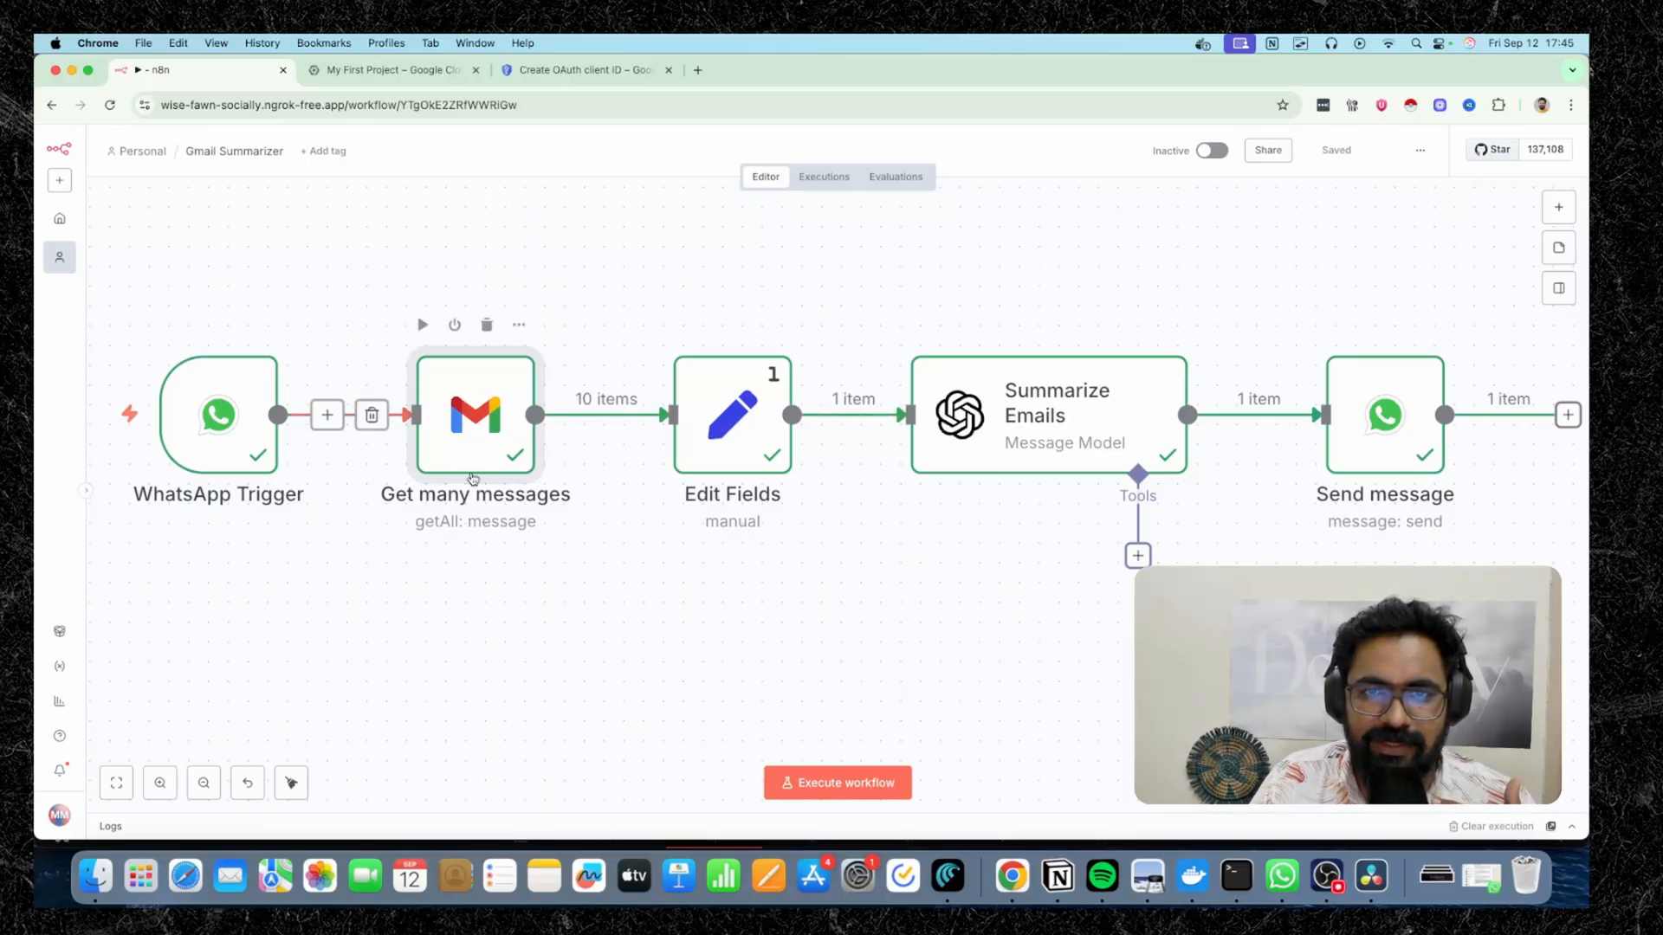
Reopen Get many messages, showing Limit 10 and the unread-or-important filter with fetched output
{"action": "double_click", "coordinate": [475, 415]}
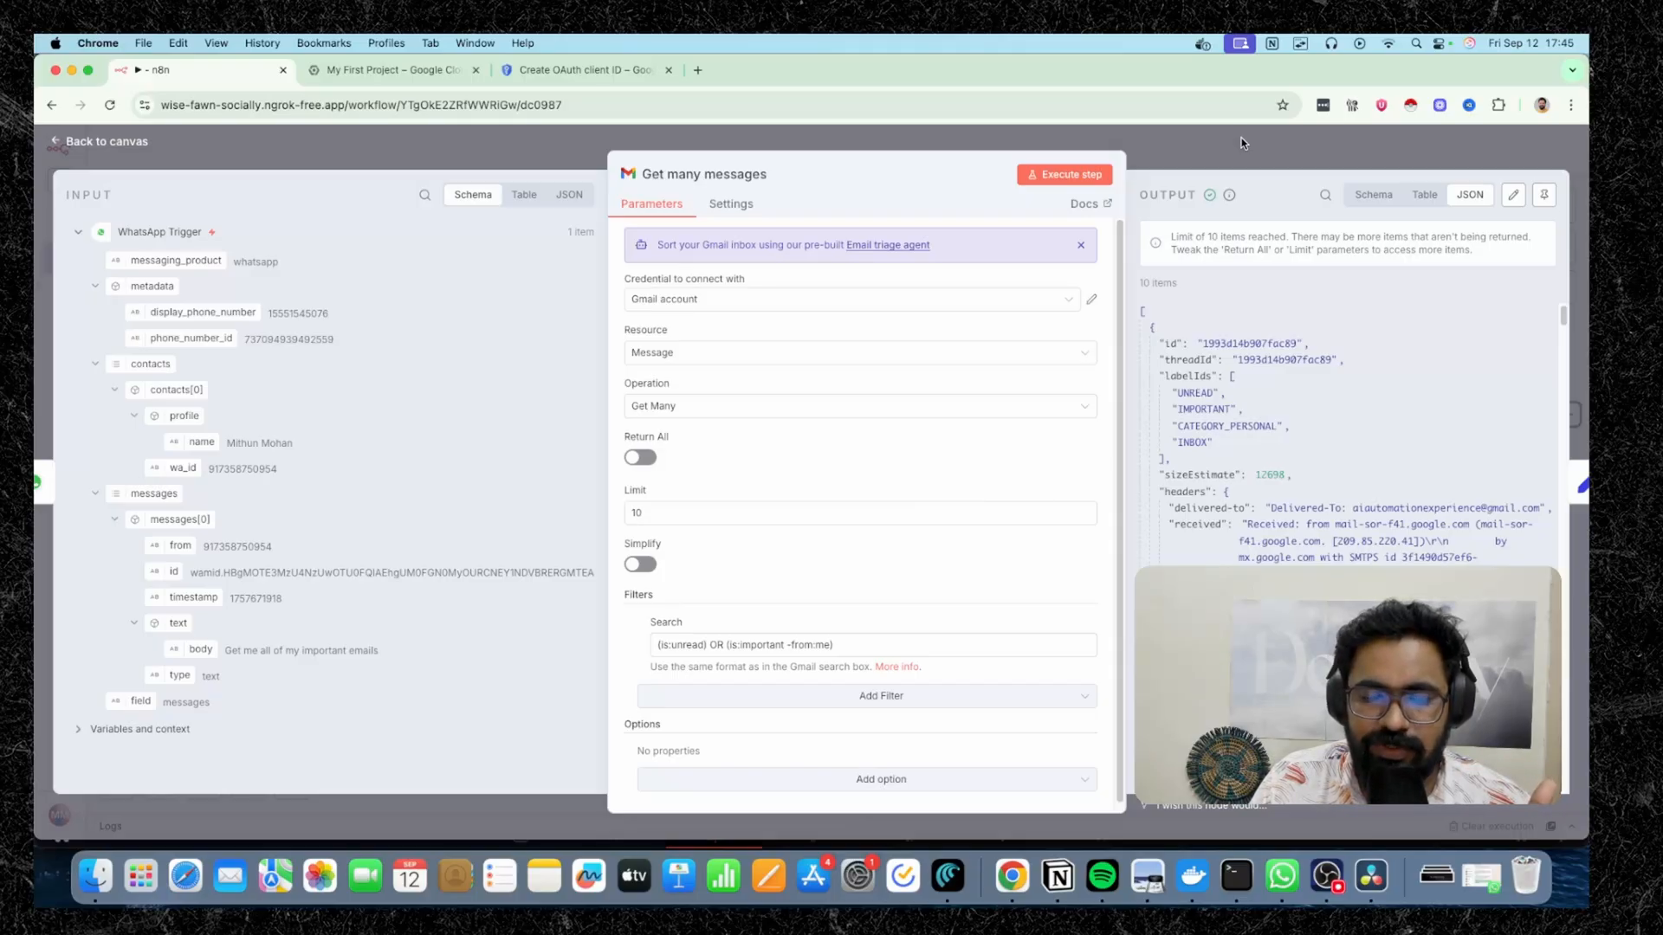
{"action": "mouse_move", "coordinate": [1006, 298]}
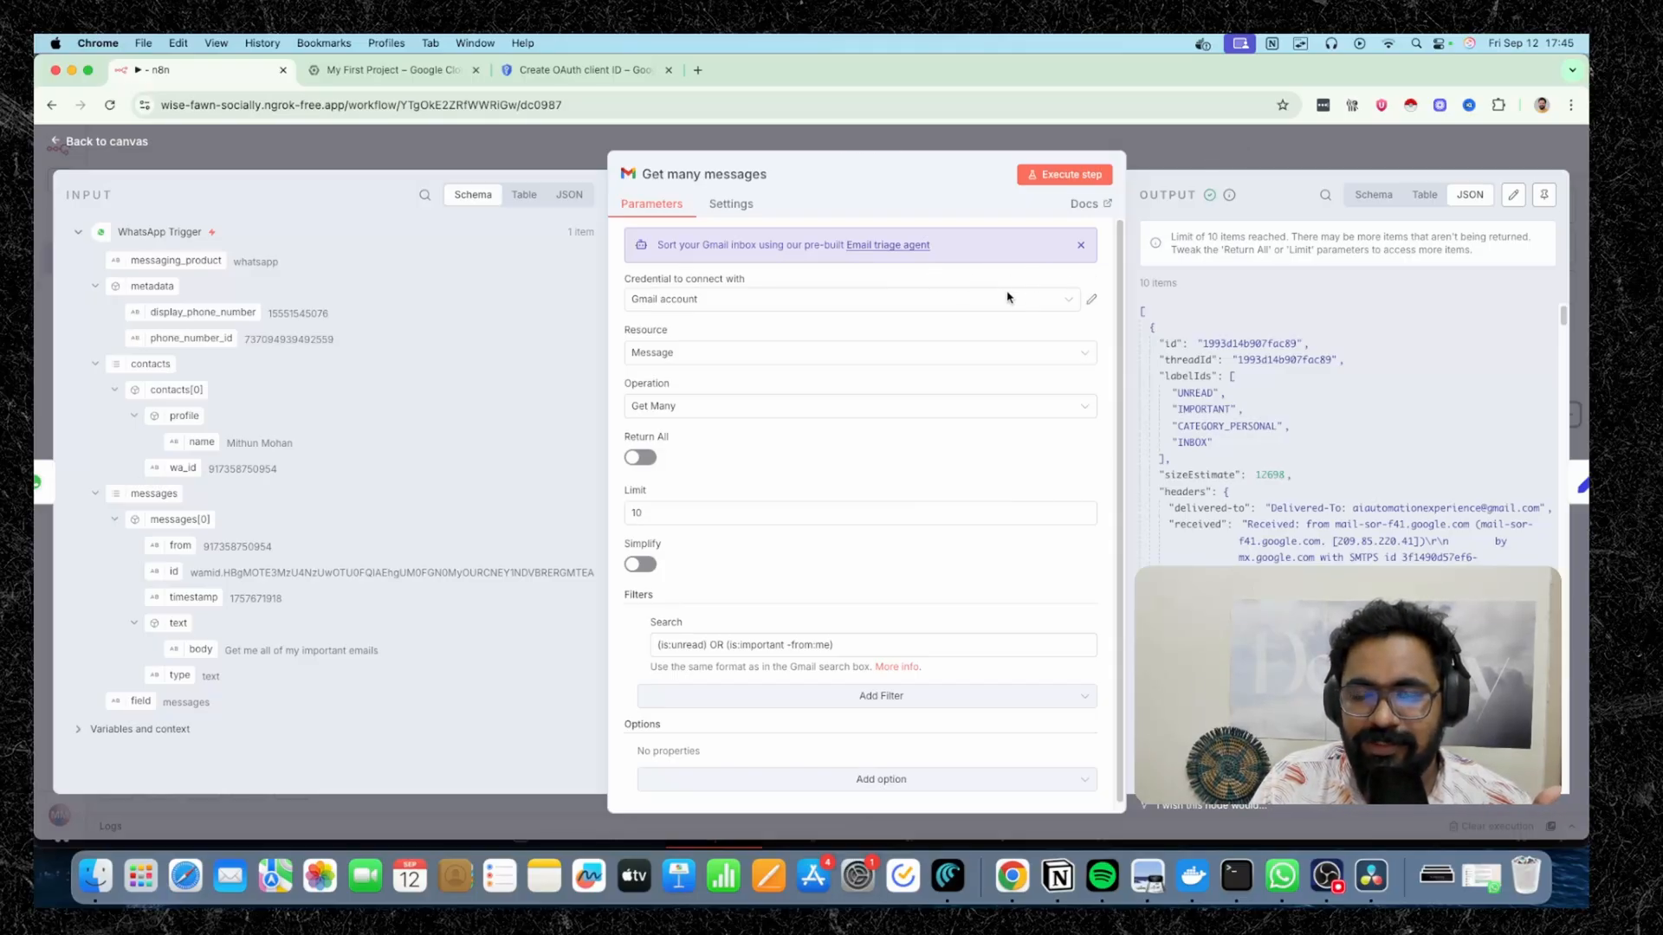